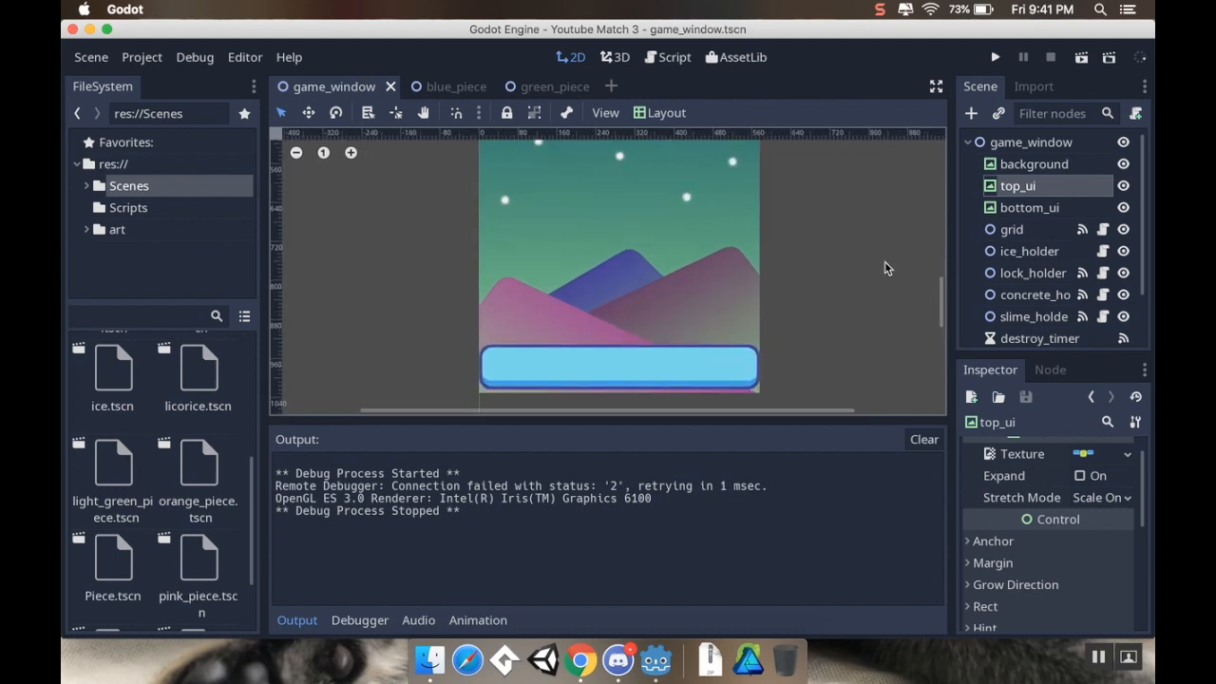
Save the top_ui branch as top_ui.tscn inside the Scenes folder
click(1019, 186)
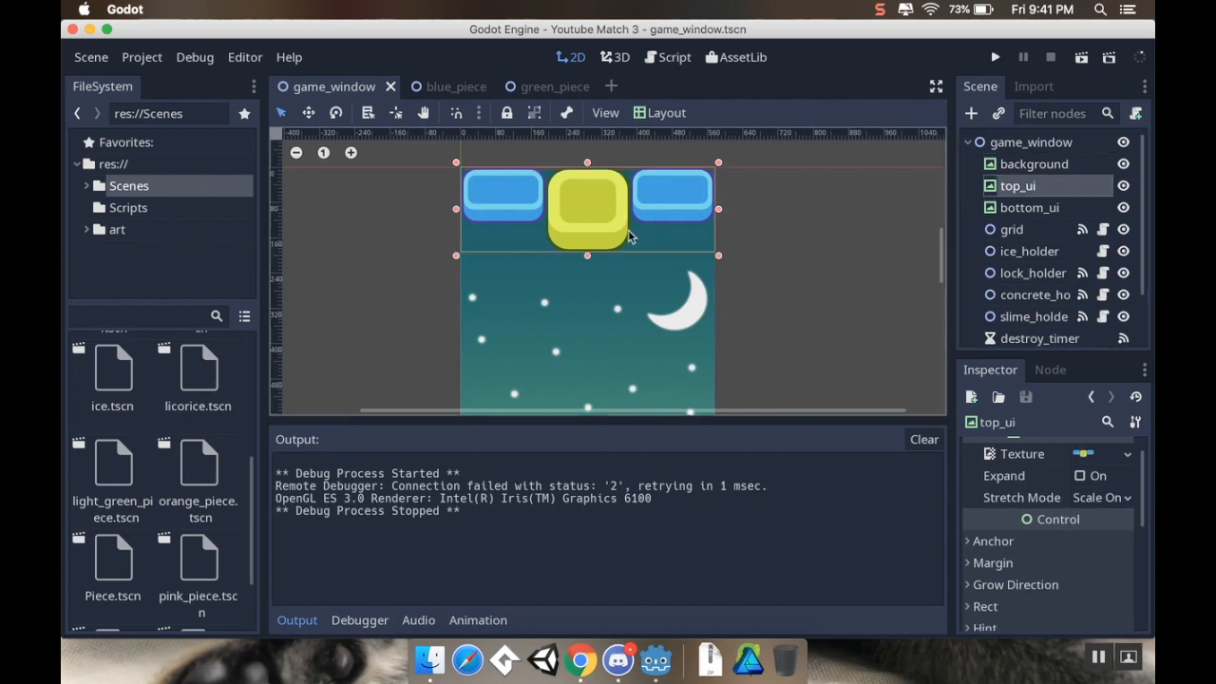
mouse_move(501, 186)
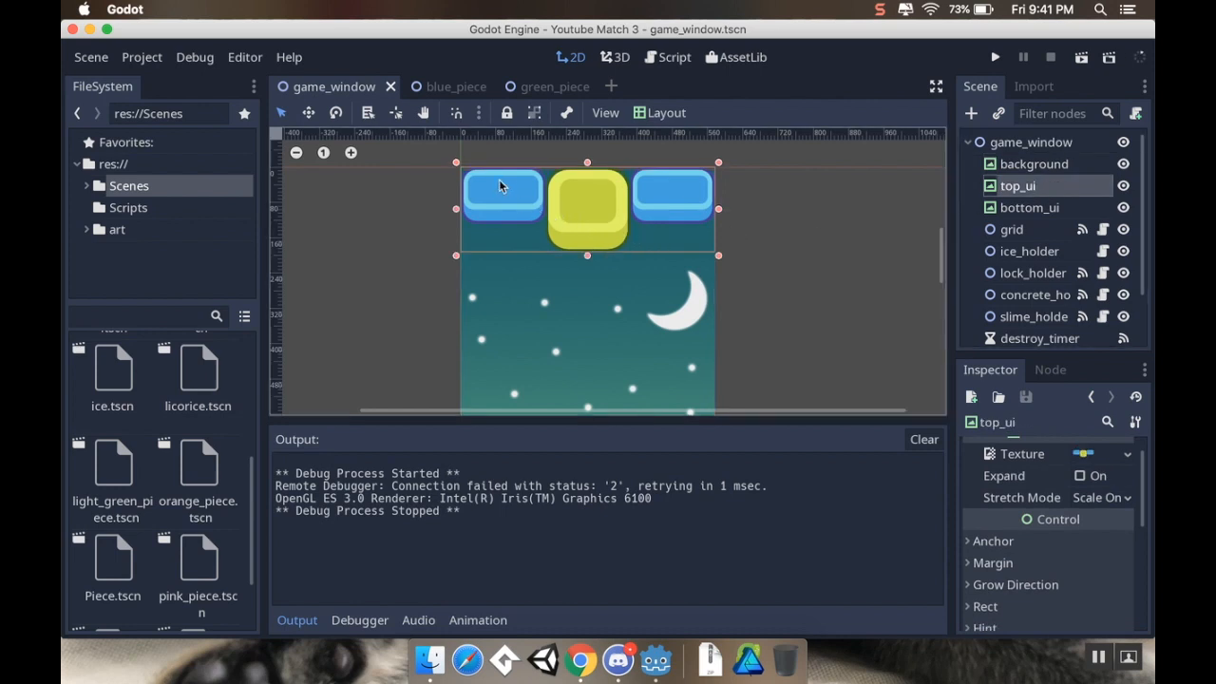
mouse_move(501, 188)
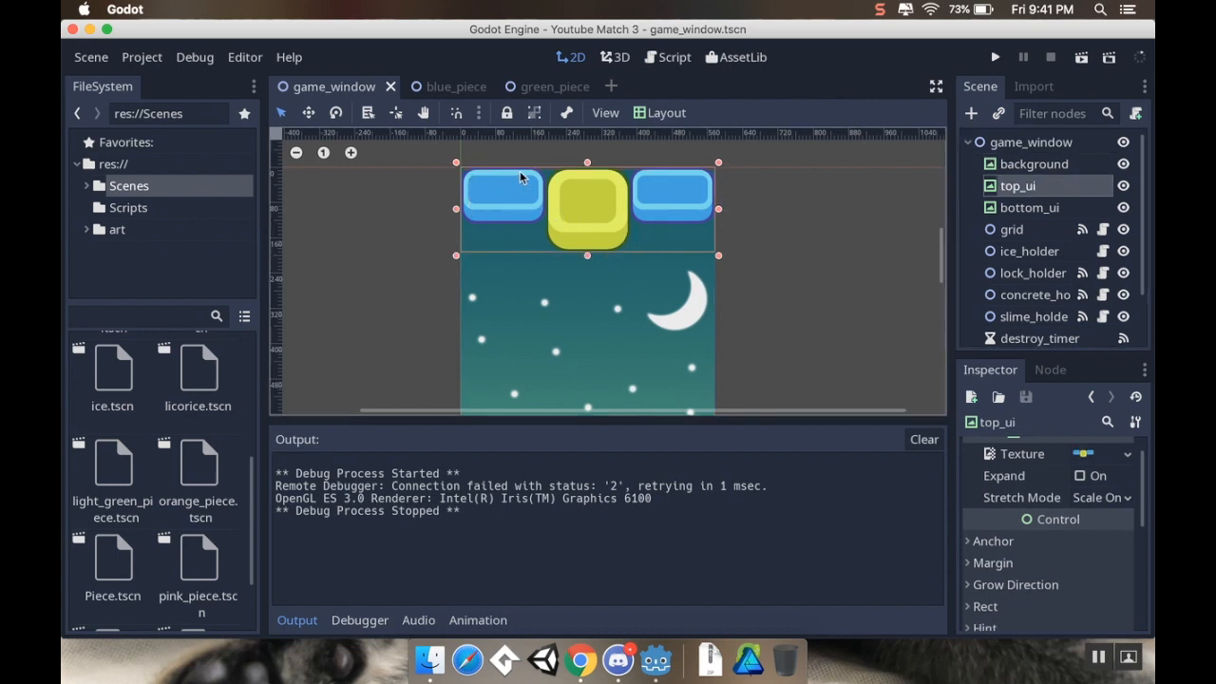
mouse_move(591, 215)
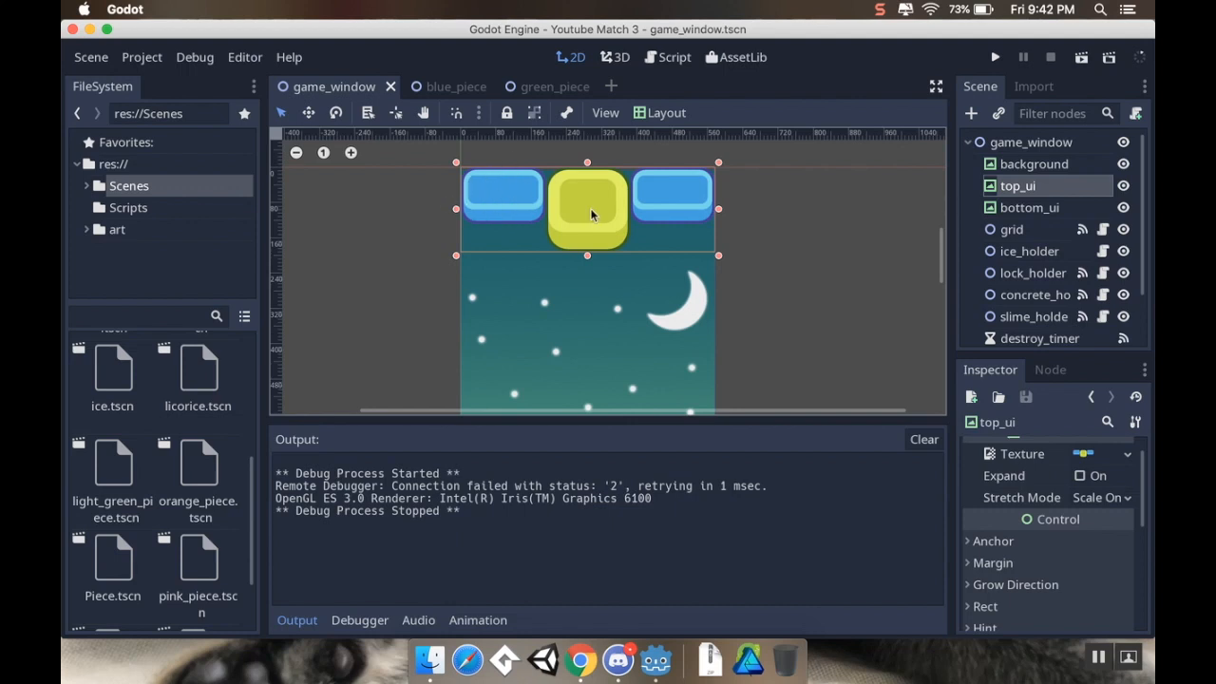
mouse_move(573, 228)
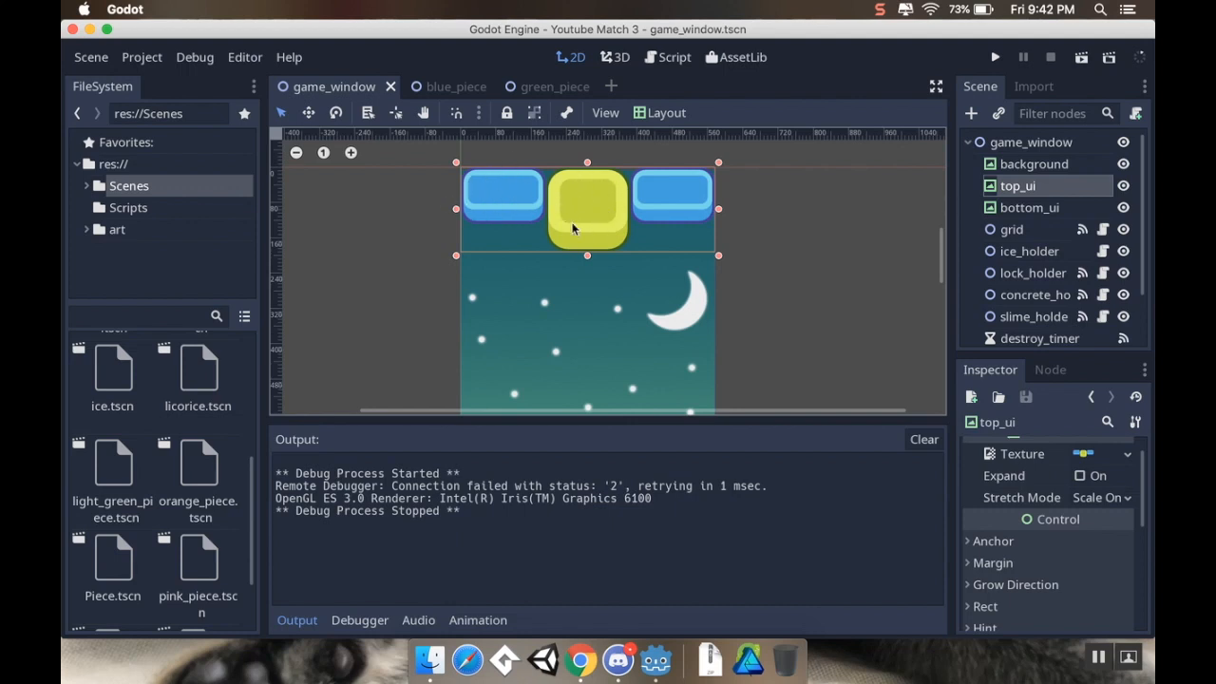
mouse_move(589, 211)
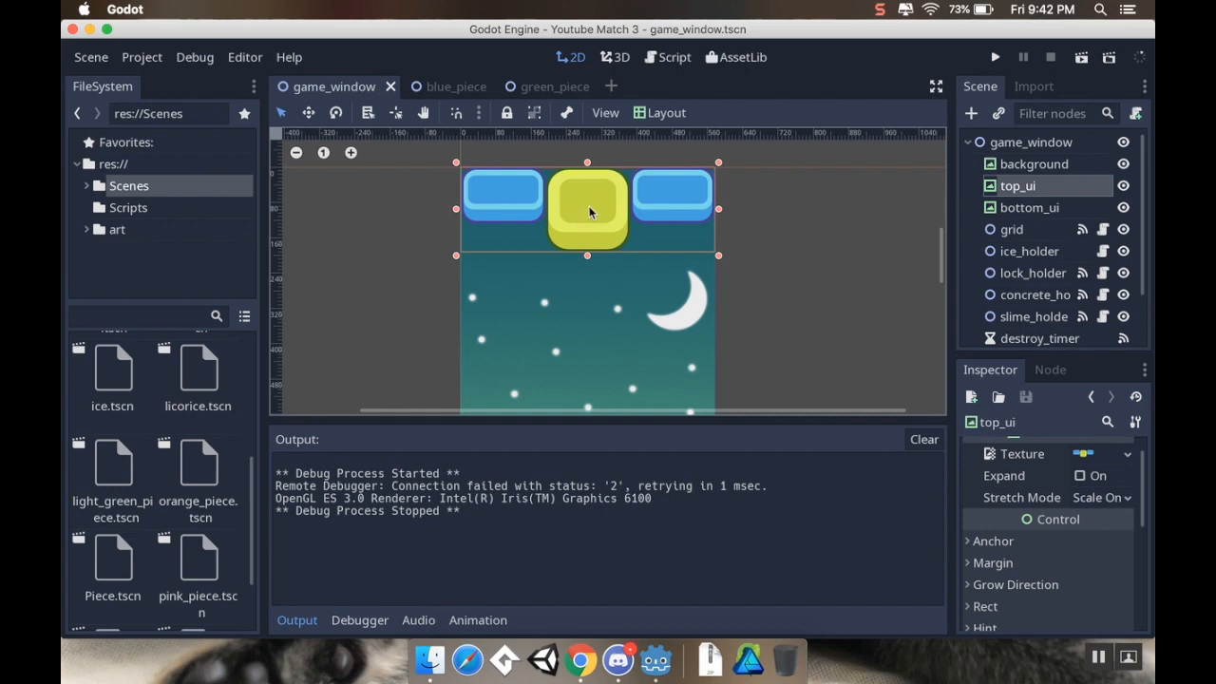
mouse_move(668, 218)
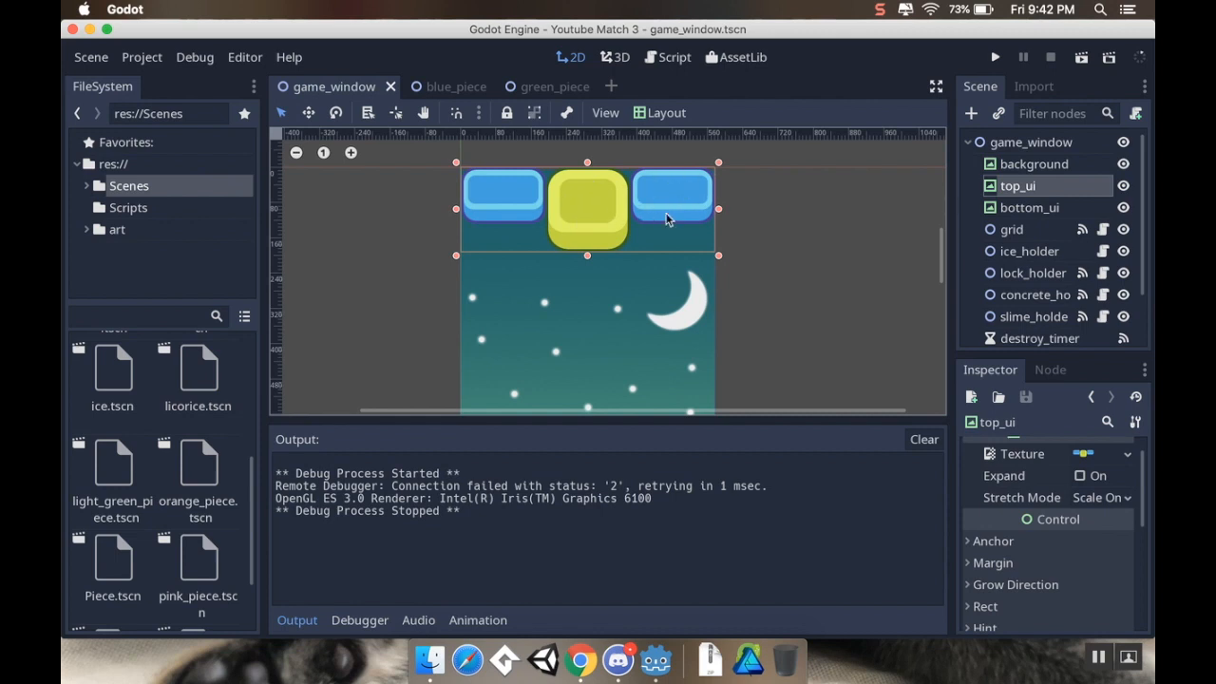
mouse_move(676, 199)
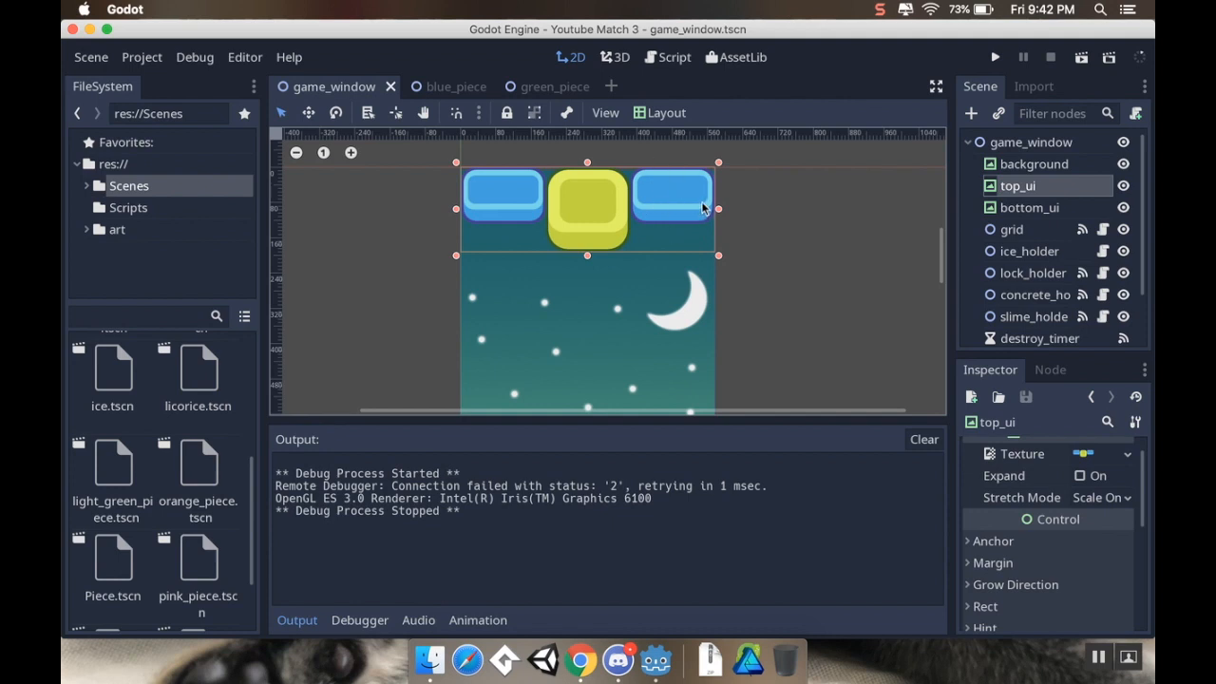
mouse_move(668, 232)
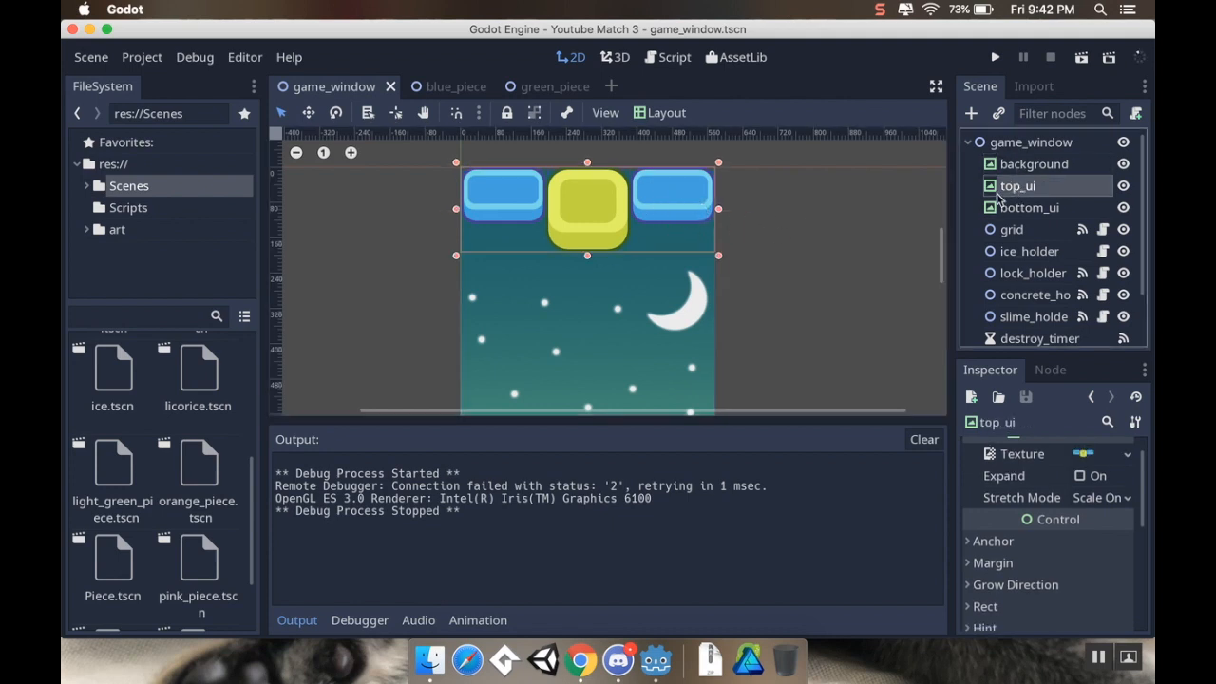
right_click(1016, 187)
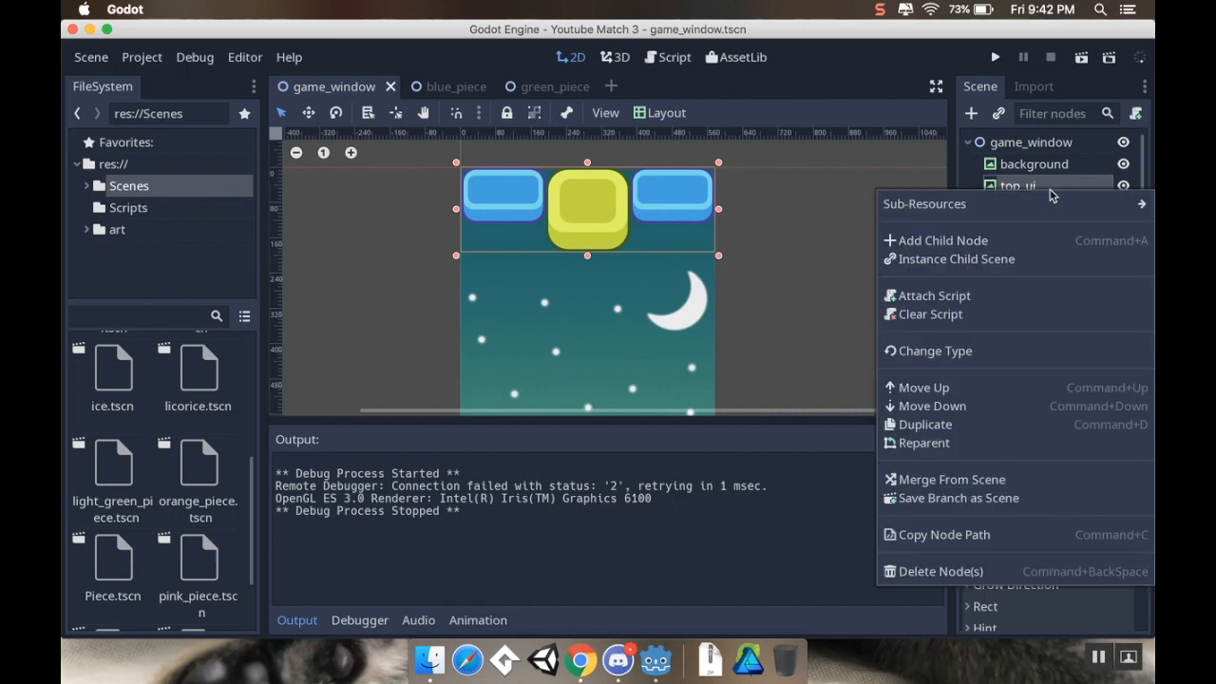
mouse_move(944, 475)
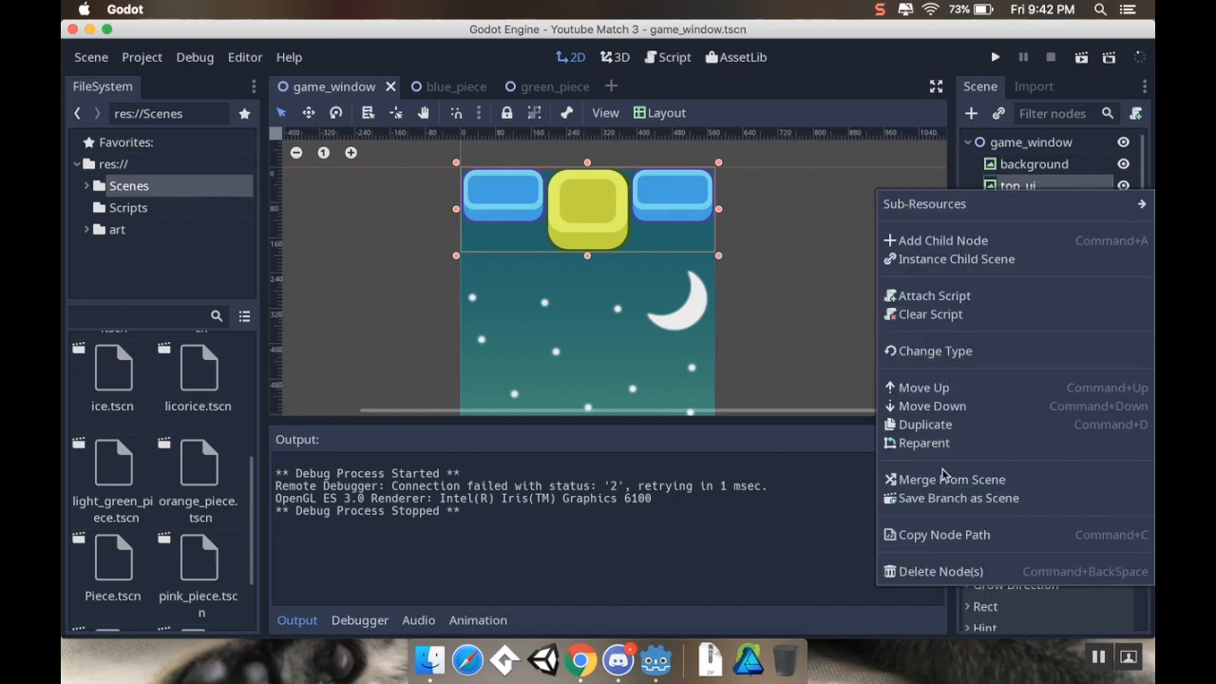
mouse_move(957, 497)
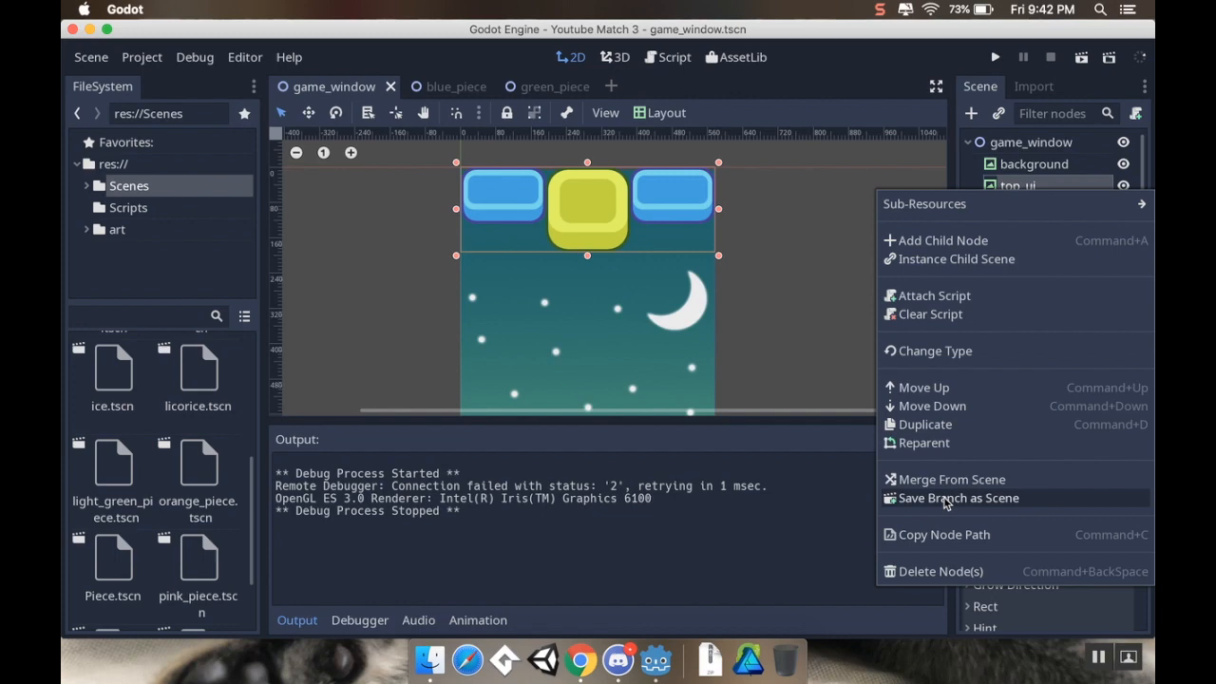
click(960, 498)
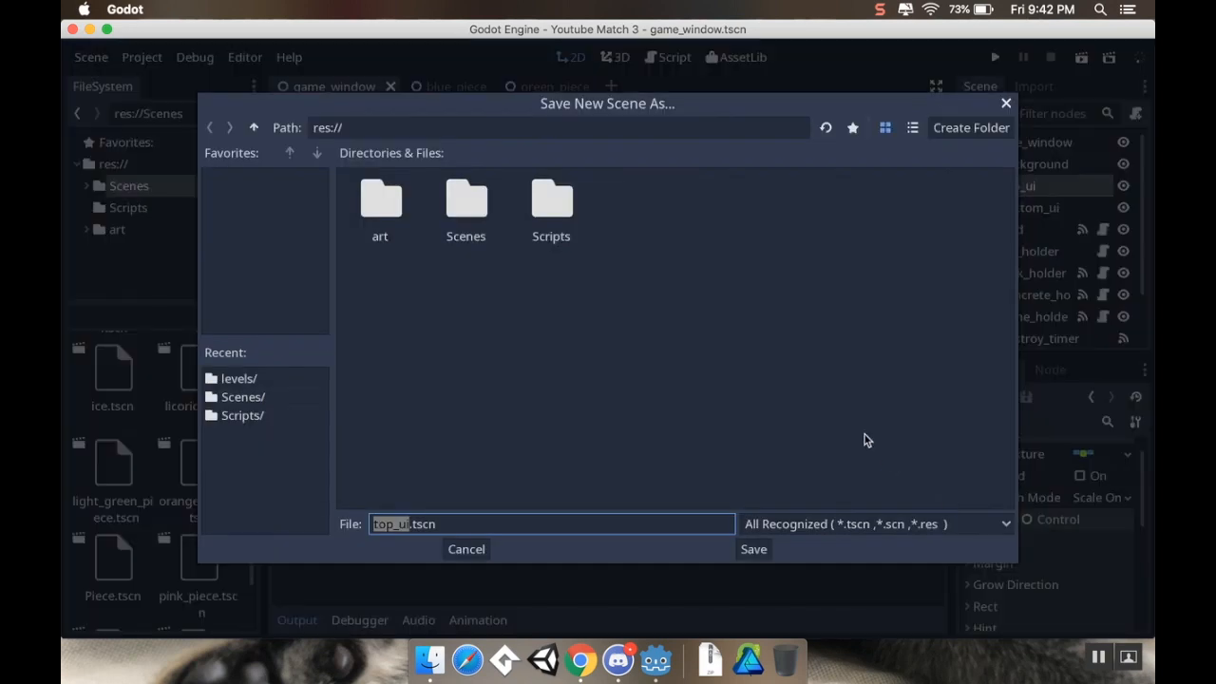
double_click(465, 199)
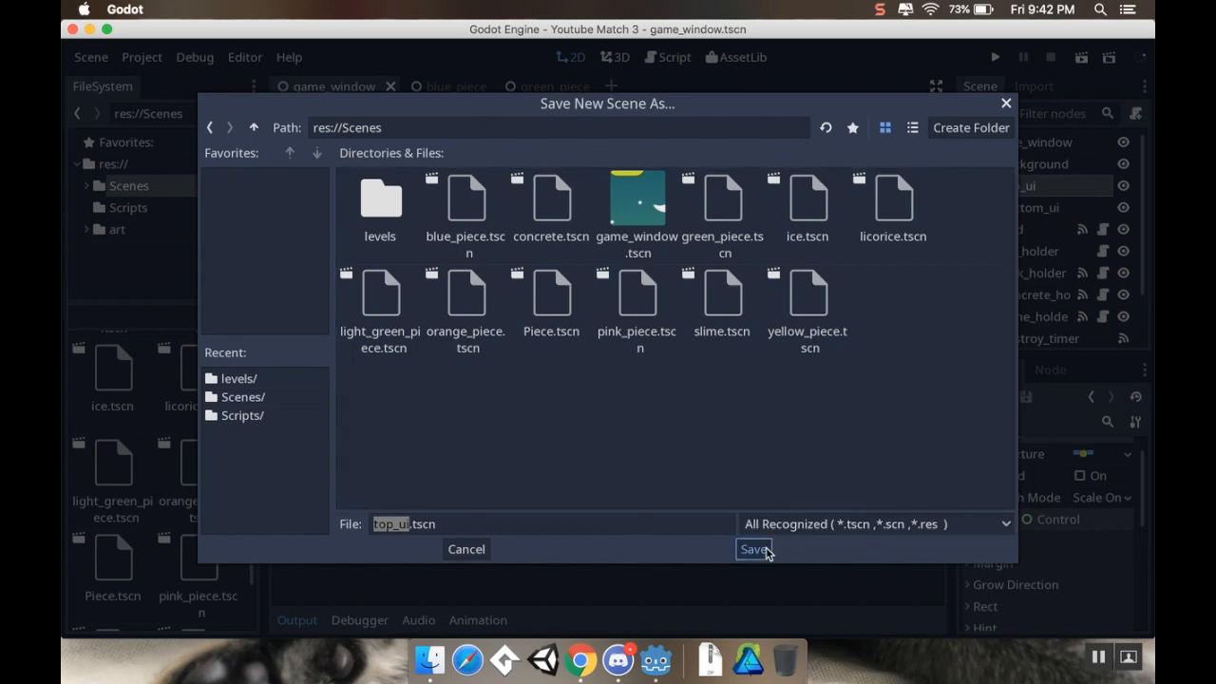
click(753, 547)
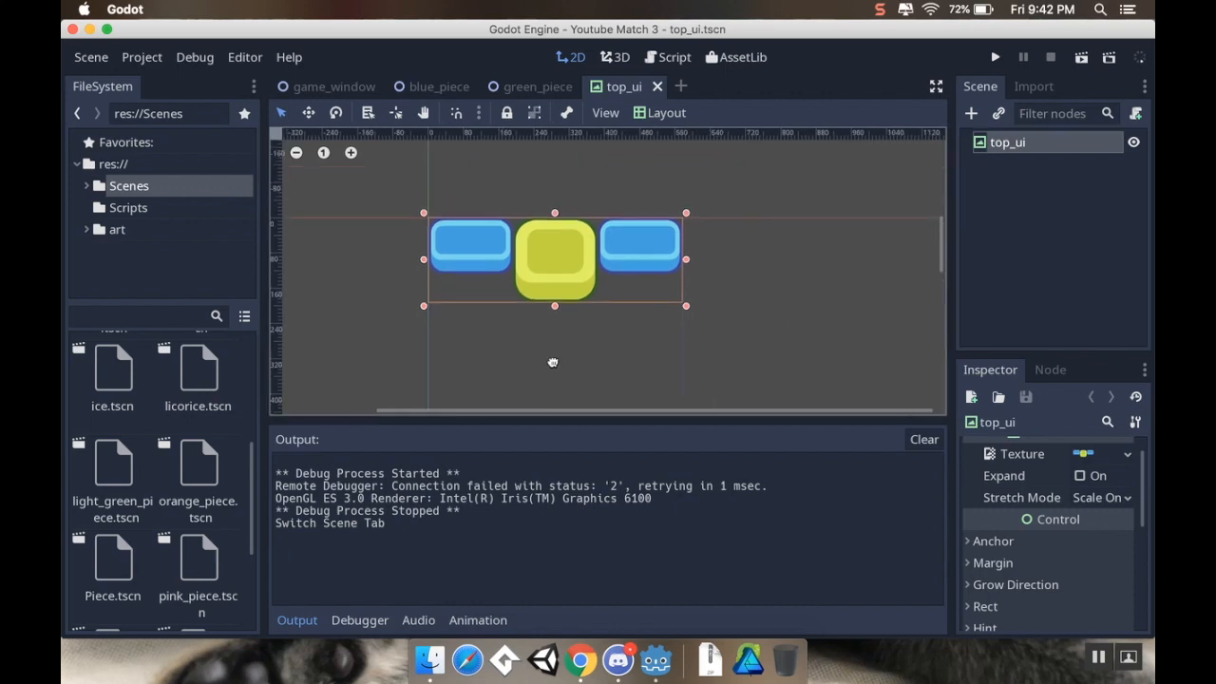
scroll(up, 3)
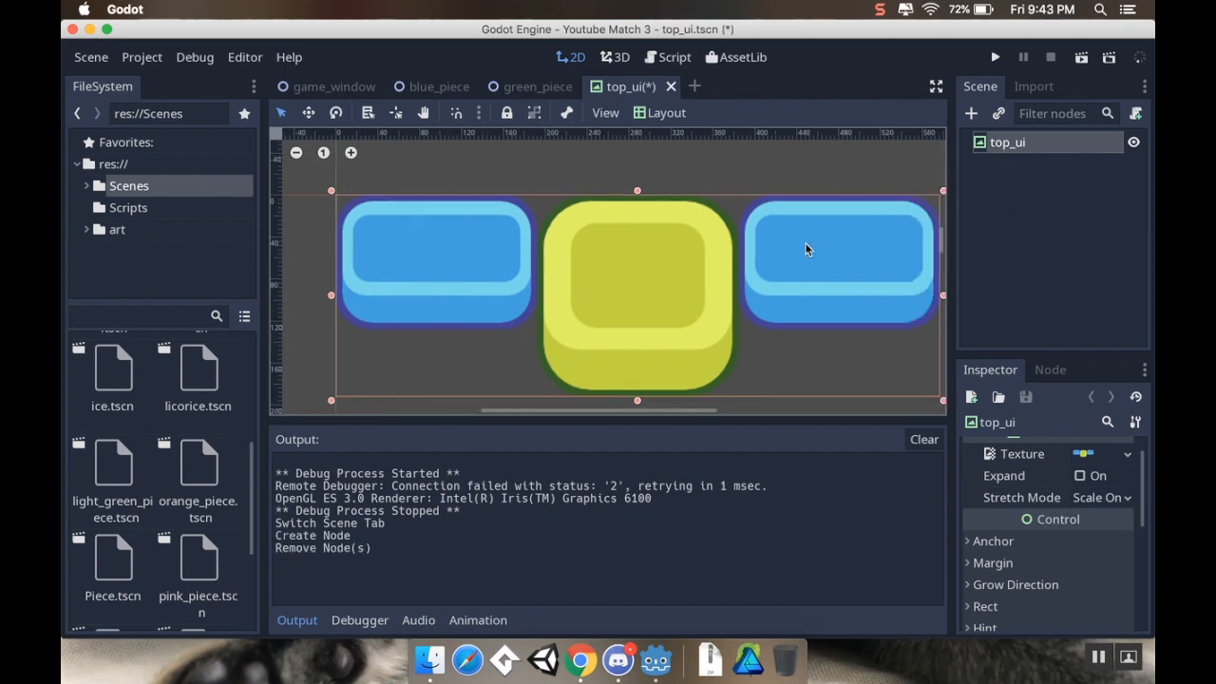
mouse_move(1041, 152)
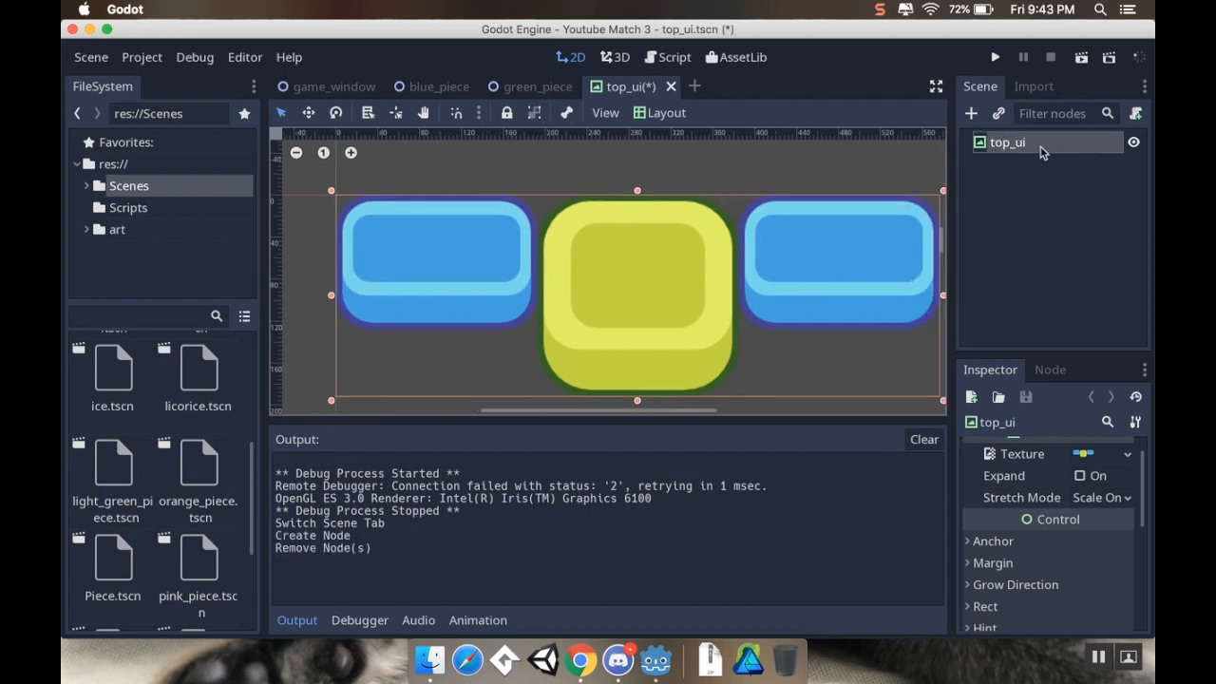
Add a MarginContainer as a child of the top_ui root node
click(969, 114)
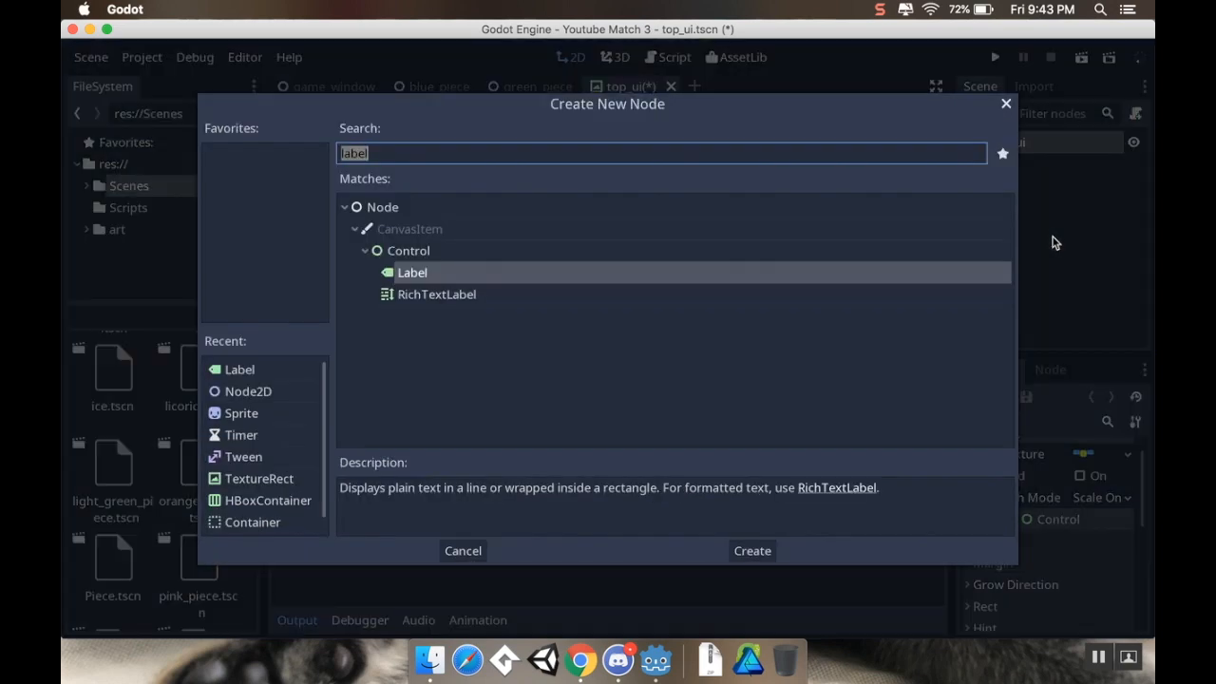
mouse_move(1018, 243)
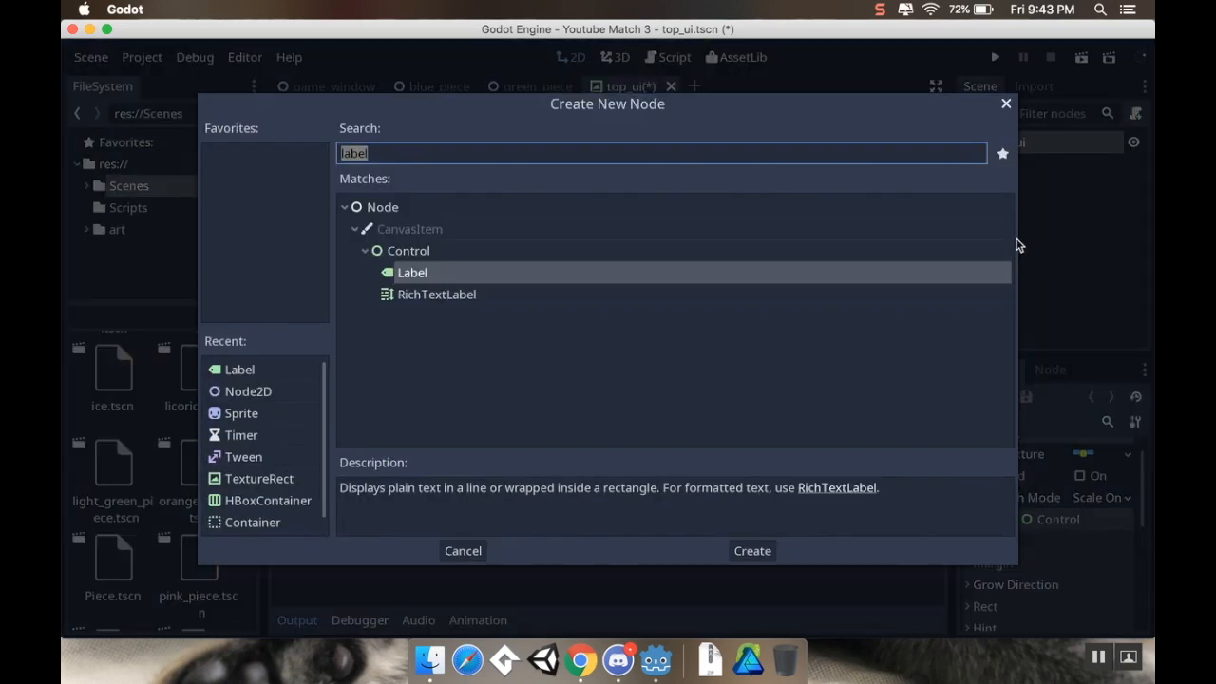
text(margi)
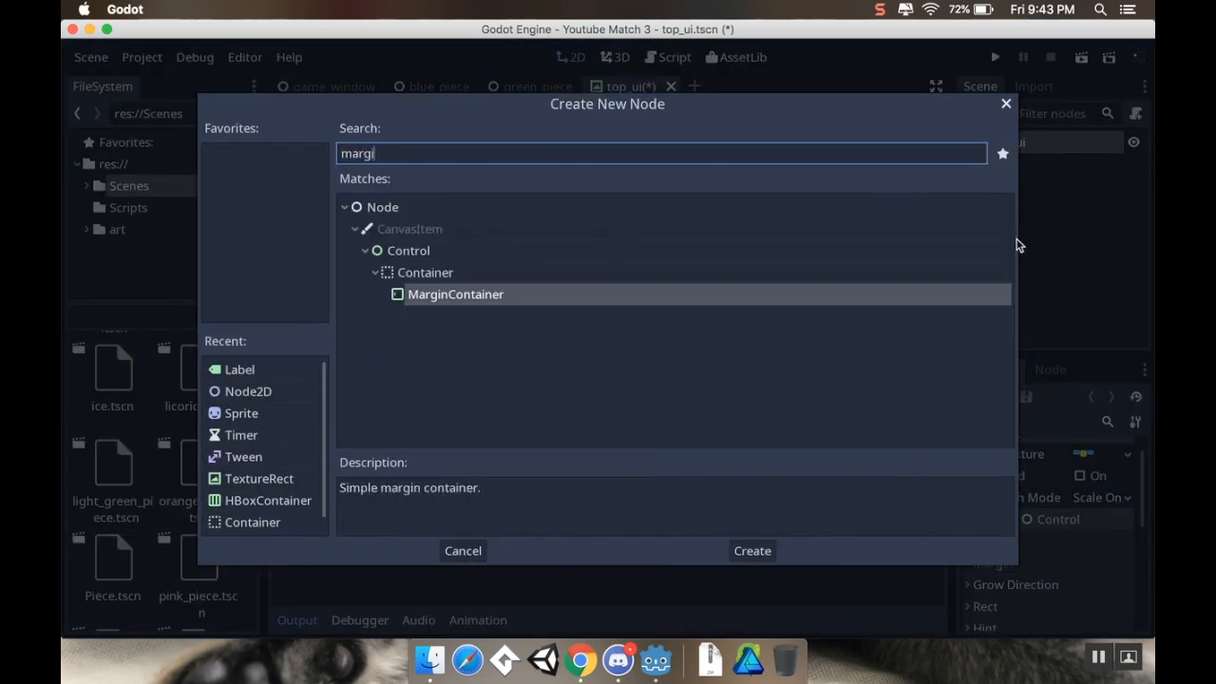
click(752, 551)
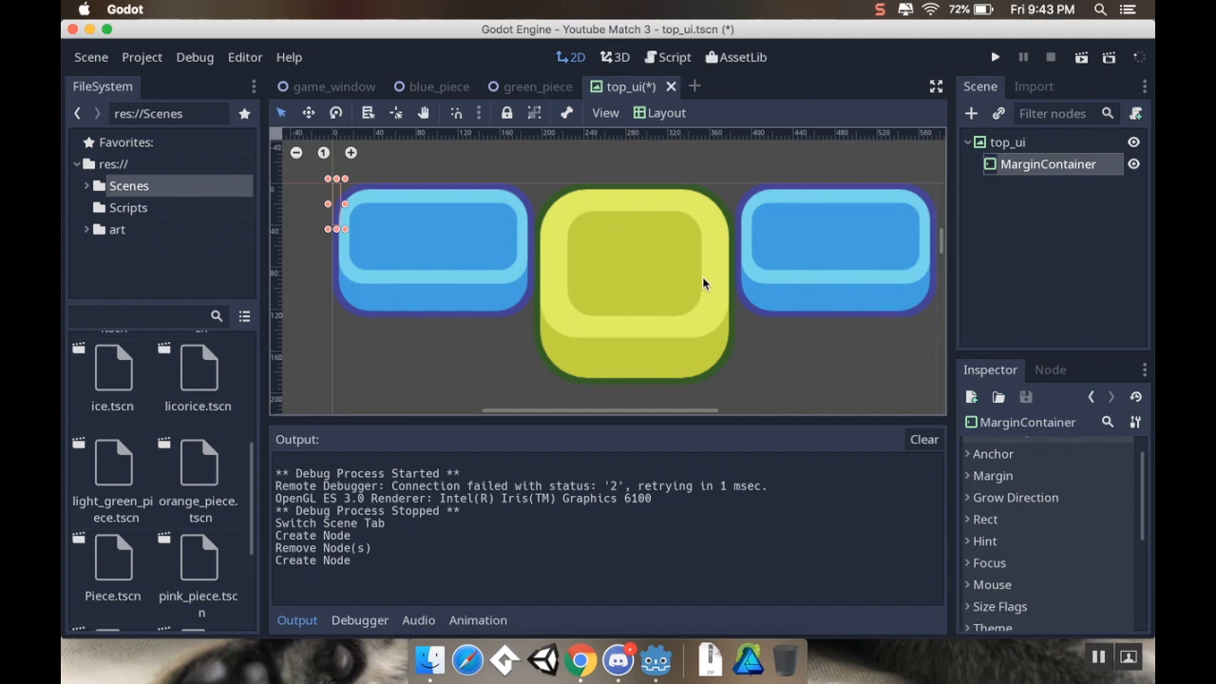
mouse_move(731, 313)
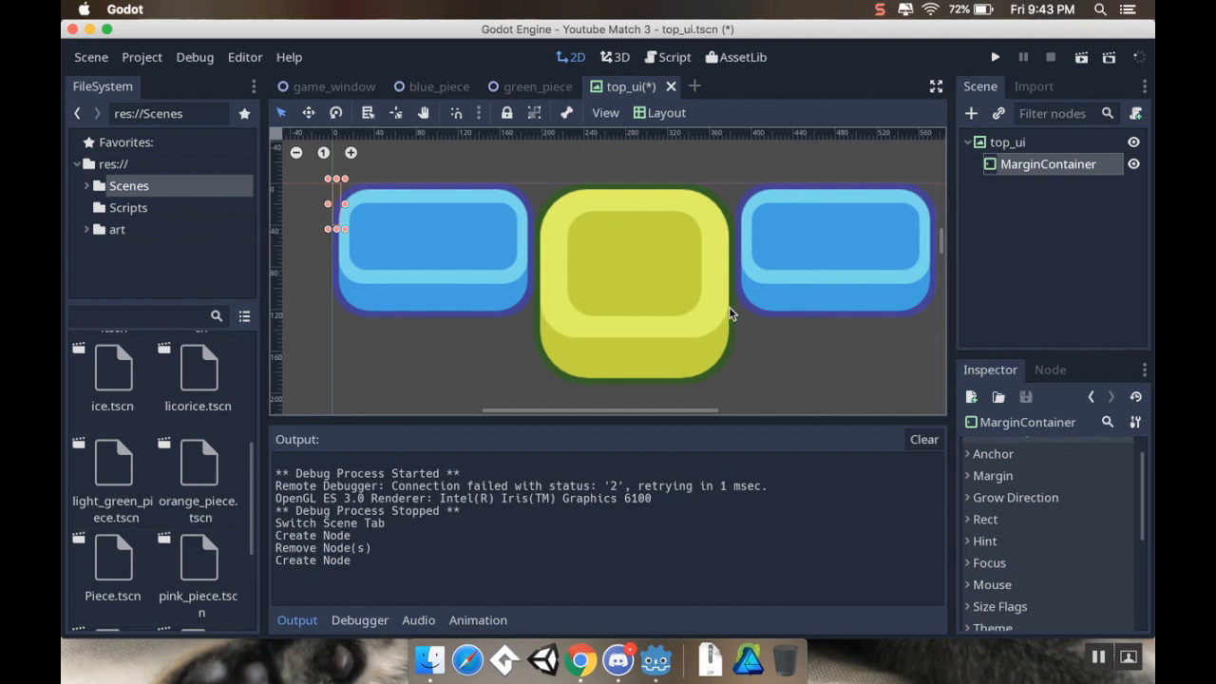
mouse_move(771, 330)
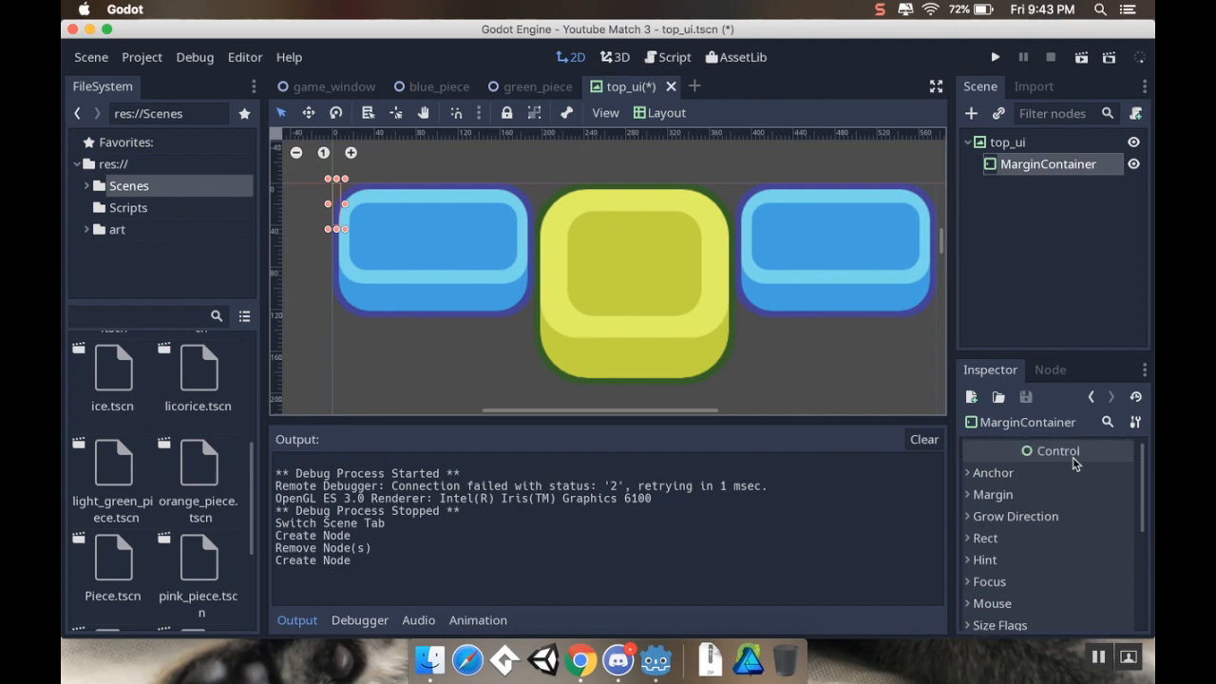
mouse_move(1037, 484)
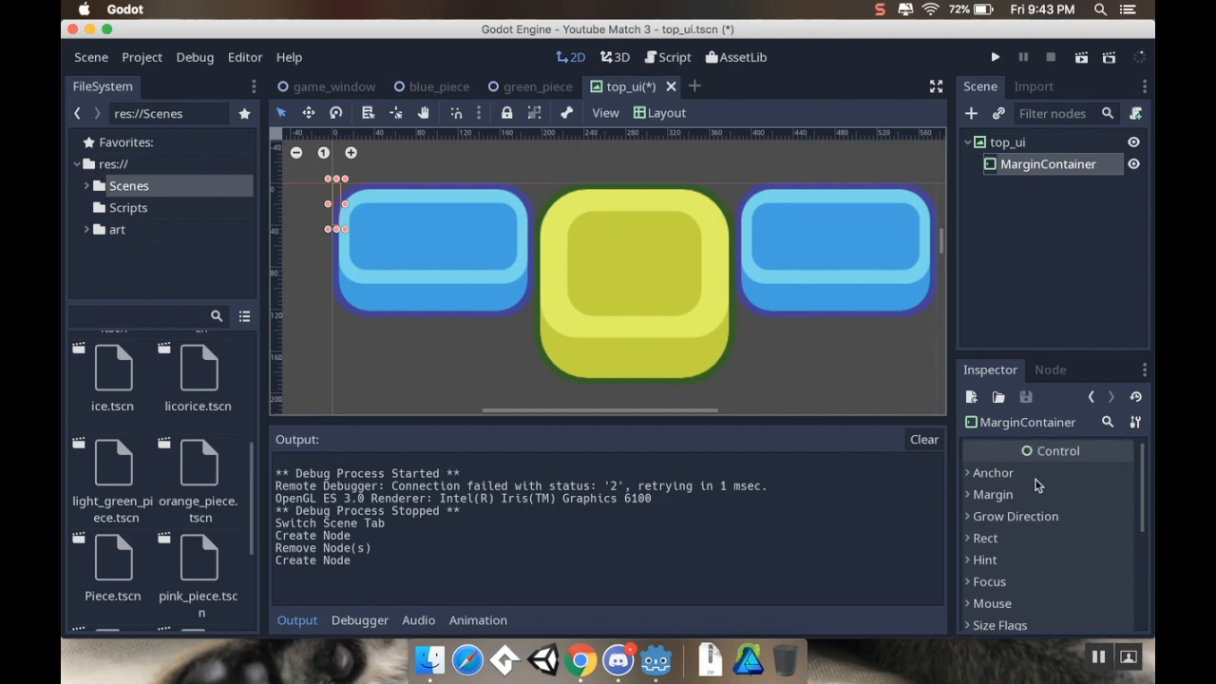
Expand the MarginContainer's Margin and Anchor groups in the Inspector
scroll(down, 3)
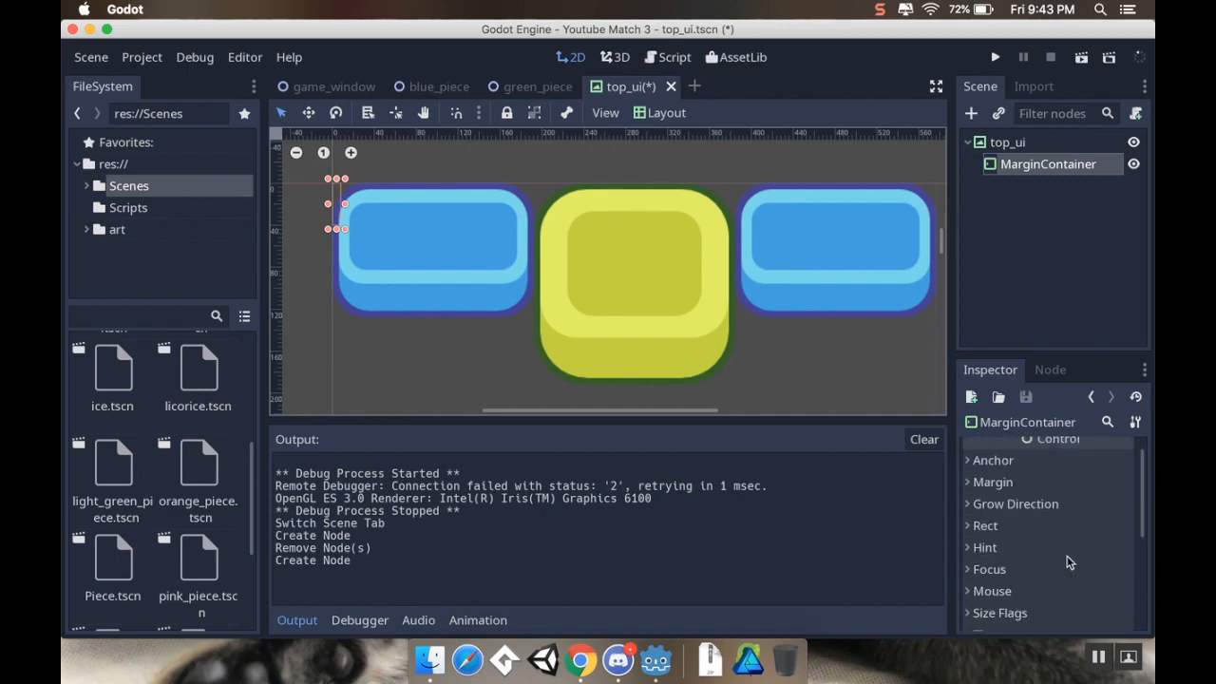
mouse_move(1057, 450)
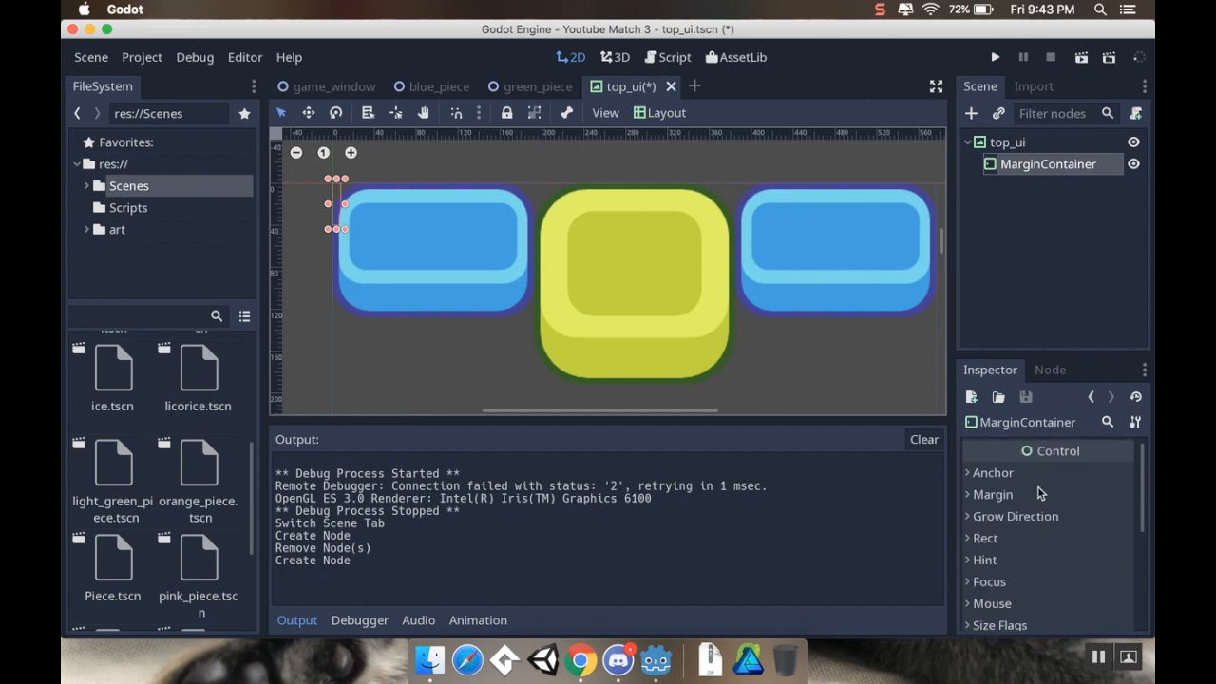
click(993, 494)
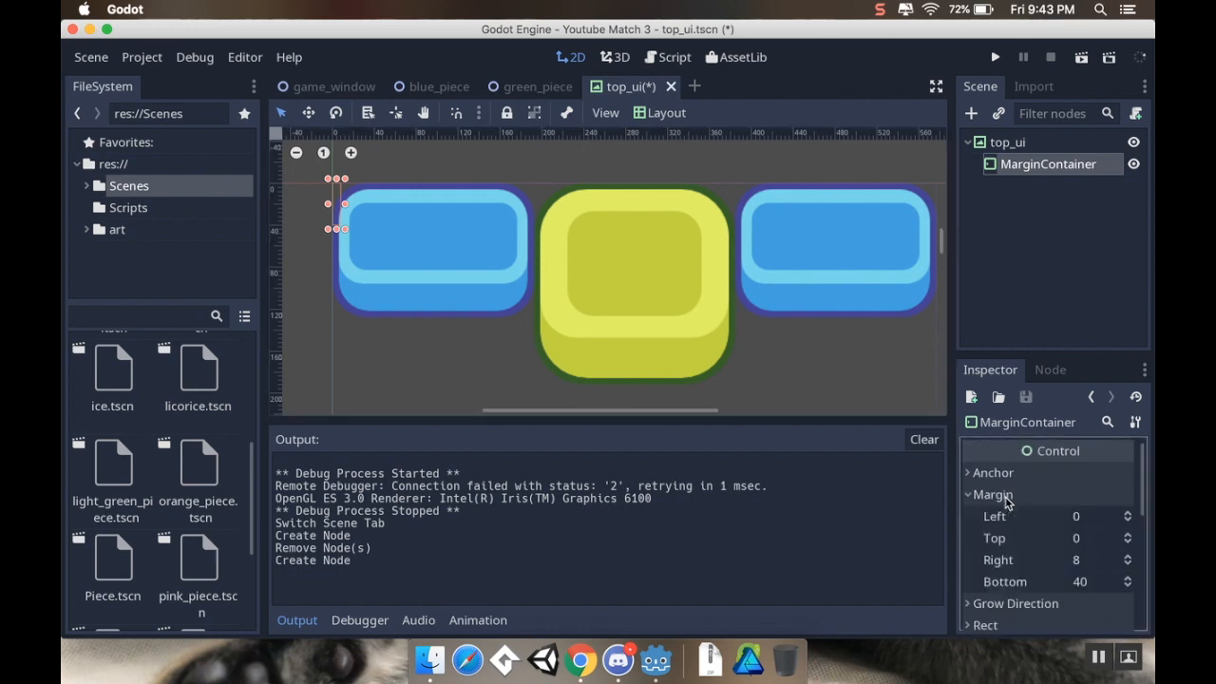
mouse_move(1091, 528)
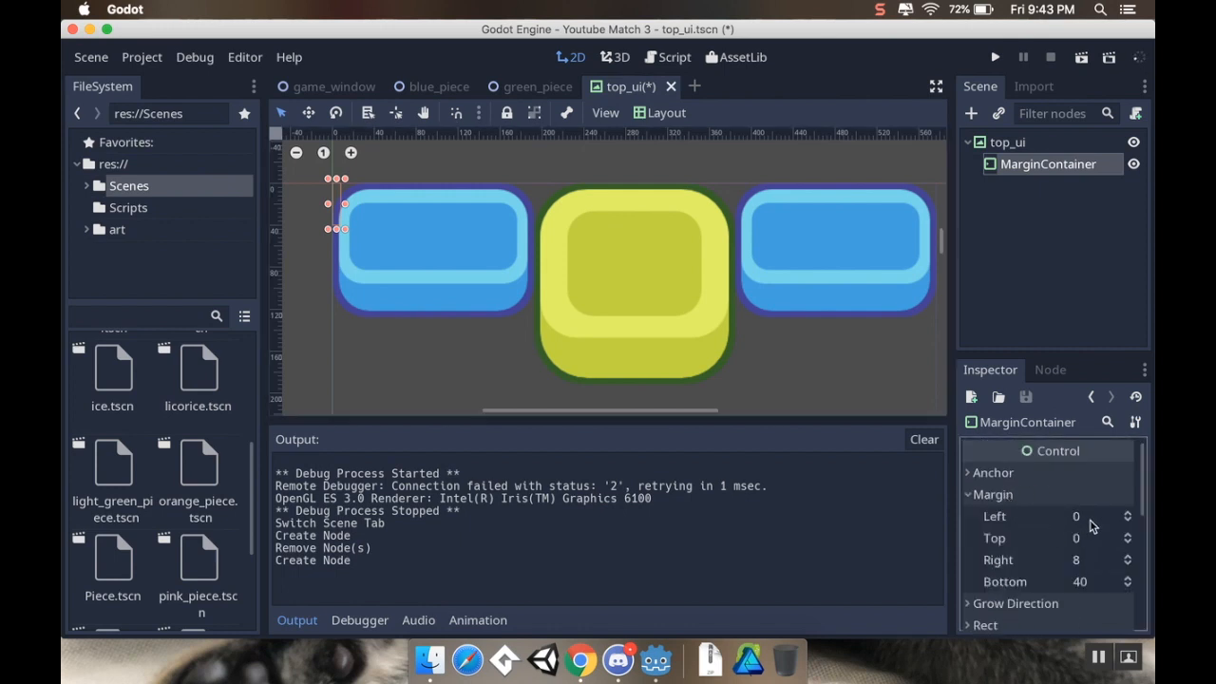
click(969, 471)
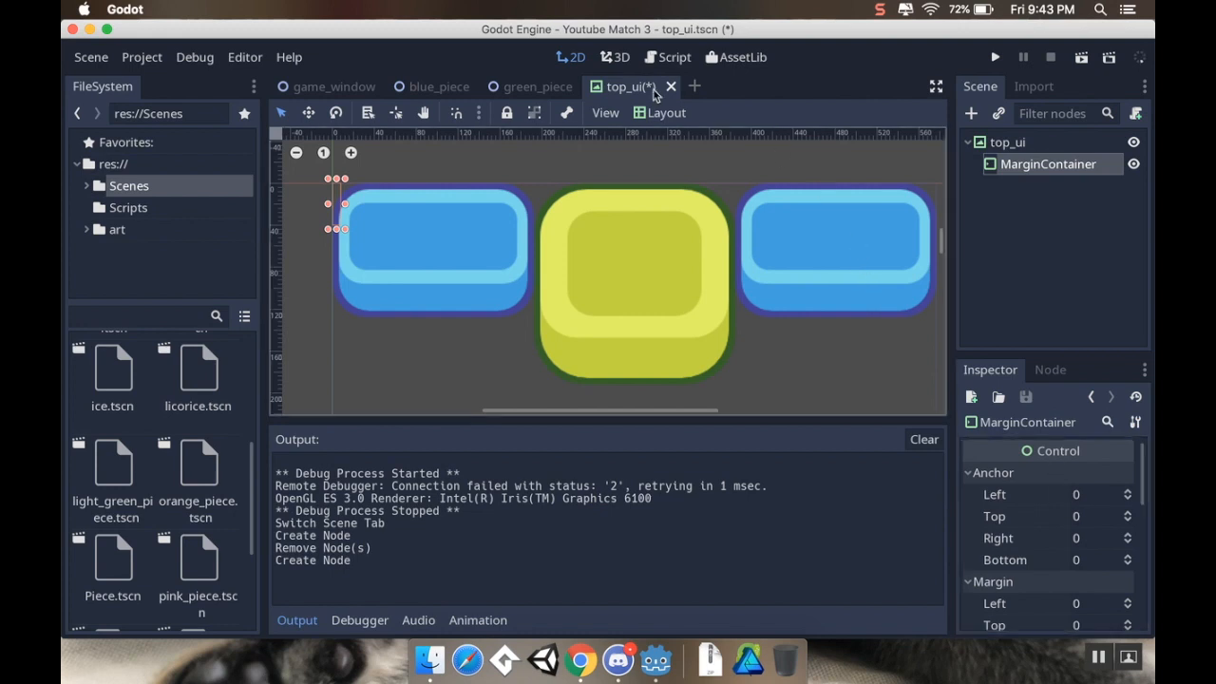
Apply the Top Wide layout preset so the MarginContainer stretches across the width
click(665, 112)
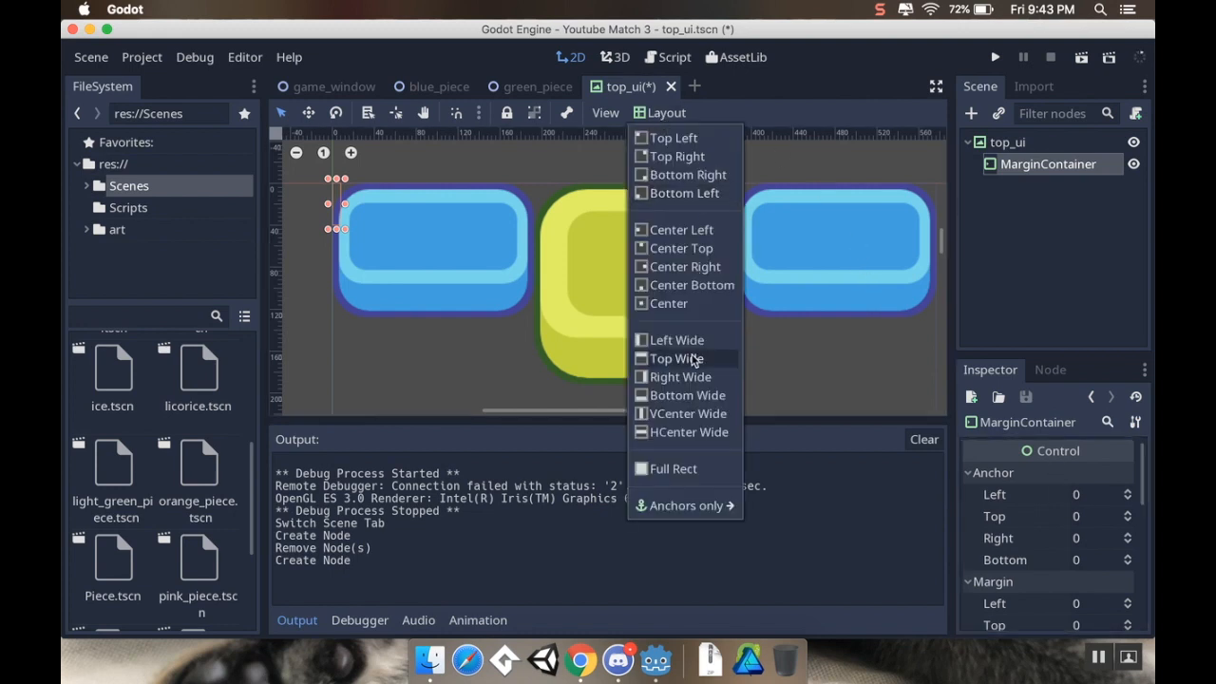
click(673, 467)
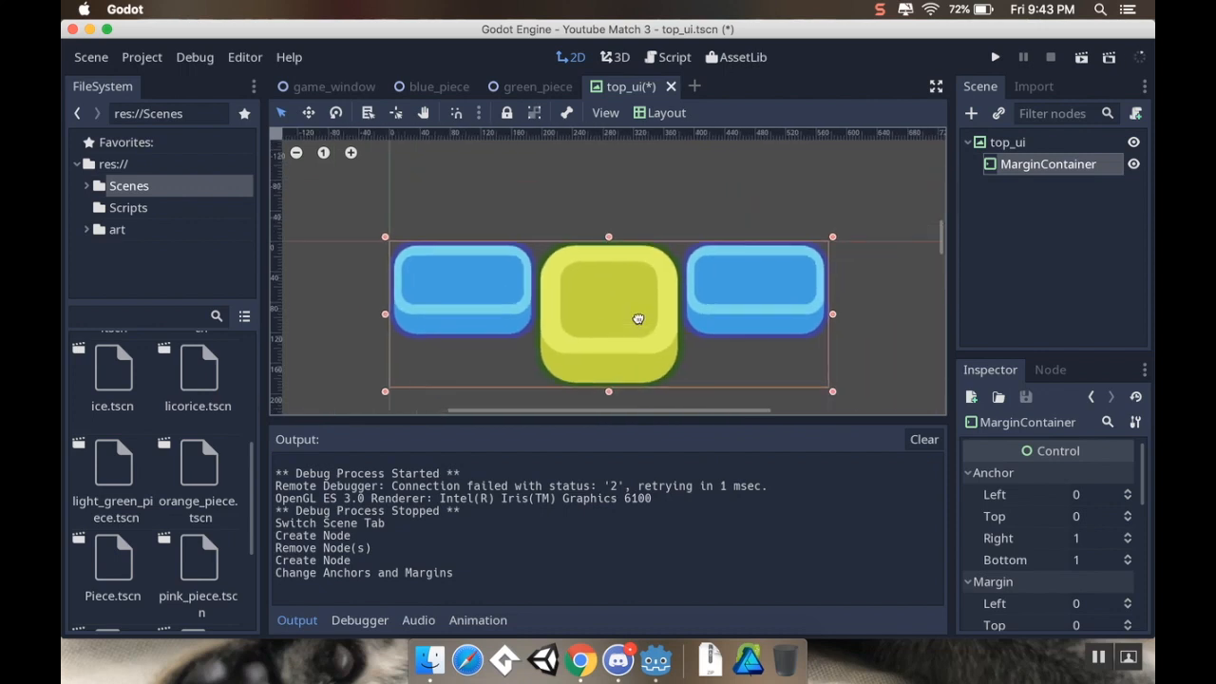
mouse_move(693, 315)
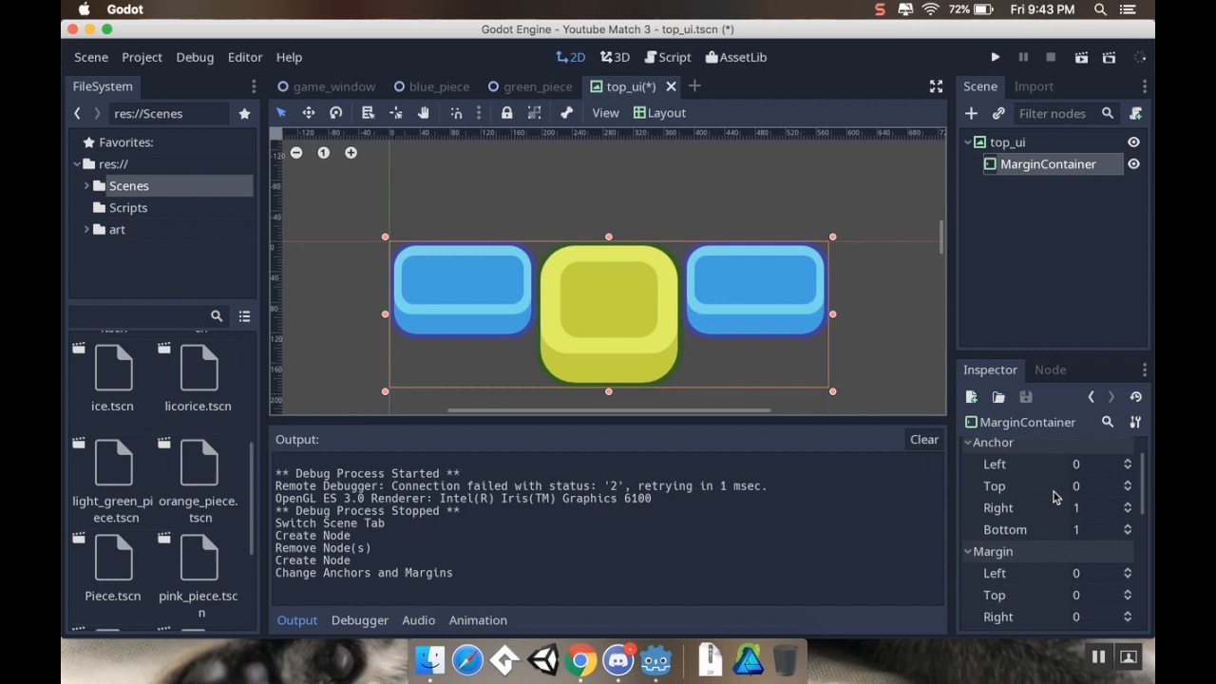
scroll(down, 3)
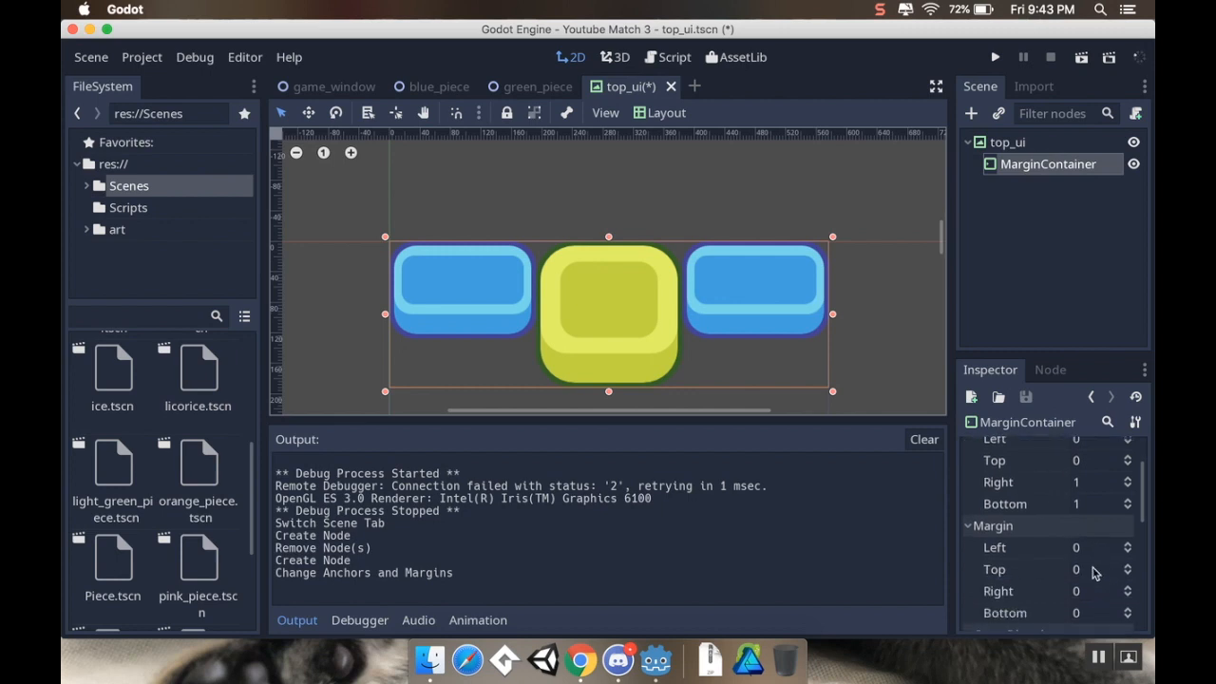
mouse_move(1098, 562)
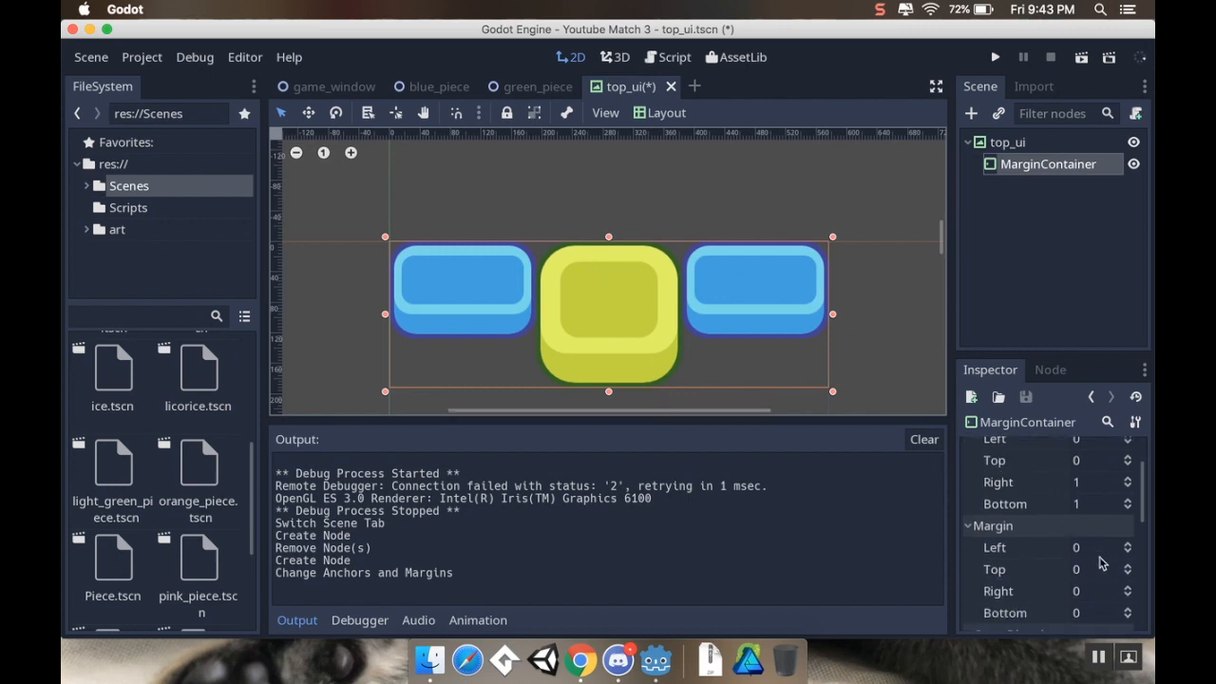
Set the MarginContainer margins to Left 16, Top 16, Right -16, Bottom -16
click(1098, 547)
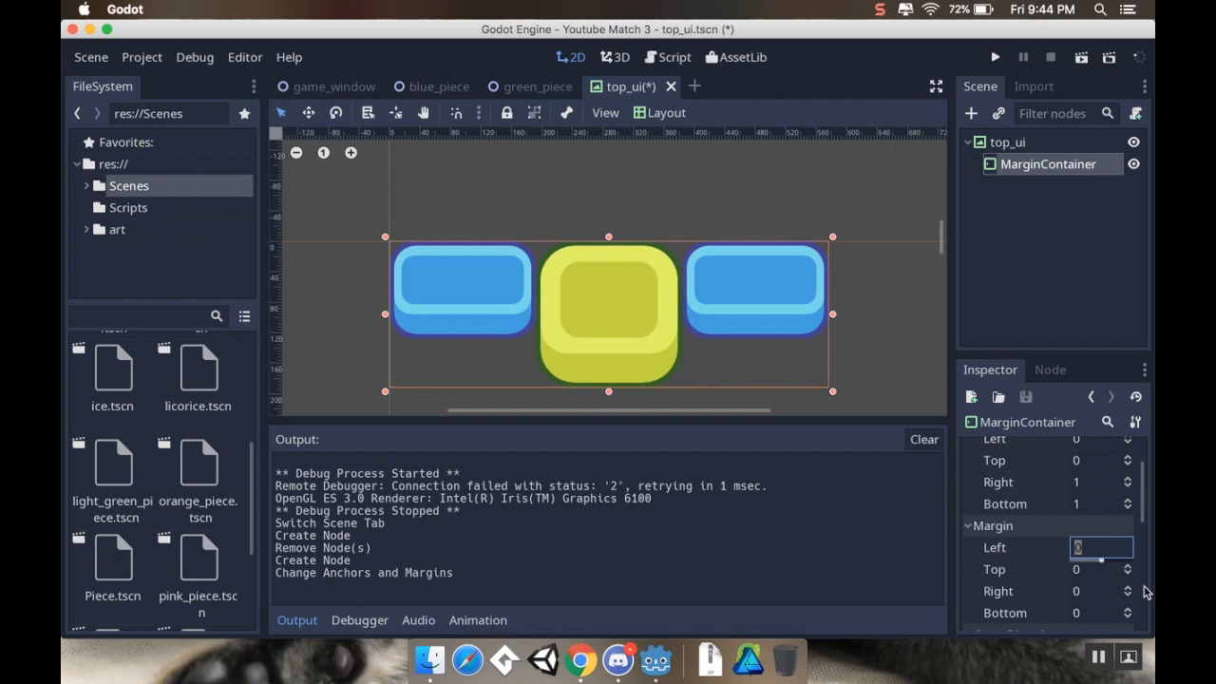
text(20)
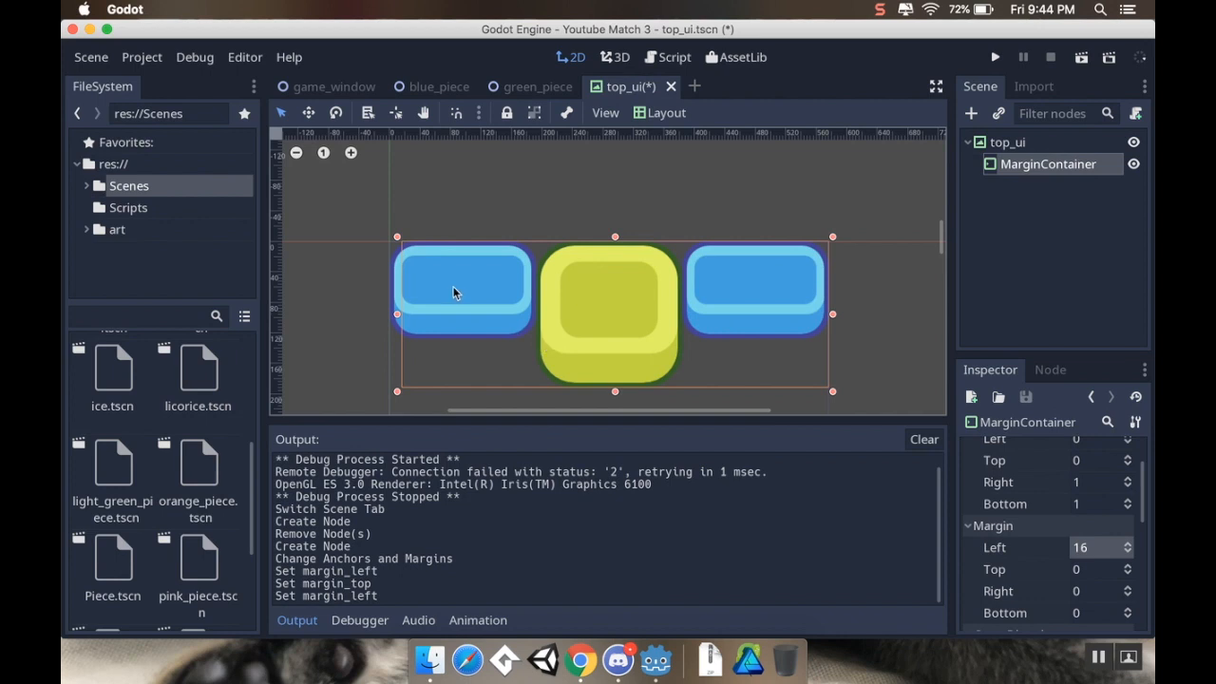
mouse_move(413, 281)
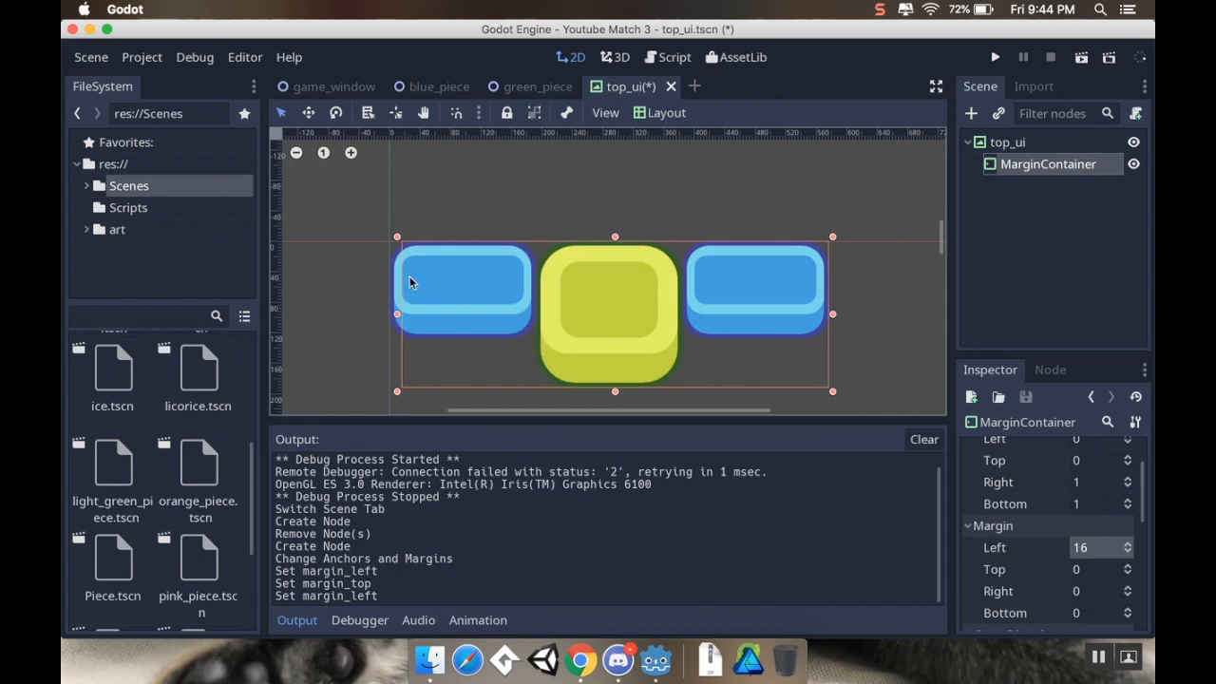
click(1098, 570)
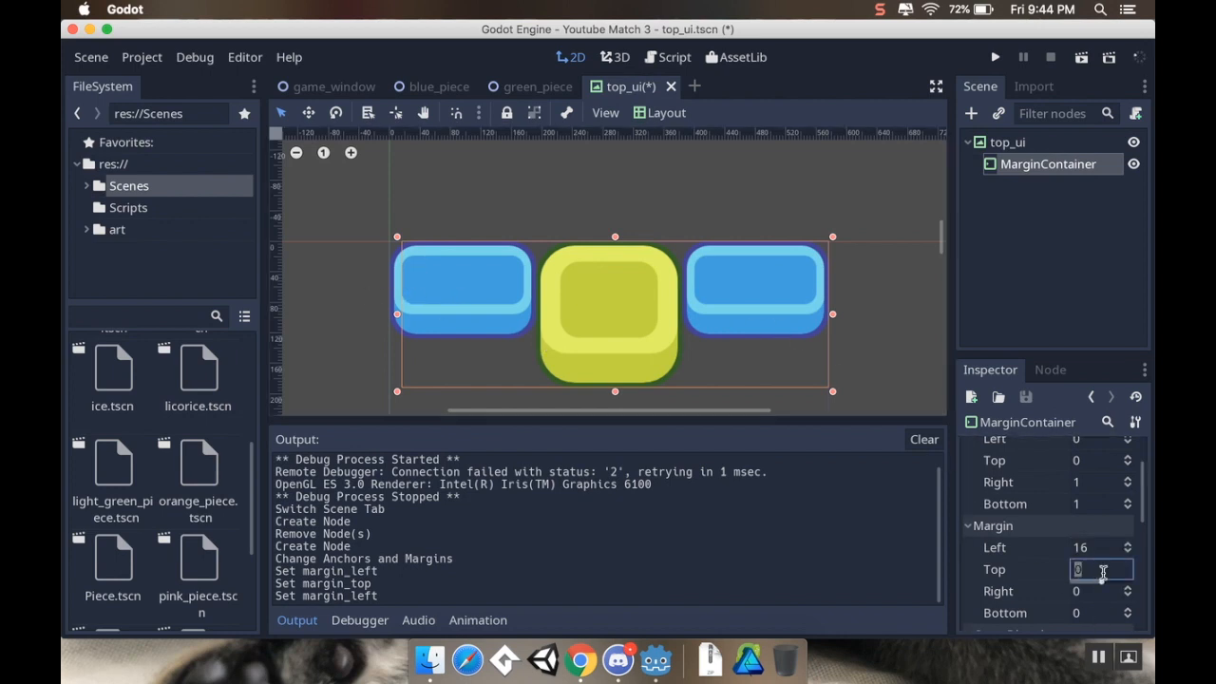
text(16)
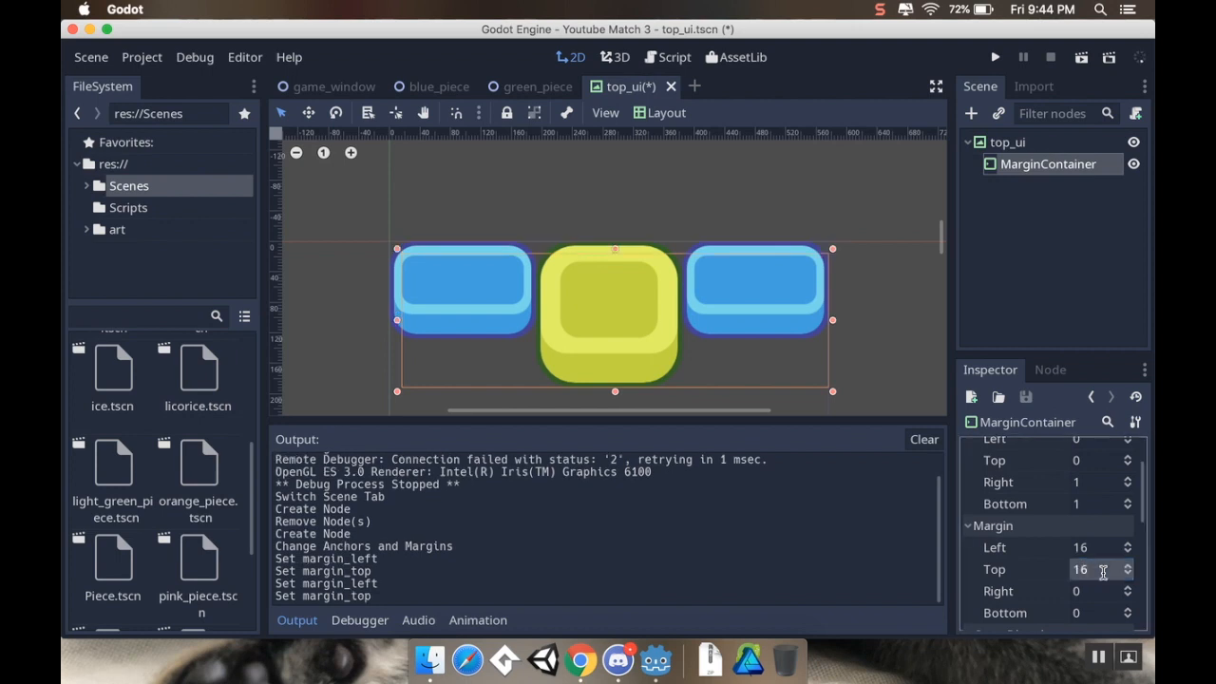
mouse_move(1088, 597)
text(-16)
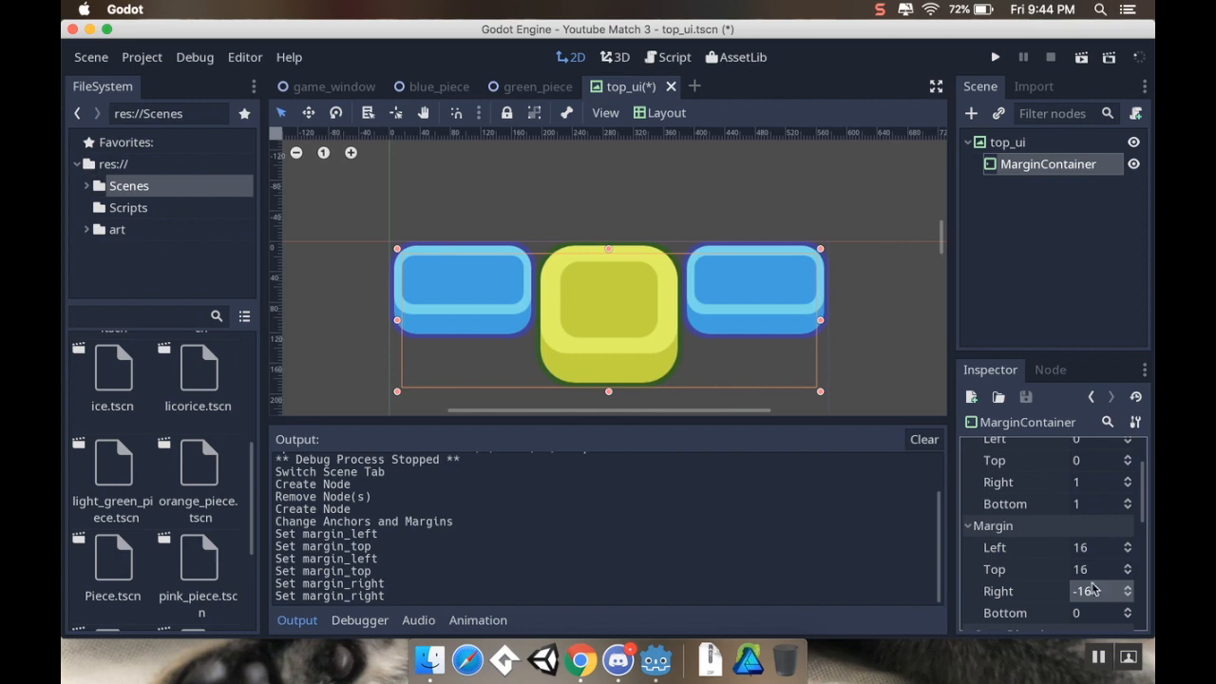
click(1098, 609)
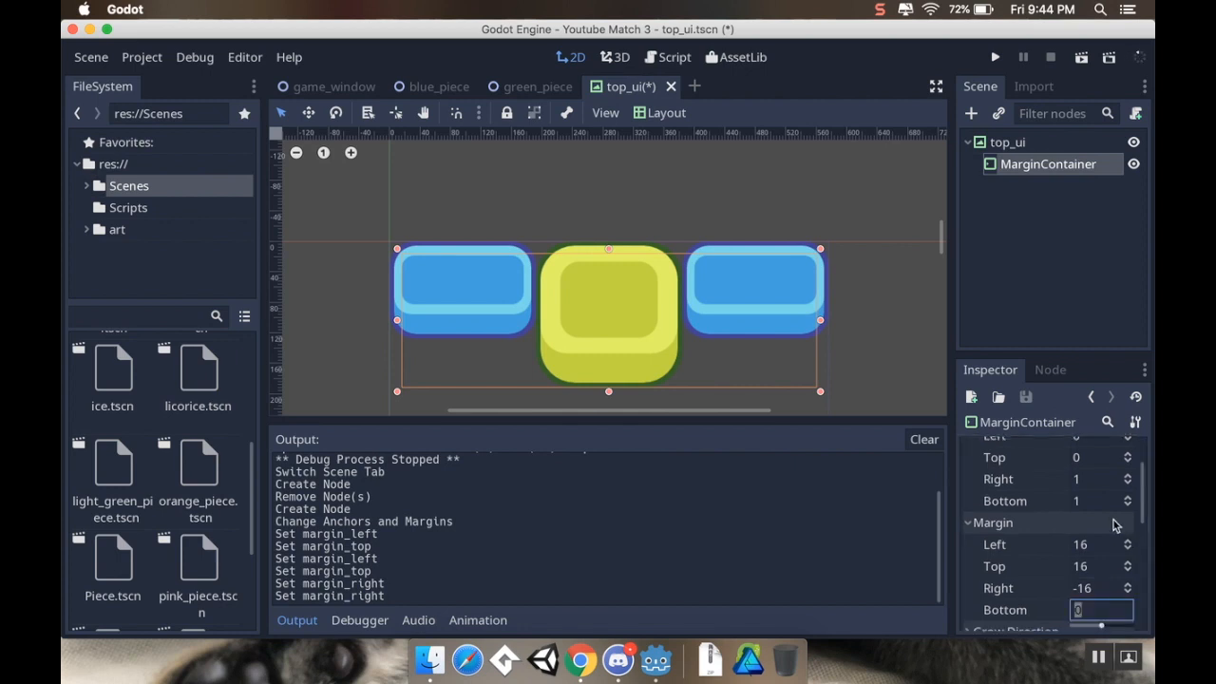
text(1)
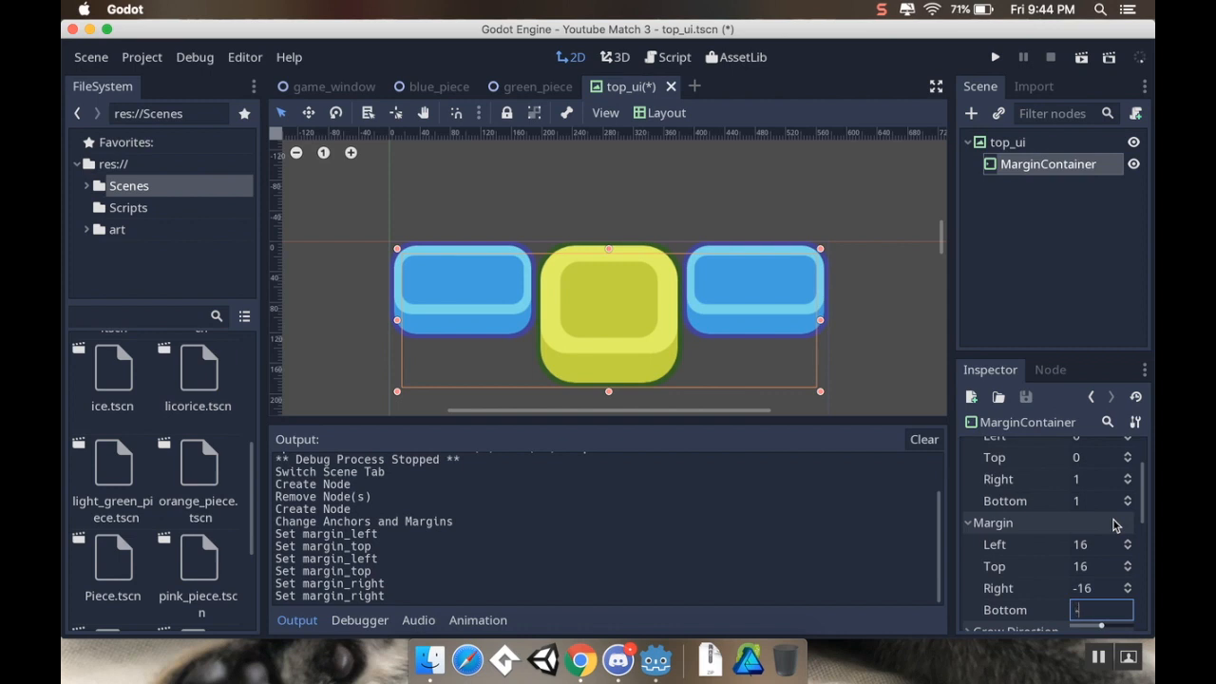
key(Return)
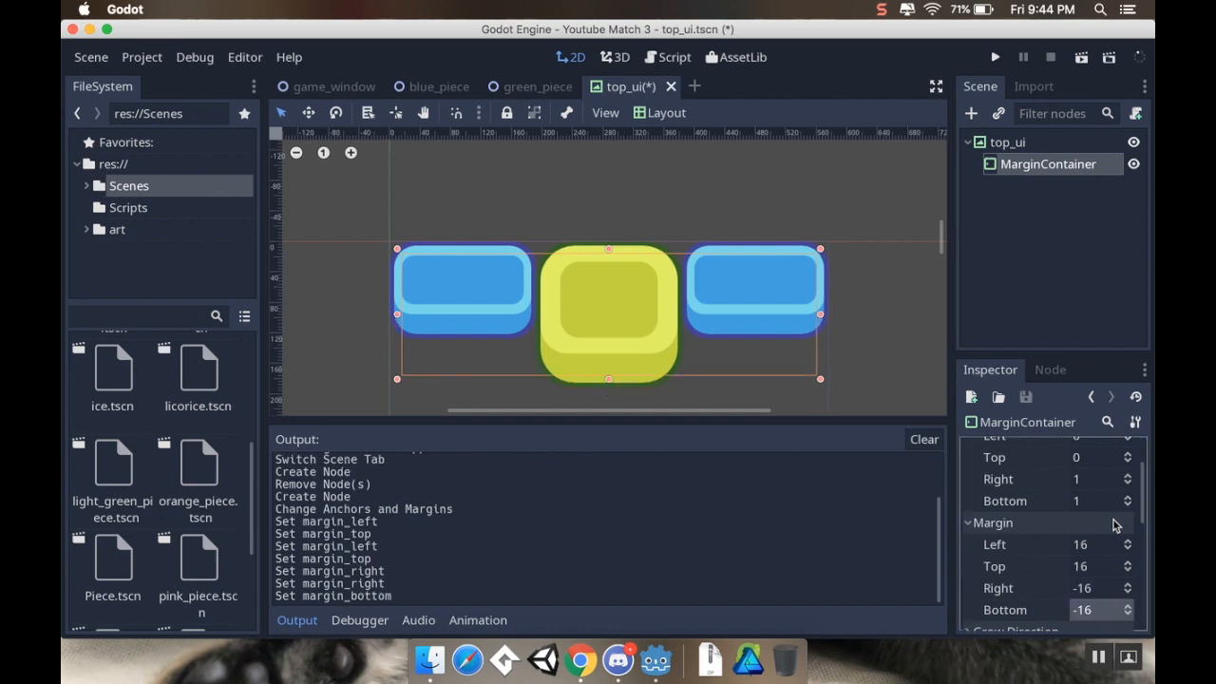
Reselect the MarginContainer and go to save the top_ui scene
click(1005, 140)
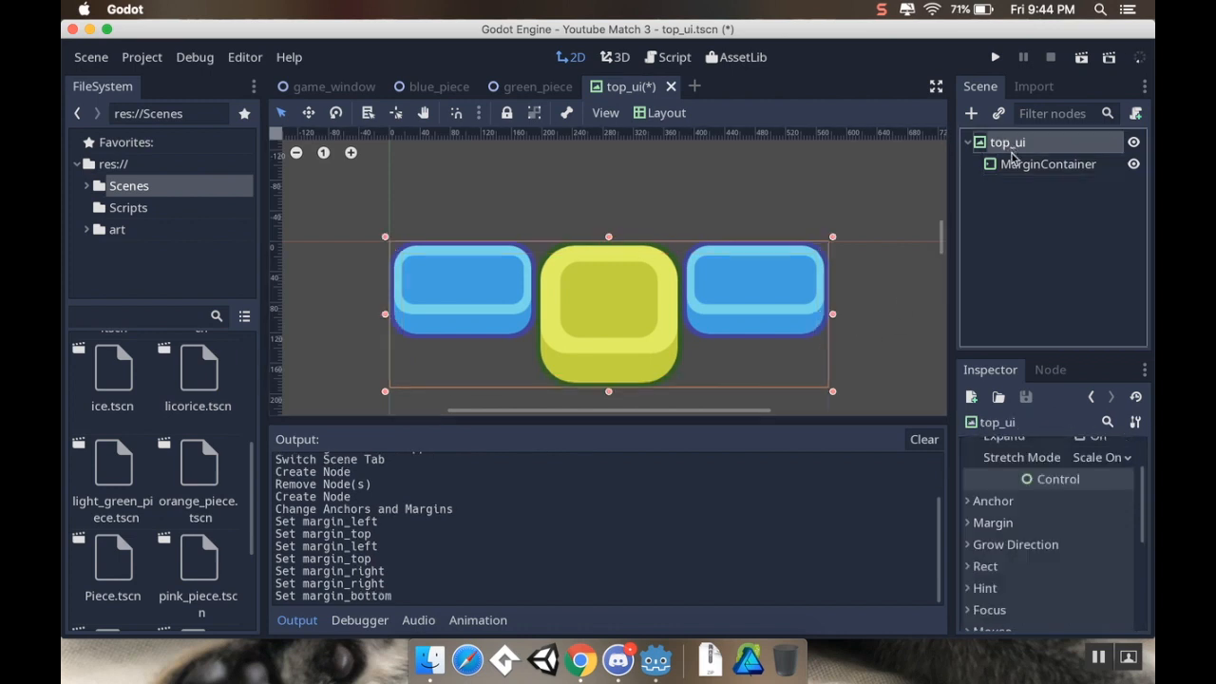
click(1046, 163)
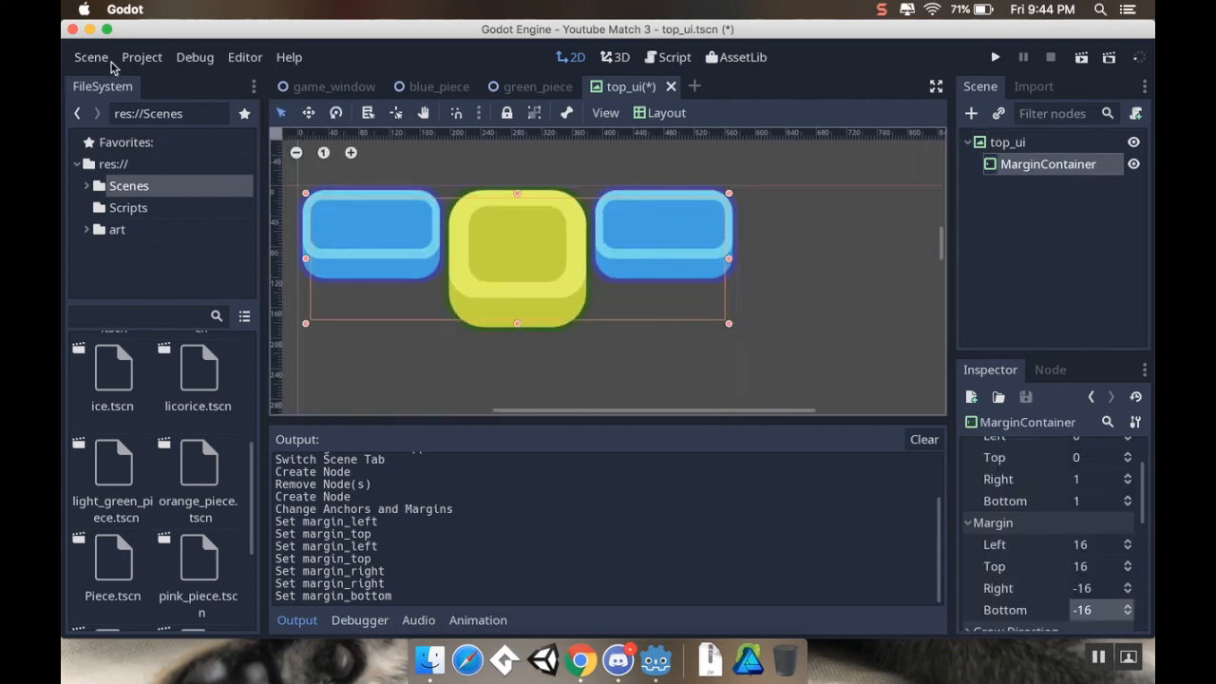
click(91, 57)
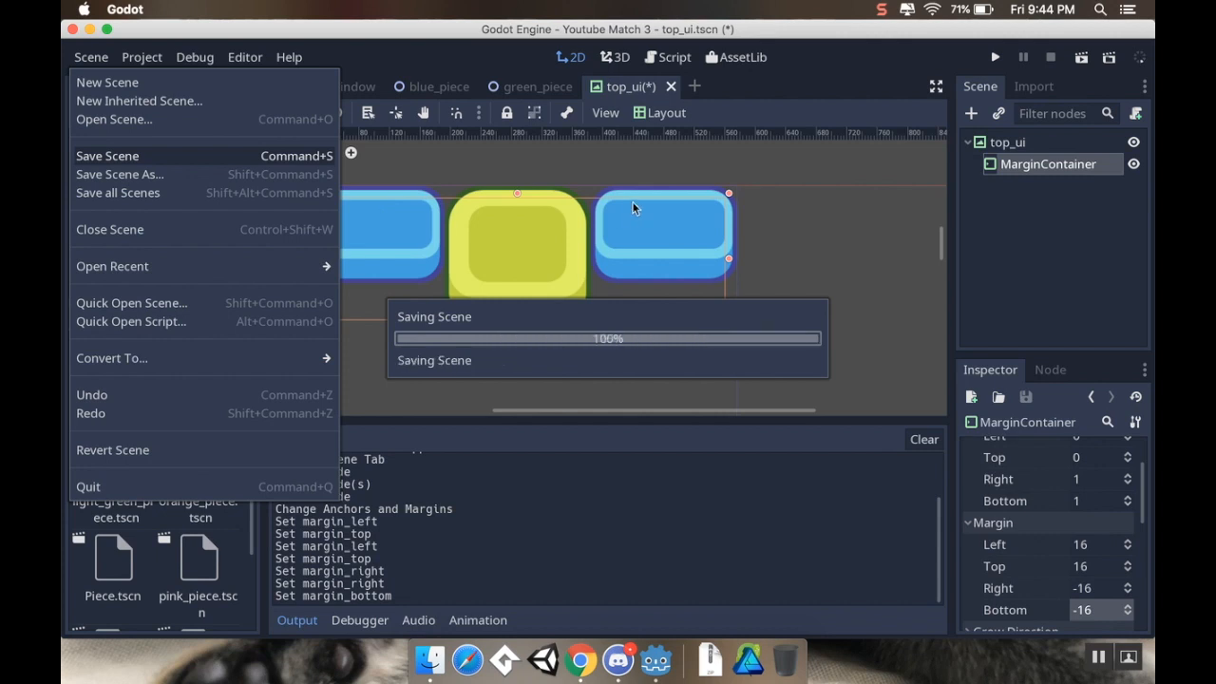
Save the scene and add an HBoxContainer inside the MarginContainer
click(107, 155)
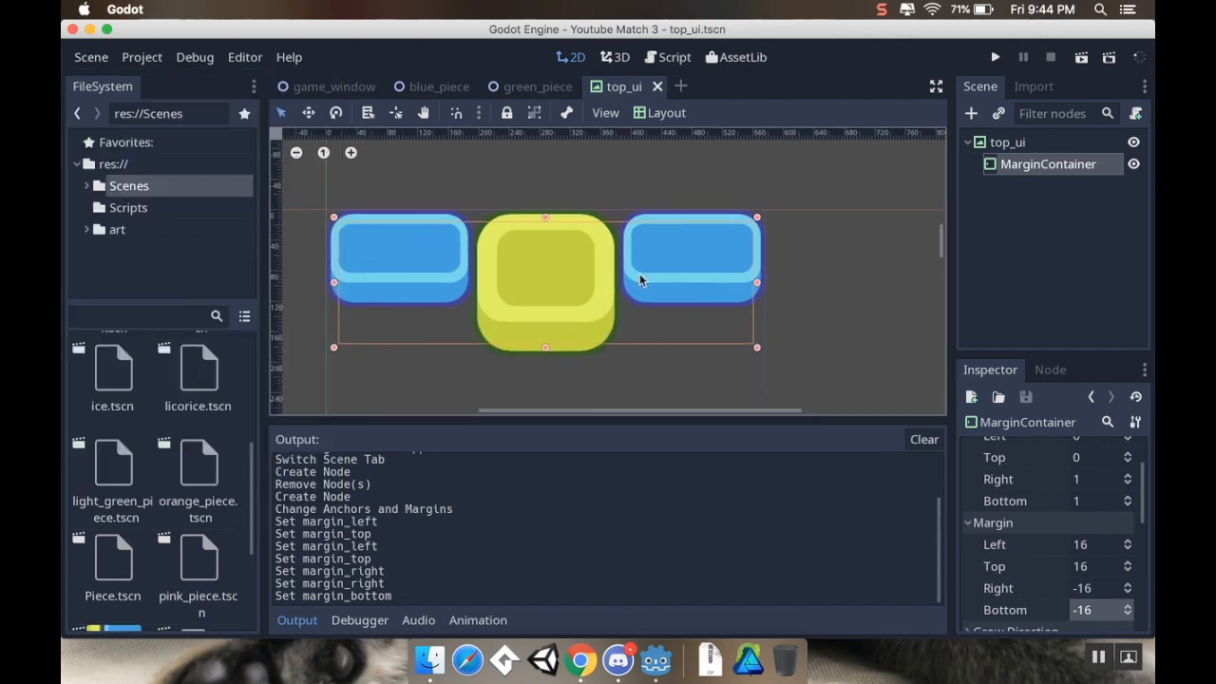
mouse_move(1030, 163)
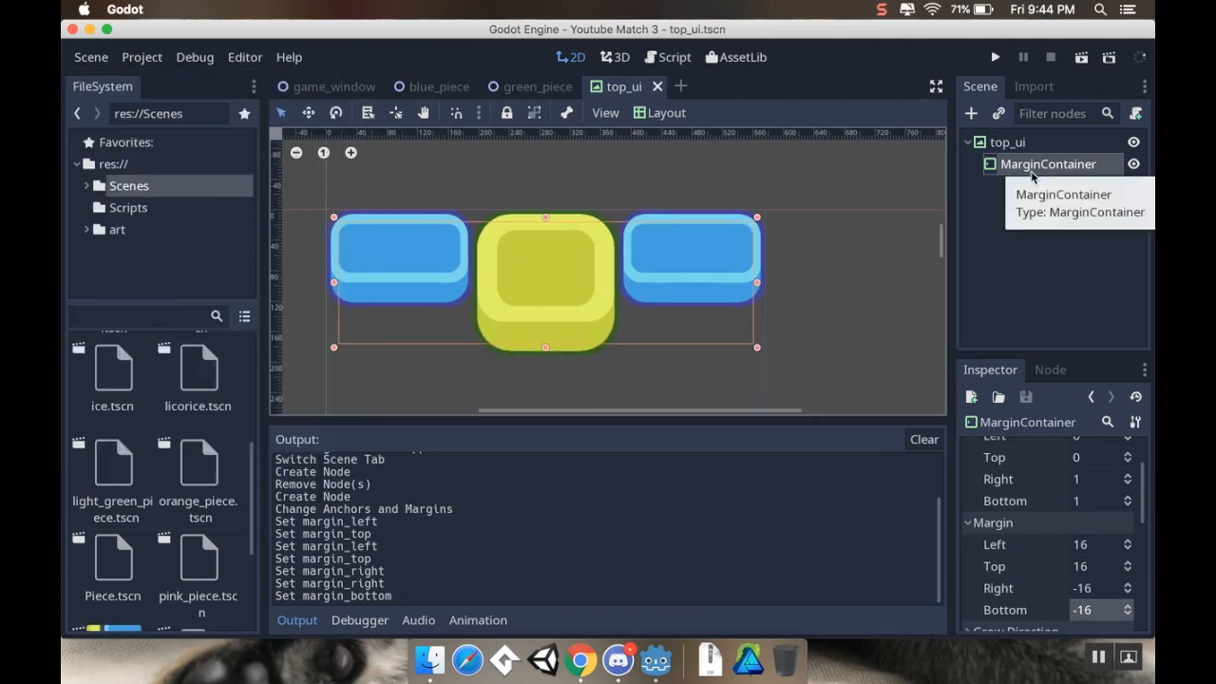
click(969, 114)
text(h)
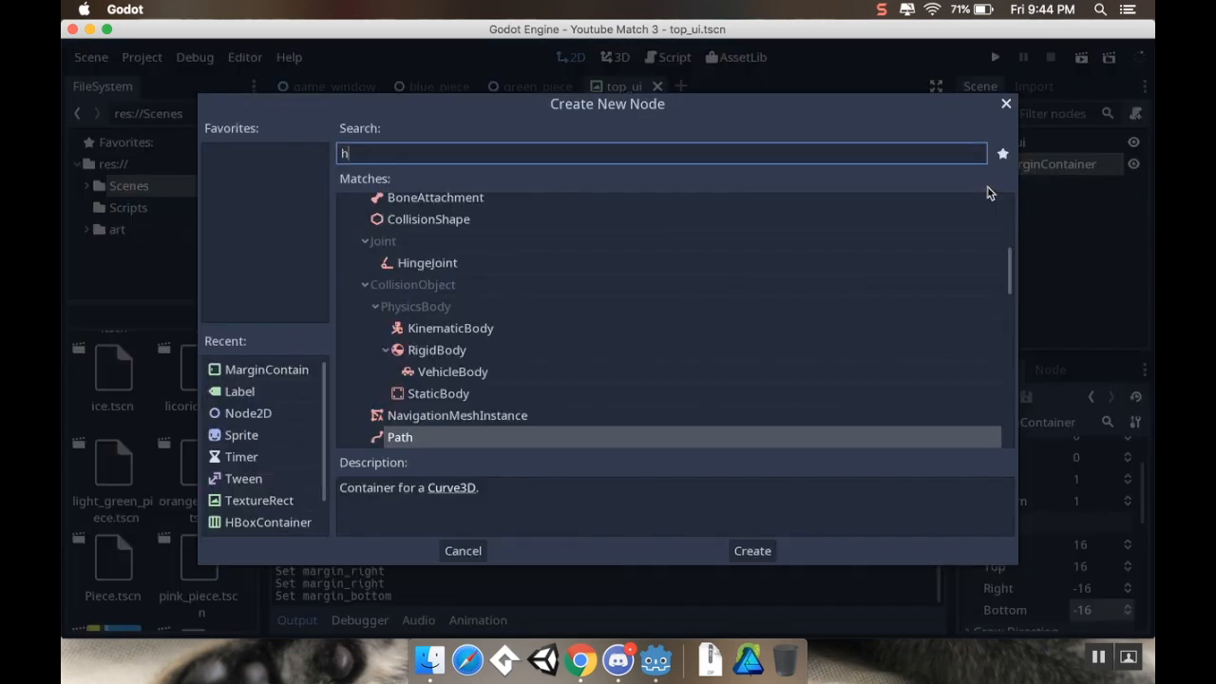
text(box)
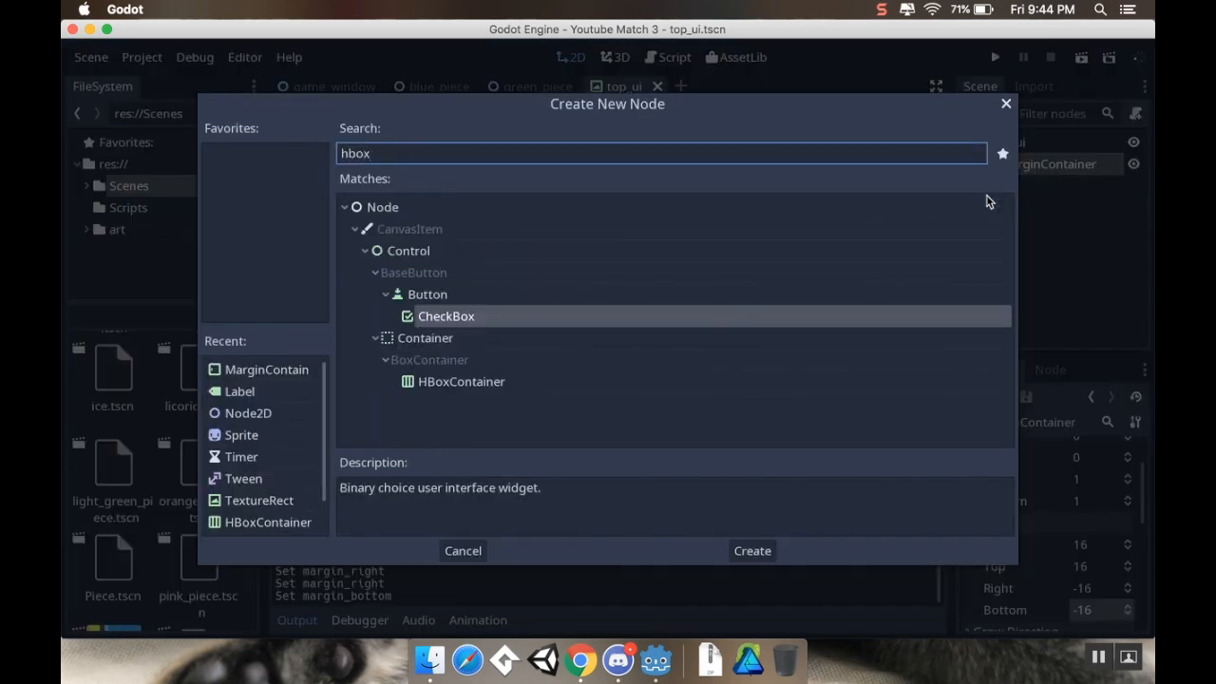
click(753, 551)
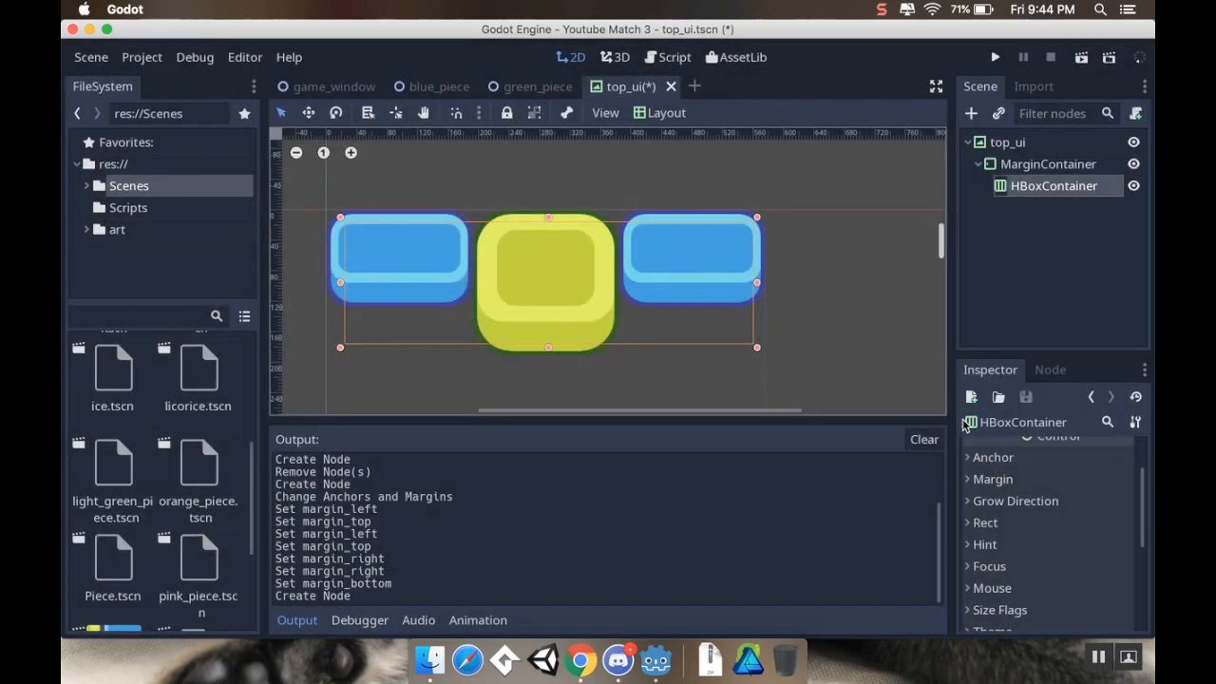
click(994, 478)
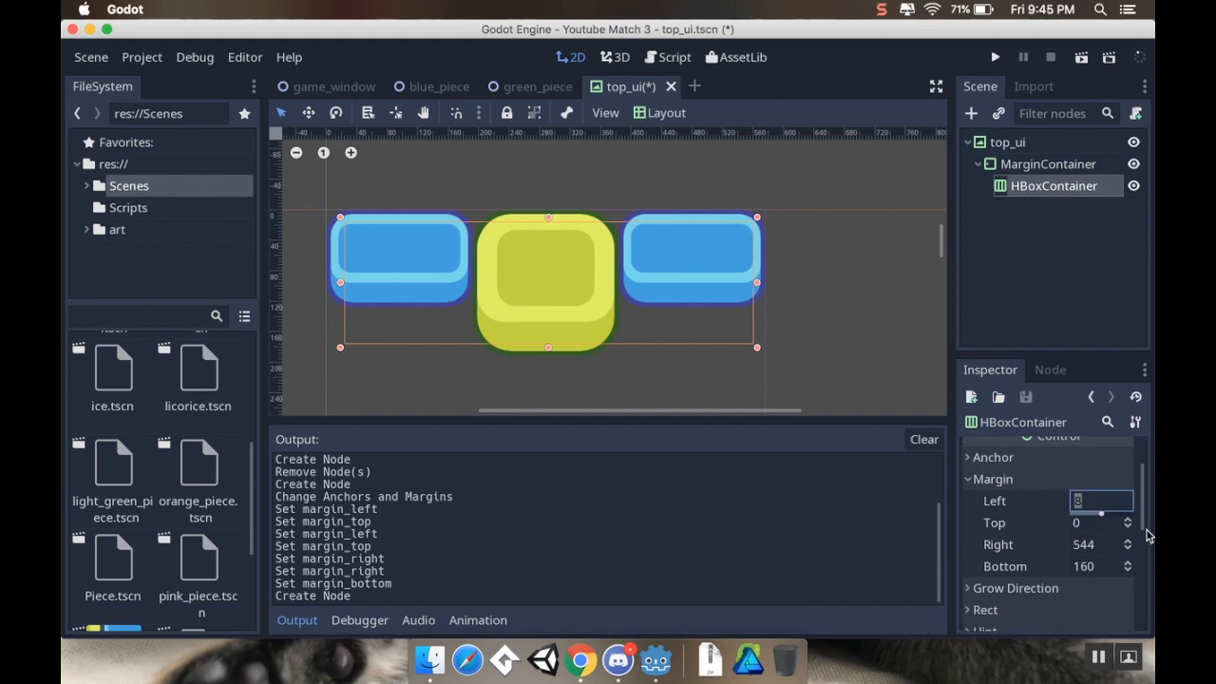
mouse_move(571, 8)
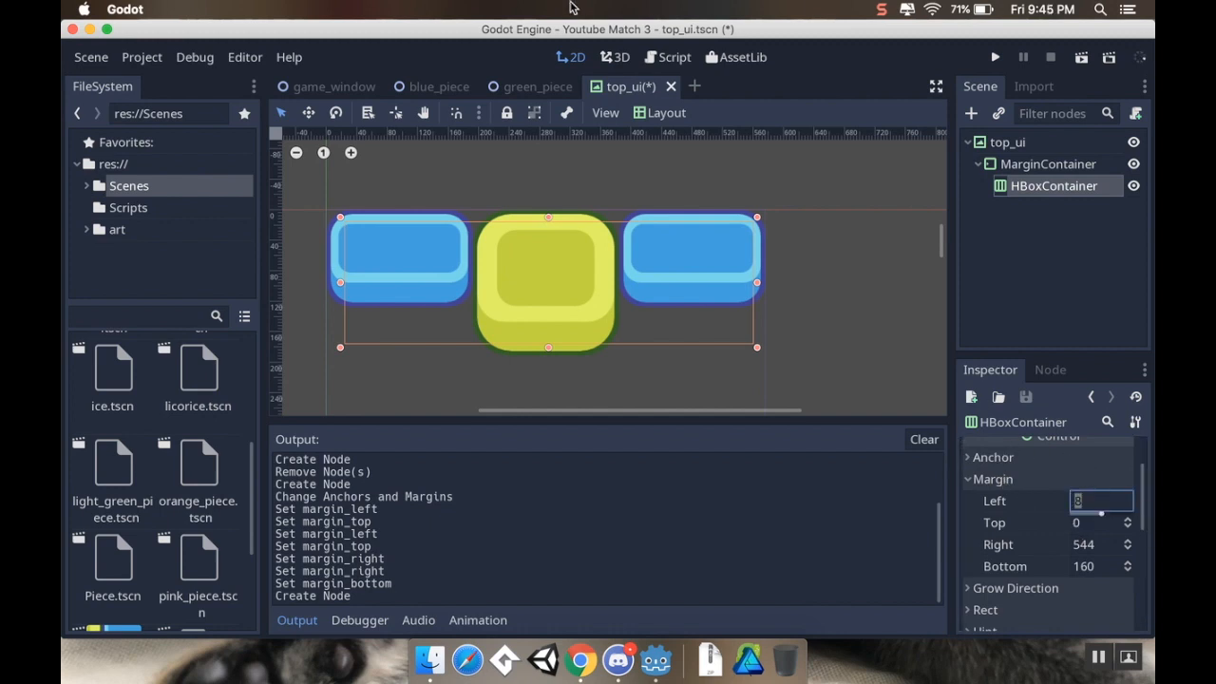
Apply the Full Rect layout so the HBoxContainer fills its parent
click(665, 112)
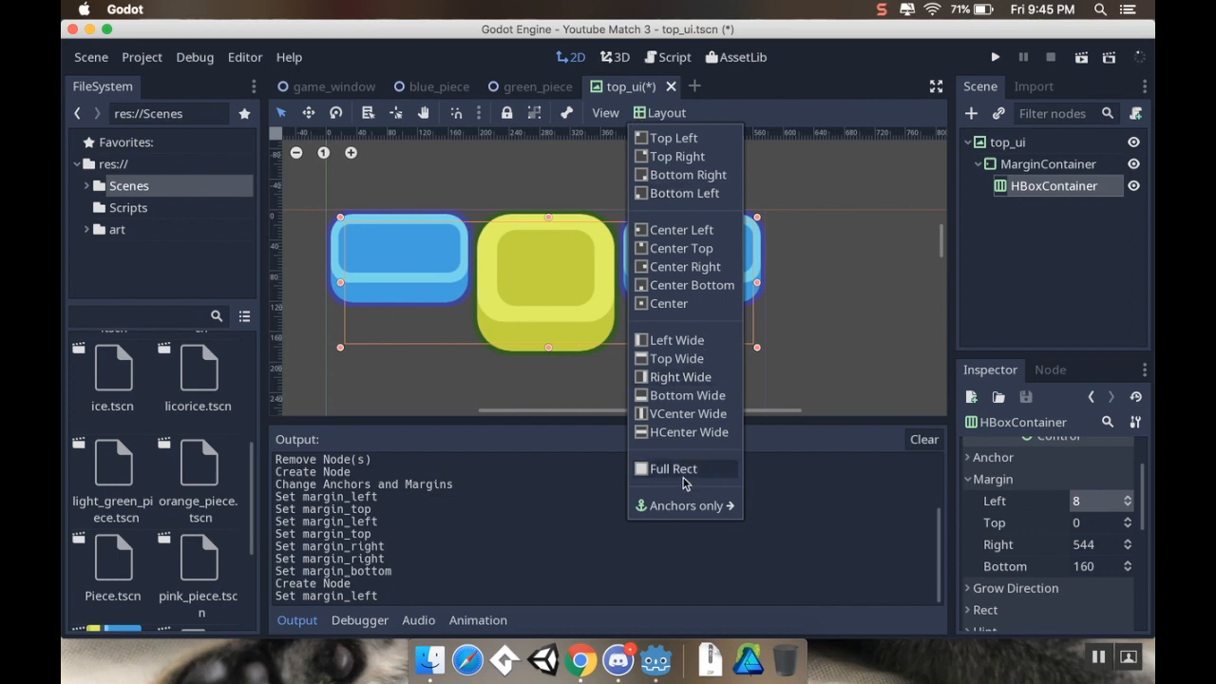
click(673, 467)
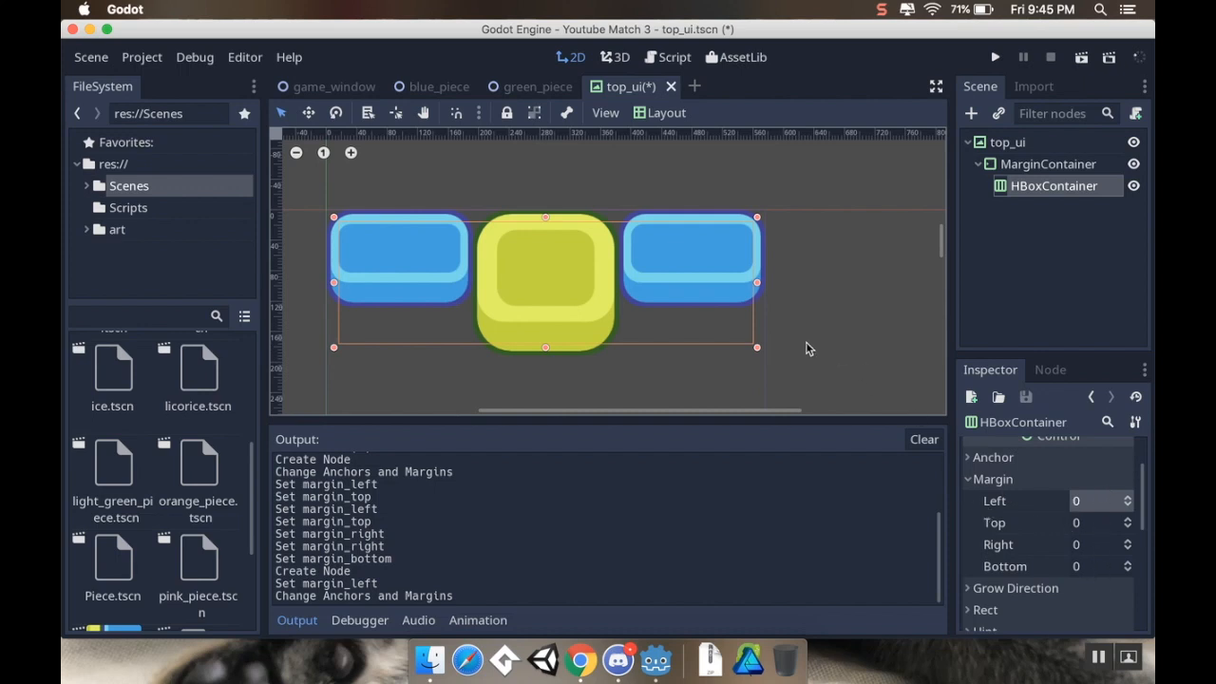
mouse_move(1053, 186)
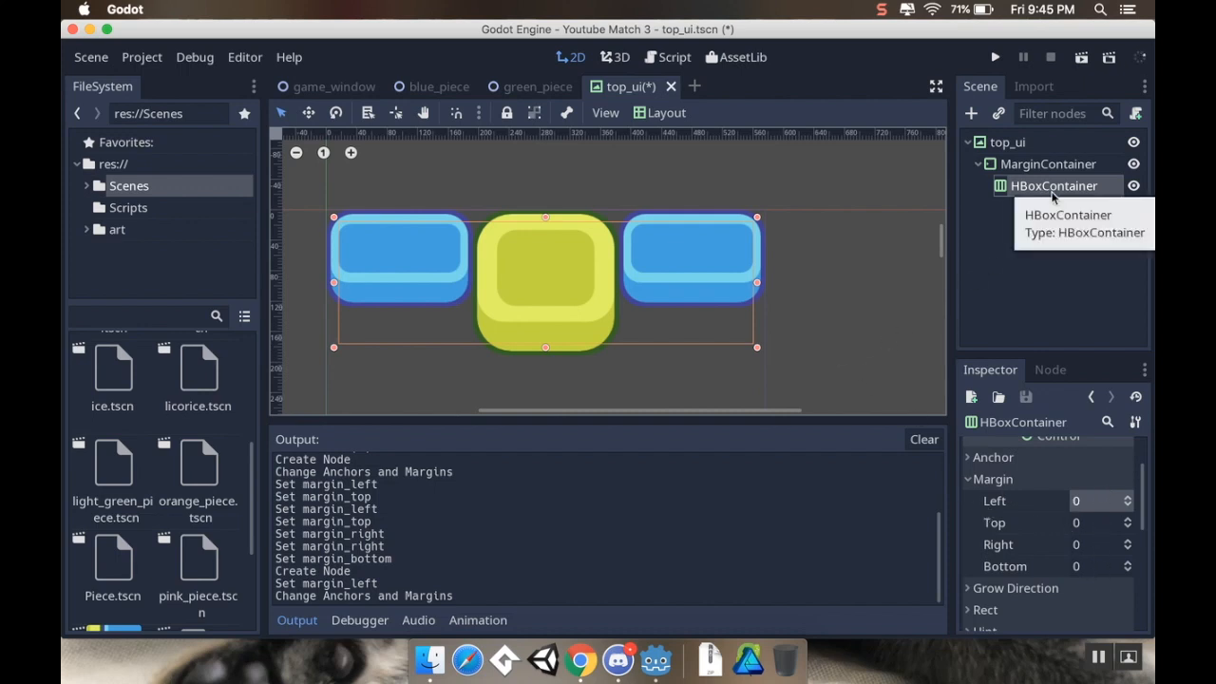
Add a Label under the HBoxContainer and duplicate it as Label2
right_click(1052, 187)
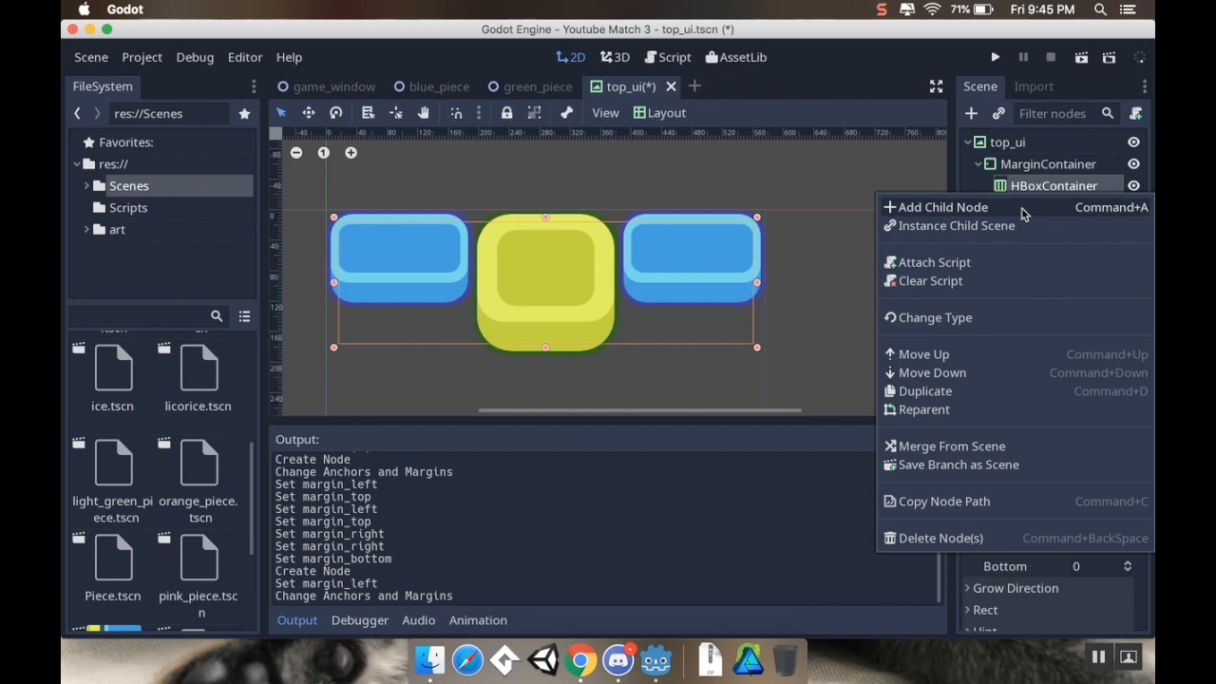
click(943, 207)
text(label)
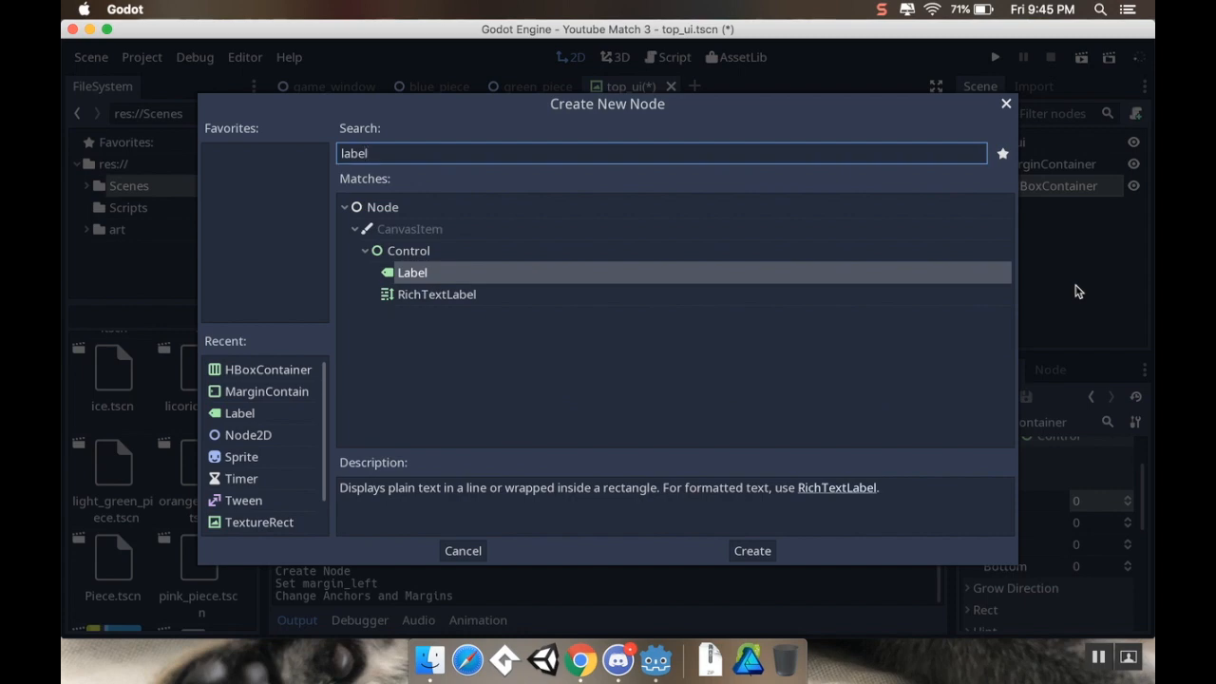
click(752, 551)
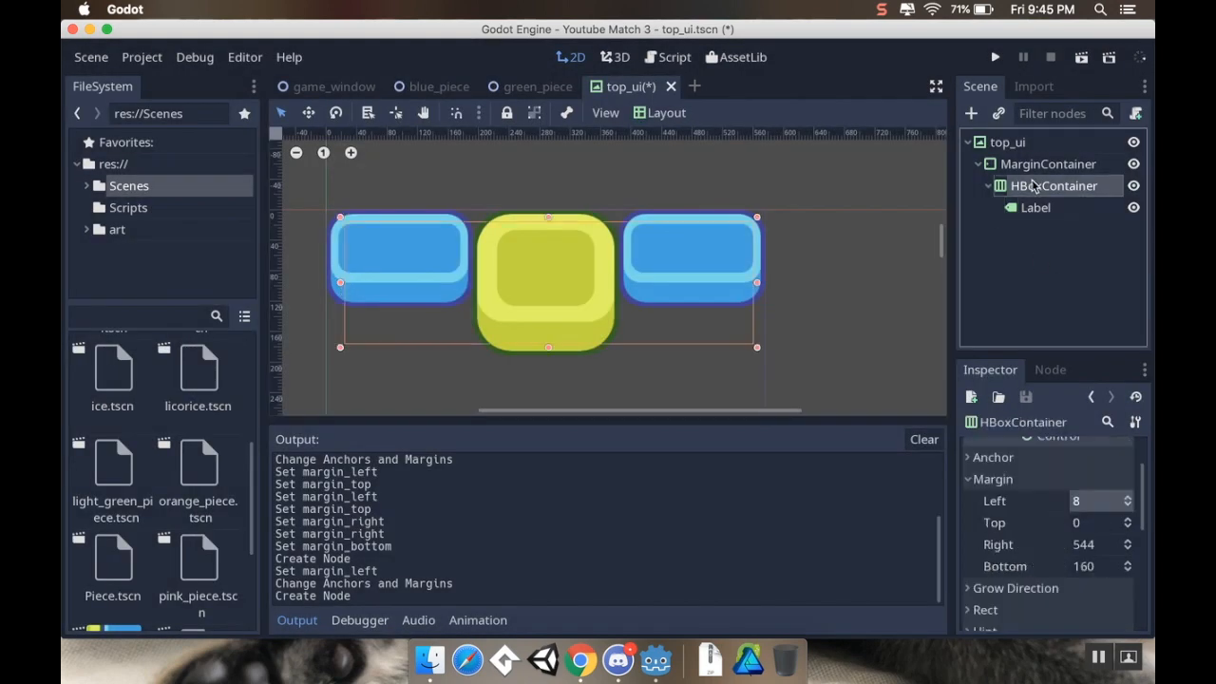
click(1034, 207)
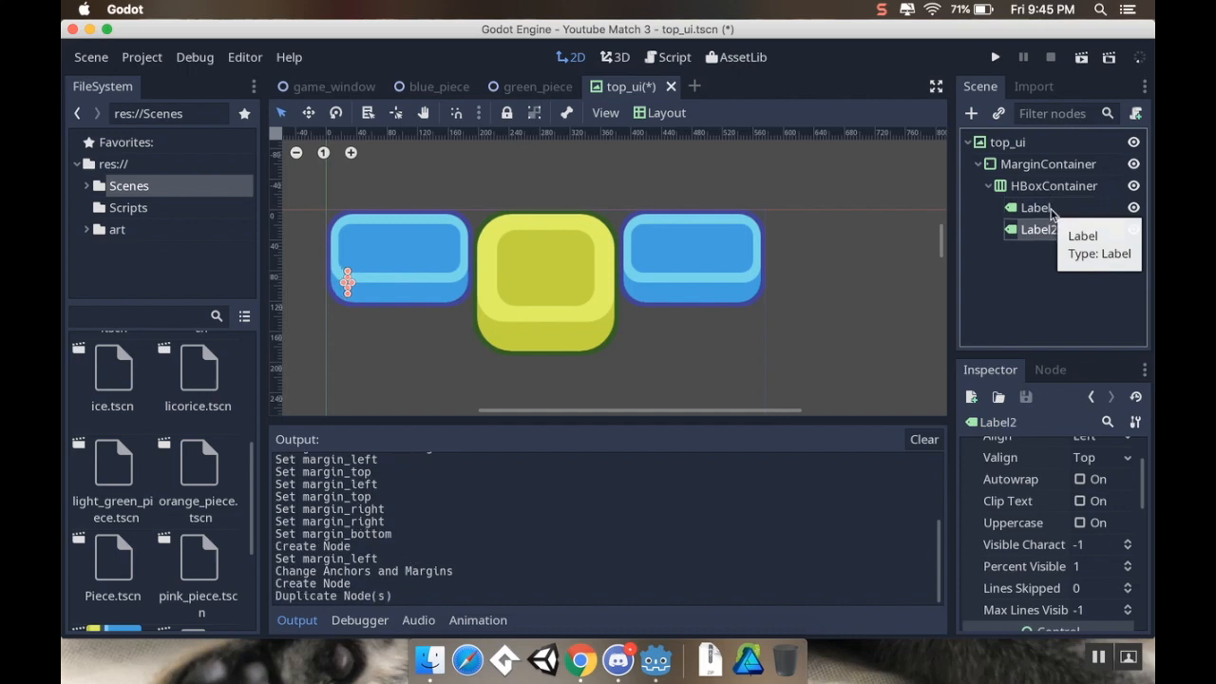
click(1034, 207)
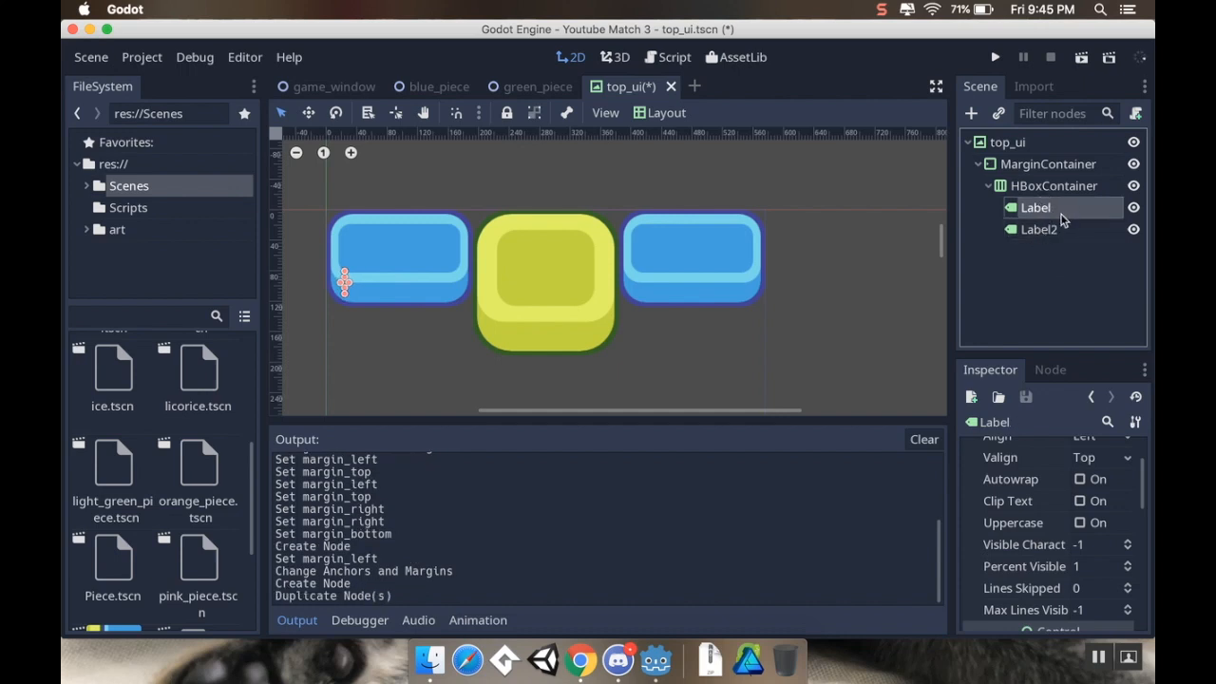
mouse_move(1036, 207)
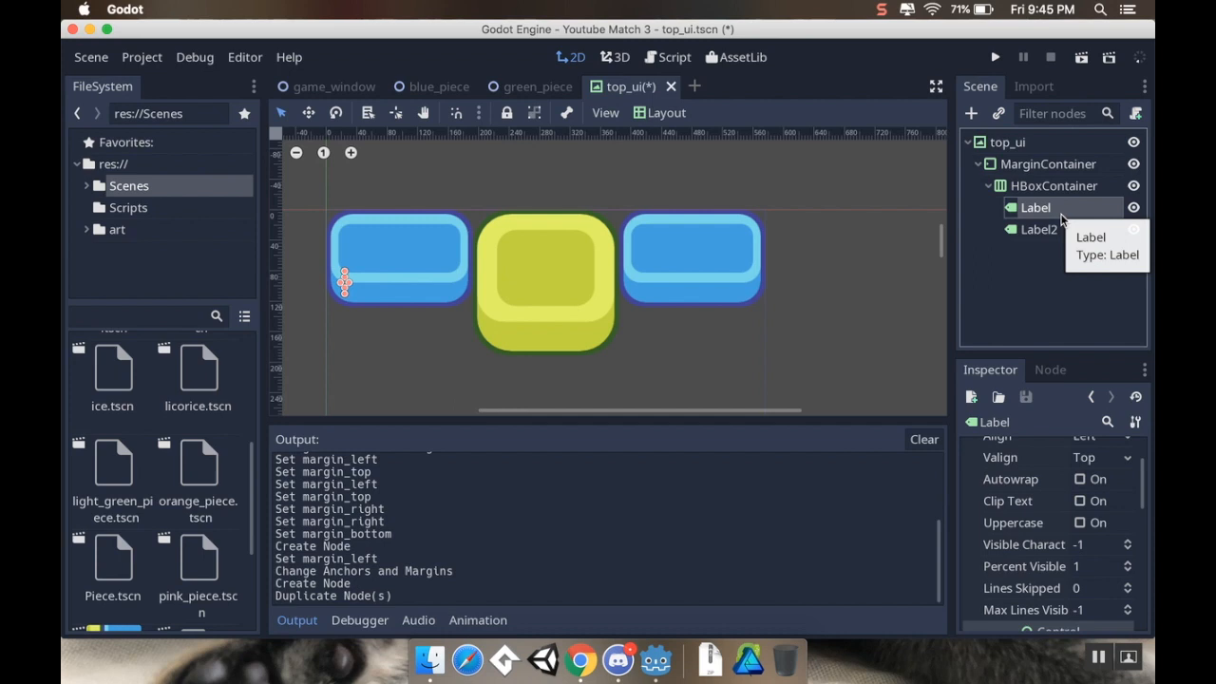
Inspect Label, Label2 and the HBoxContainer, then start adding another child
click(1052, 186)
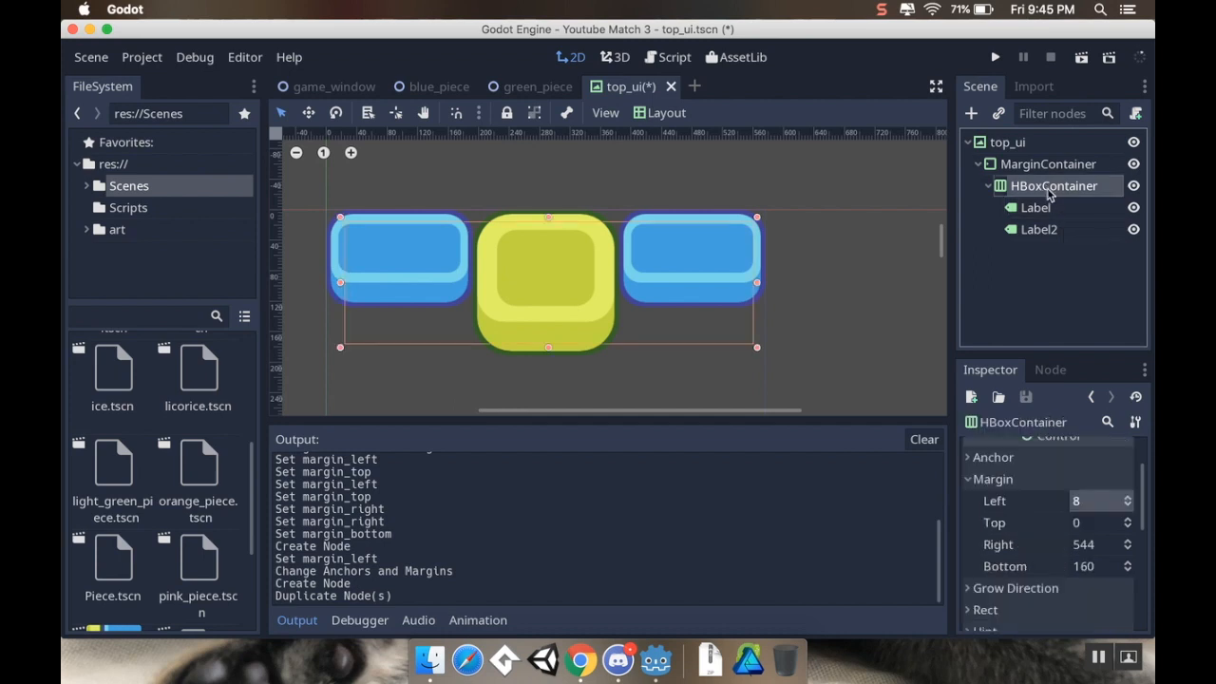
click(1037, 228)
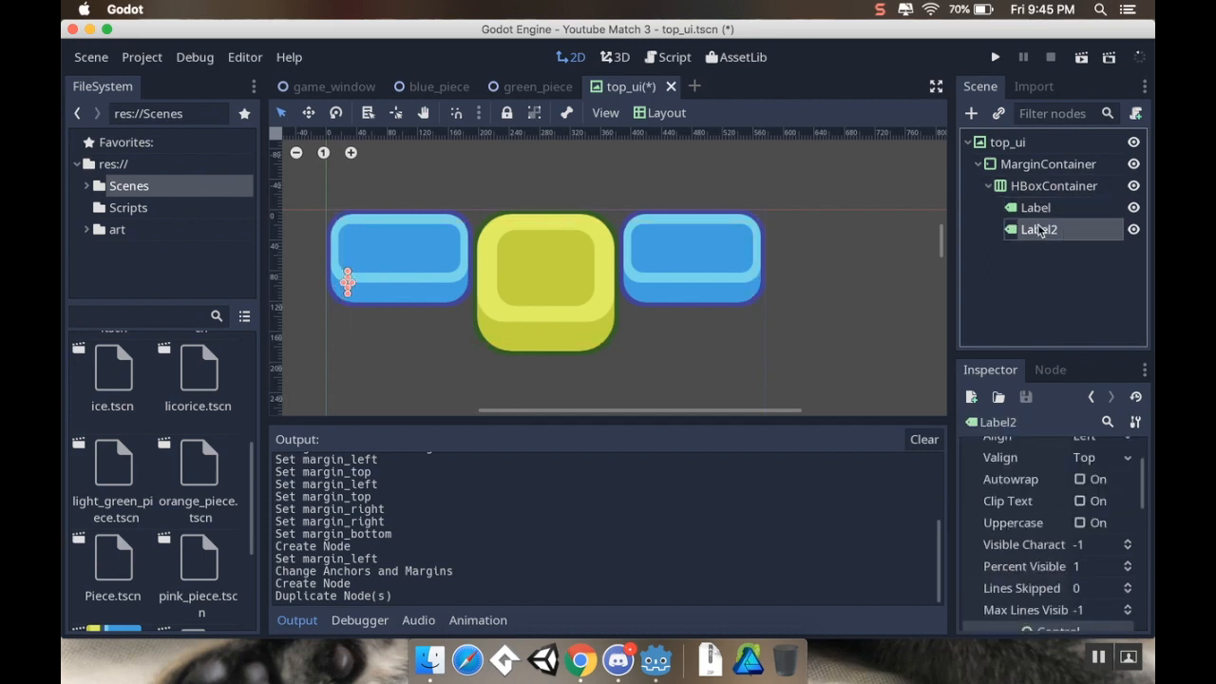
click(1035, 207)
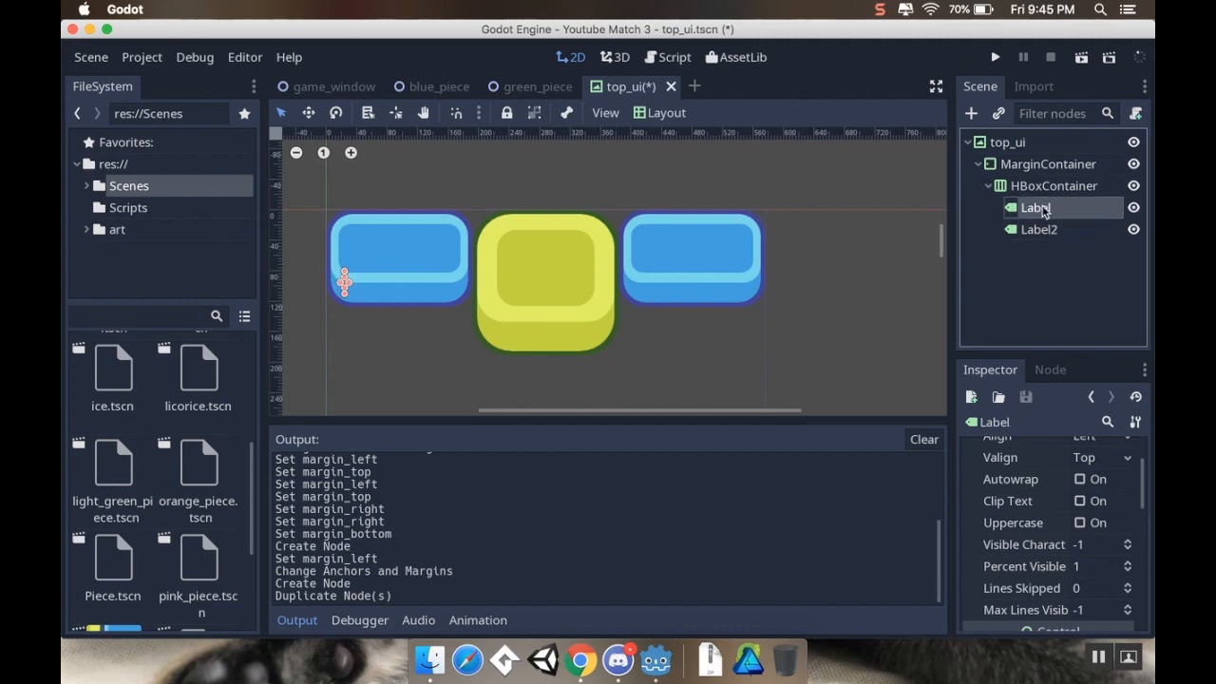
click(1053, 186)
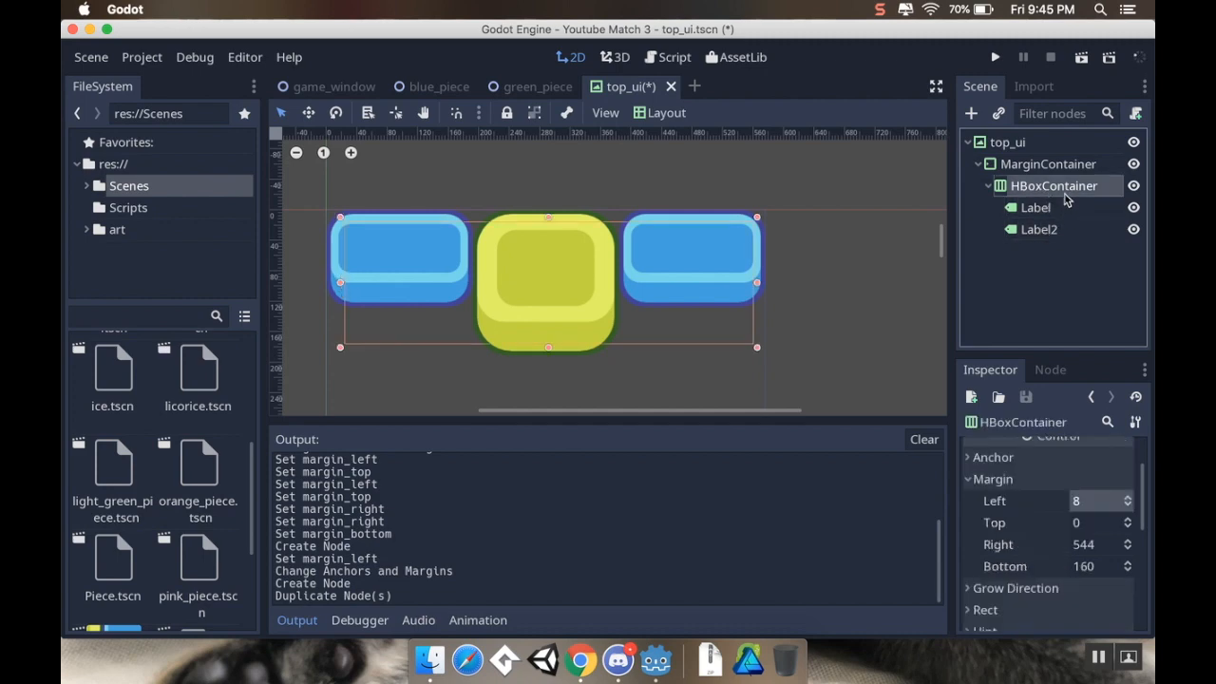
click(969, 114)
text(c)
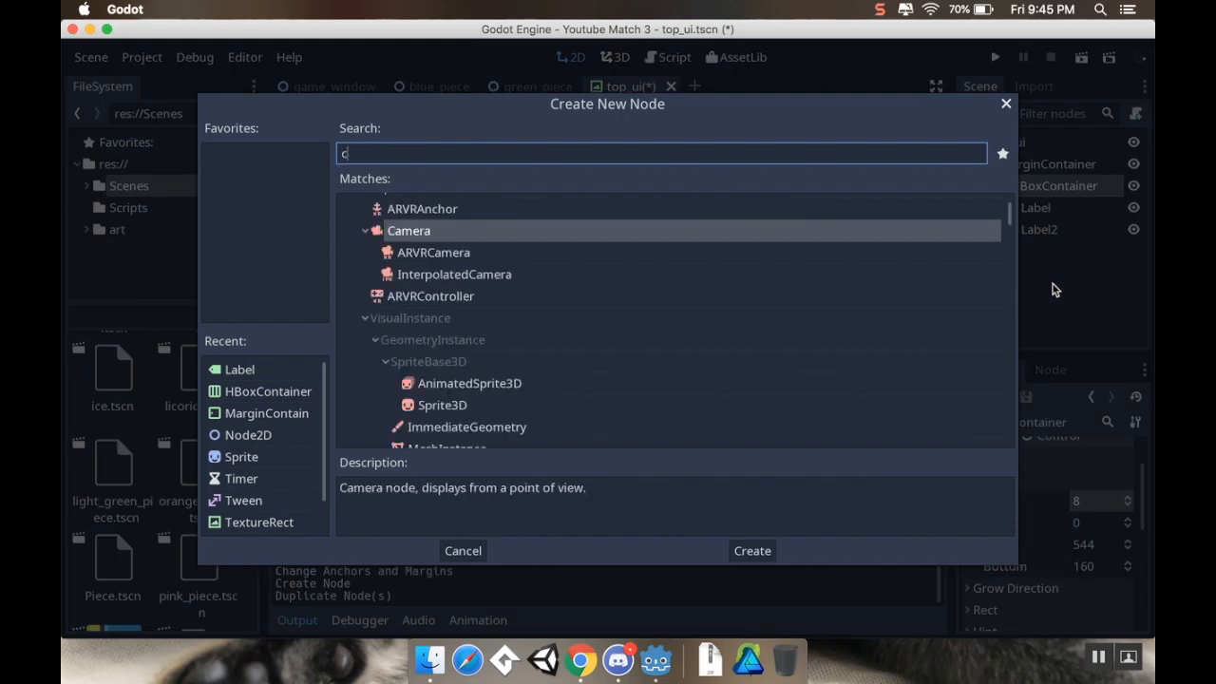
Create a second HBoxContainer nested inside the first, after Label and Label2
text(onta)
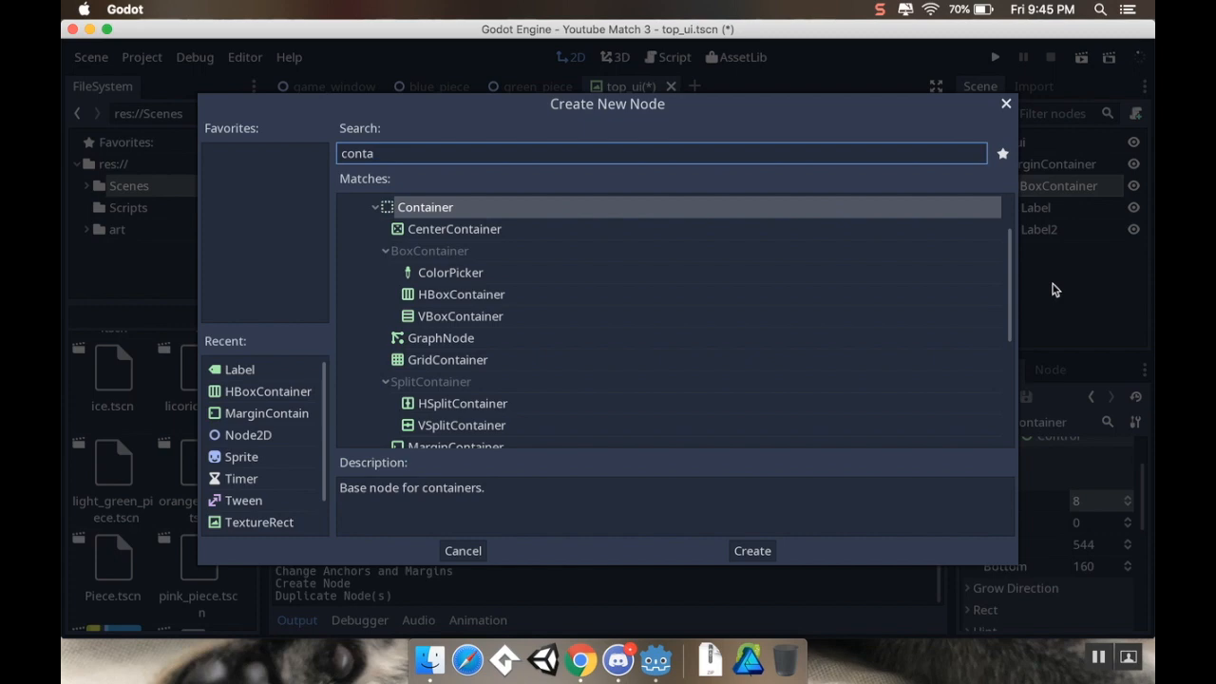
mouse_move(516, 306)
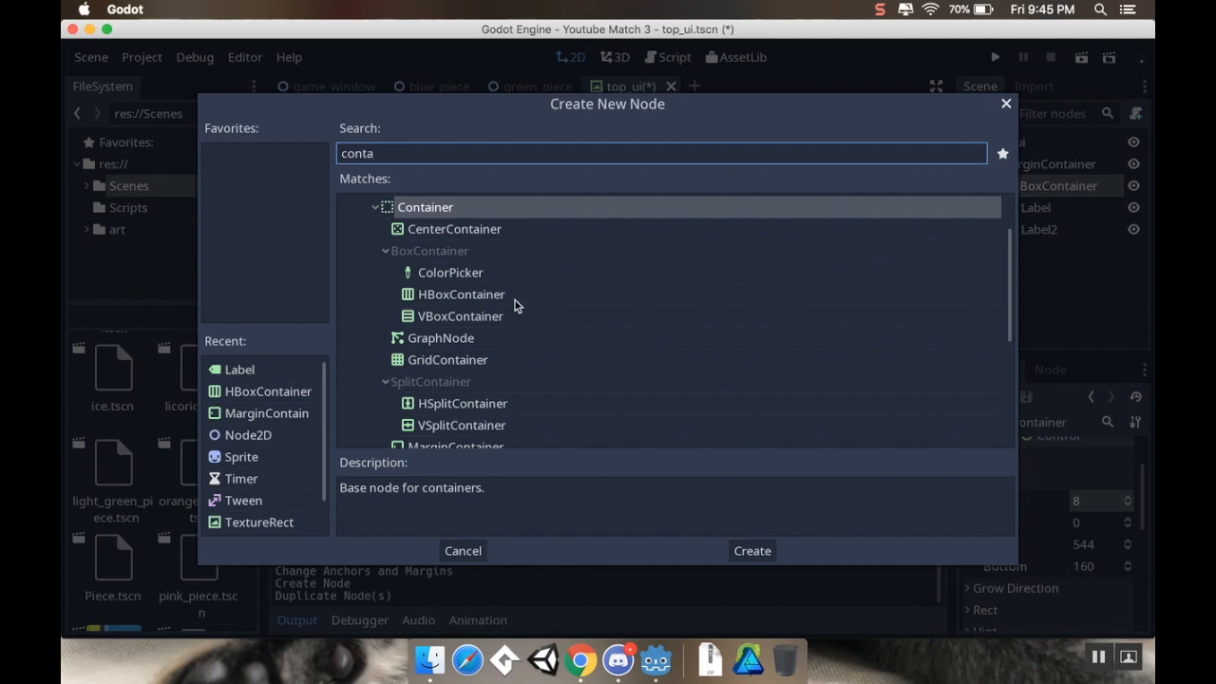
click(460, 293)
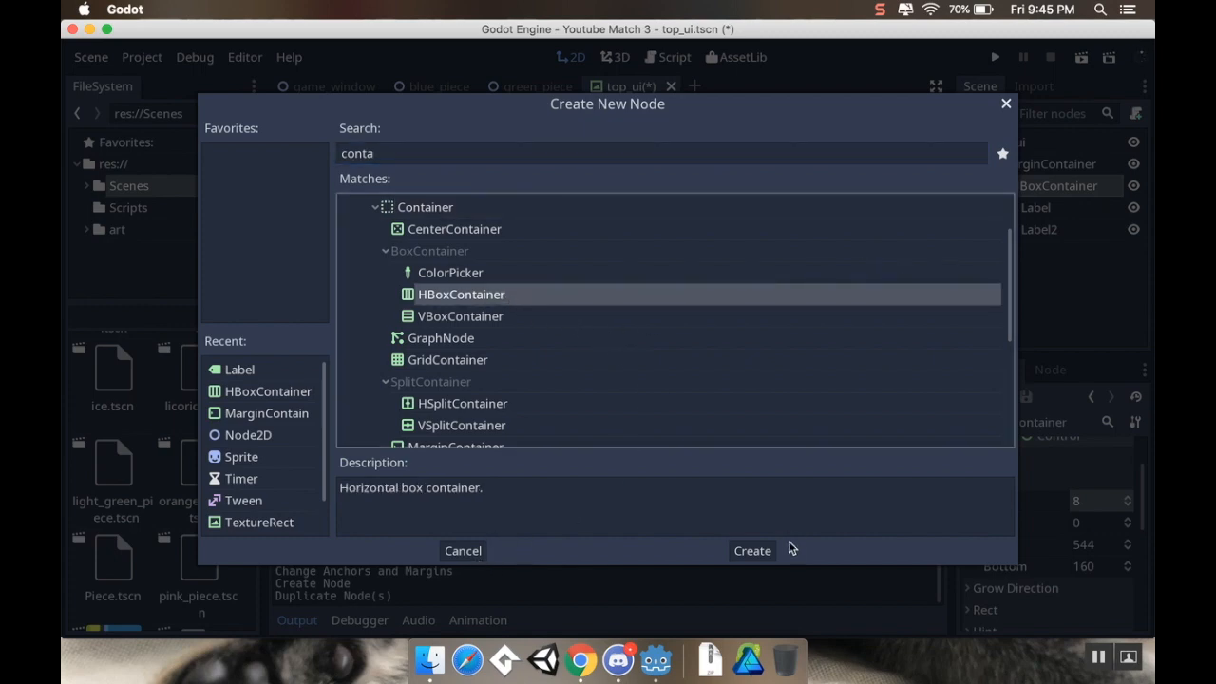
click(752, 551)
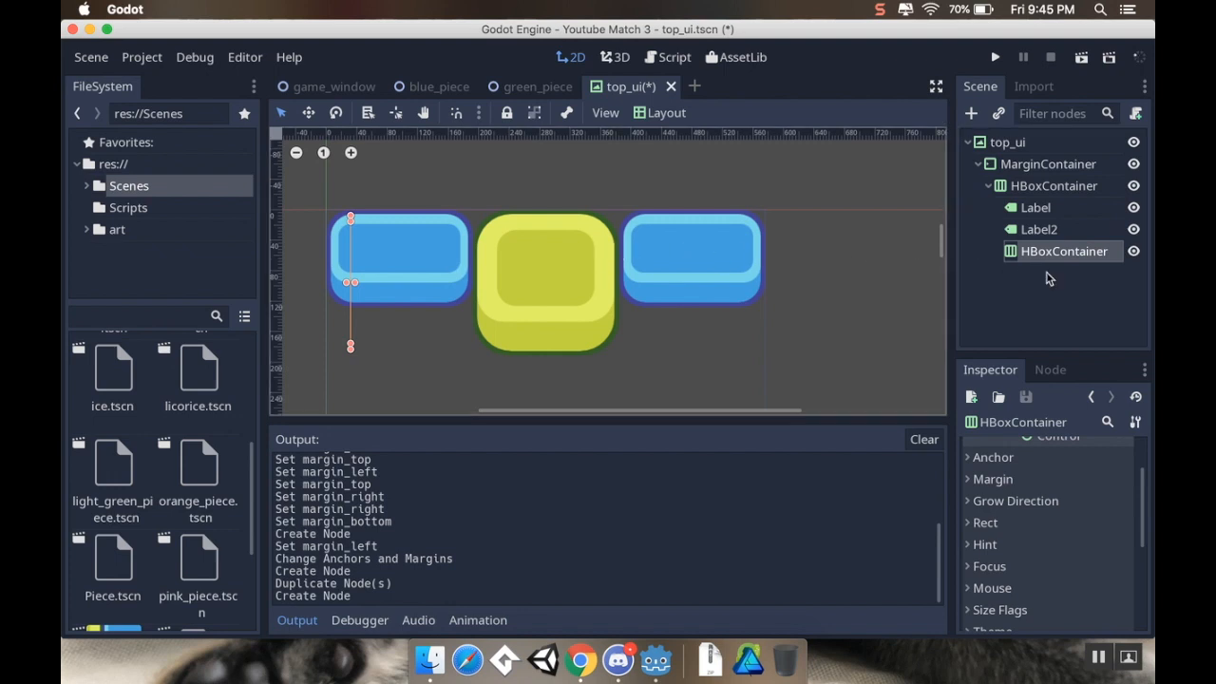
Review the first label and the new inner HBoxContainer in the Scene dock
click(1033, 207)
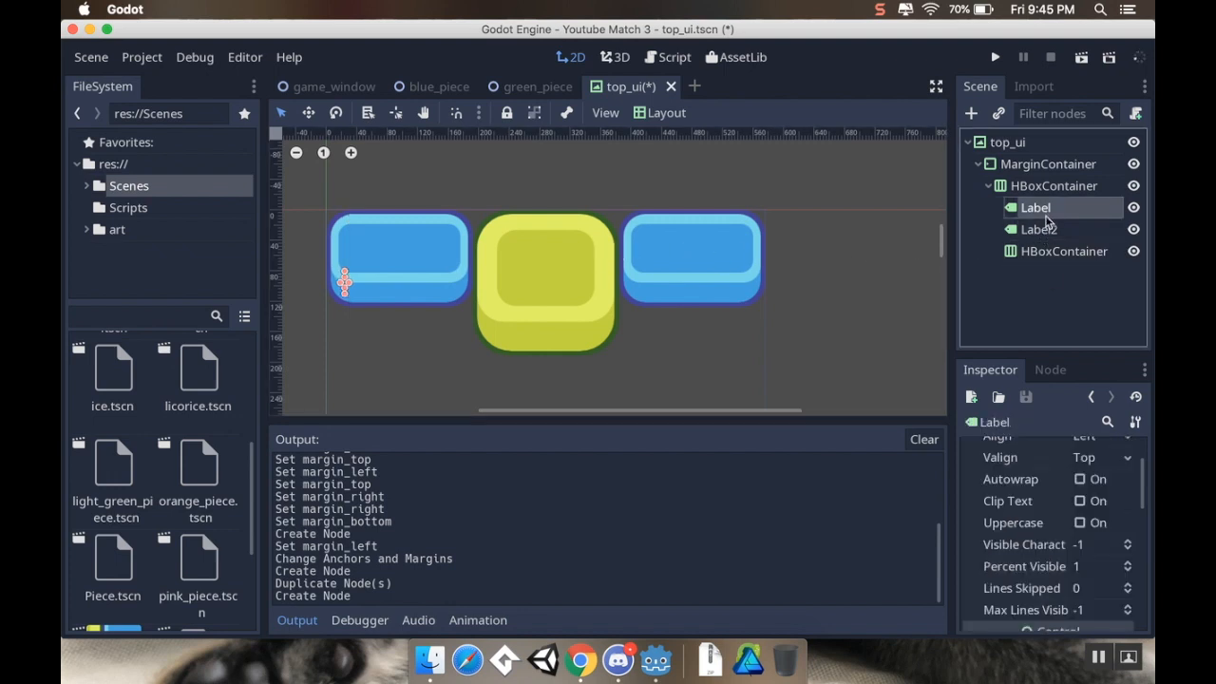
click(1064, 250)
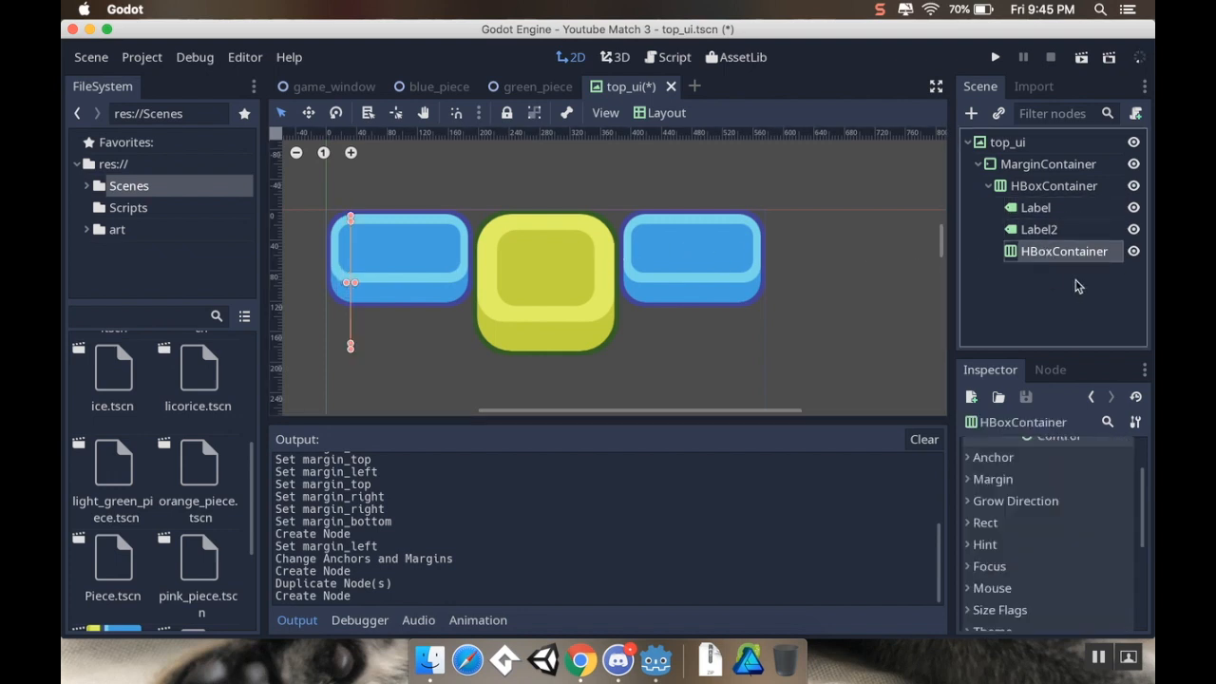
click(1035, 207)
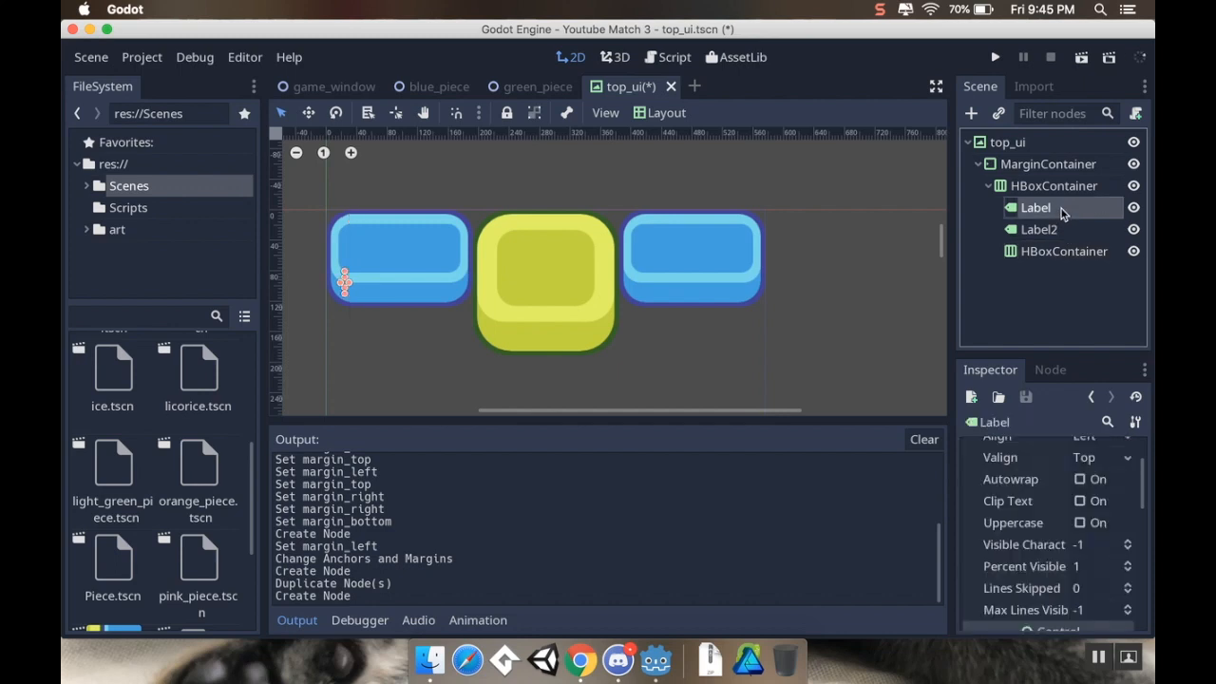
Set Label, Label2 and the inner HBoxContainer to Fill + Expand horizontally and vertically
click(1037, 228)
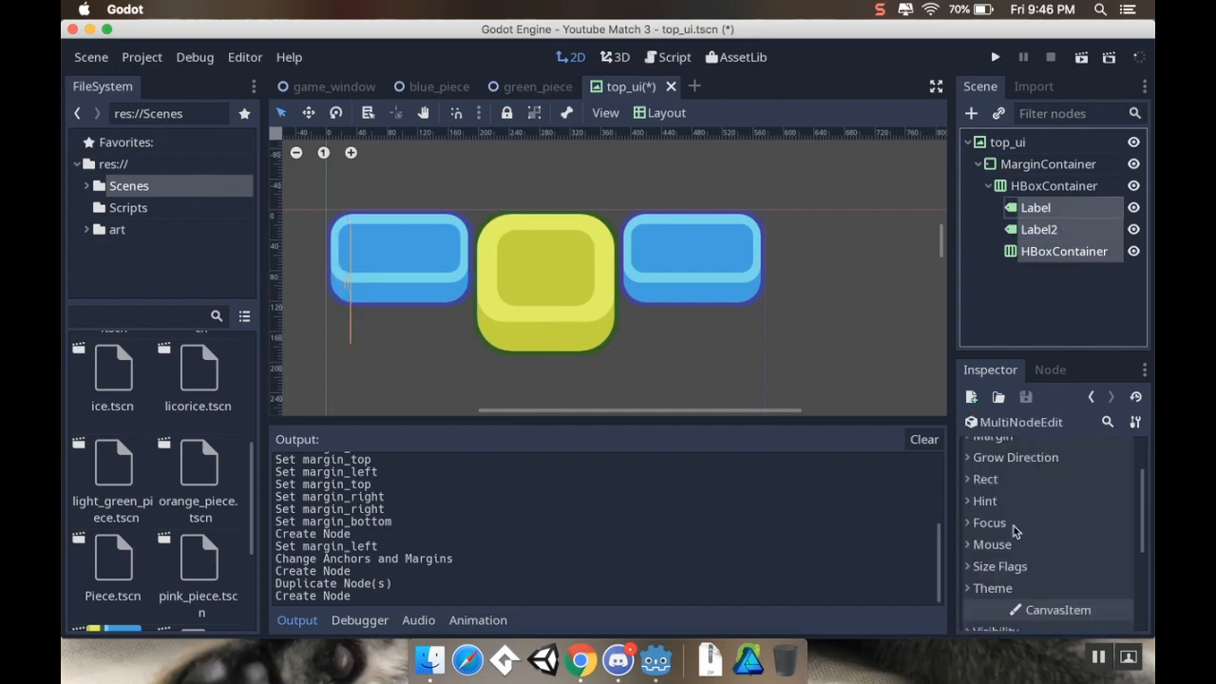
click(1015, 456)
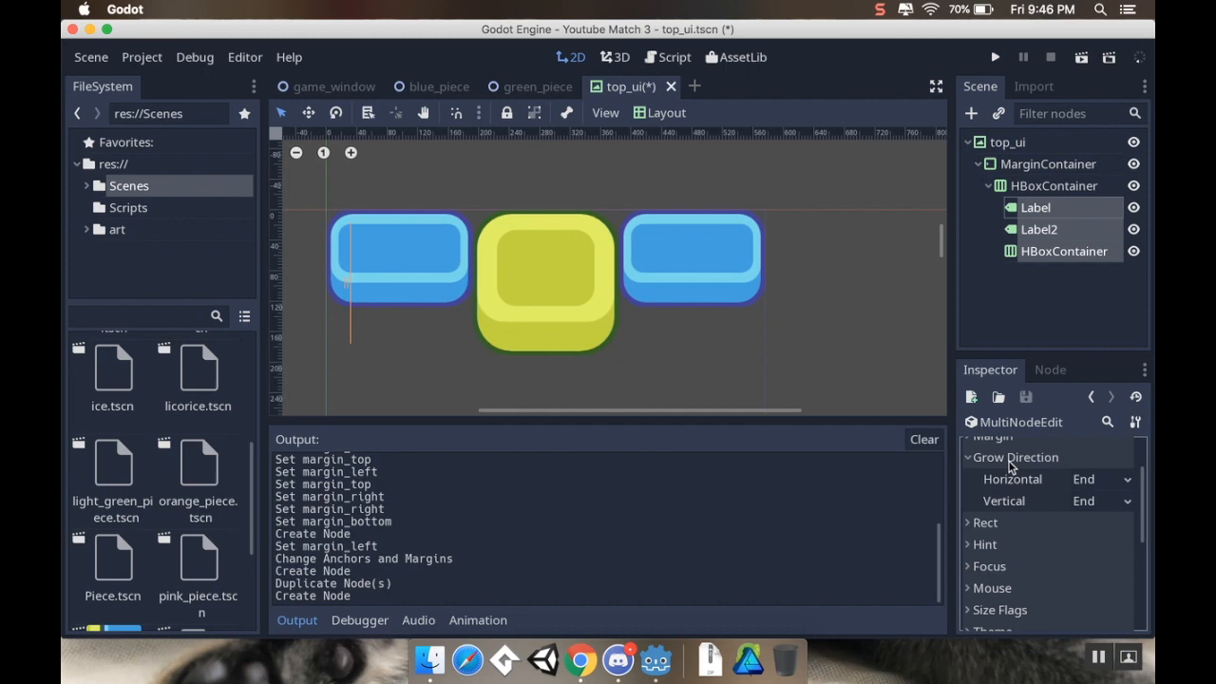
mouse_move(1124, 486)
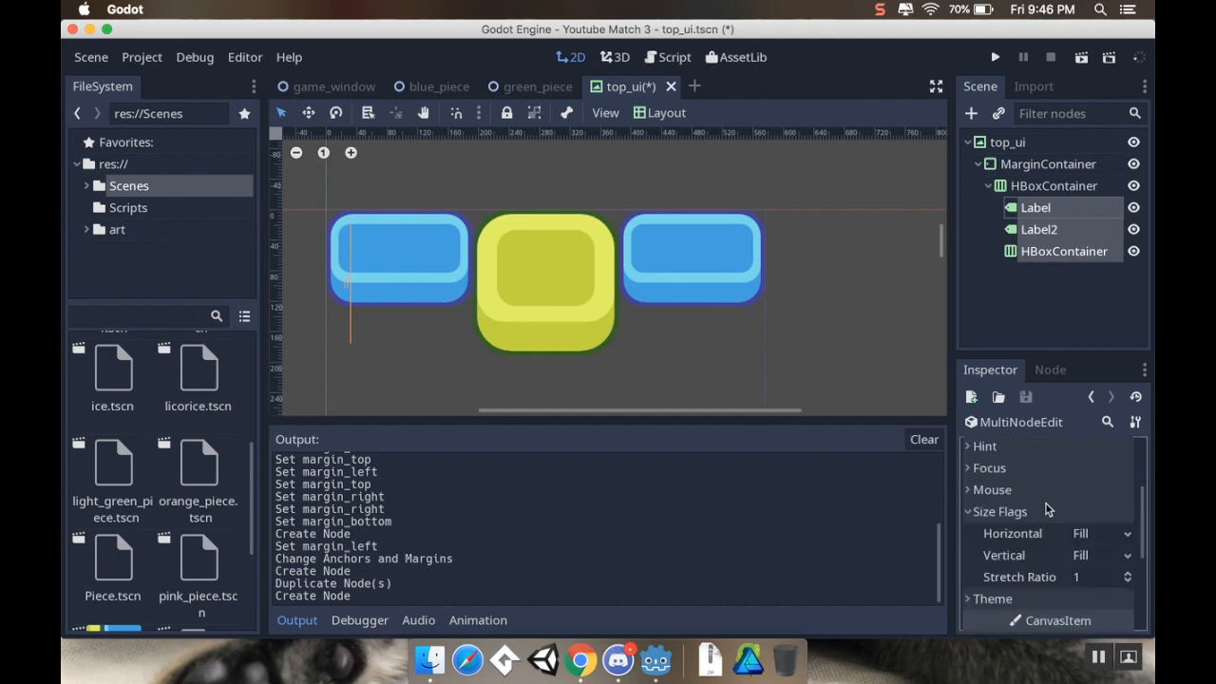
click(1126, 532)
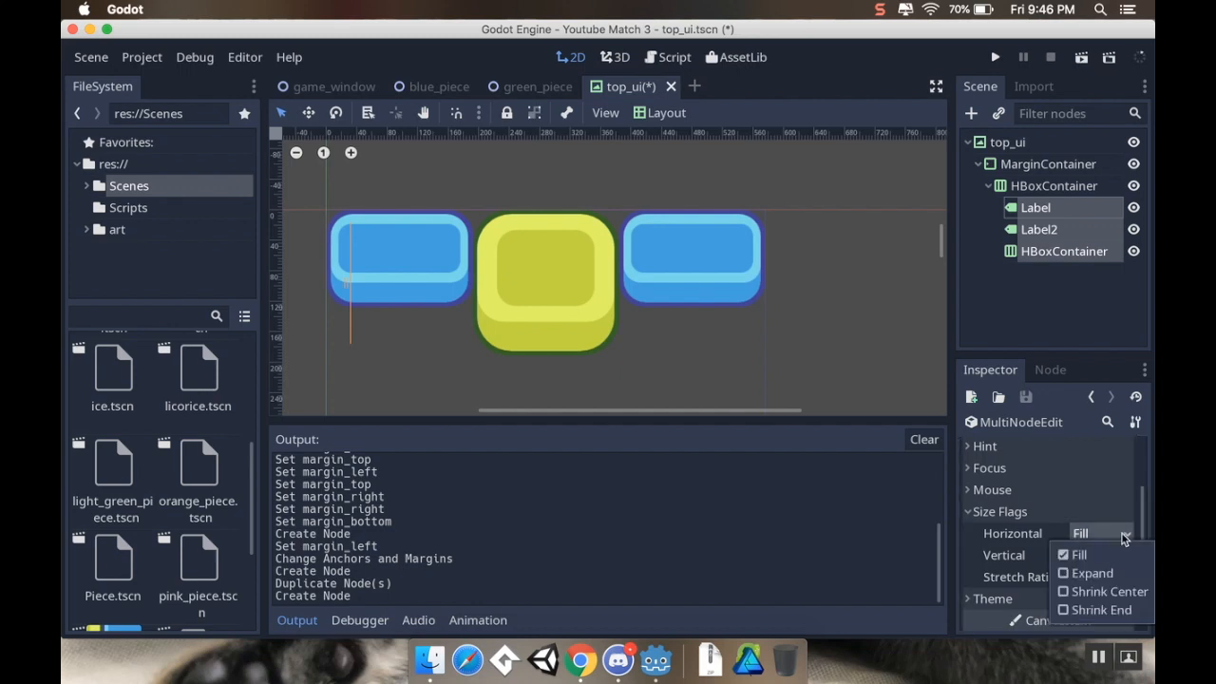
click(1064, 572)
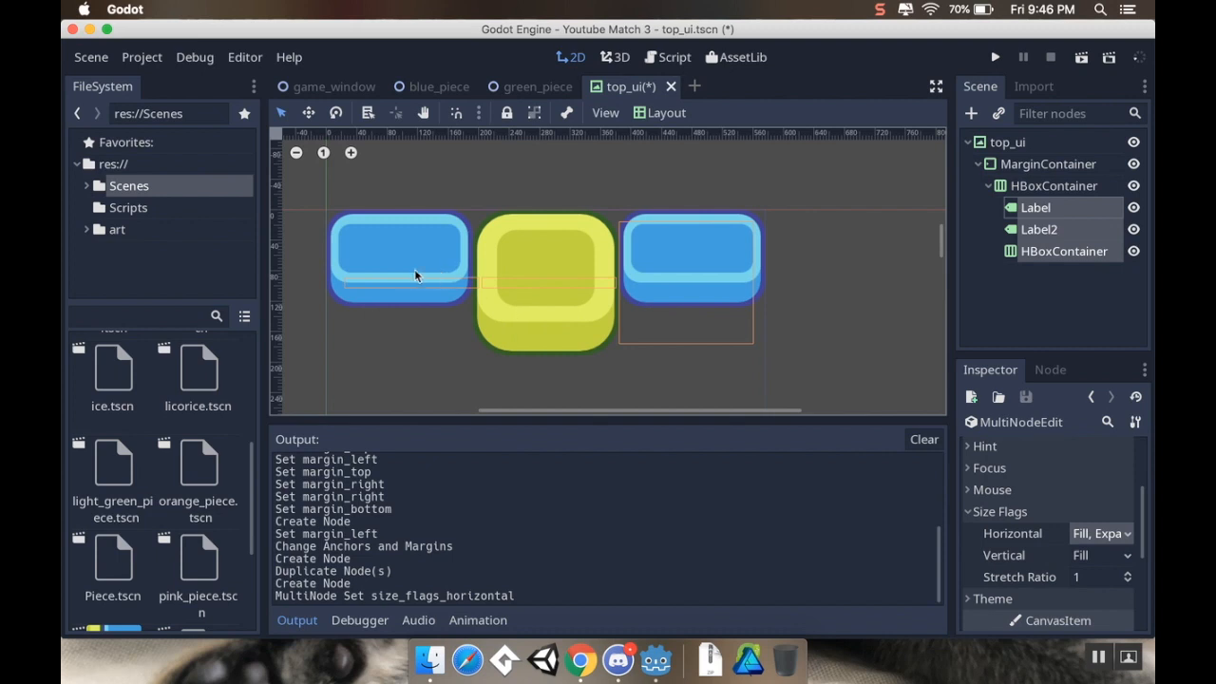
mouse_move(771, 346)
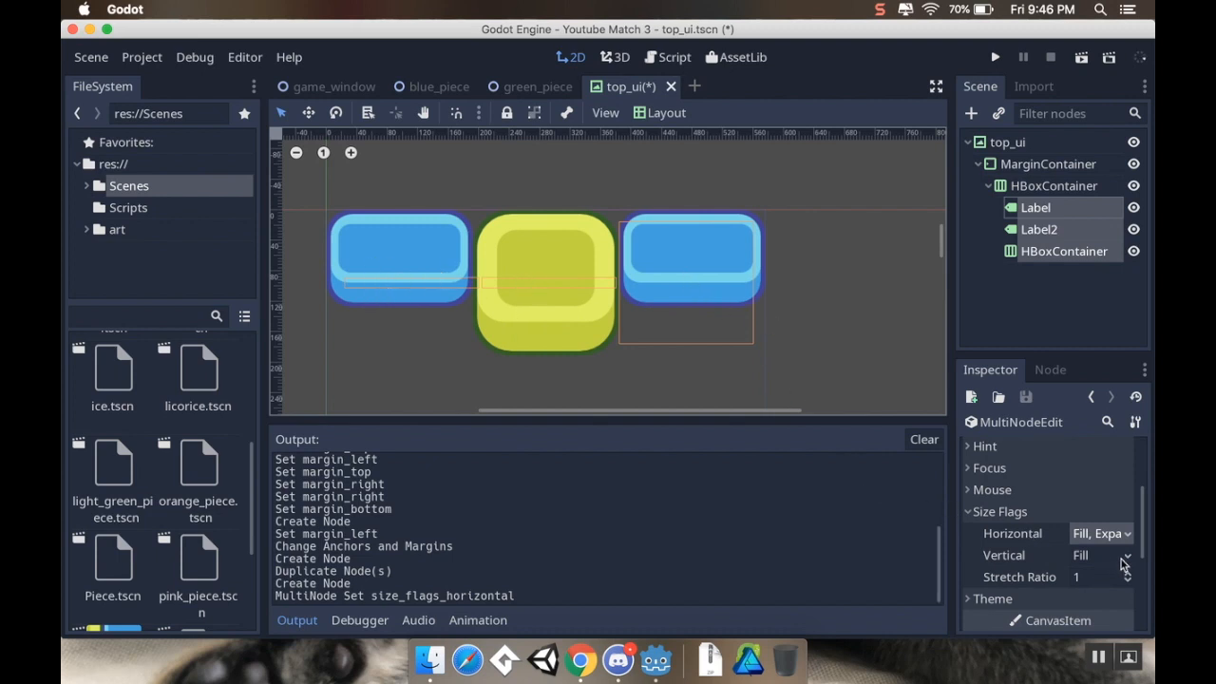
click(1102, 554)
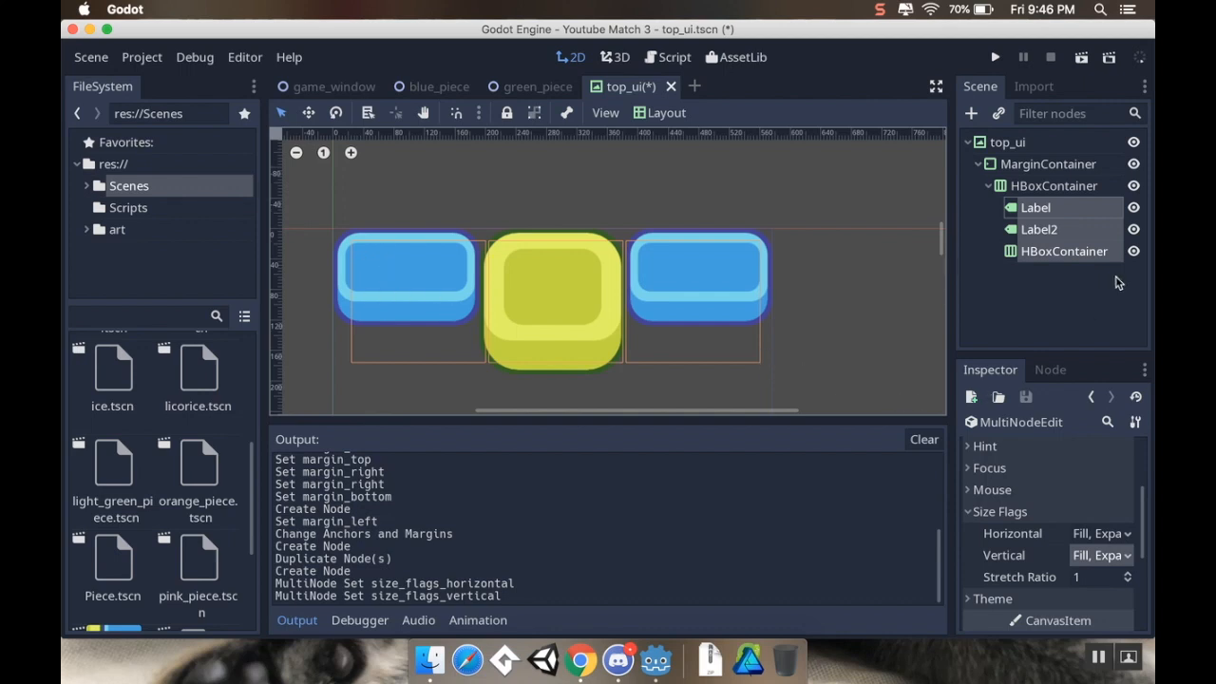
click(1052, 186)
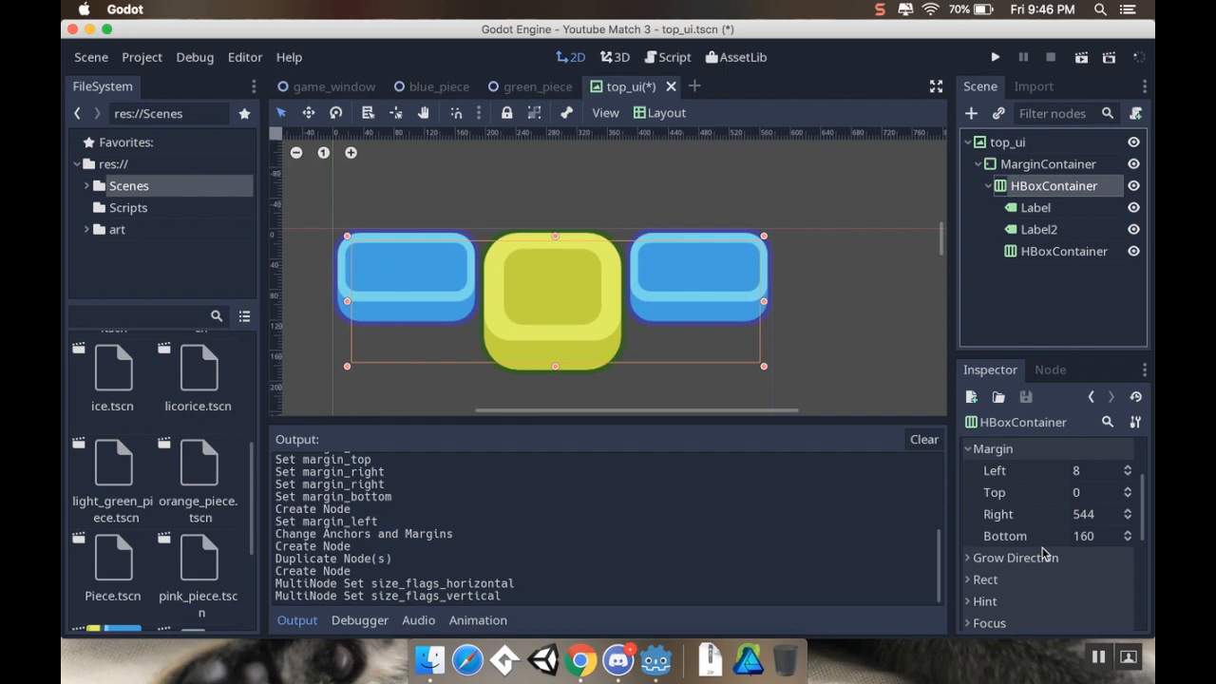
Enable the outer HBoxContainer's custom Separation constant at 16 and check Label2's bounds
scroll(down, 3)
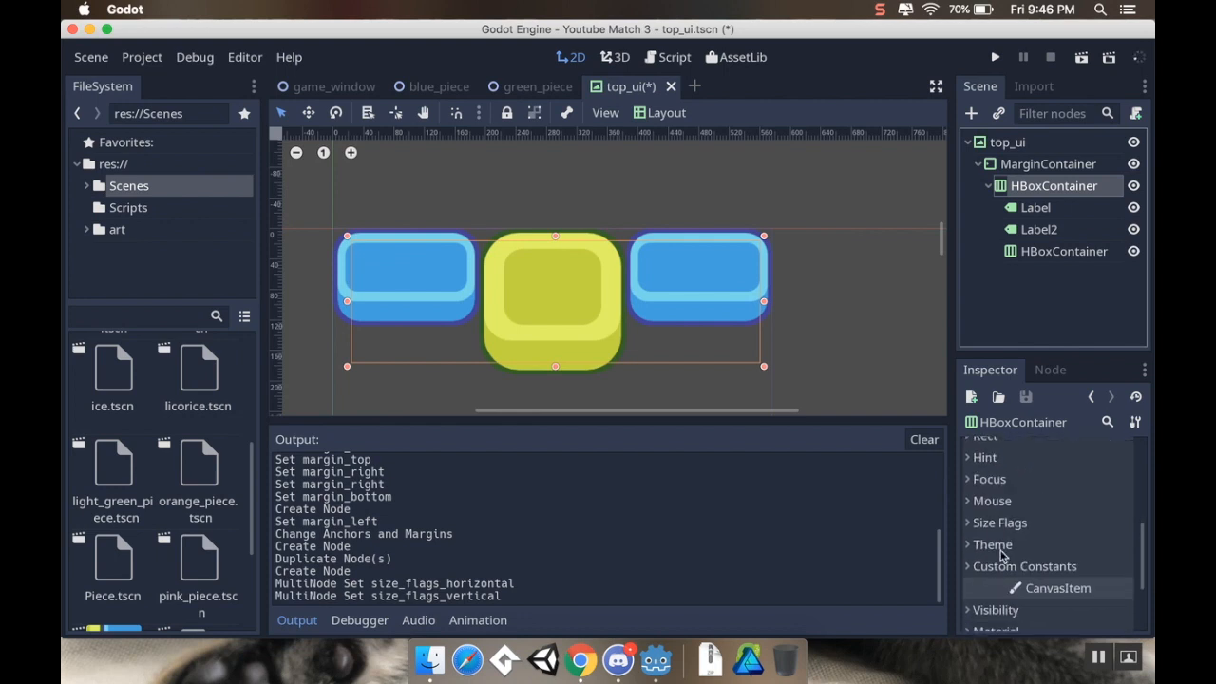
click(1024, 543)
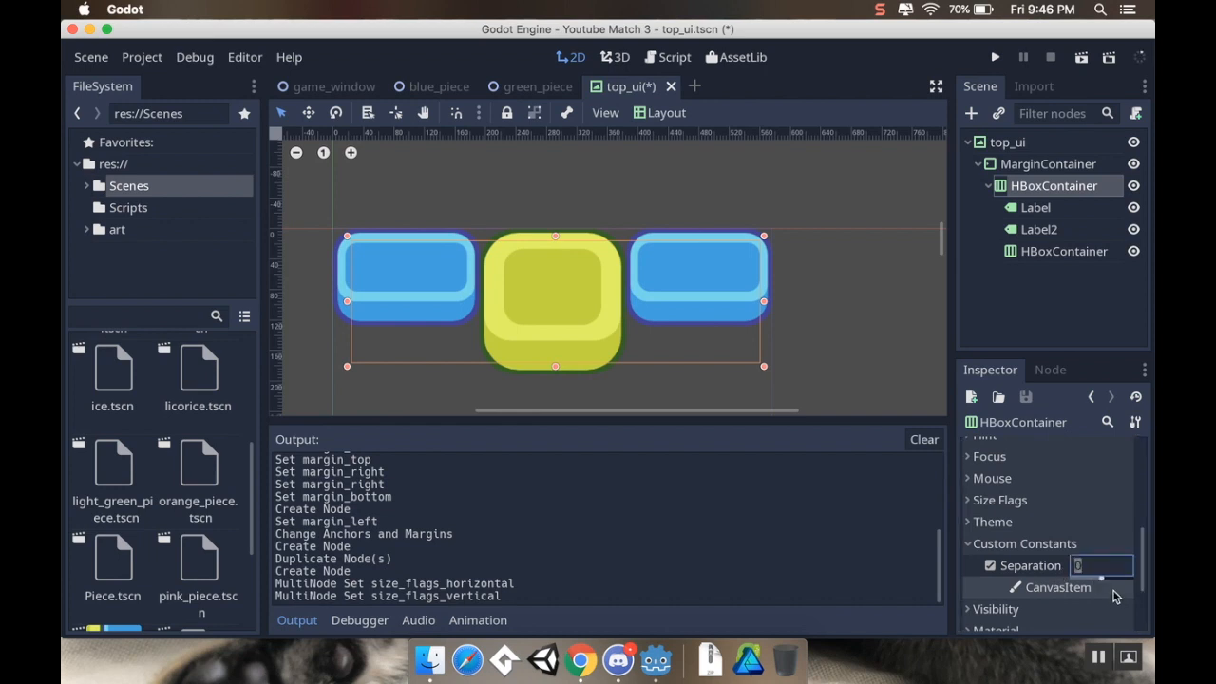
text(16)
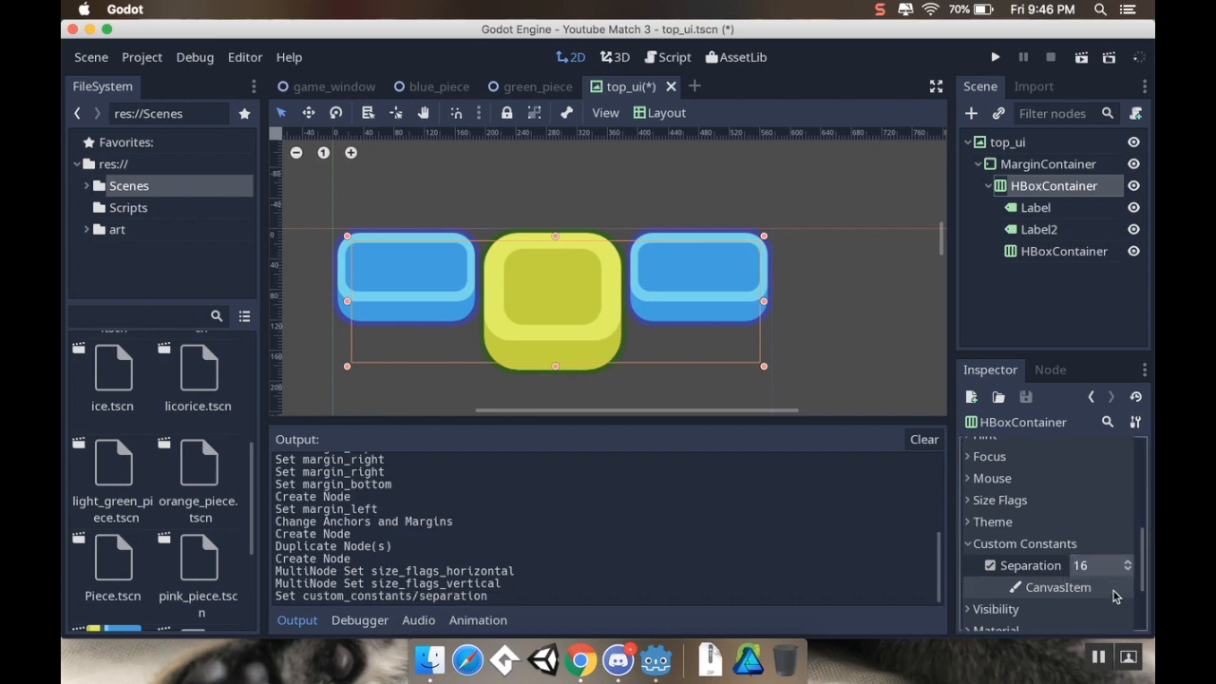
mouse_move(1056, 214)
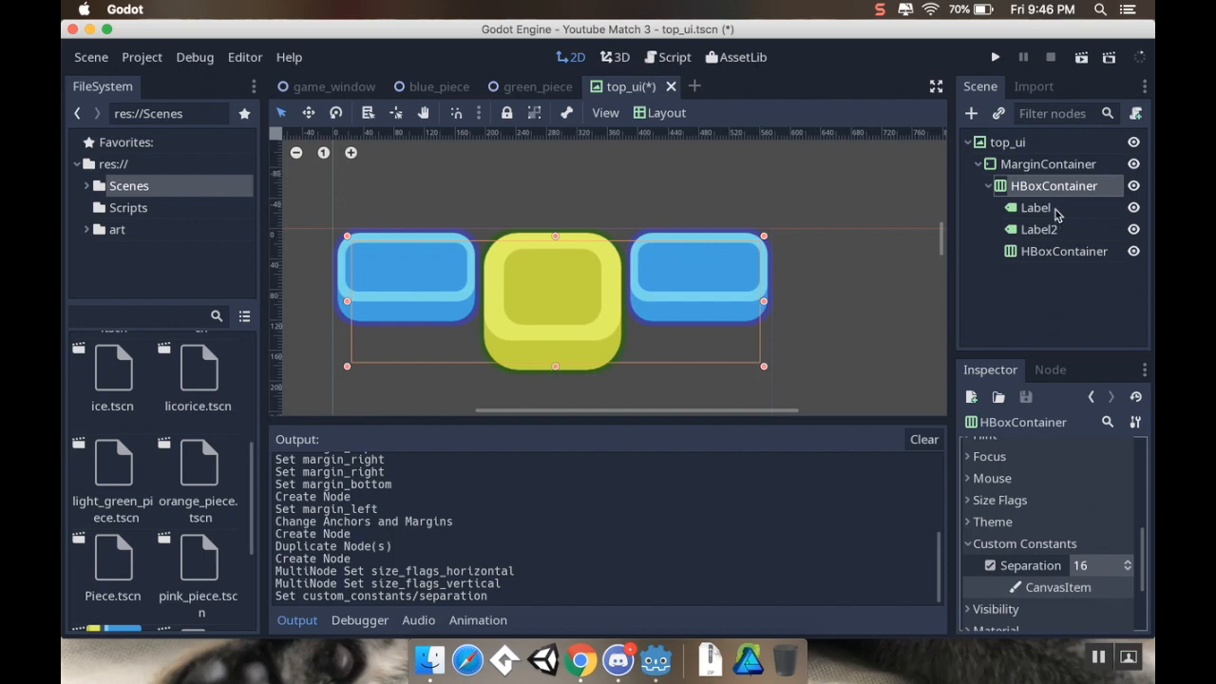
click(1037, 228)
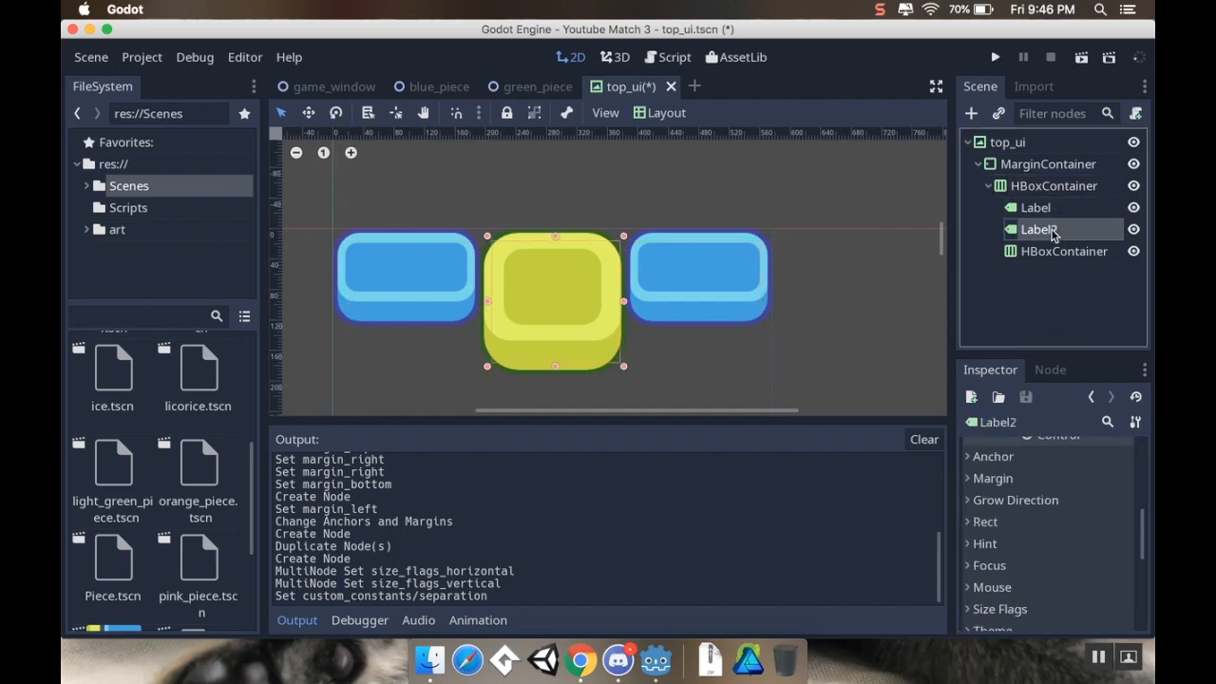
click(1048, 186)
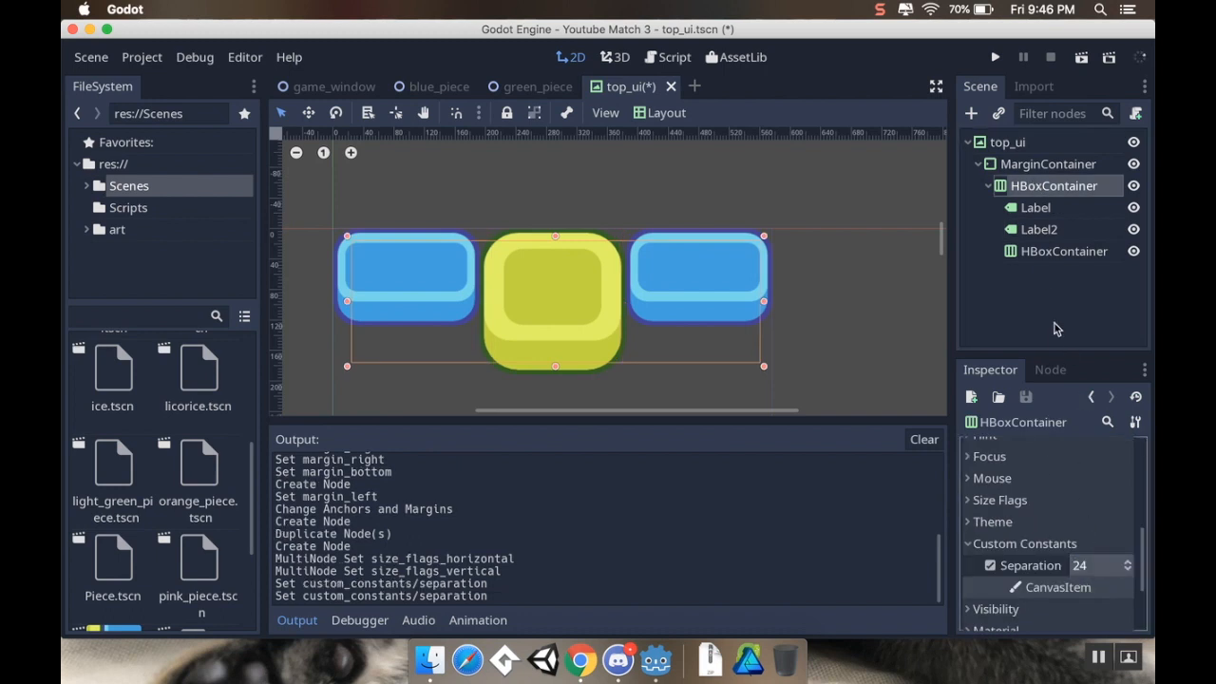
Raise the Separation constant to 32 and check the labels' widths
click(1036, 207)
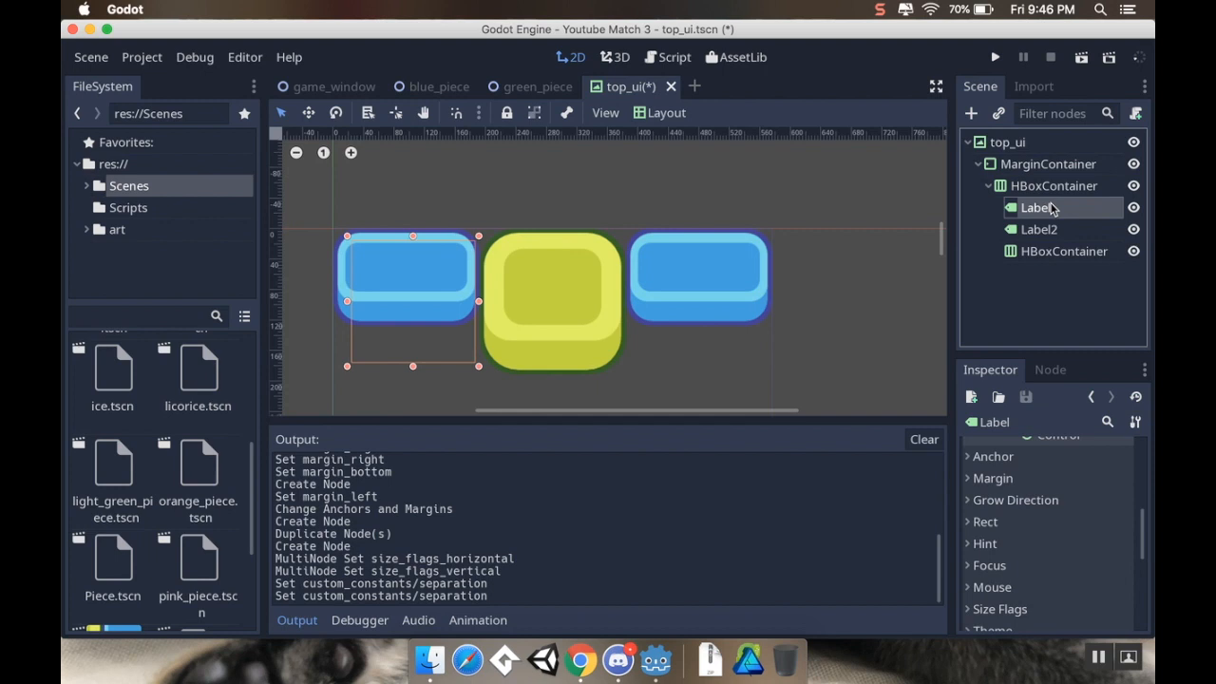
click(1037, 228)
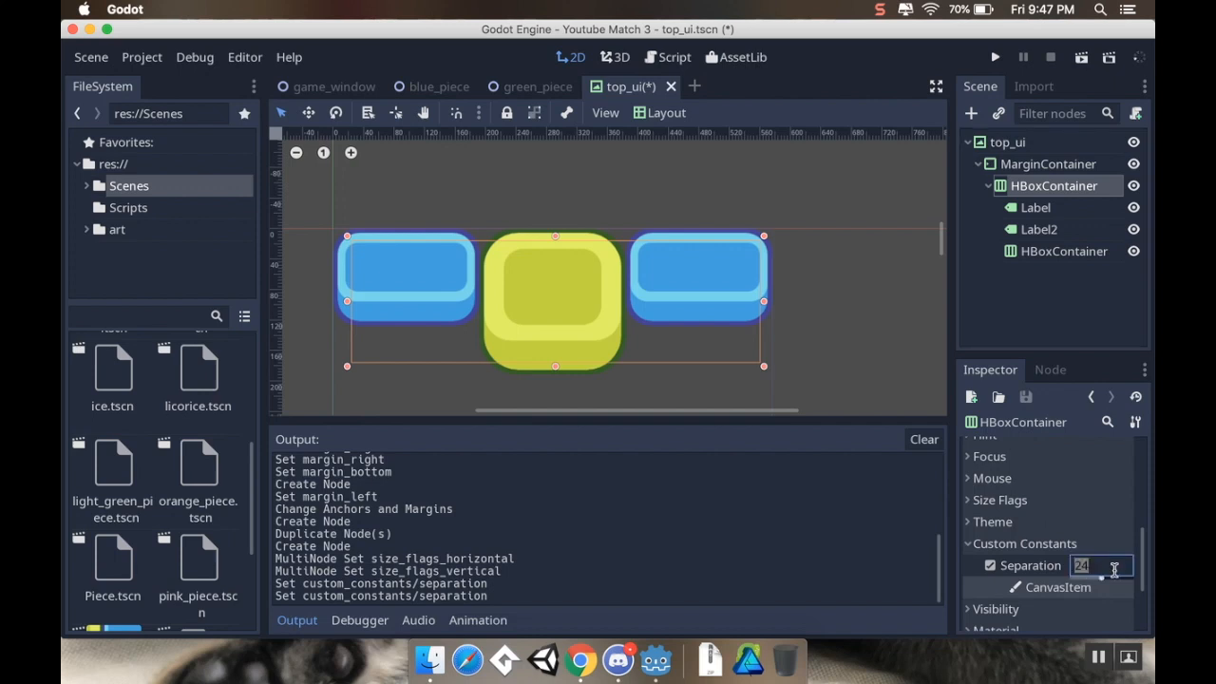
click(1128, 560)
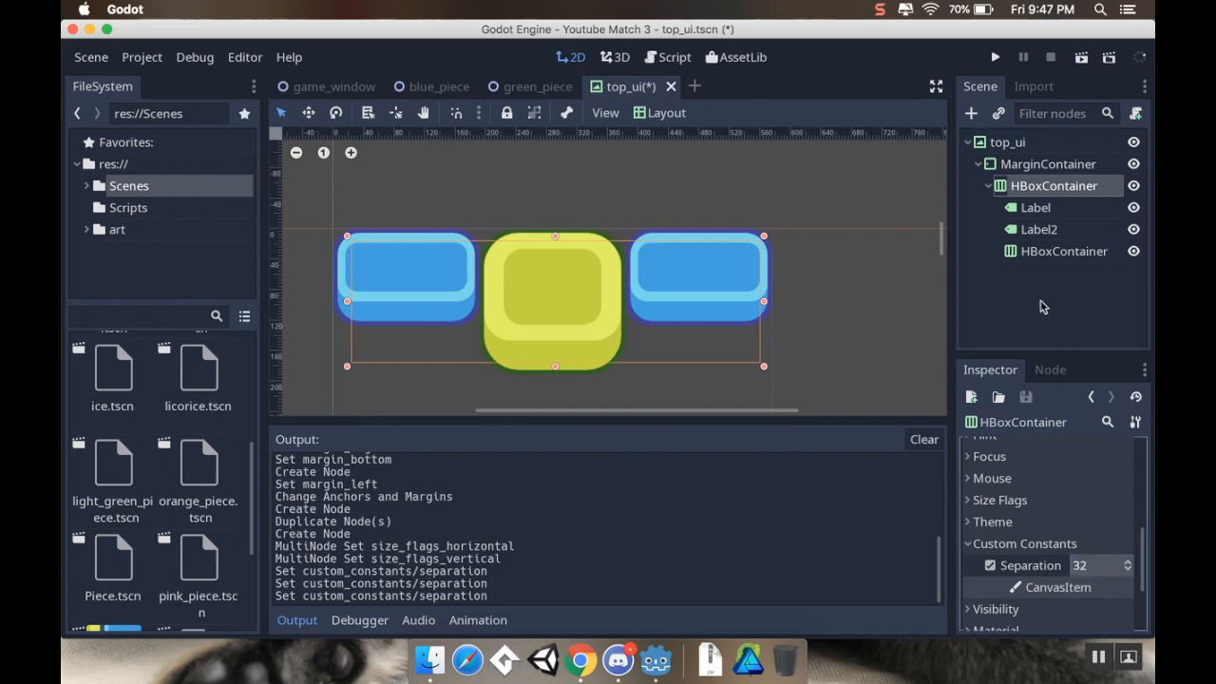
click(1037, 207)
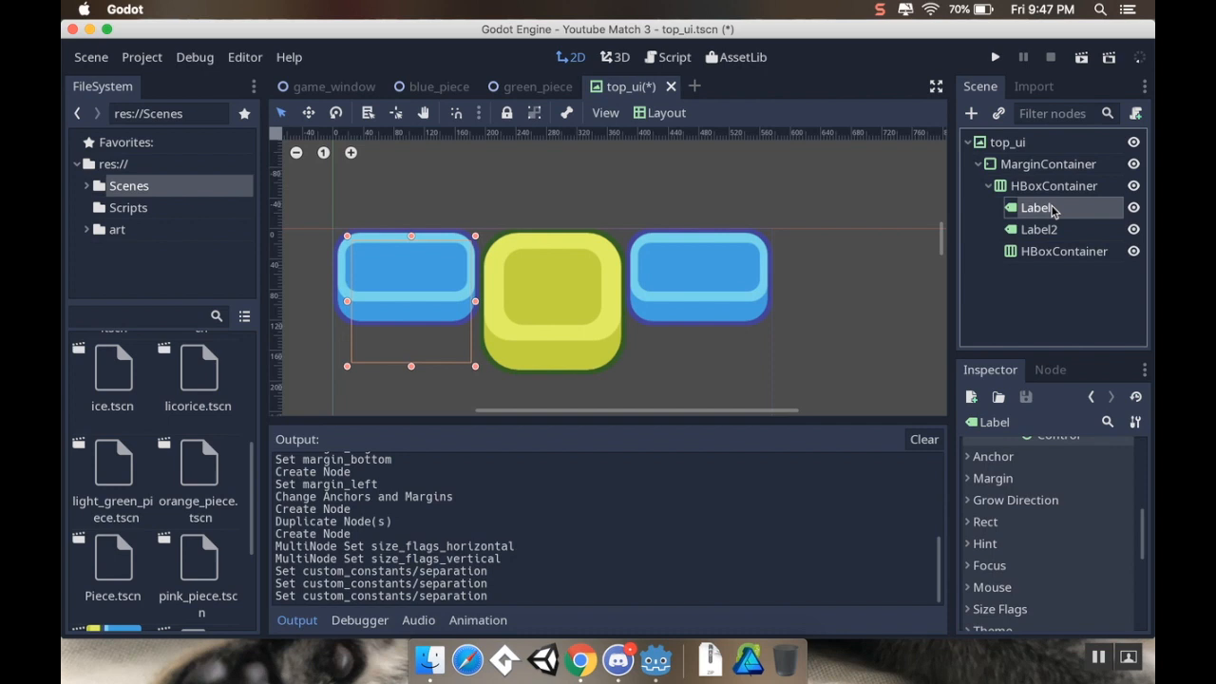
click(1037, 228)
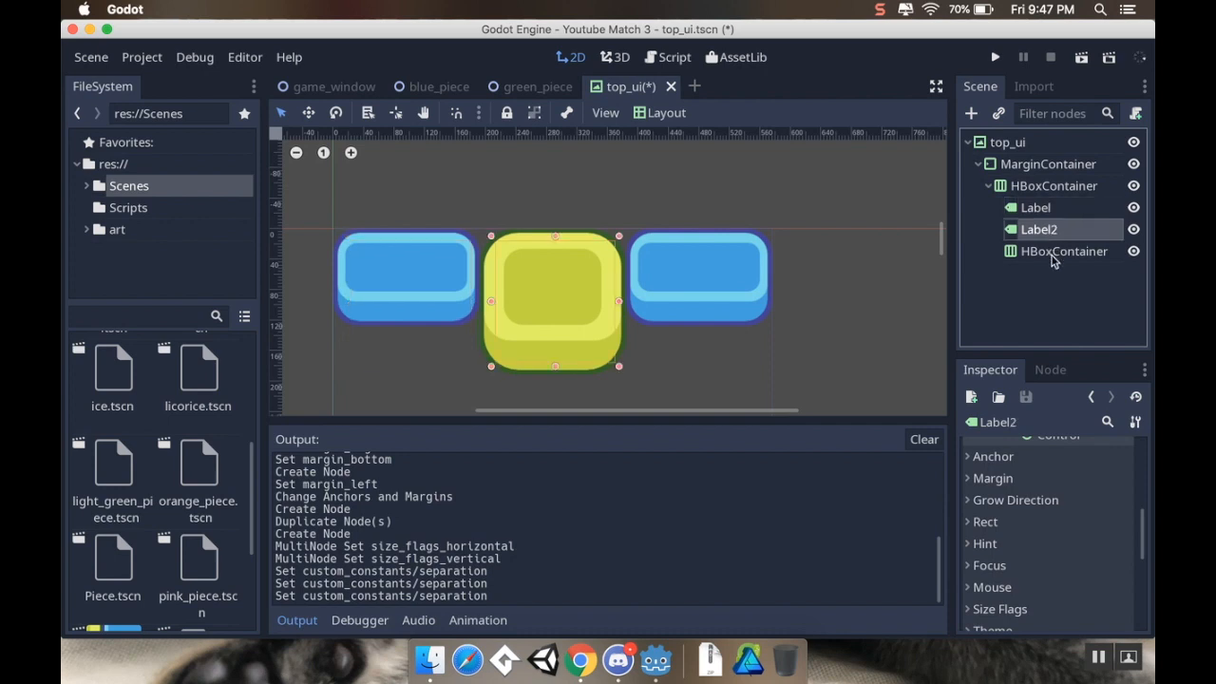
click(1063, 251)
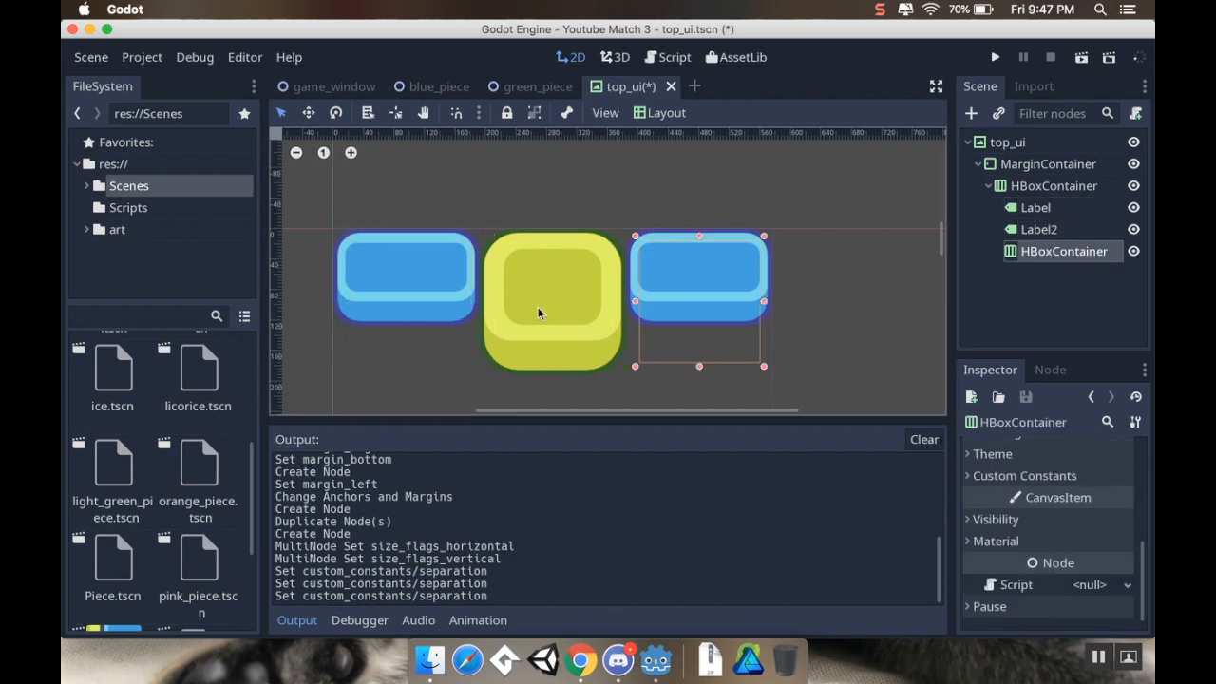
click(1035, 207)
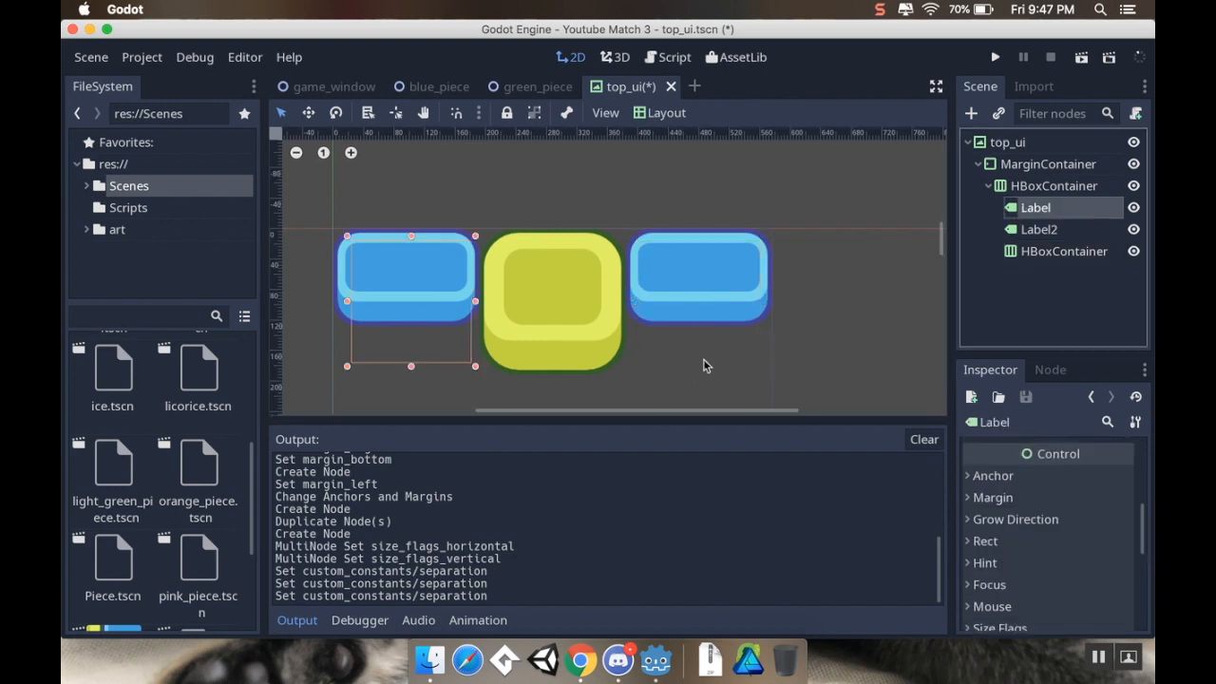
mouse_move(997, 509)
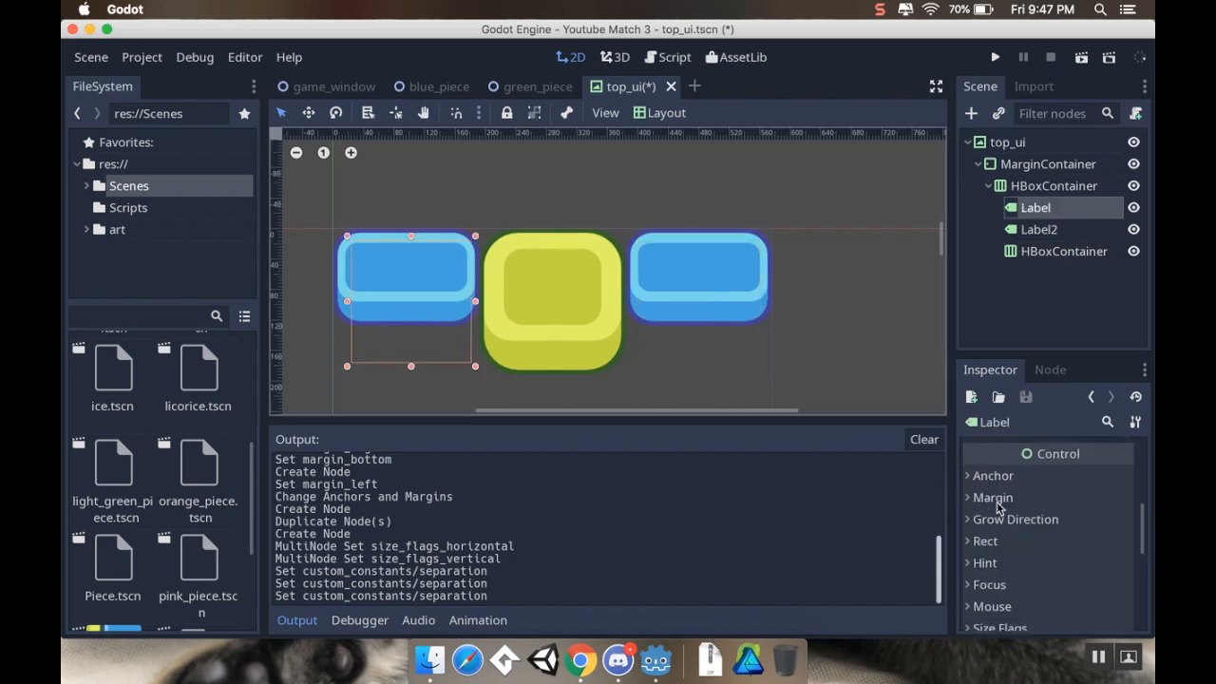
mouse_move(387, 330)
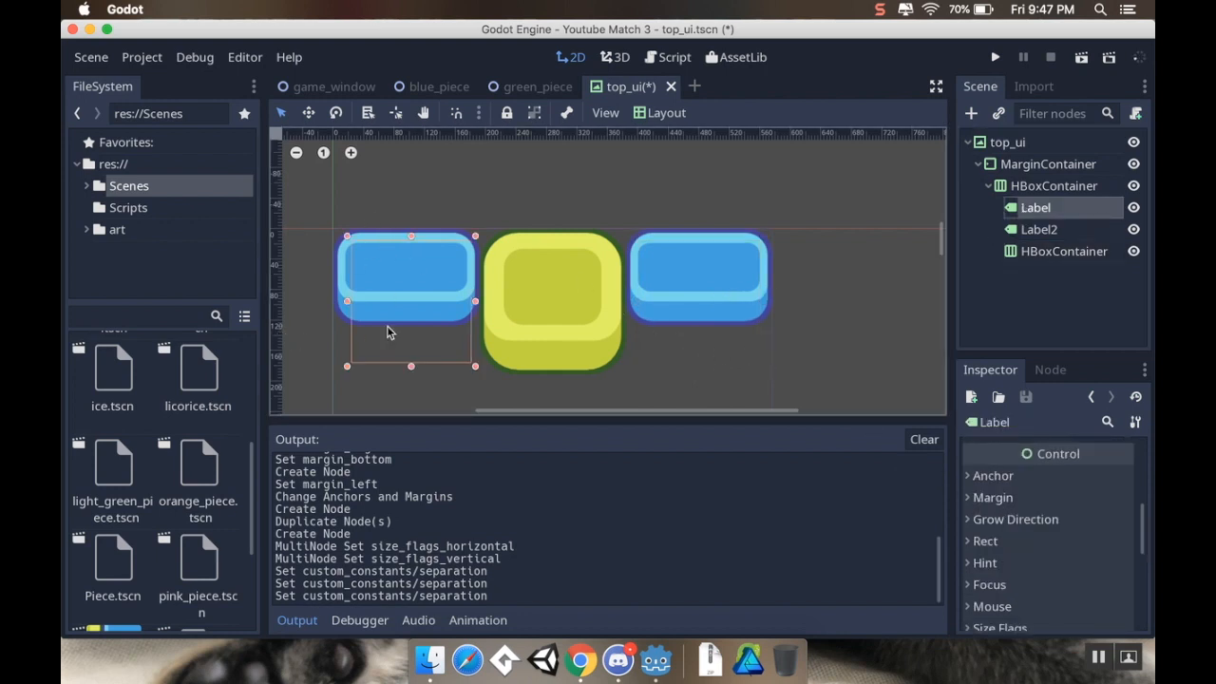
scroll(down, 3)
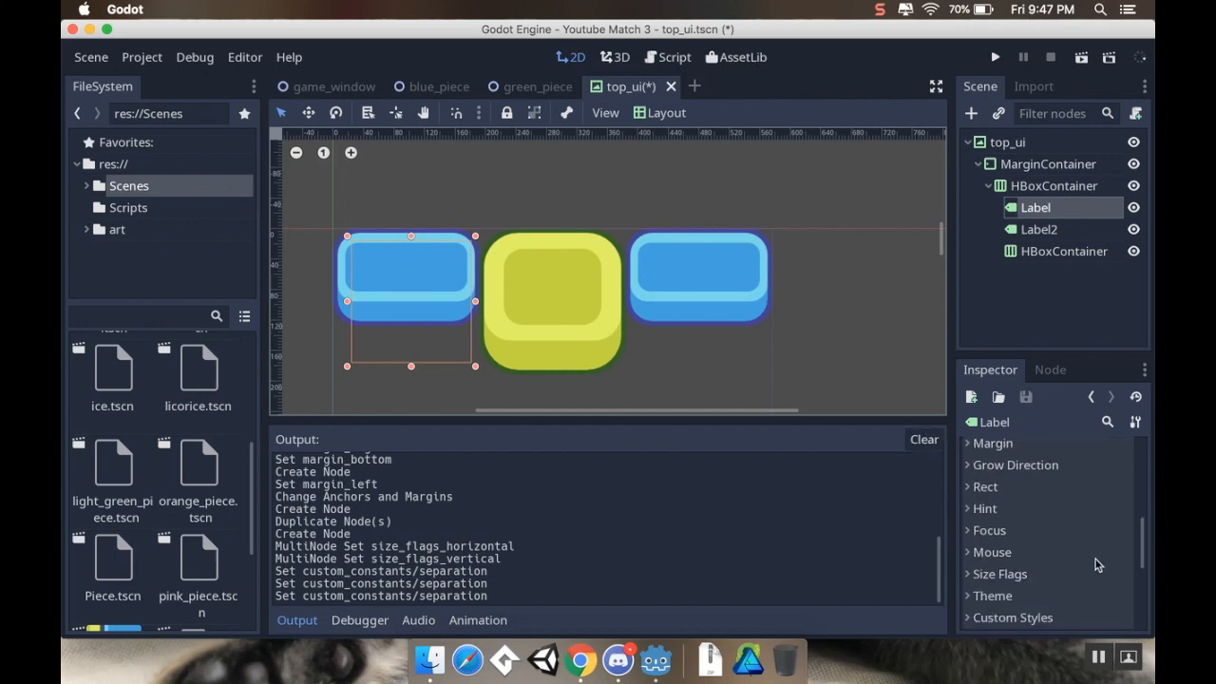
scroll(down, 3)
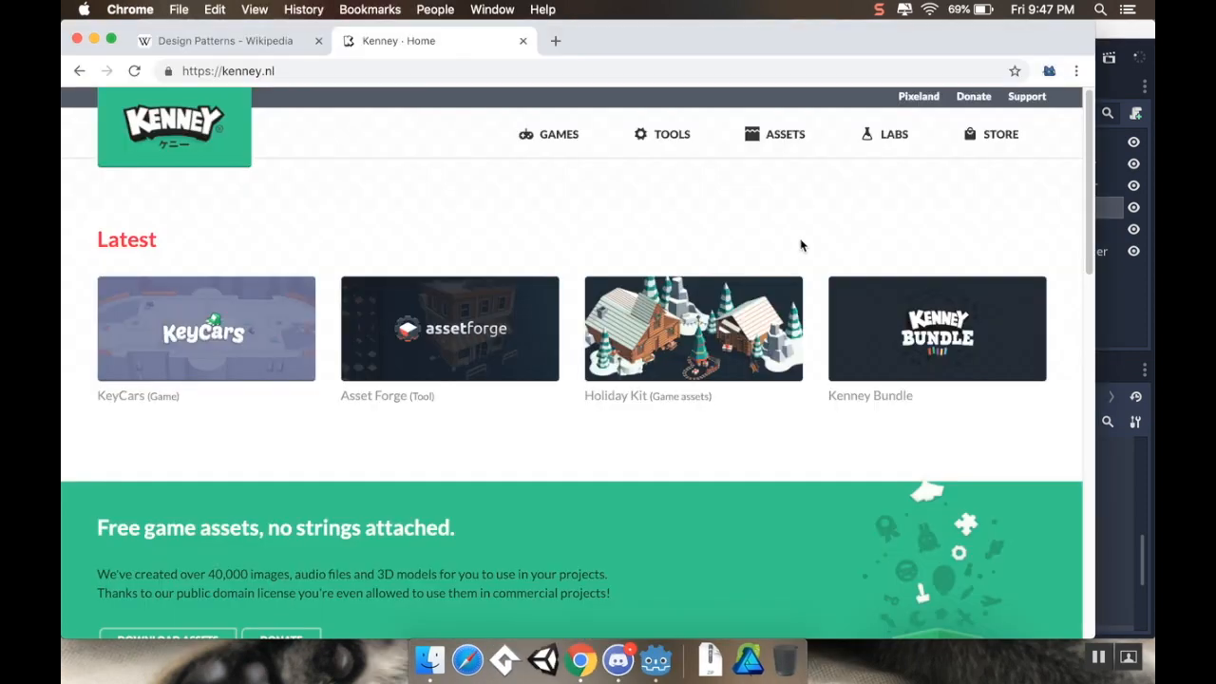
mouse_move(453, 171)
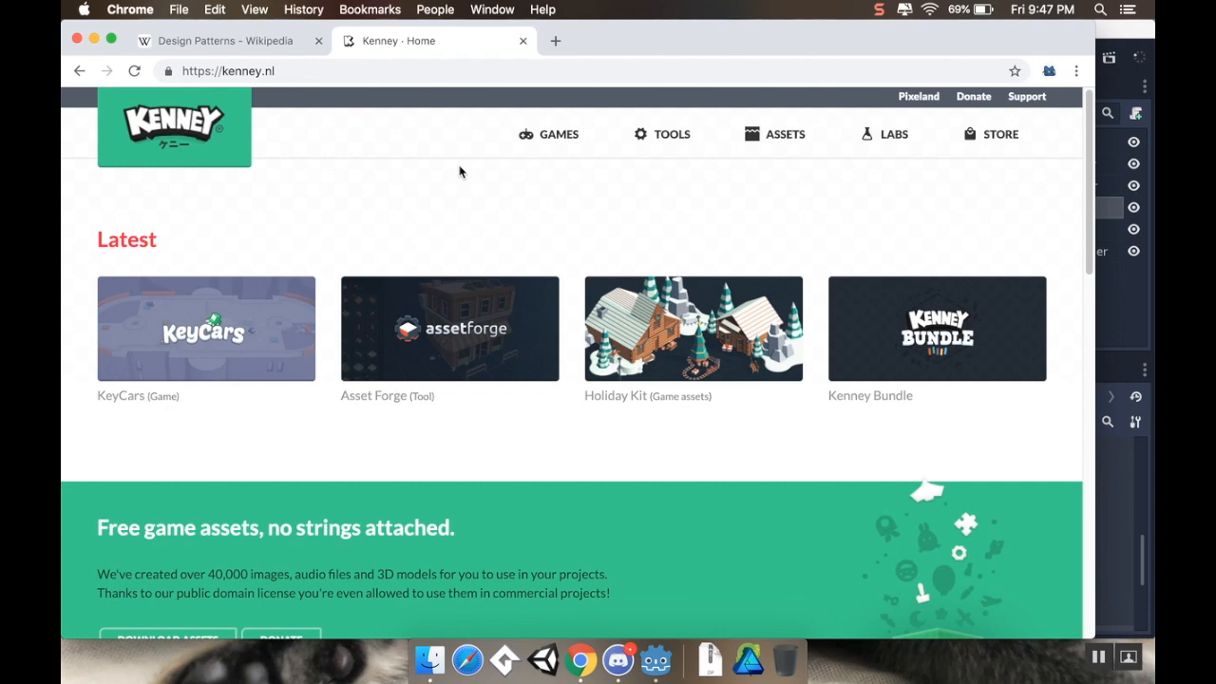
mouse_move(731, 164)
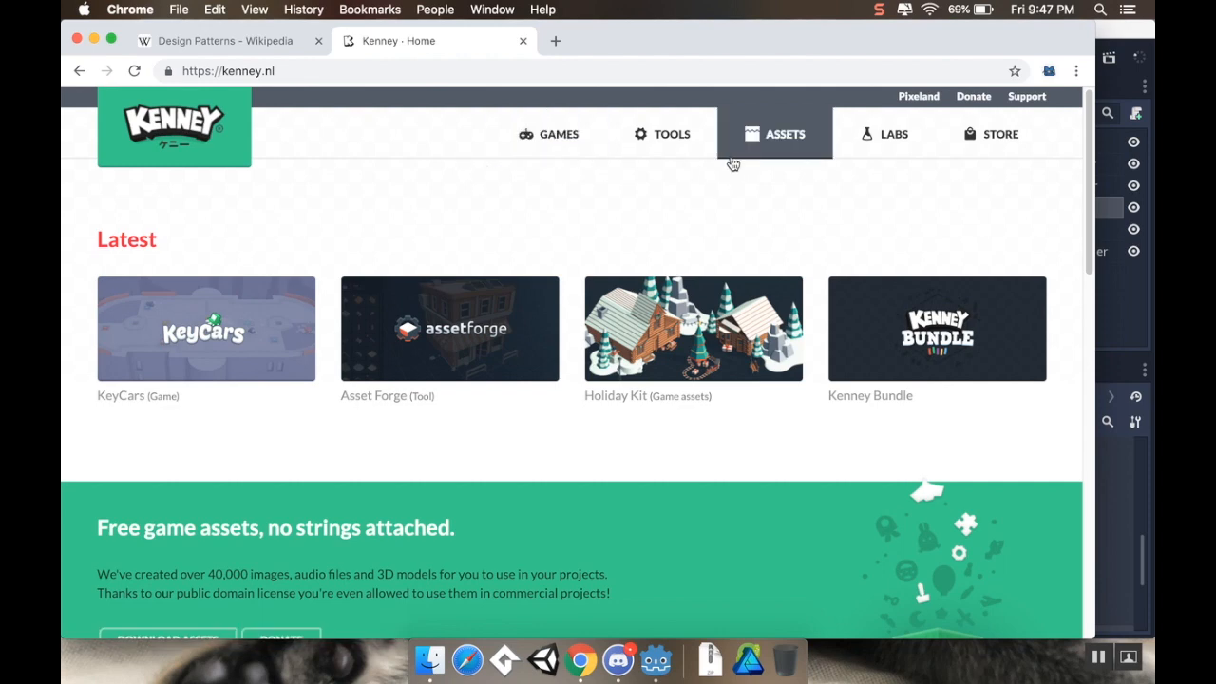
Browse the Kenney asset pack catalogue
click(775, 133)
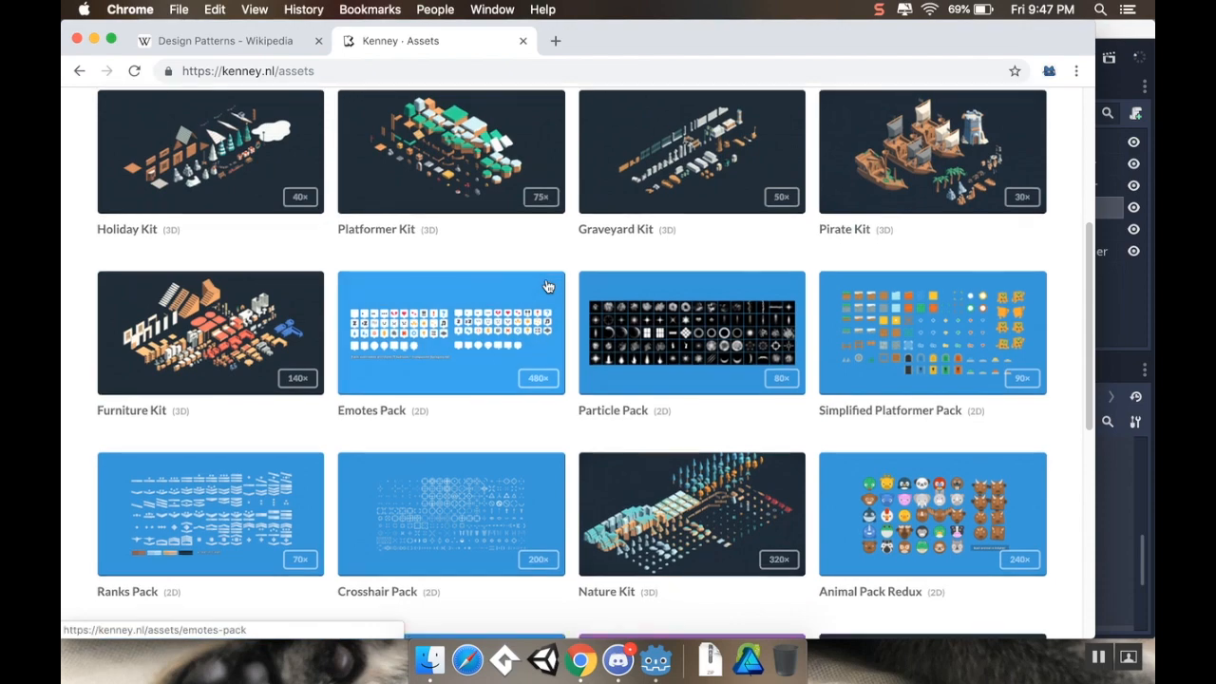
scroll(down, 3)
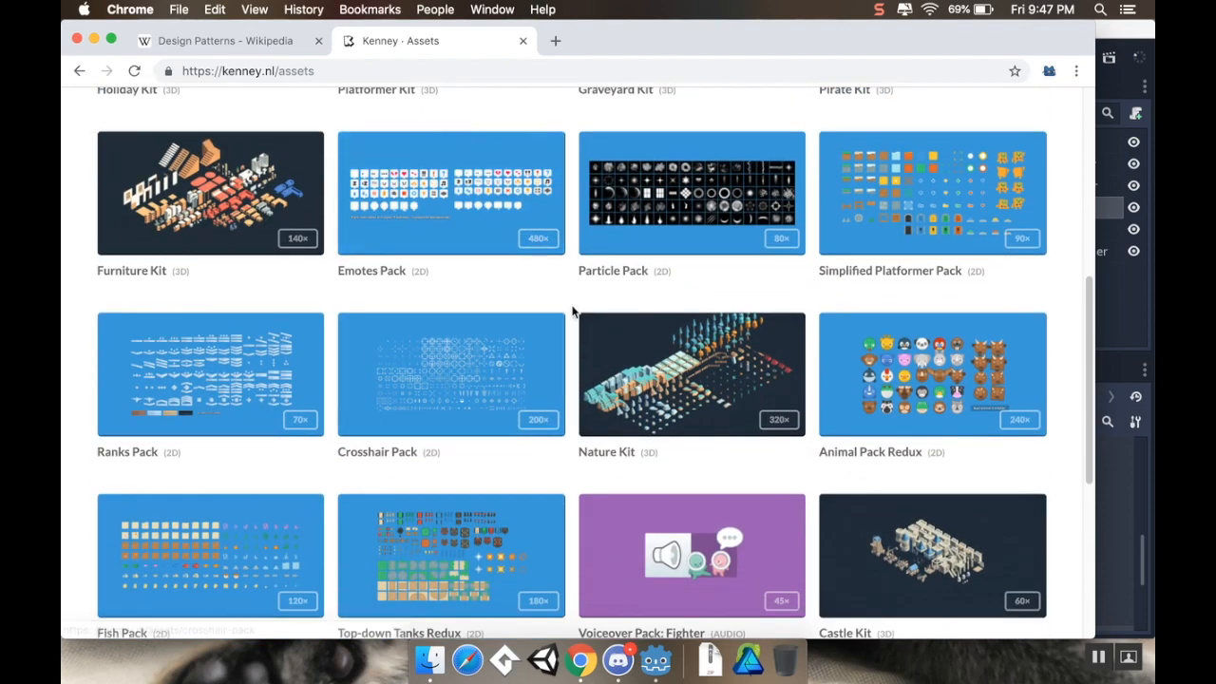
scroll(down, 3)
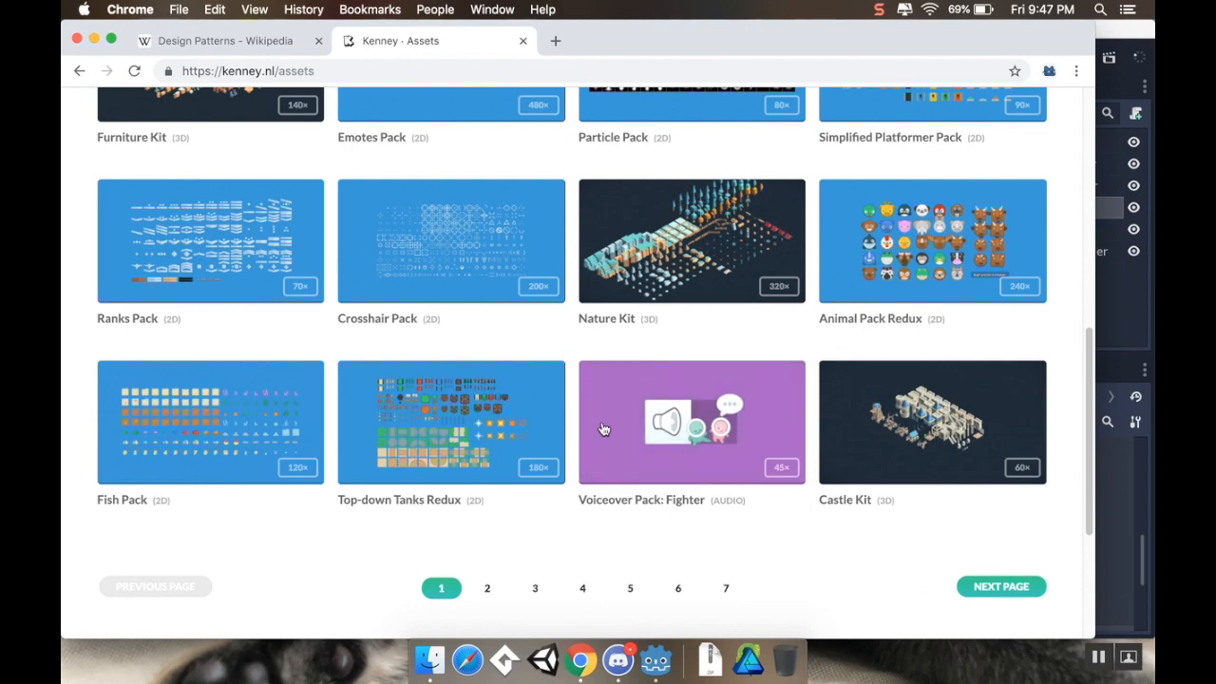
scroll(up, 3)
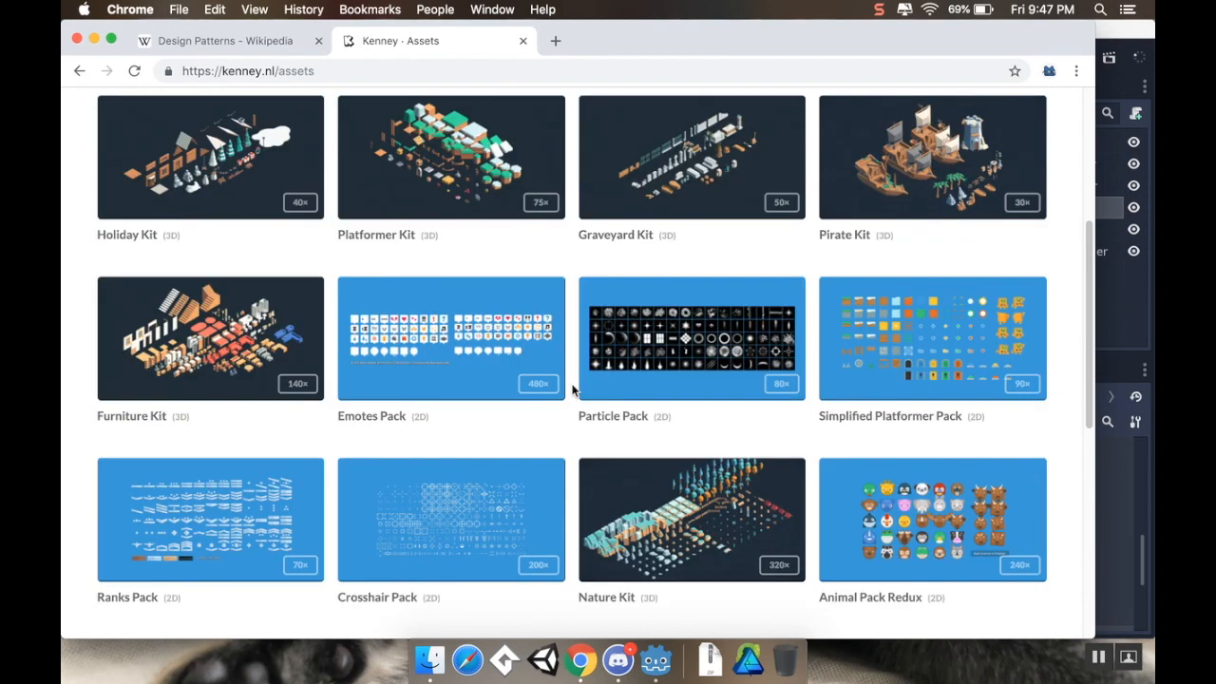
scroll(up, 3)
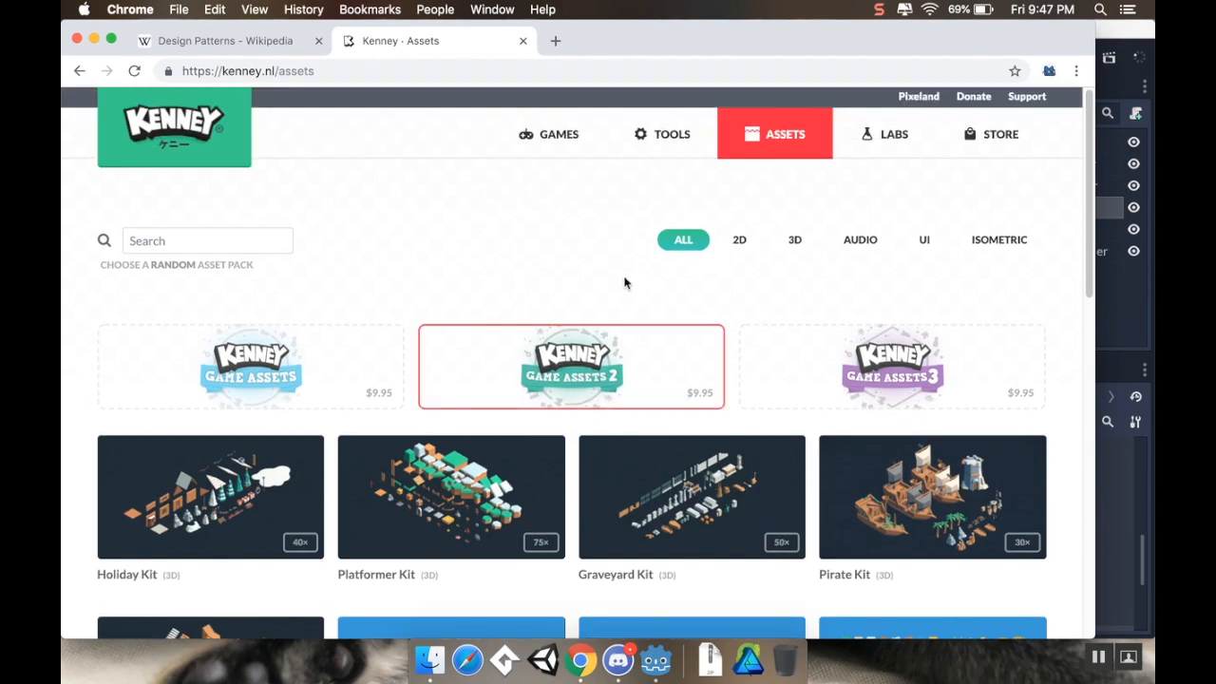
mouse_move(923, 240)
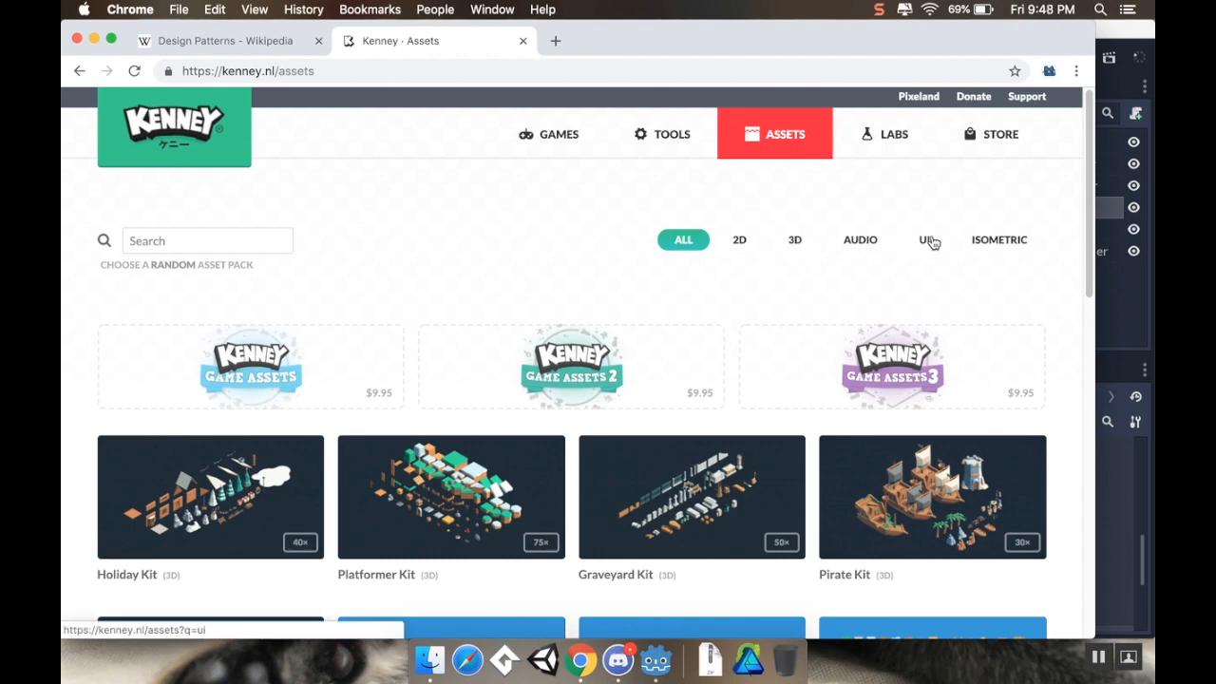
Filter to UI packs and open the Kenney Fonts asset page
click(924, 239)
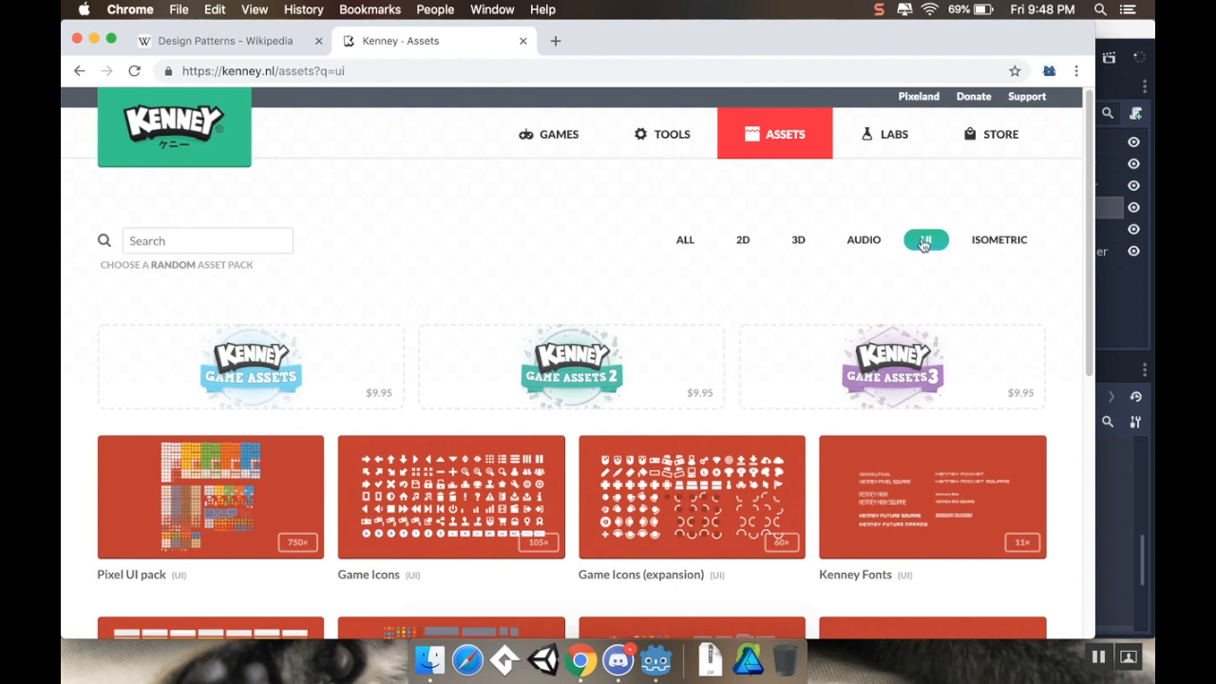
mouse_move(872, 549)
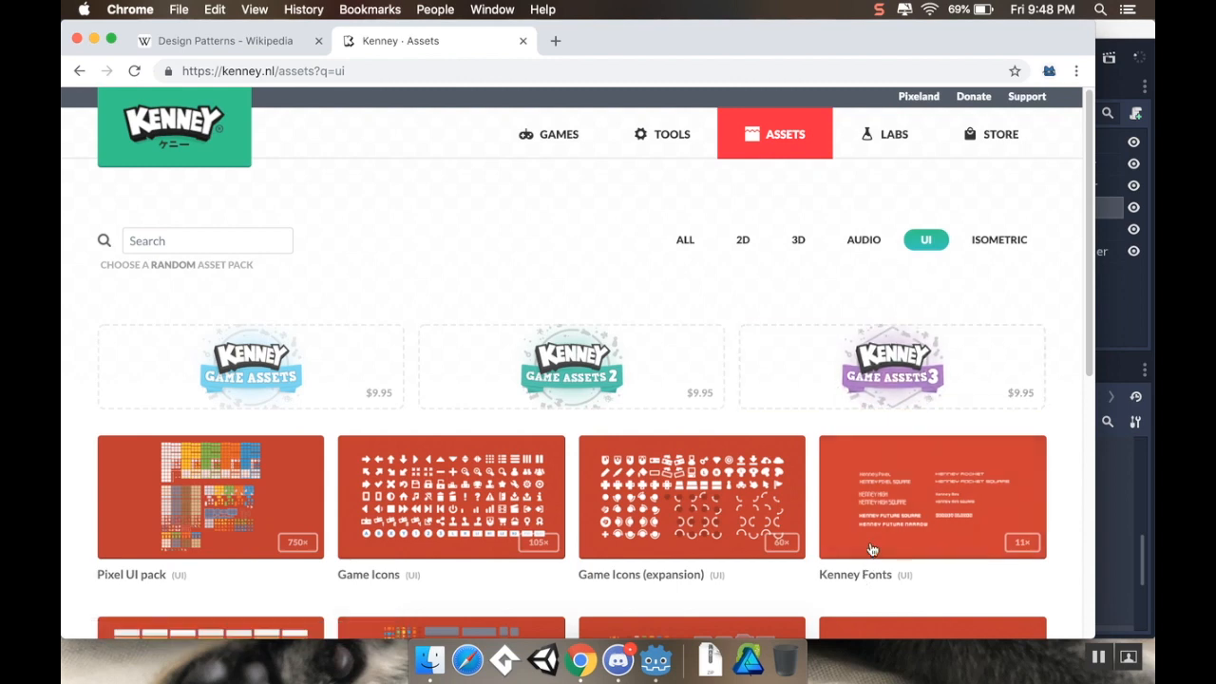
click(931, 498)
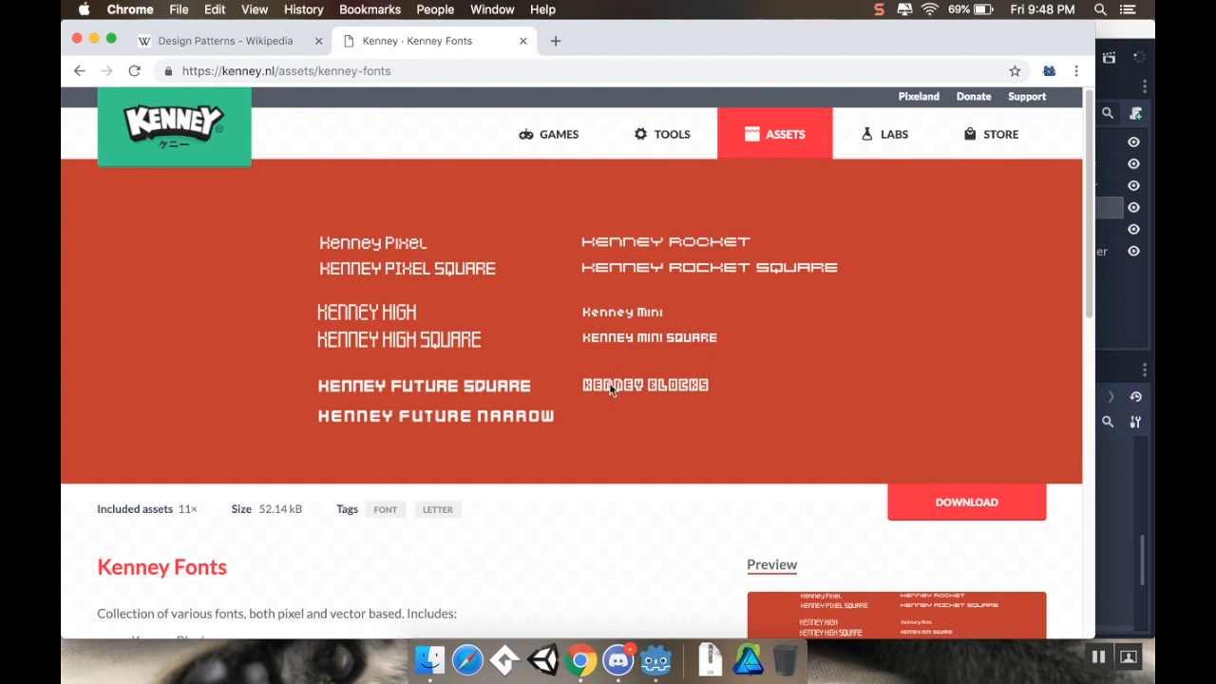
mouse_move(429, 249)
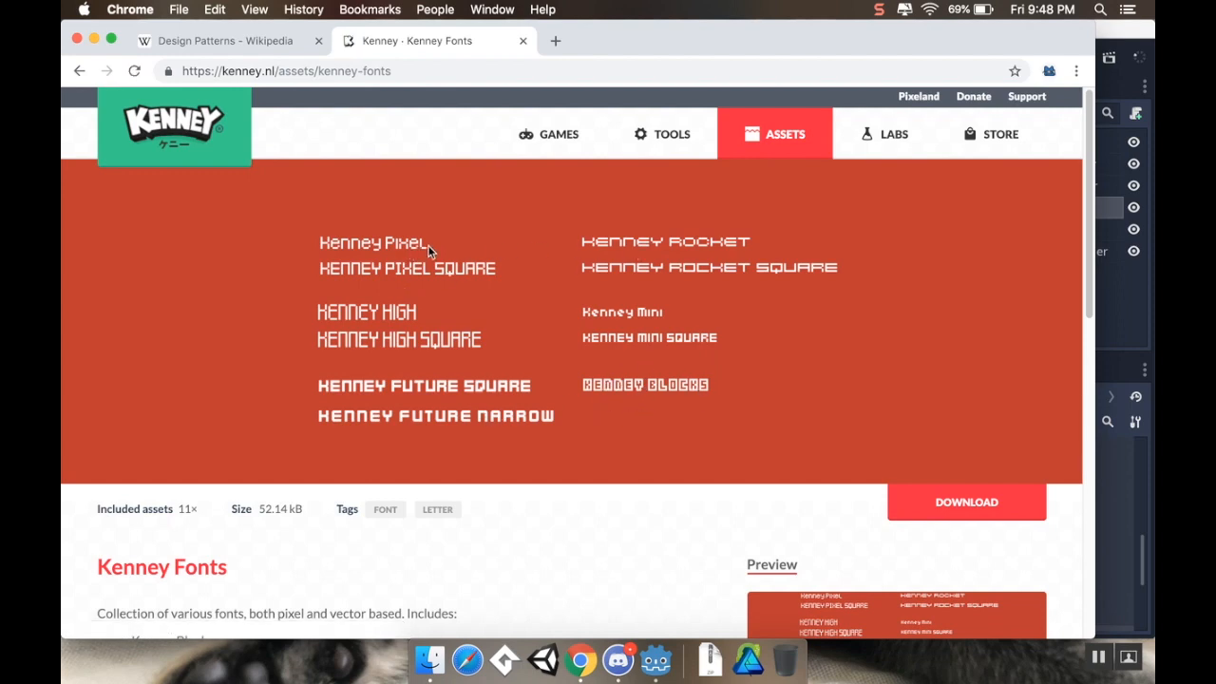
mouse_move(680, 333)
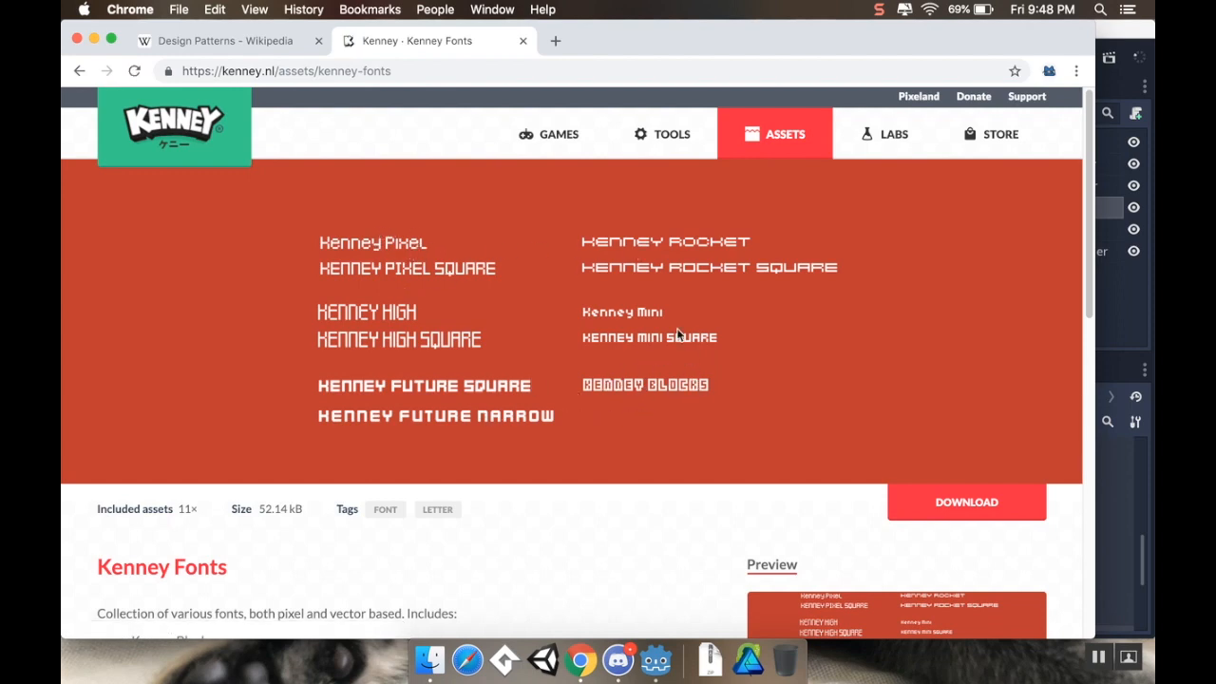
scroll(down, 3)
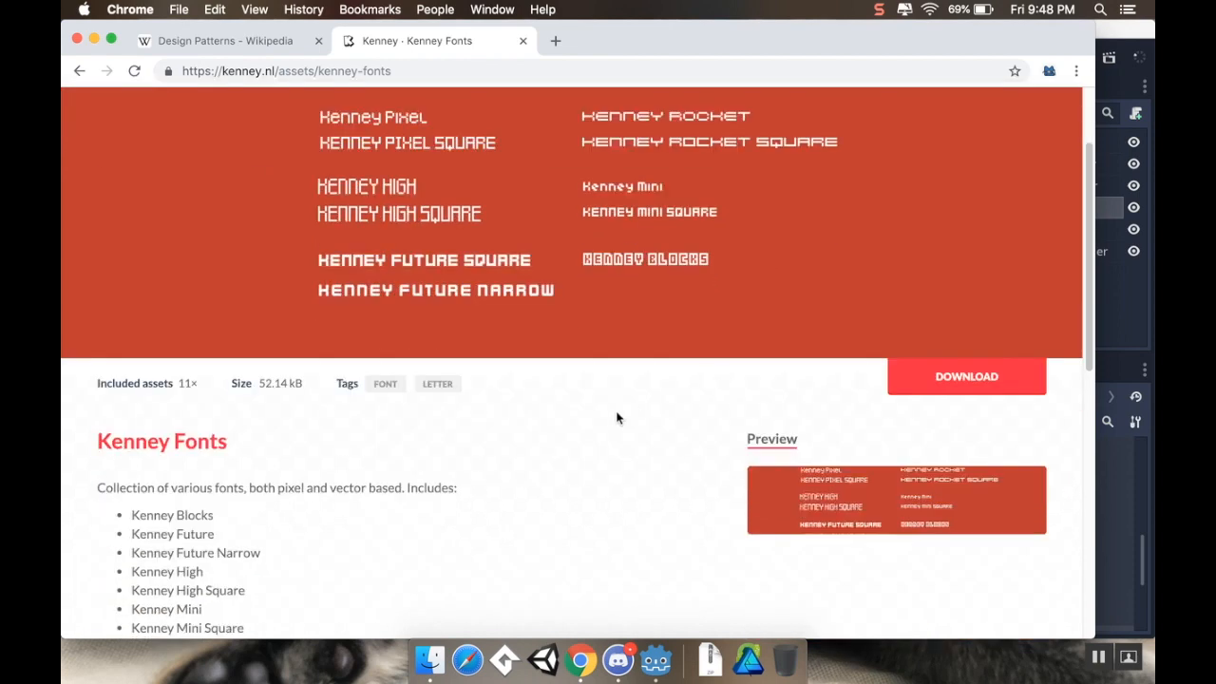
mouse_move(1003, 368)
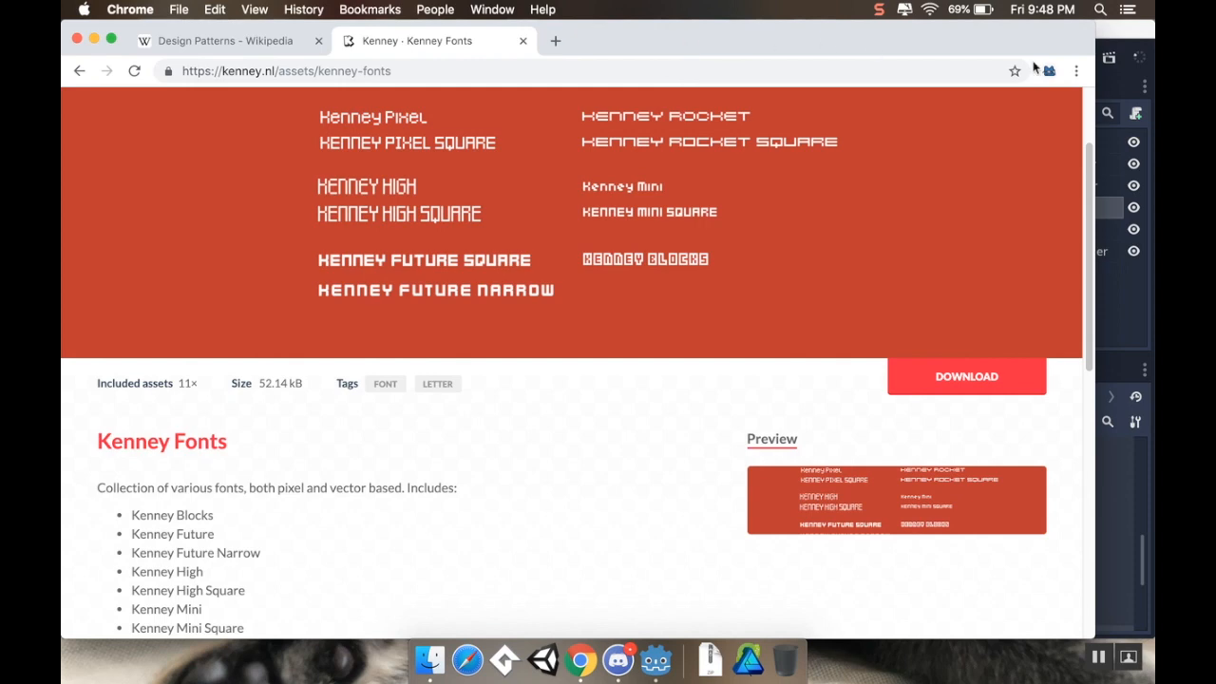
mouse_move(958, 405)
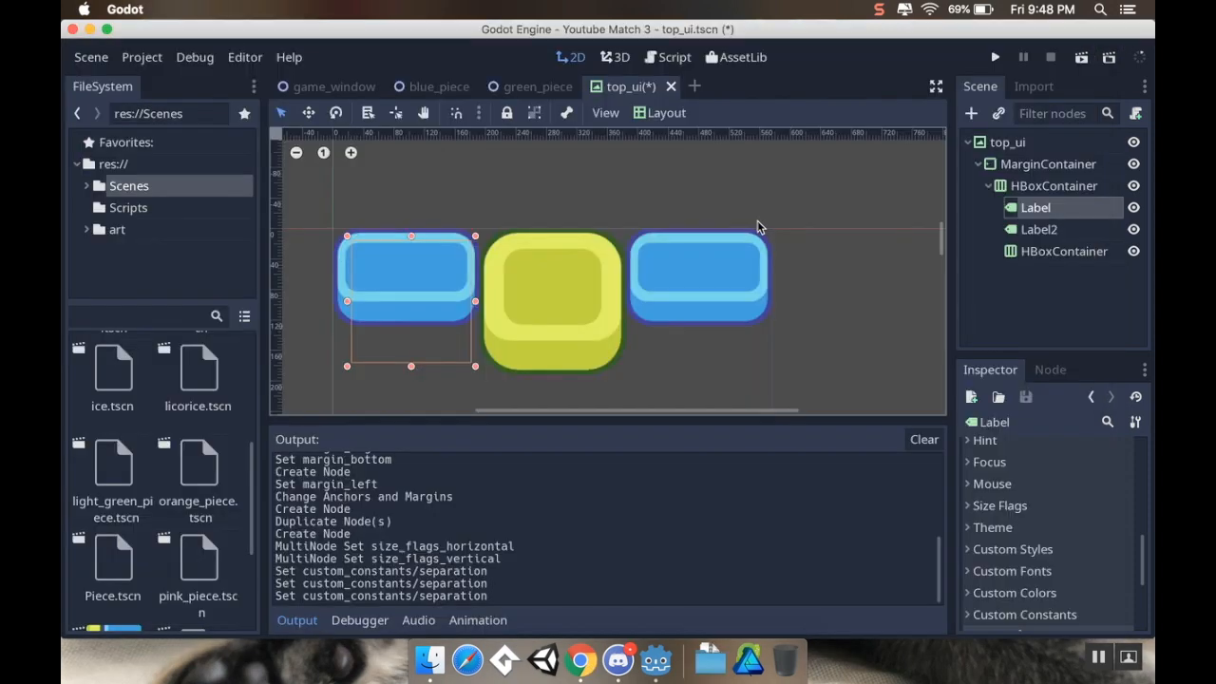
mouse_move(429, 655)
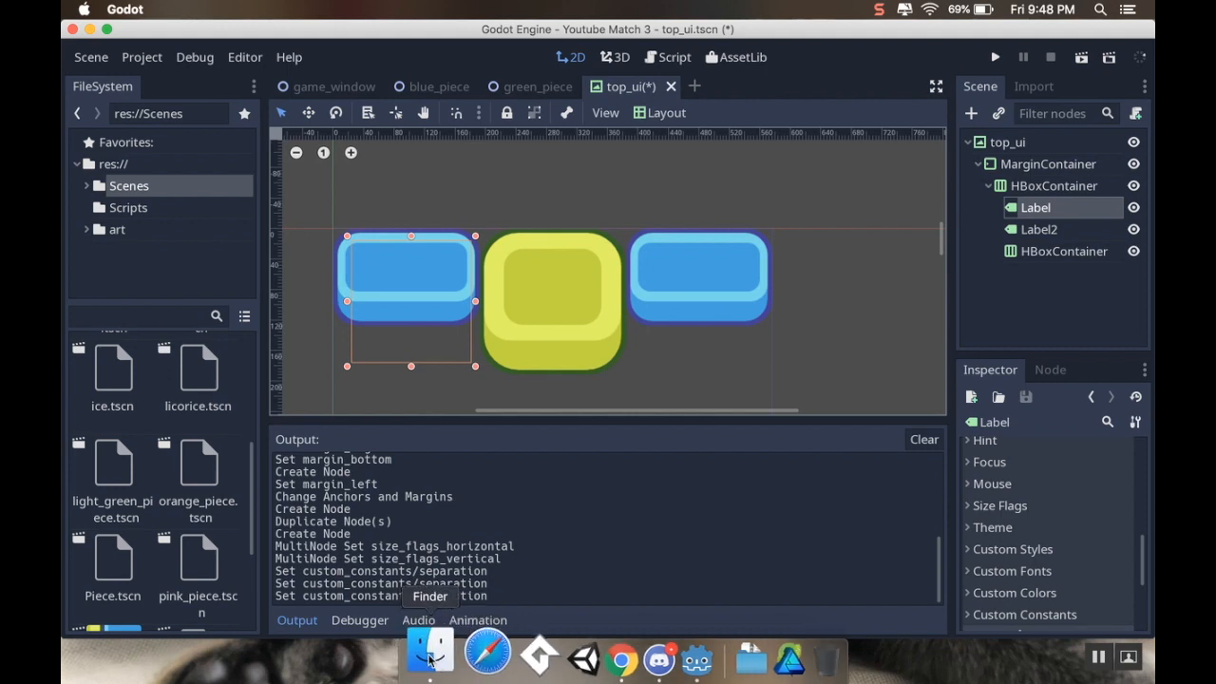
click(429, 656)
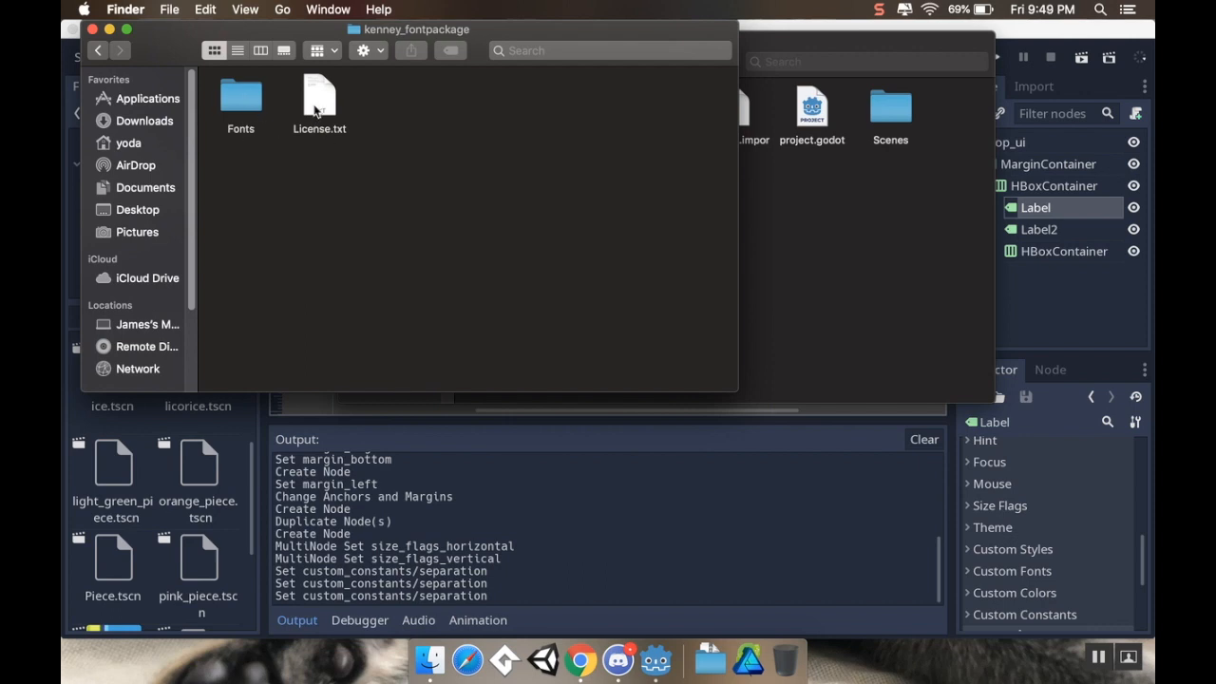
Create a Fonts folder in the Youtube Match 3 project and copy the Kenney .ttf files into it
double_click(239, 95)
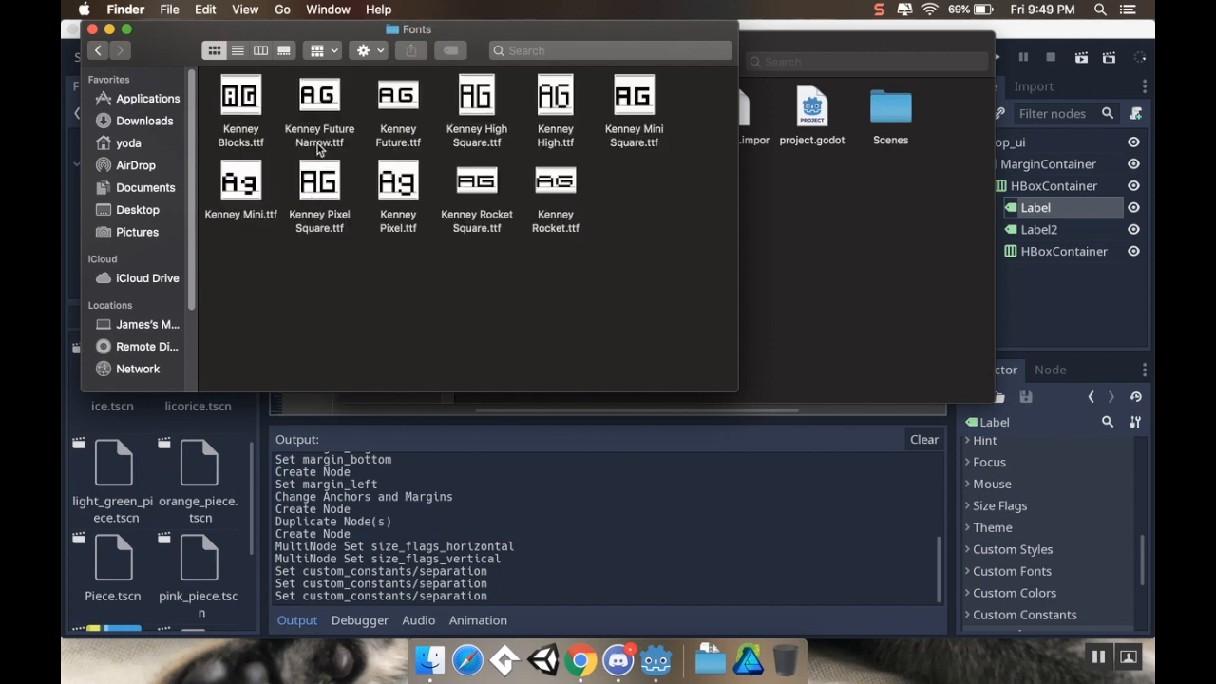
mouse_move(521, 154)
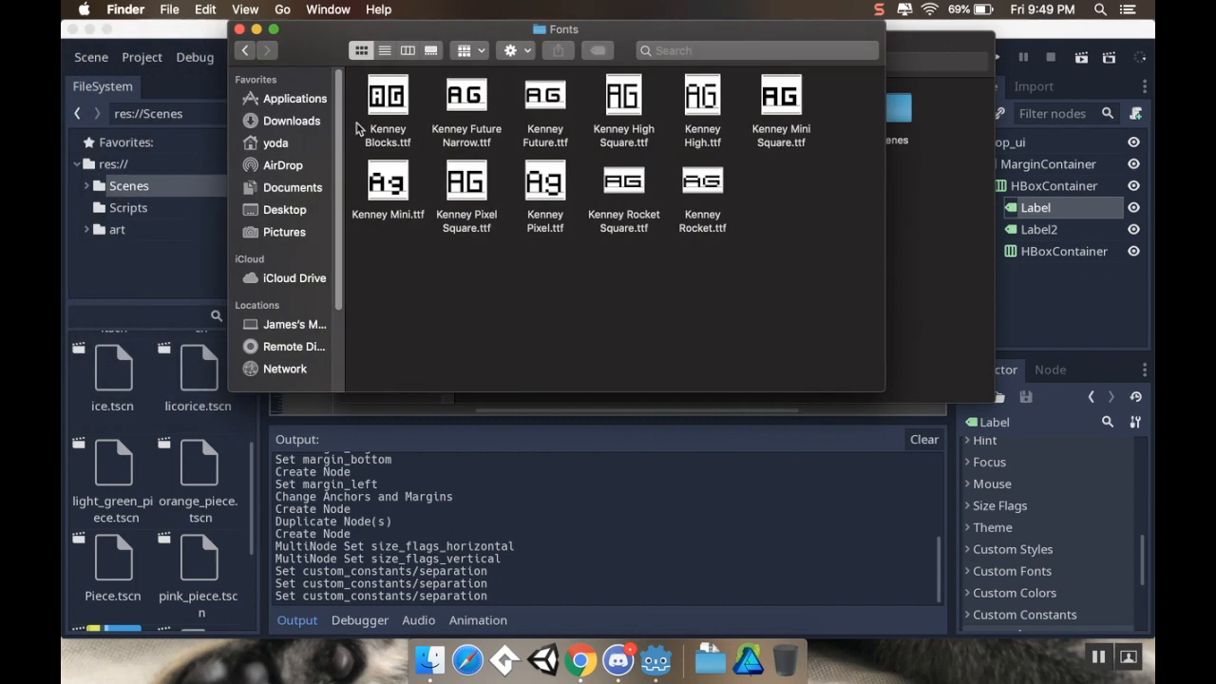
mouse_move(593, 36)
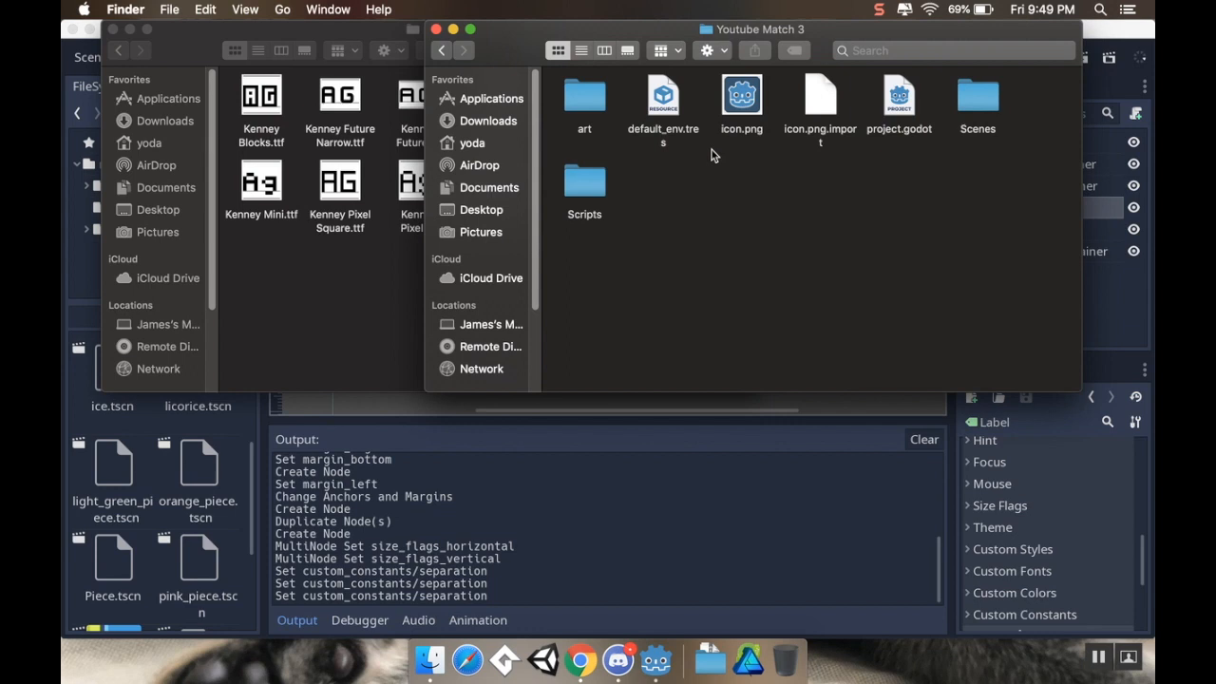
mouse_move(705, 243)
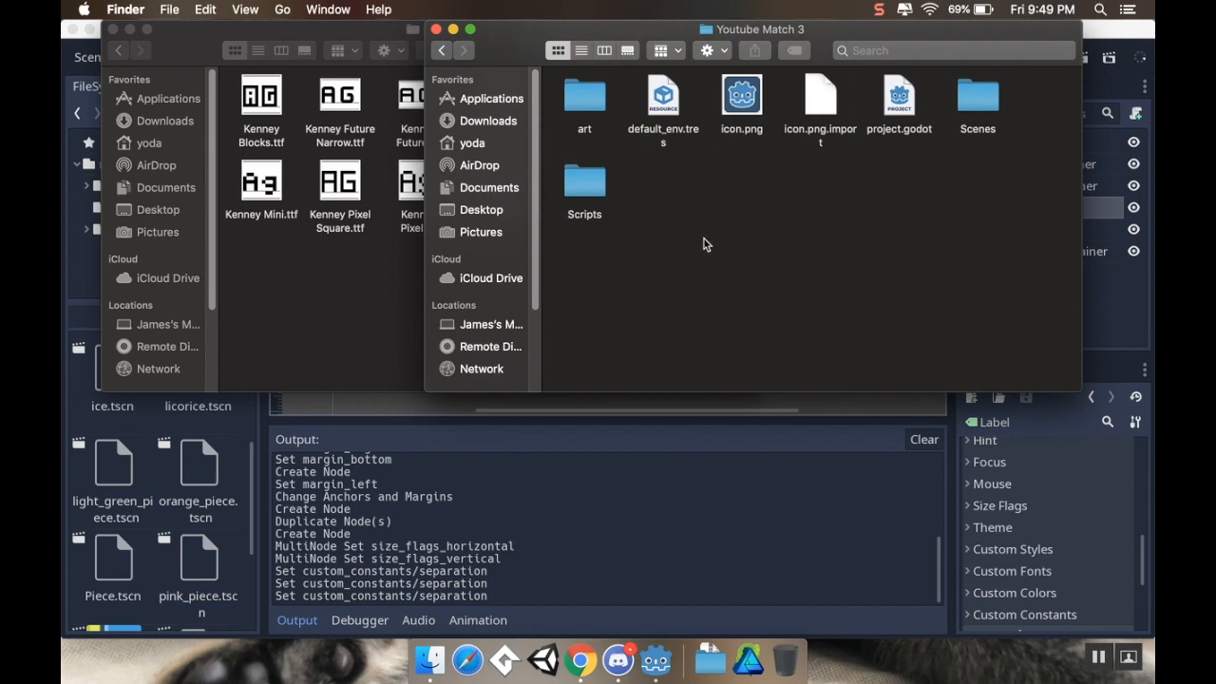
right_click(707, 243)
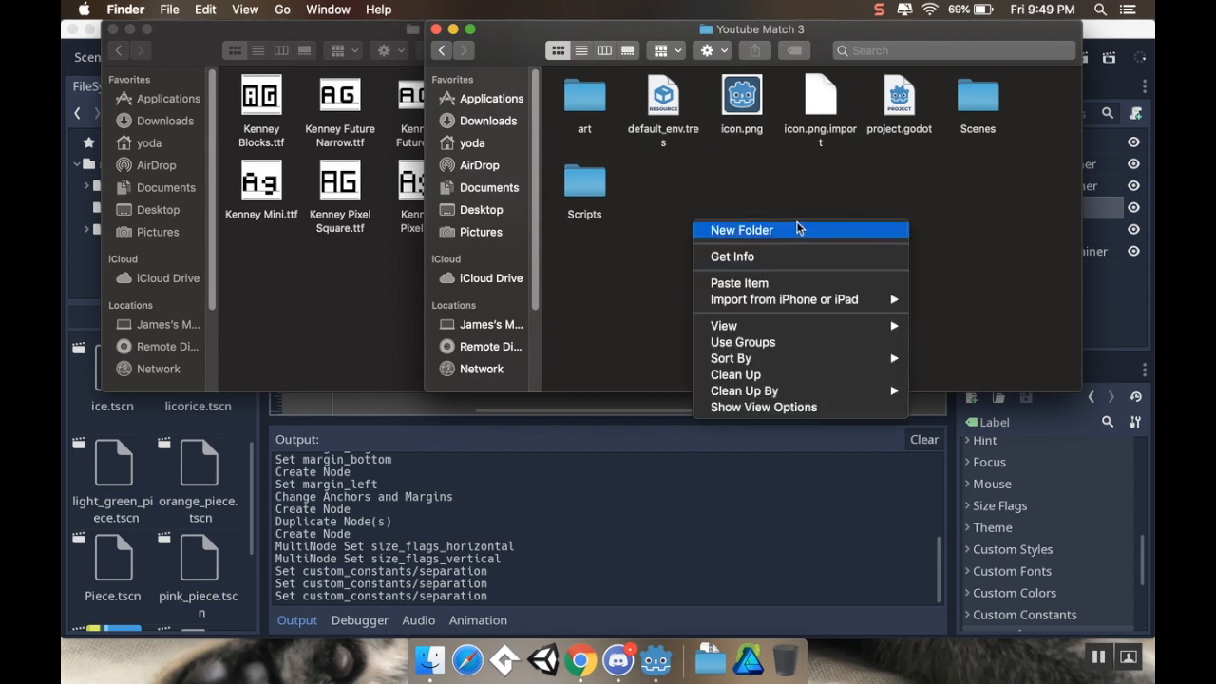
click(741, 228)
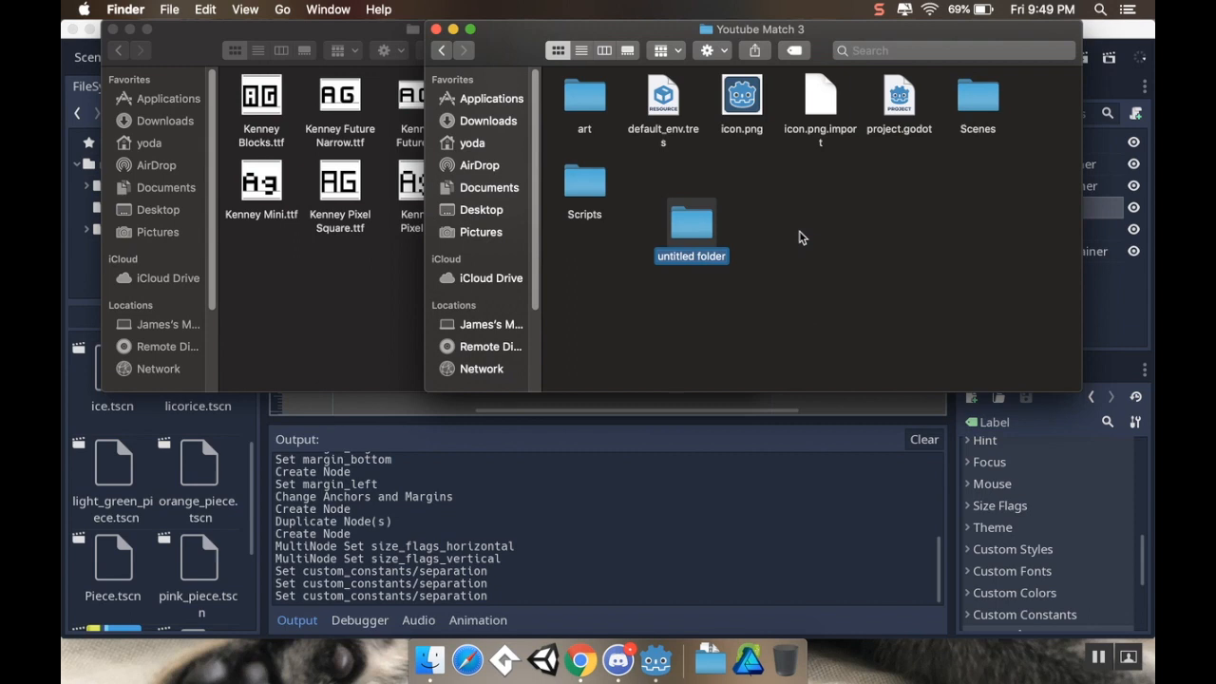
text(Fonts)
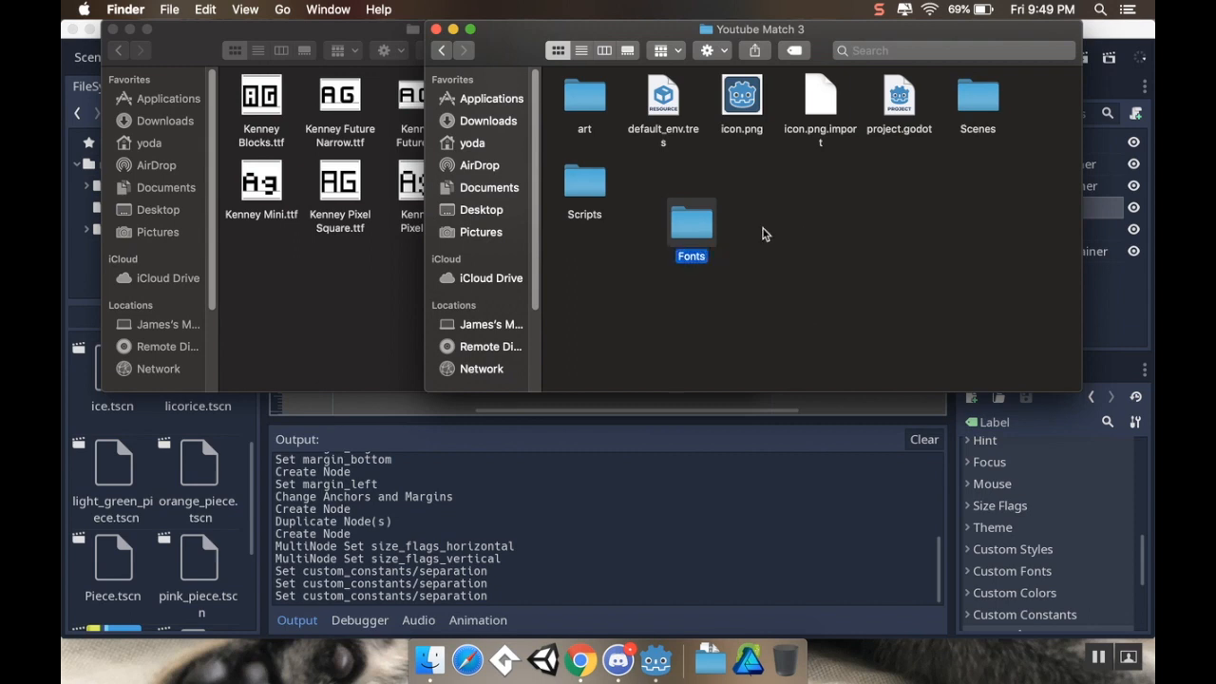
double_click(692, 220)
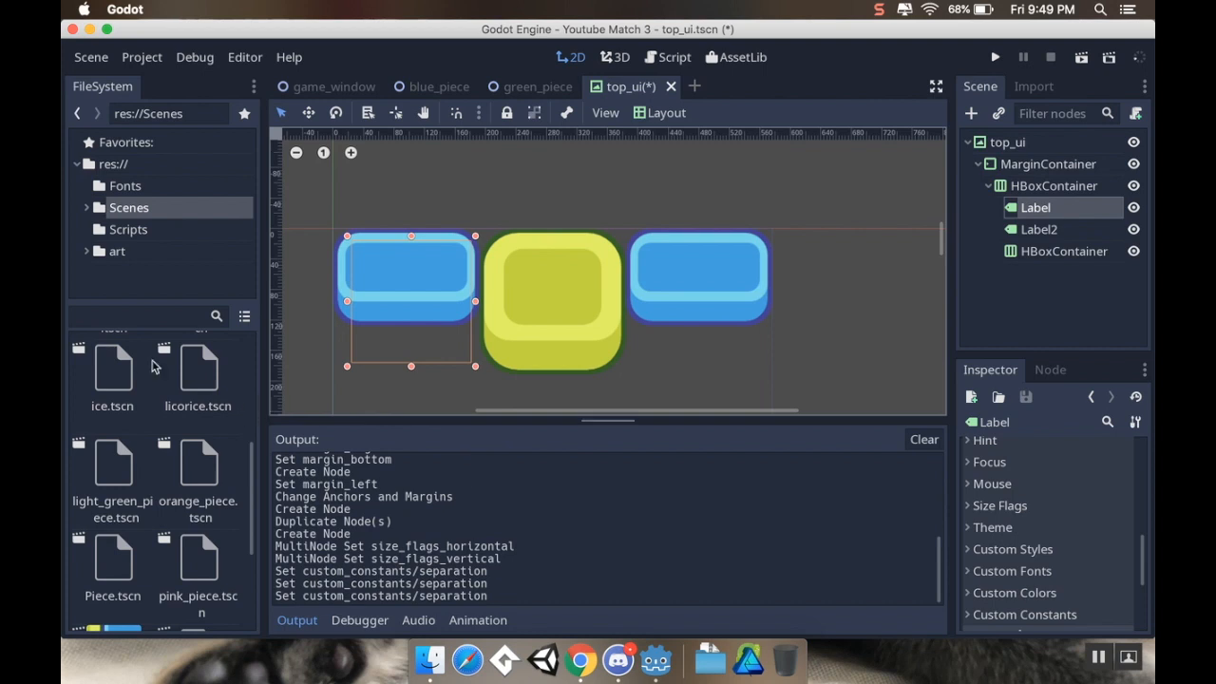
Show the res://Fonts folder with the Kenney font files in the FileSystem dock
click(126, 186)
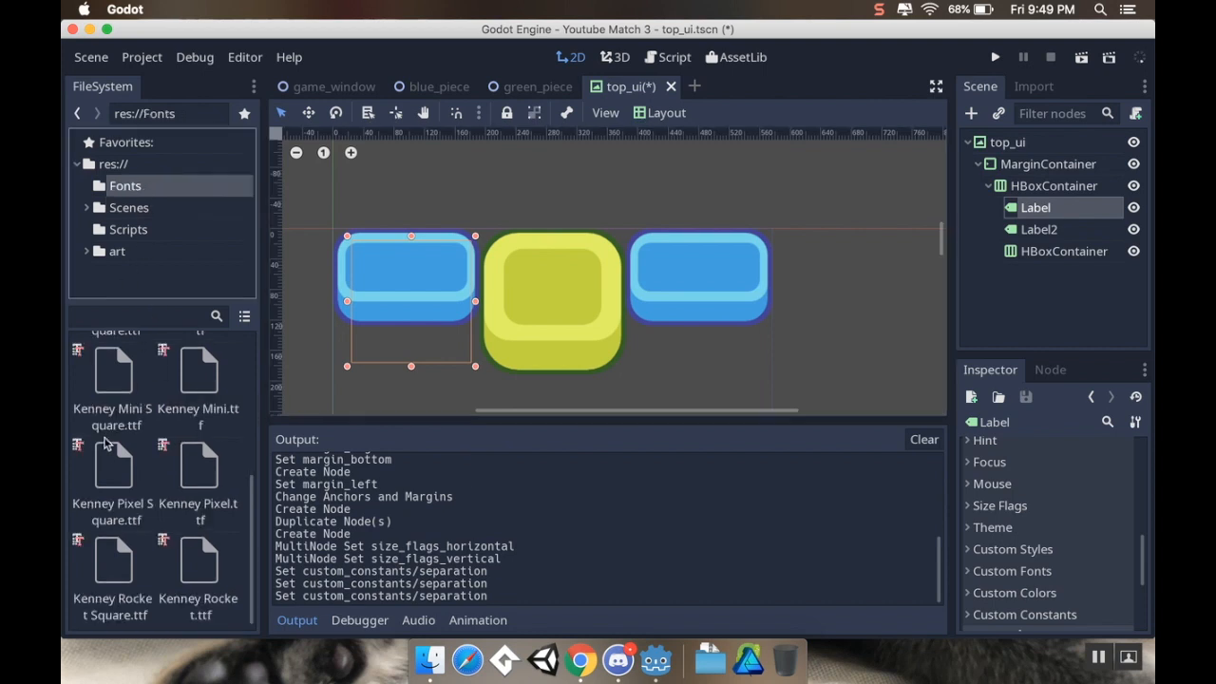
scroll(up, 3)
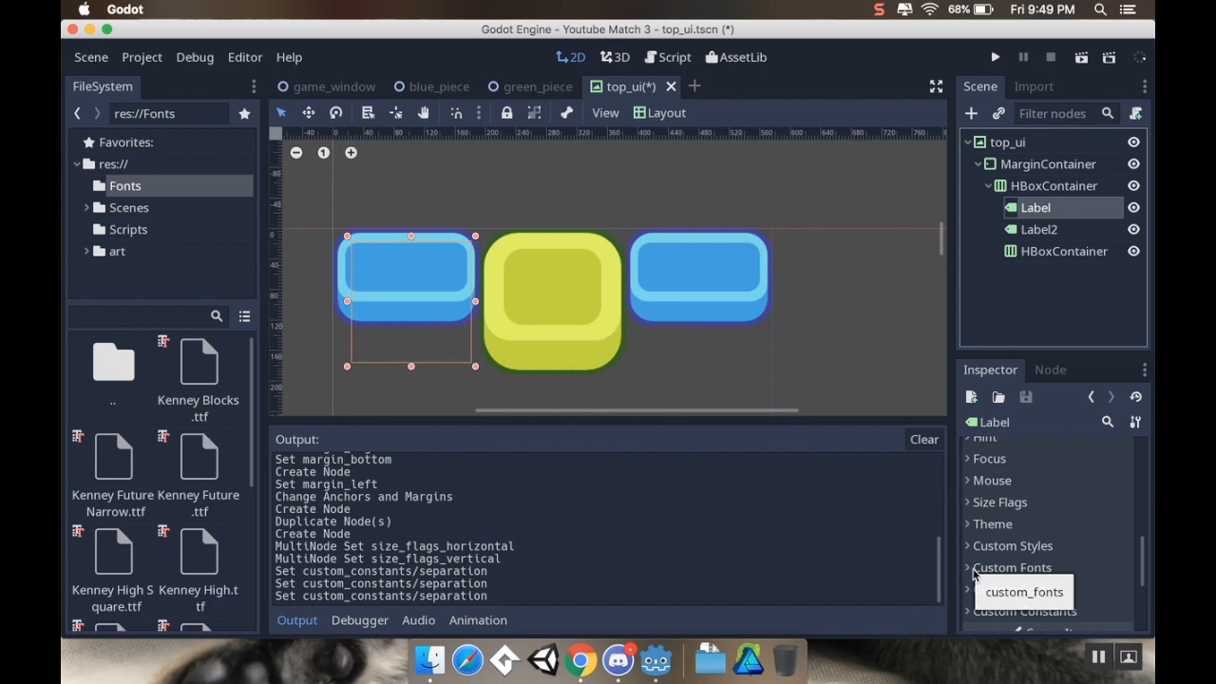
scroll(up, 3)
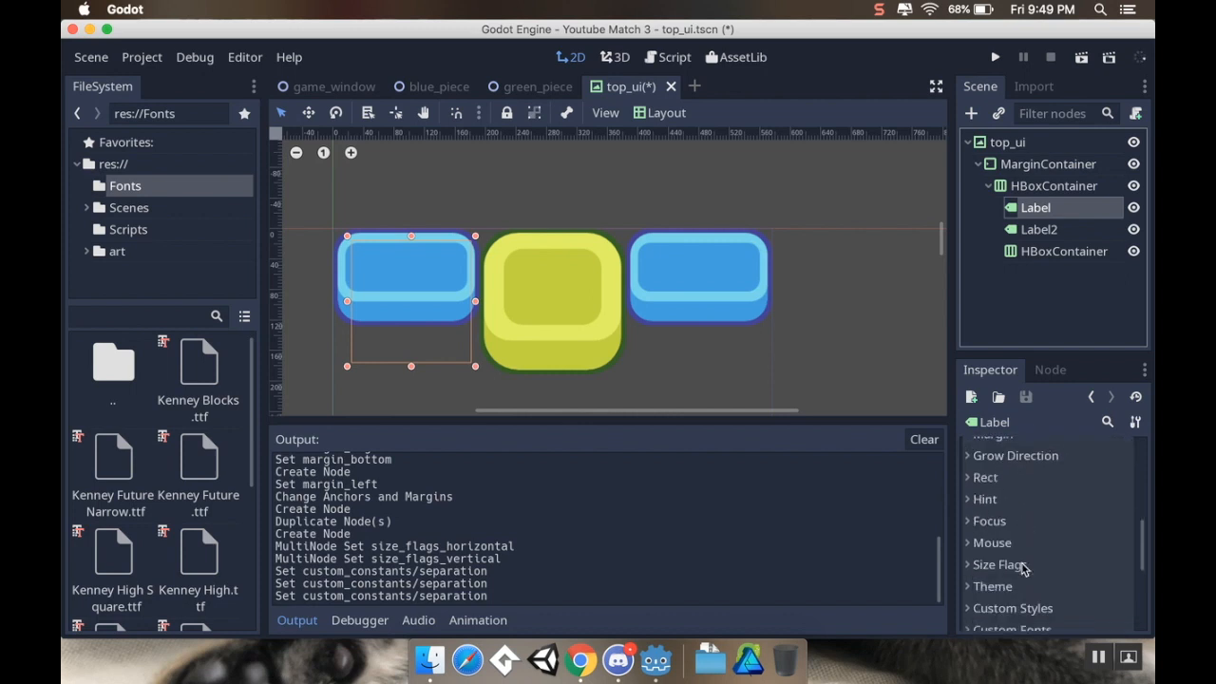
Assign a new DynamicFont resource as the first Label's custom font and edit it
click(1010, 574)
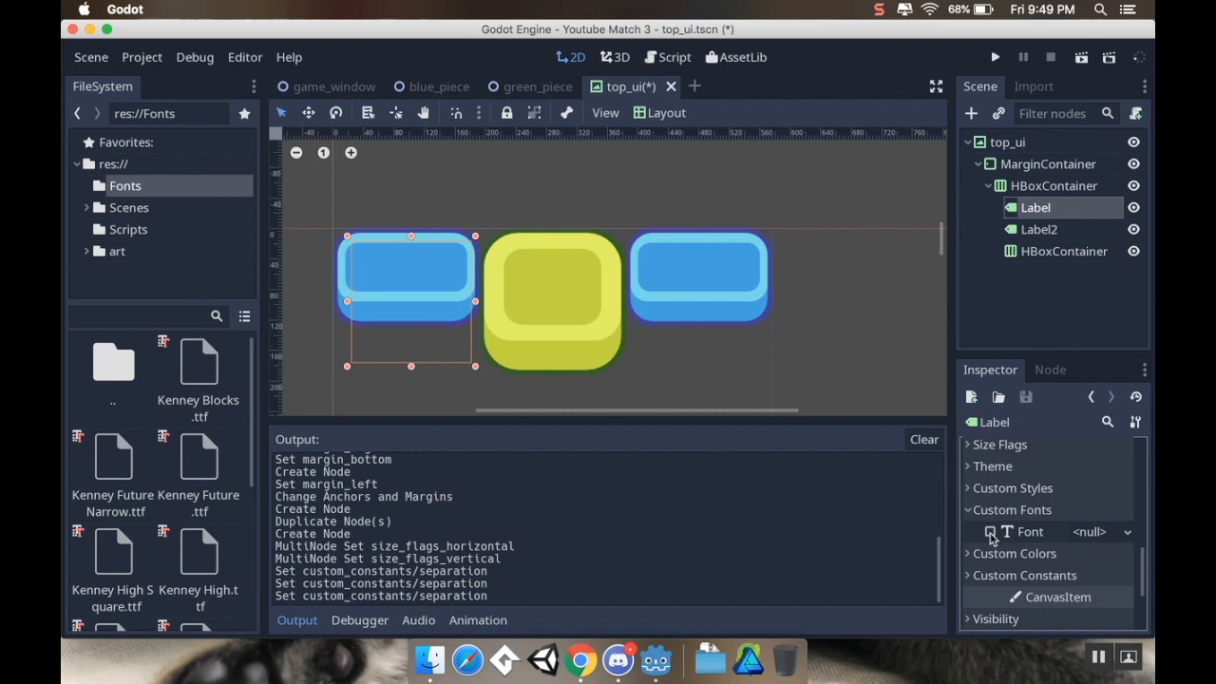
click(1102, 532)
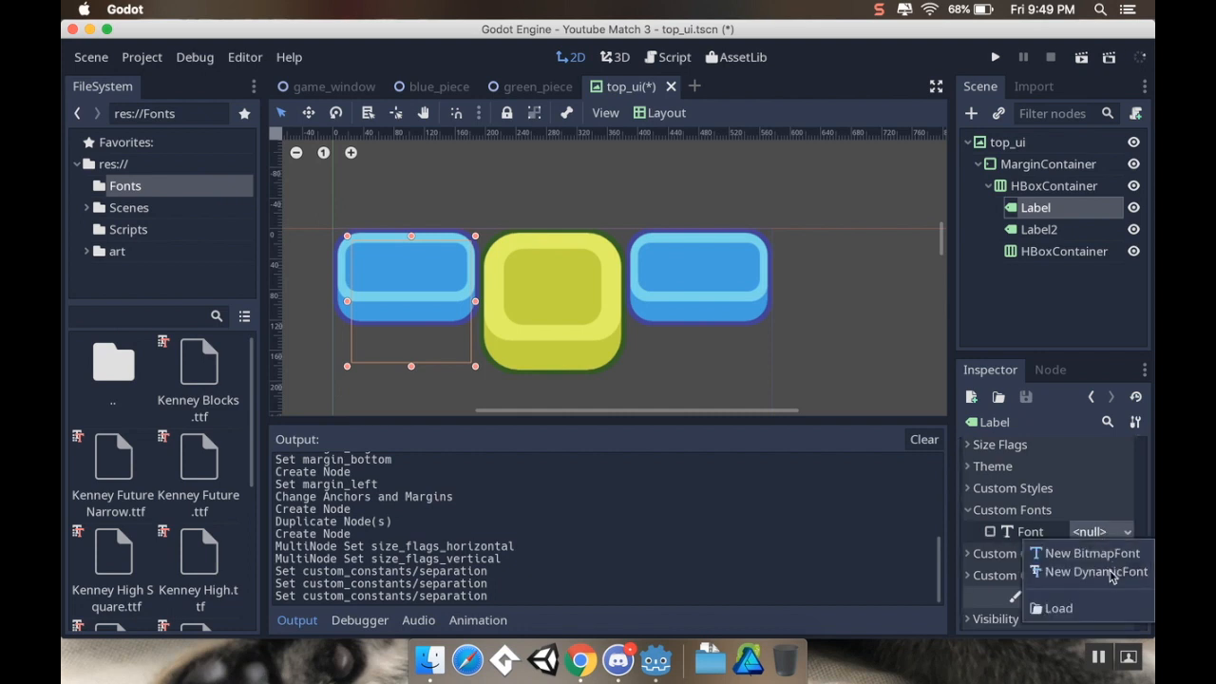
click(1094, 570)
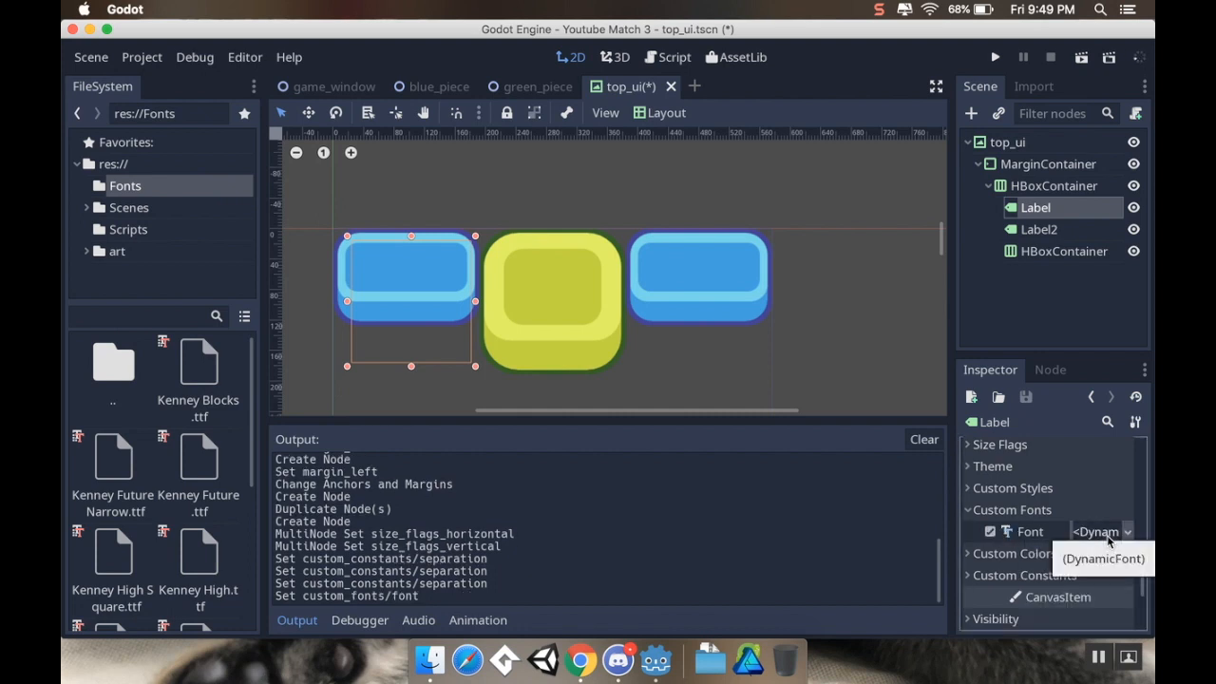
click(1101, 532)
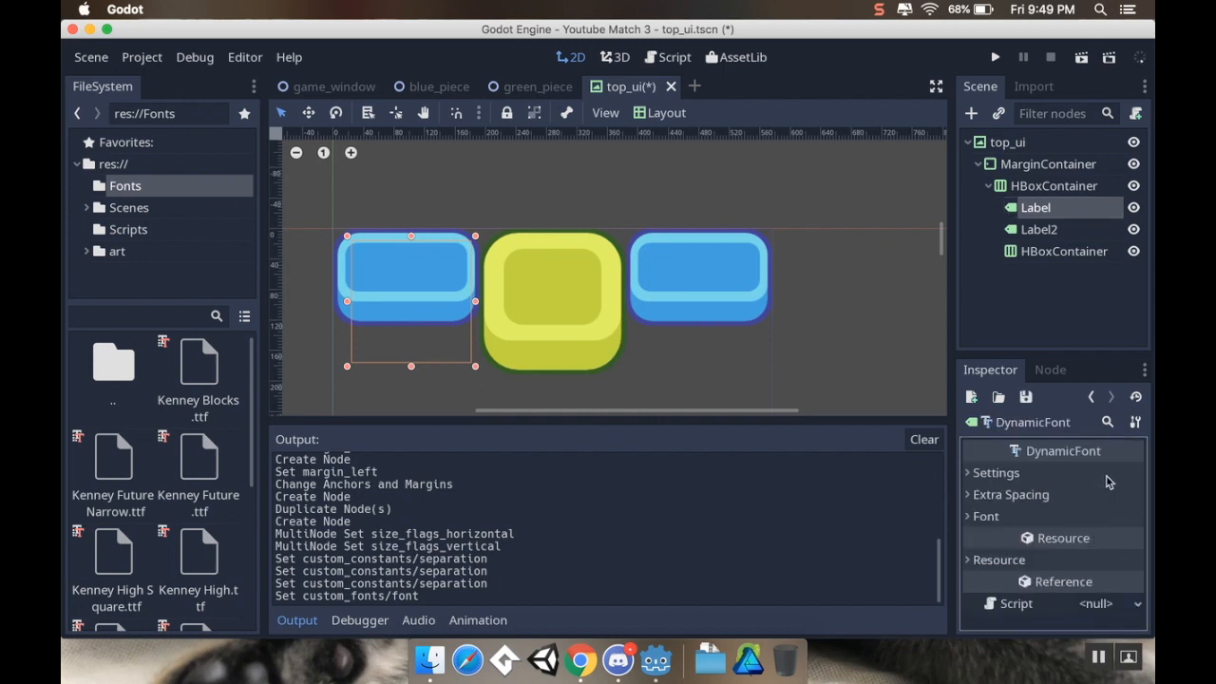
mouse_move(1013, 478)
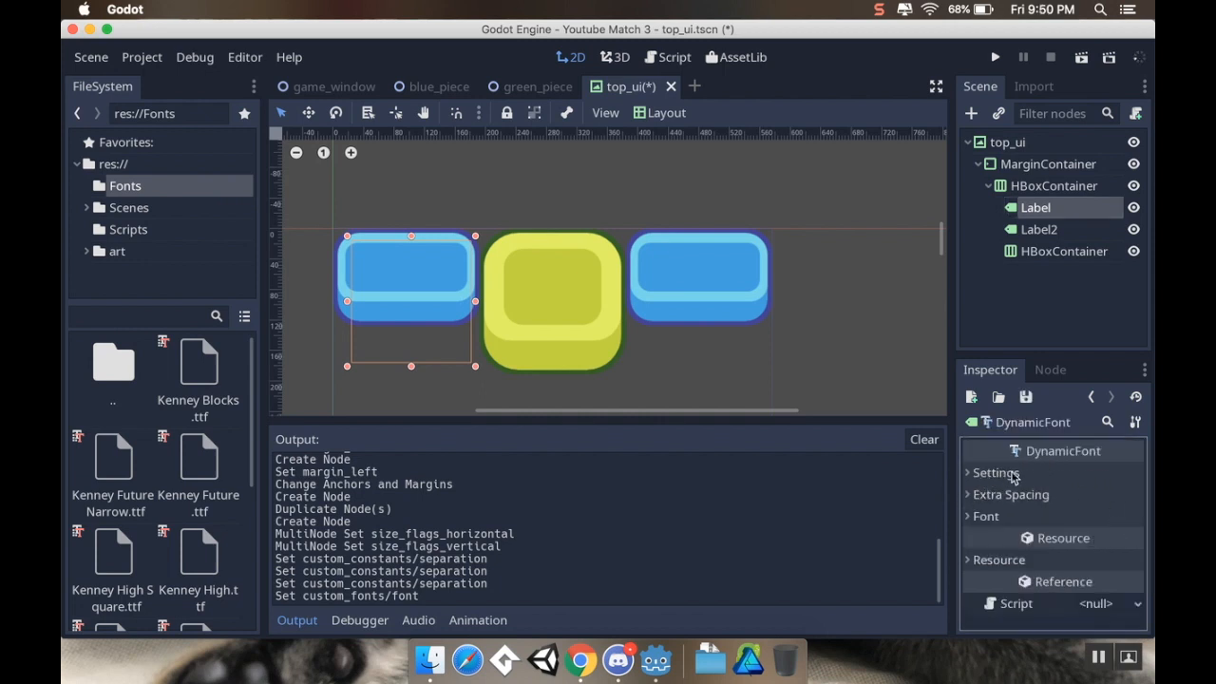
Set the DynamicFont's font data to Kenney Blocks.ttf and enable Use Mipmaps
click(995, 471)
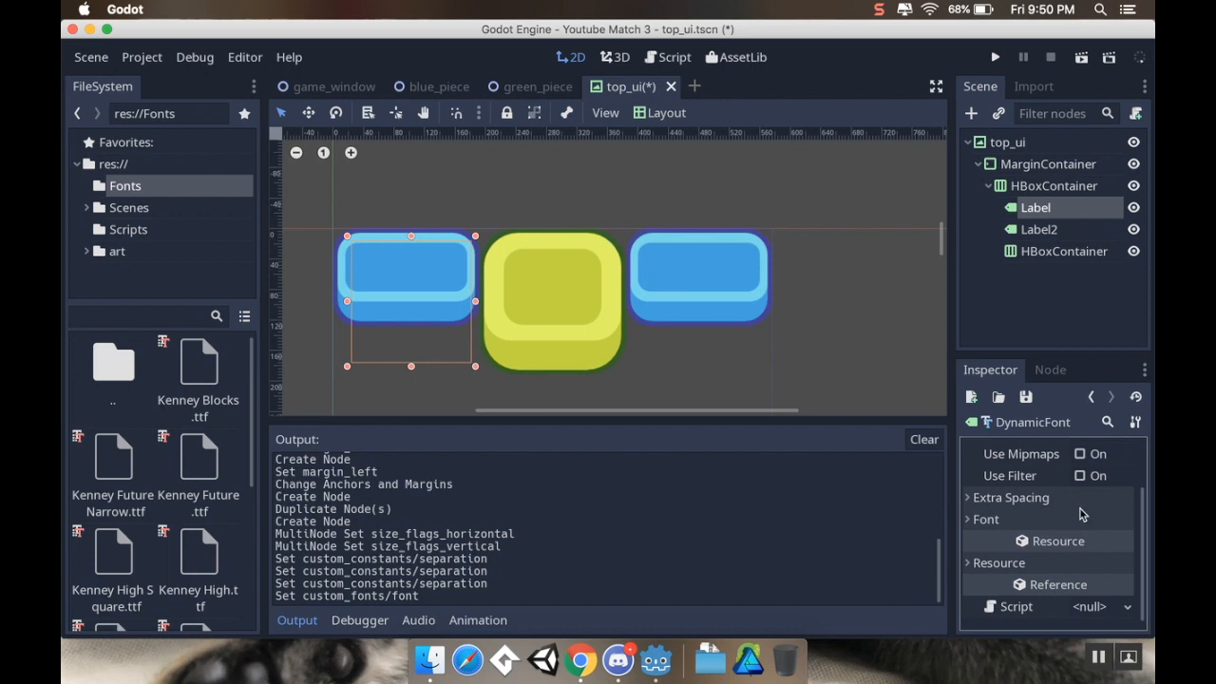
click(996, 441)
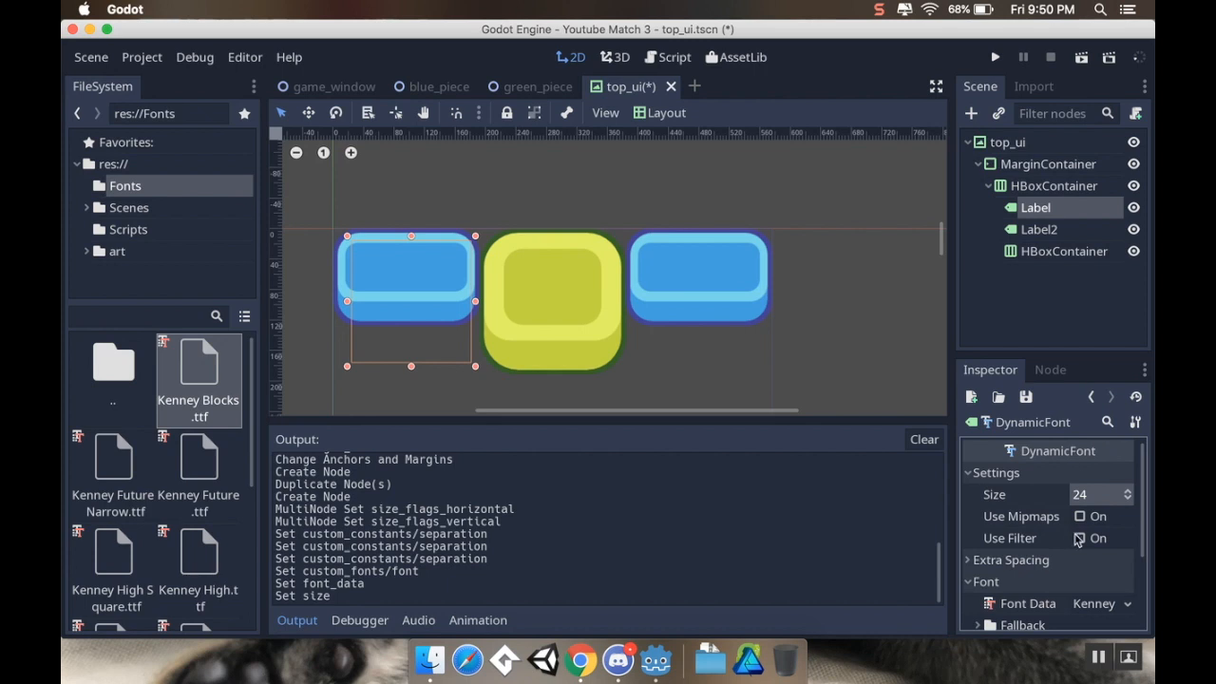
click(1079, 517)
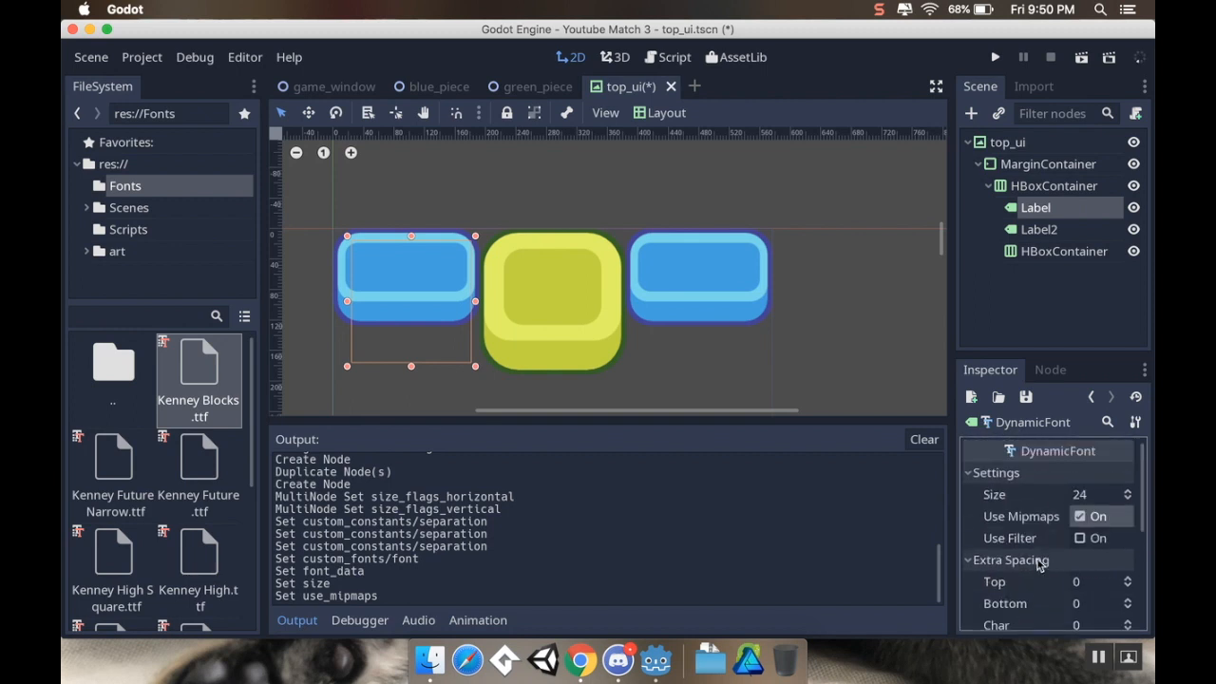
mouse_move(1055, 450)
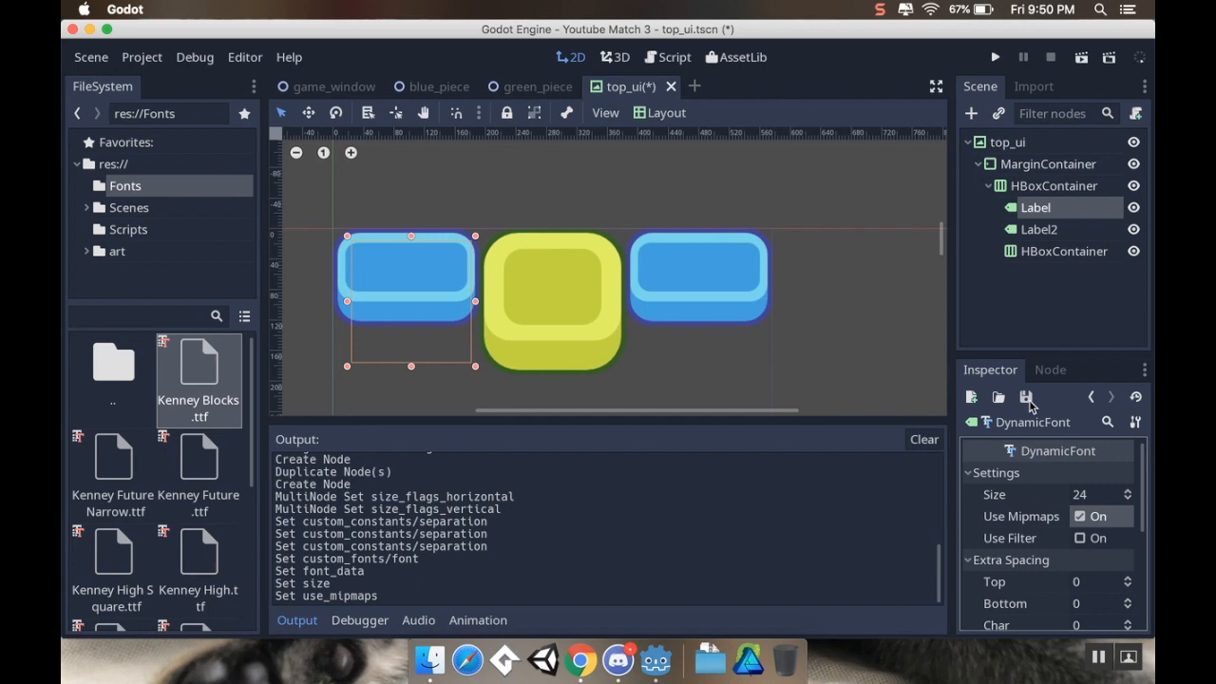
mouse_move(1026, 397)
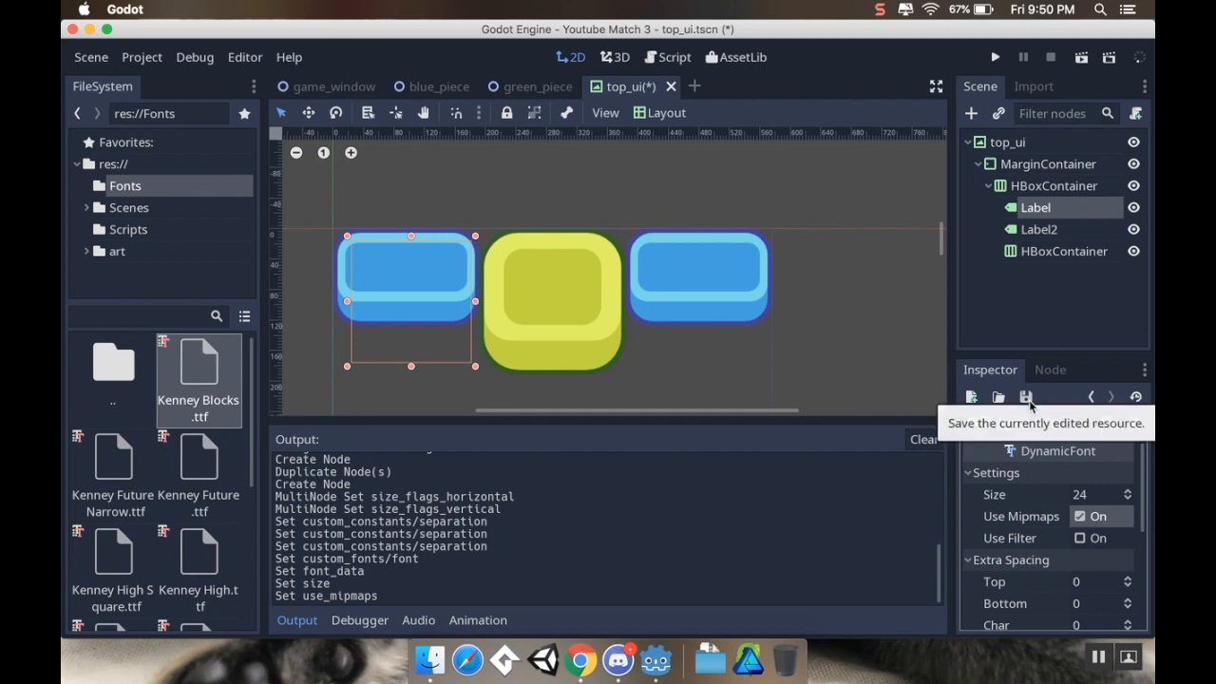
Save the DynamicFont as kenney_blocks.tres inside res://Fonts
click(1026, 397)
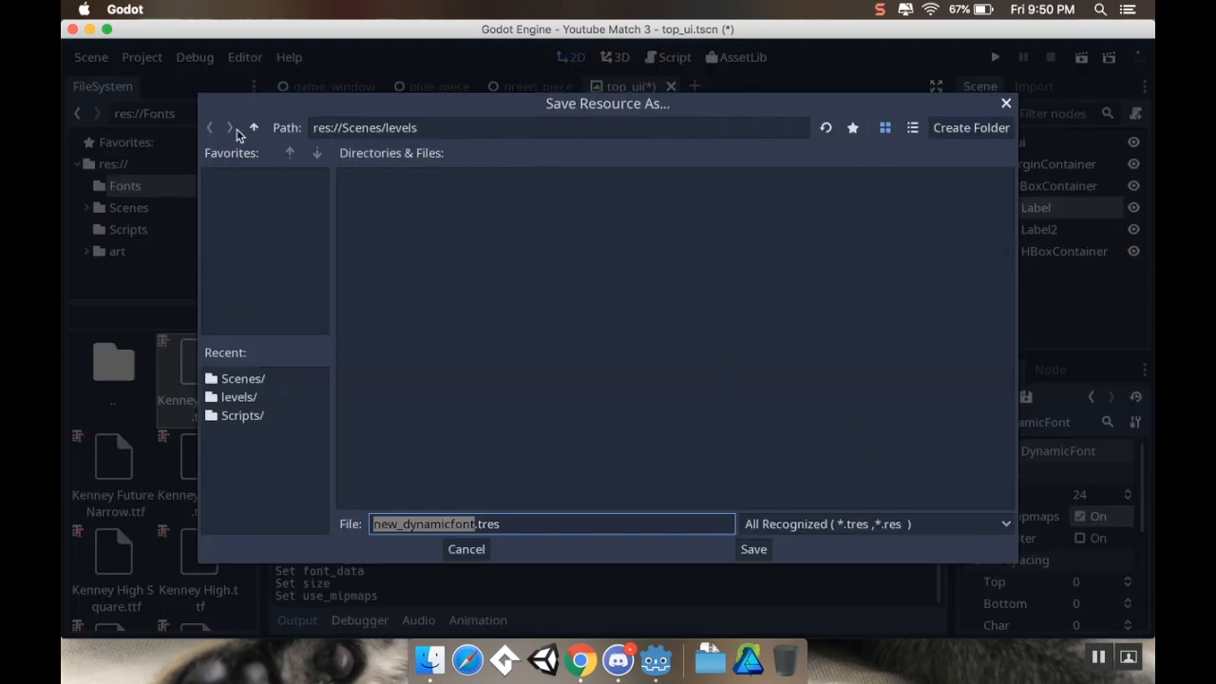
click(255, 128)
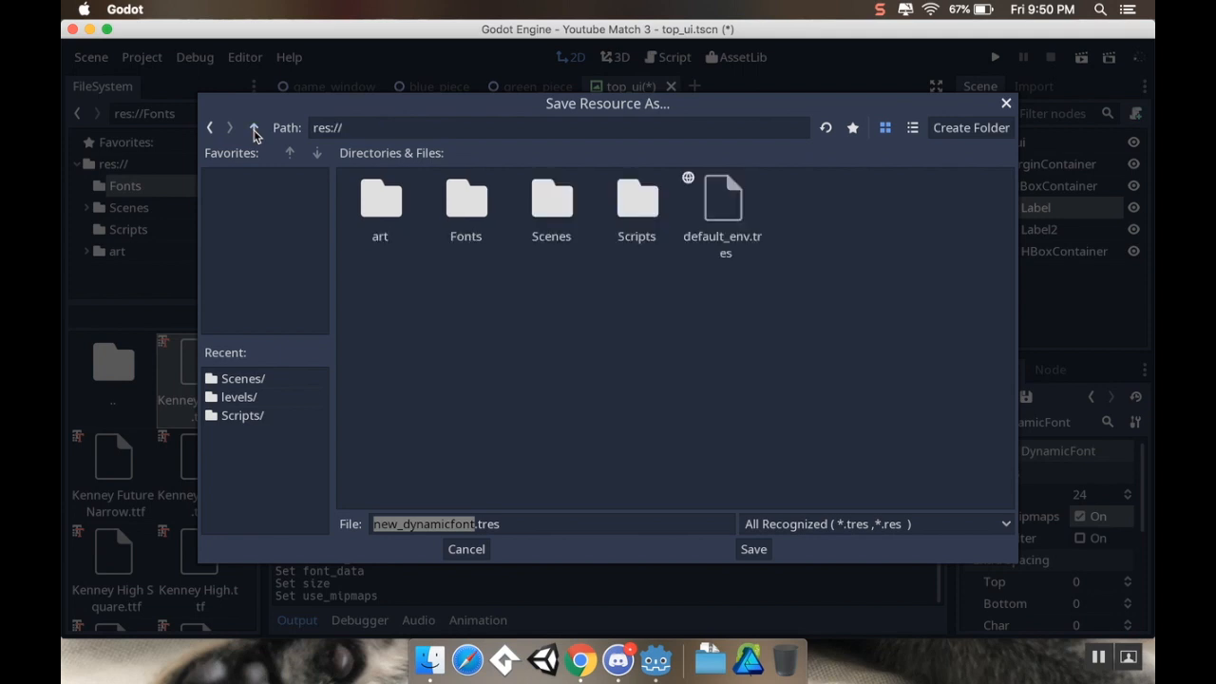
double_click(465, 200)
text(kenney_blocks)
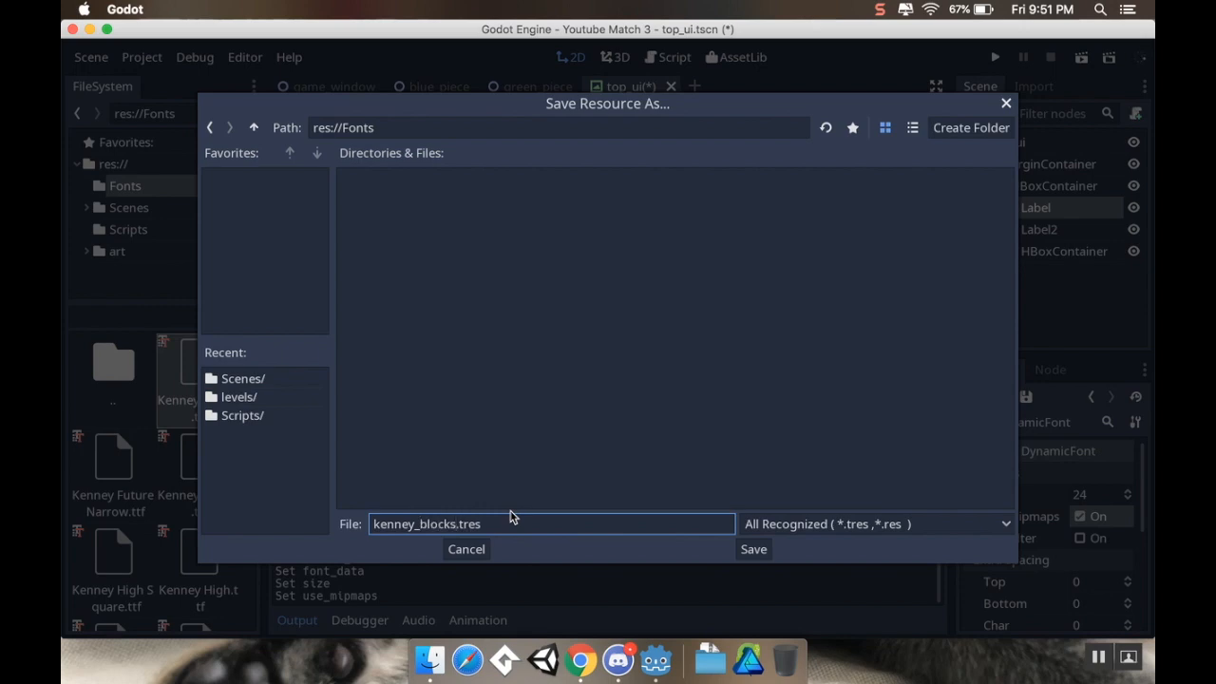
click(752, 549)
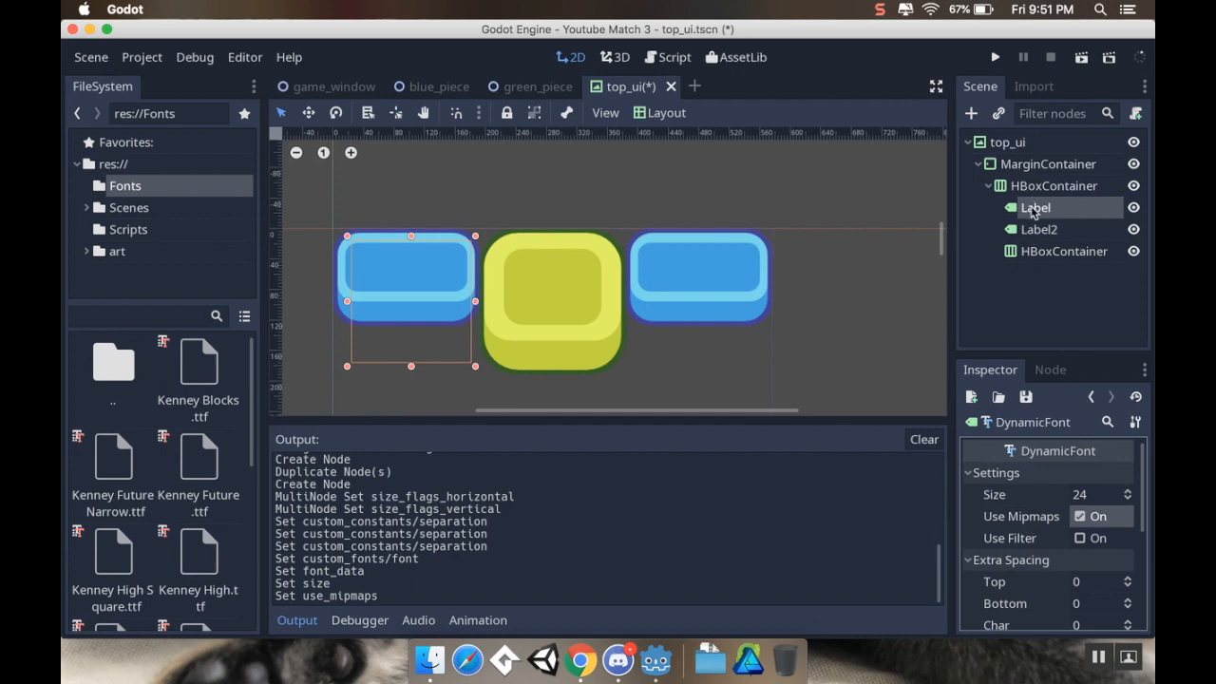
Set the first Label's text to 000 and centre it horizontally
click(1035, 207)
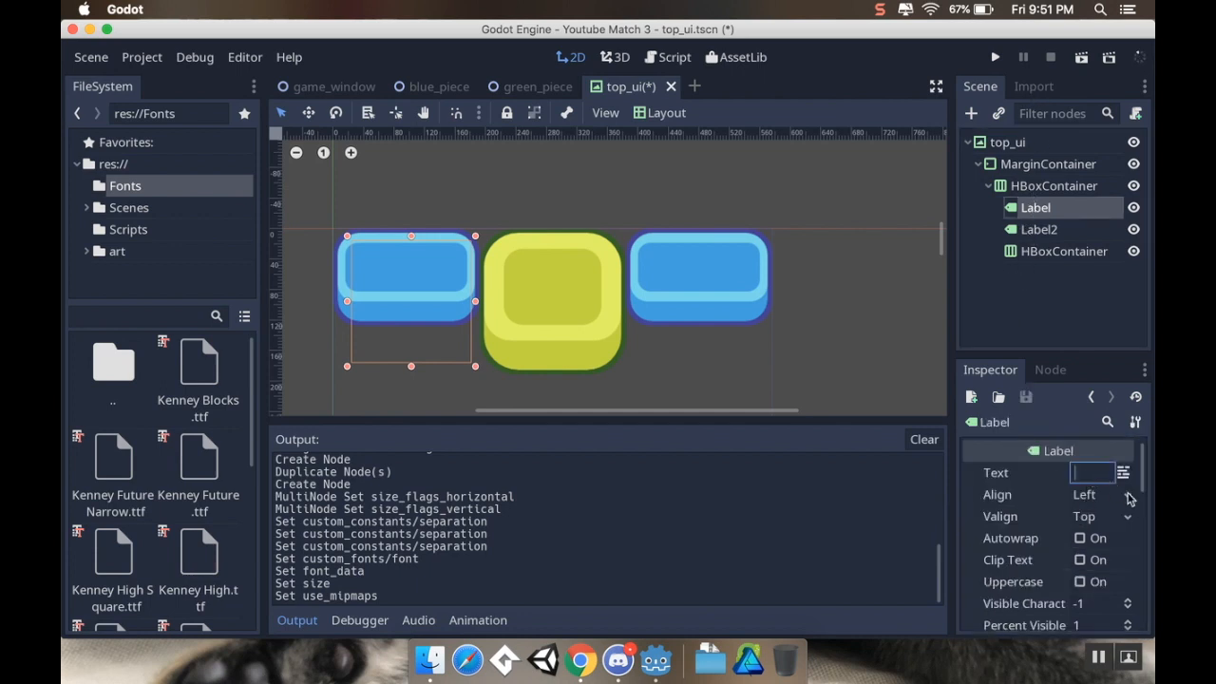
text(000)
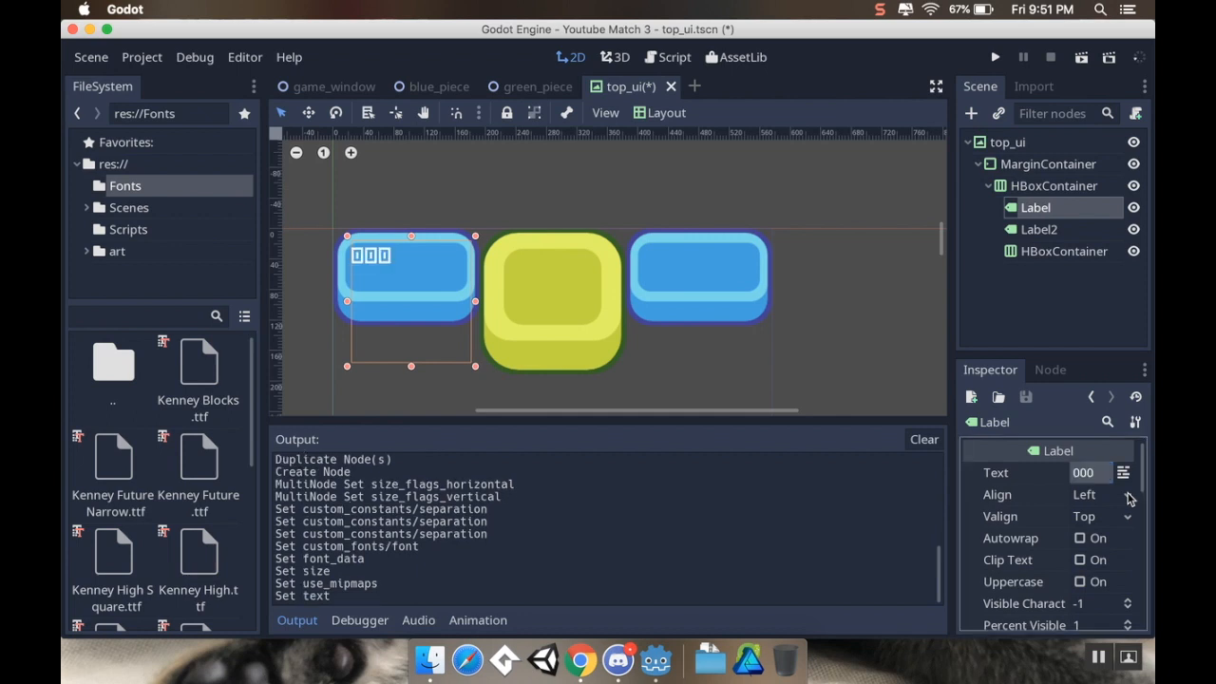
mouse_move(574, 342)
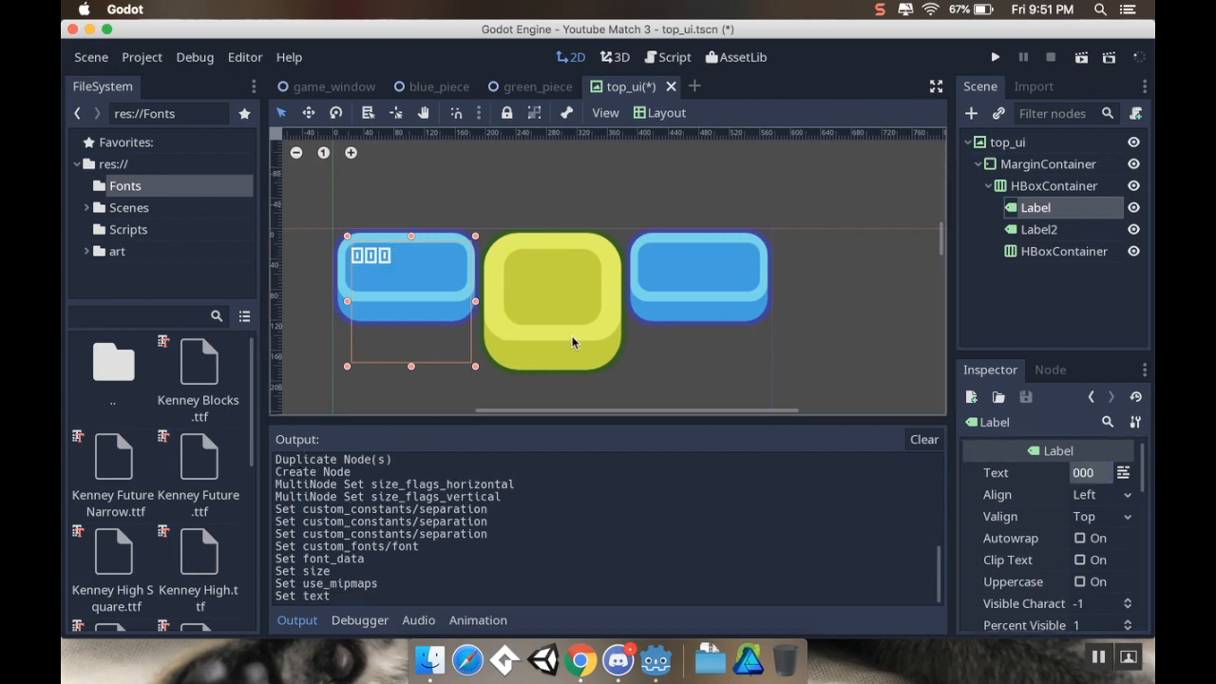
click(1102, 494)
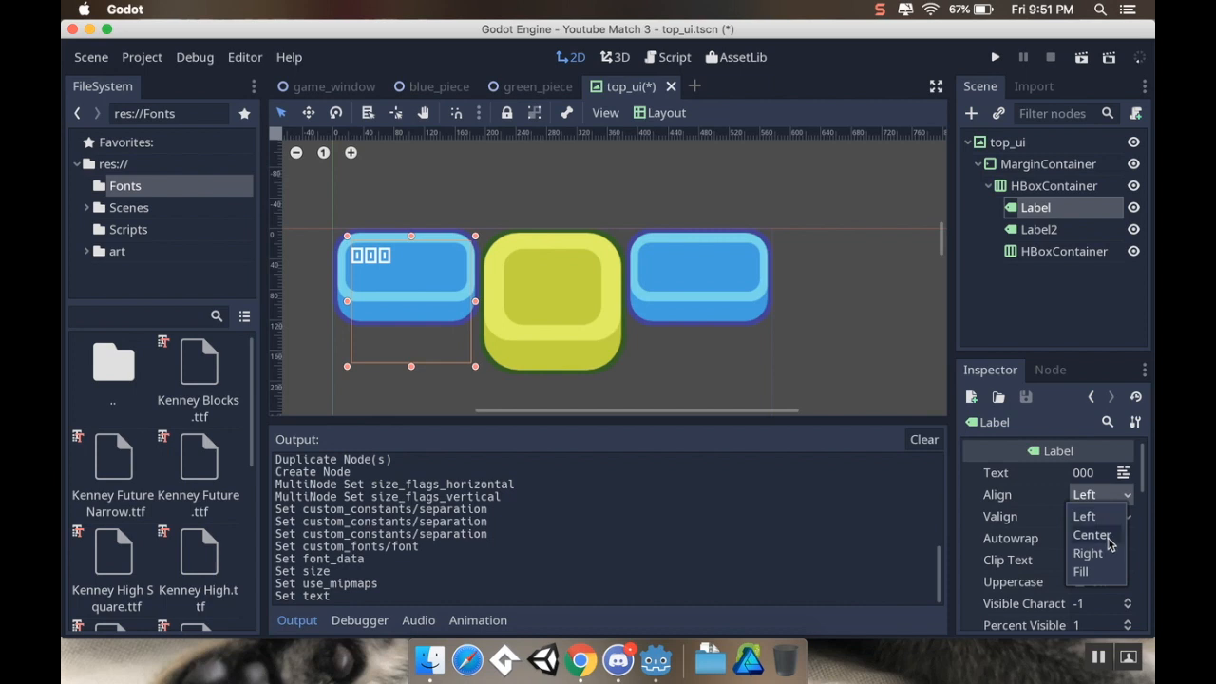
click(1092, 536)
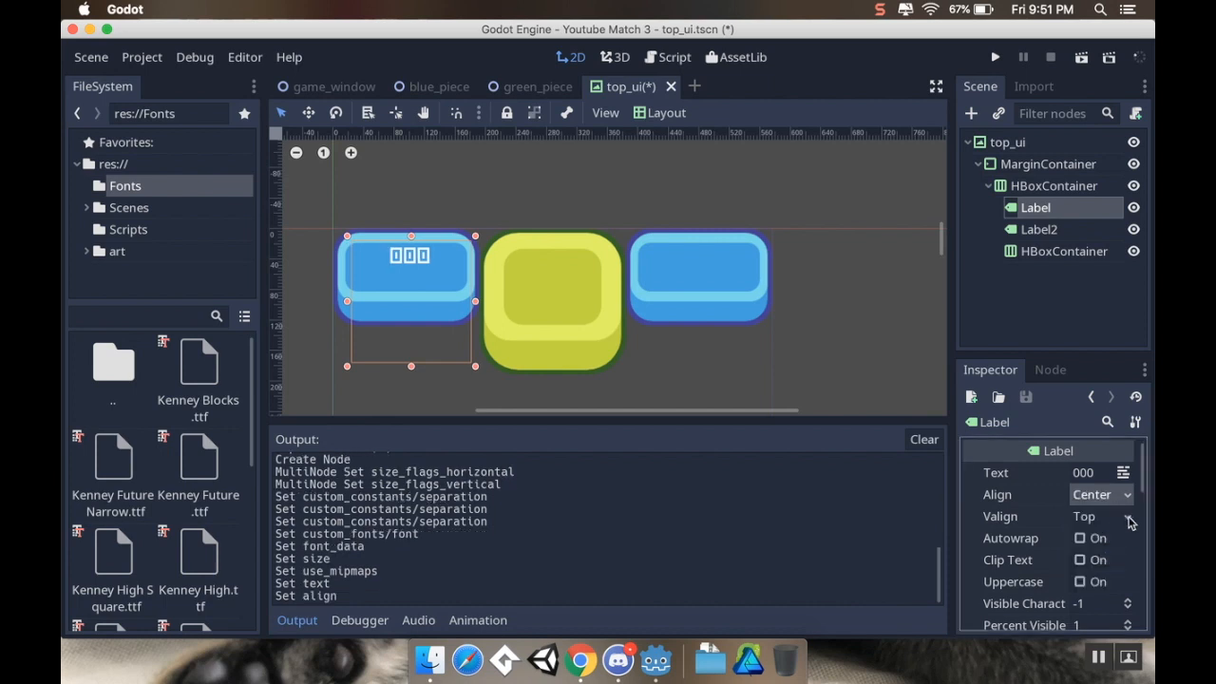
click(1098, 516)
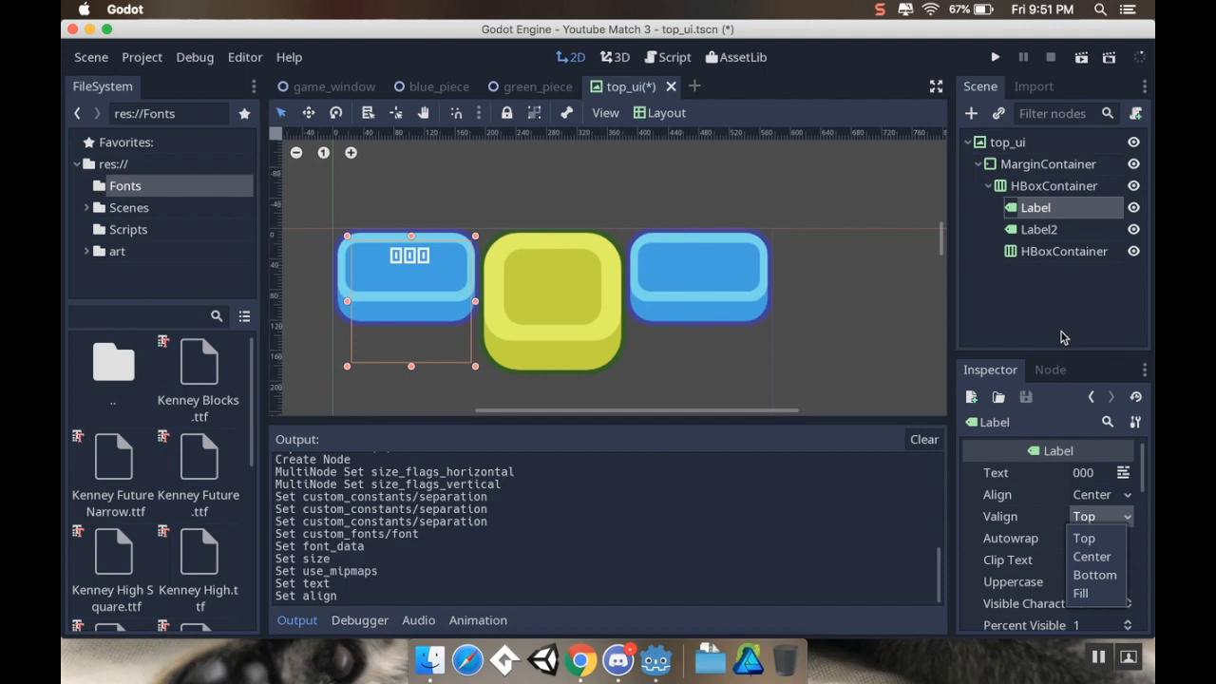
mouse_move(1041, 232)
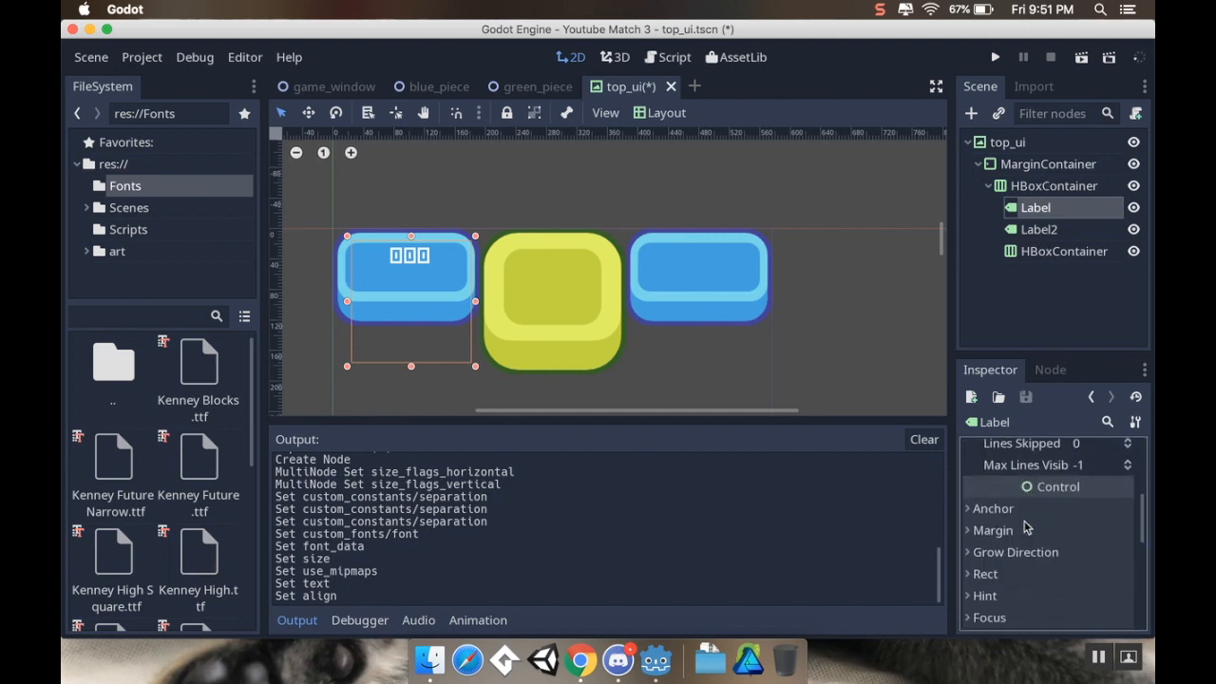
Raise the Label's kenney_blocks font size via its Custom Fonts settings
scroll(down, 3)
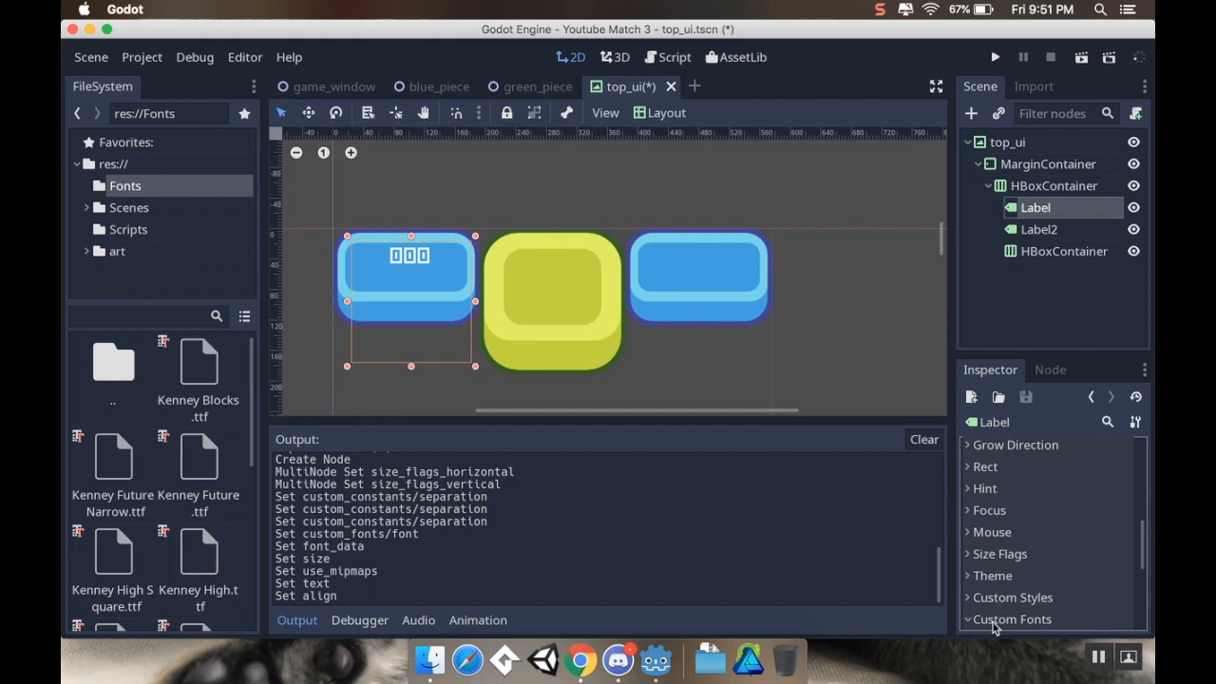
click(1010, 619)
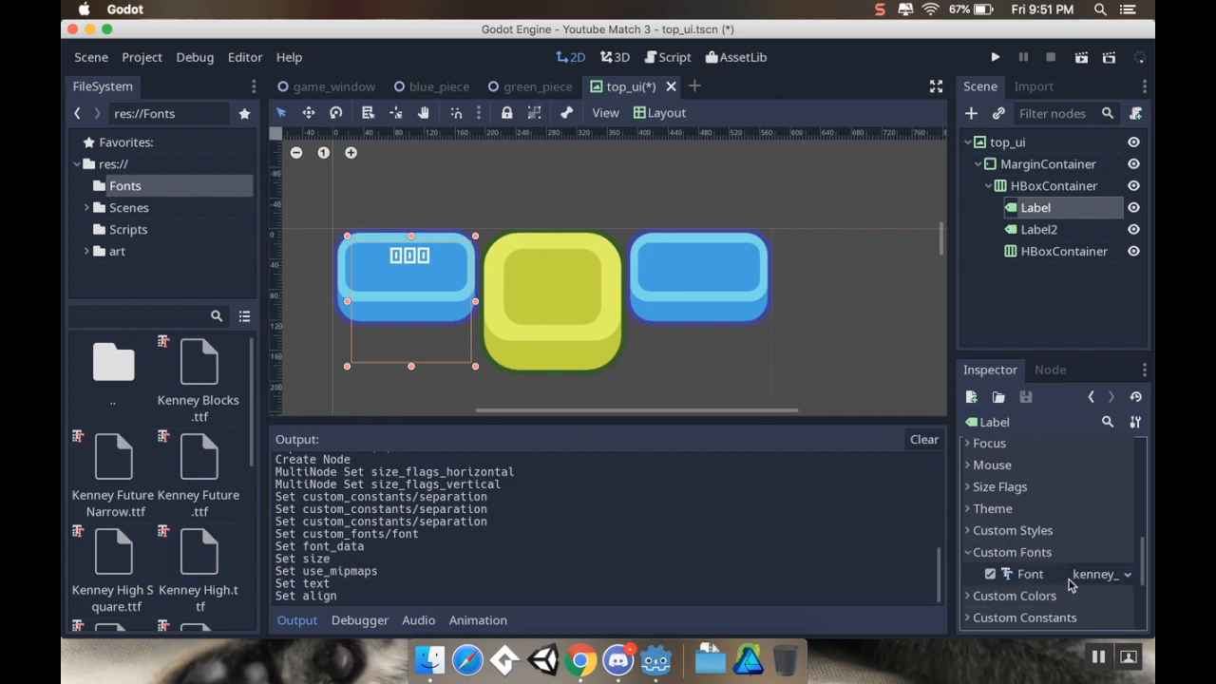
click(1098, 573)
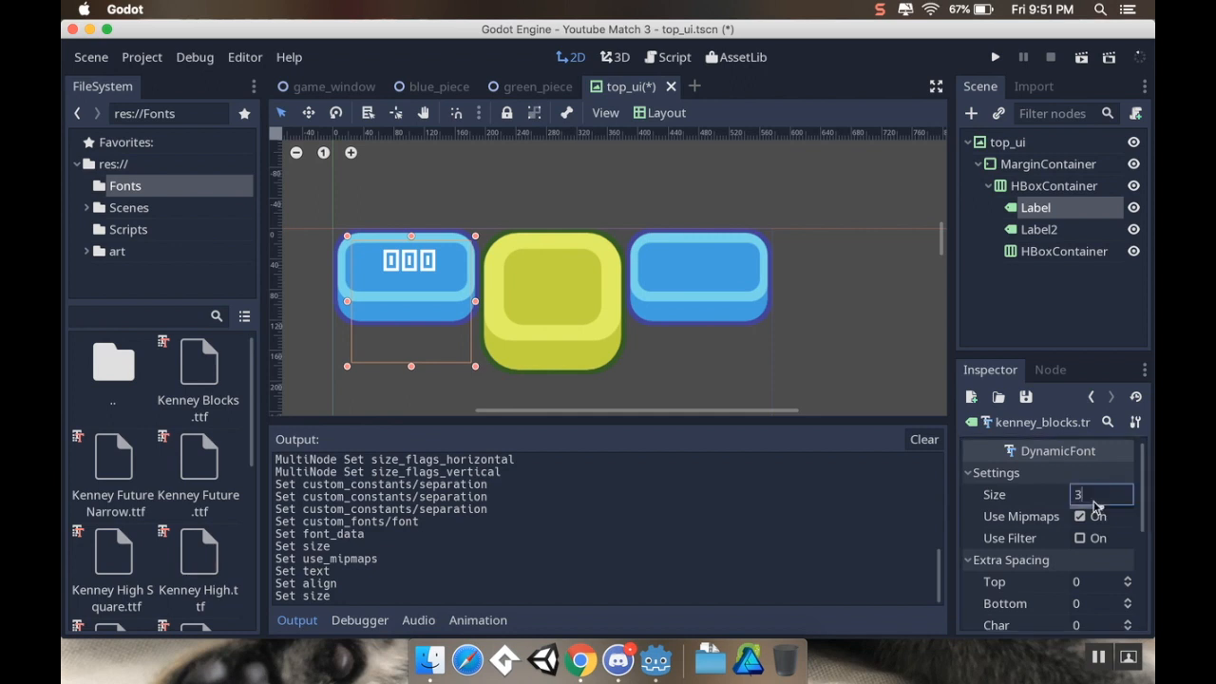
text(36)
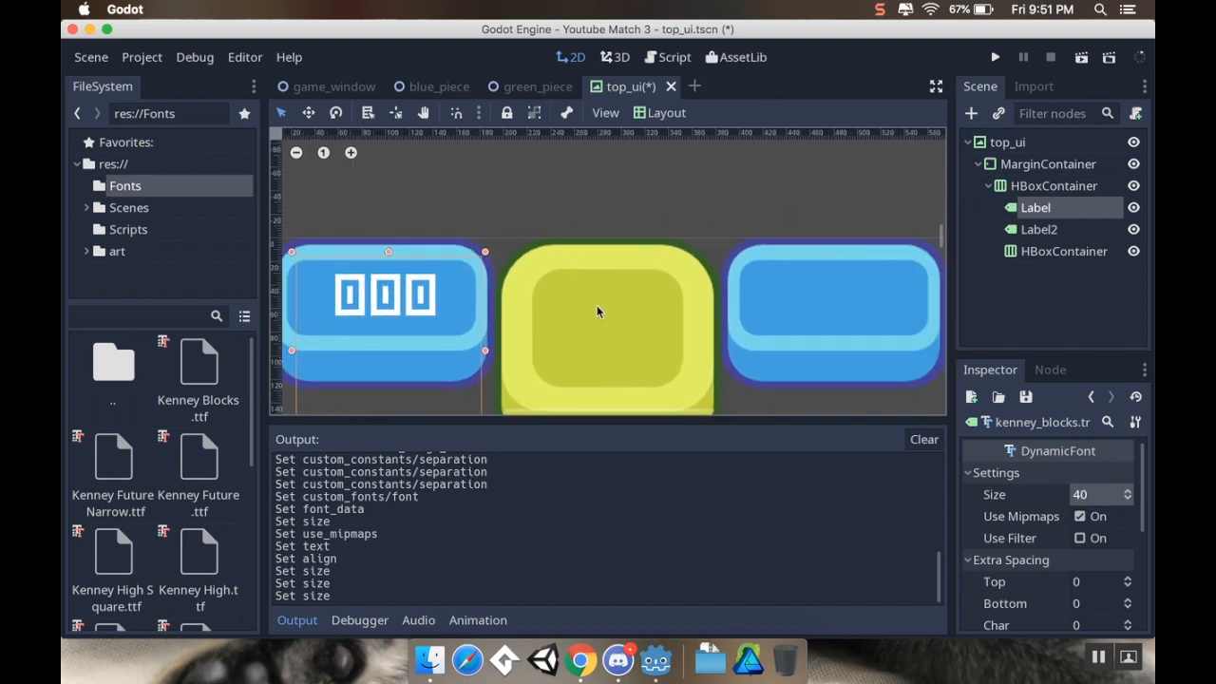
Set Label2's text to 00, centre it, and load the saved Kenney Blocks font from res://Fonts
click(1037, 228)
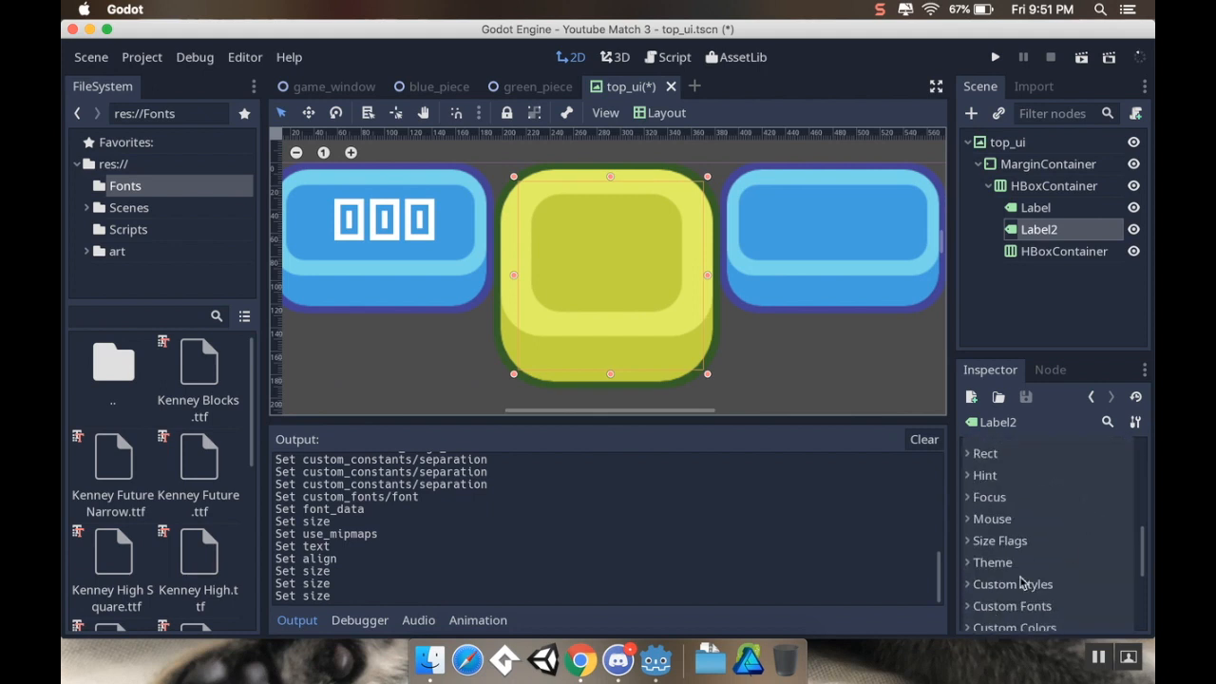
scroll(up, 3)
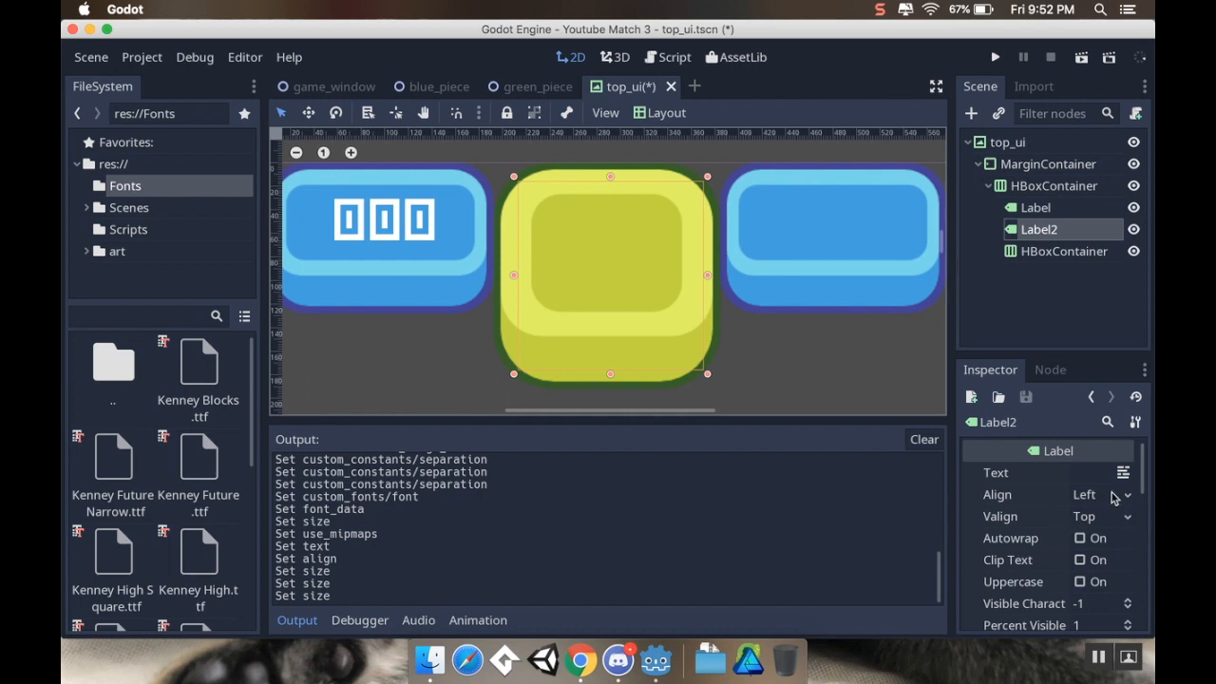
click(1100, 494)
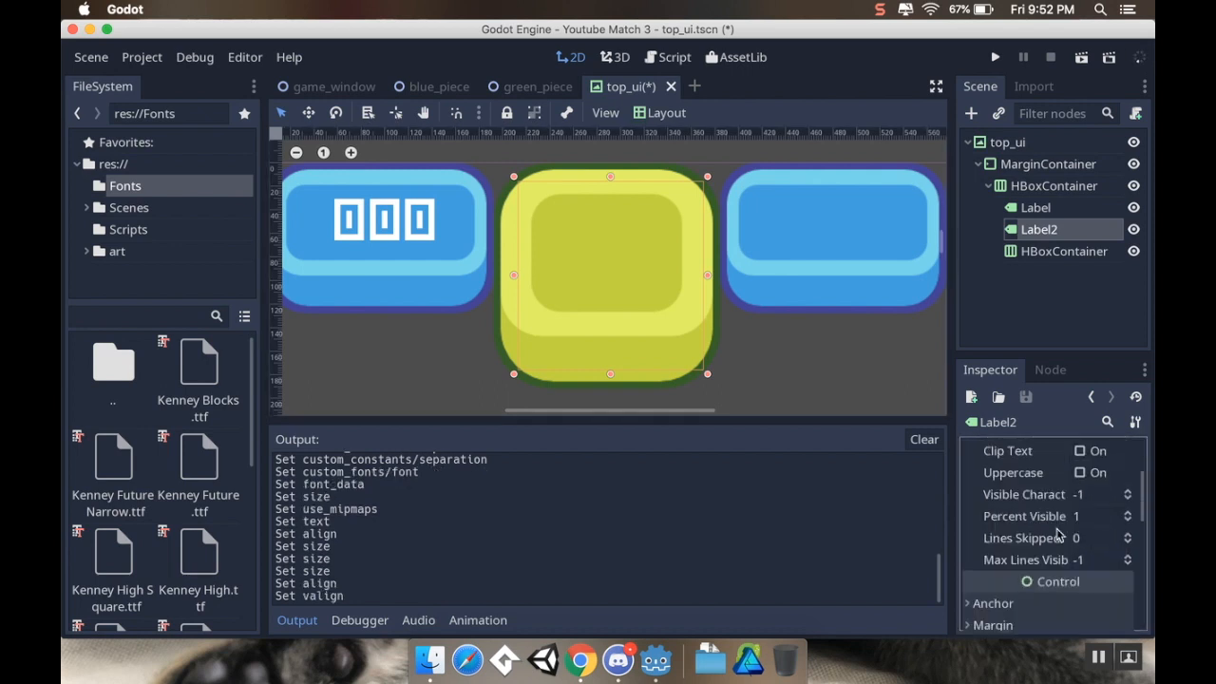
scroll(down, 3)
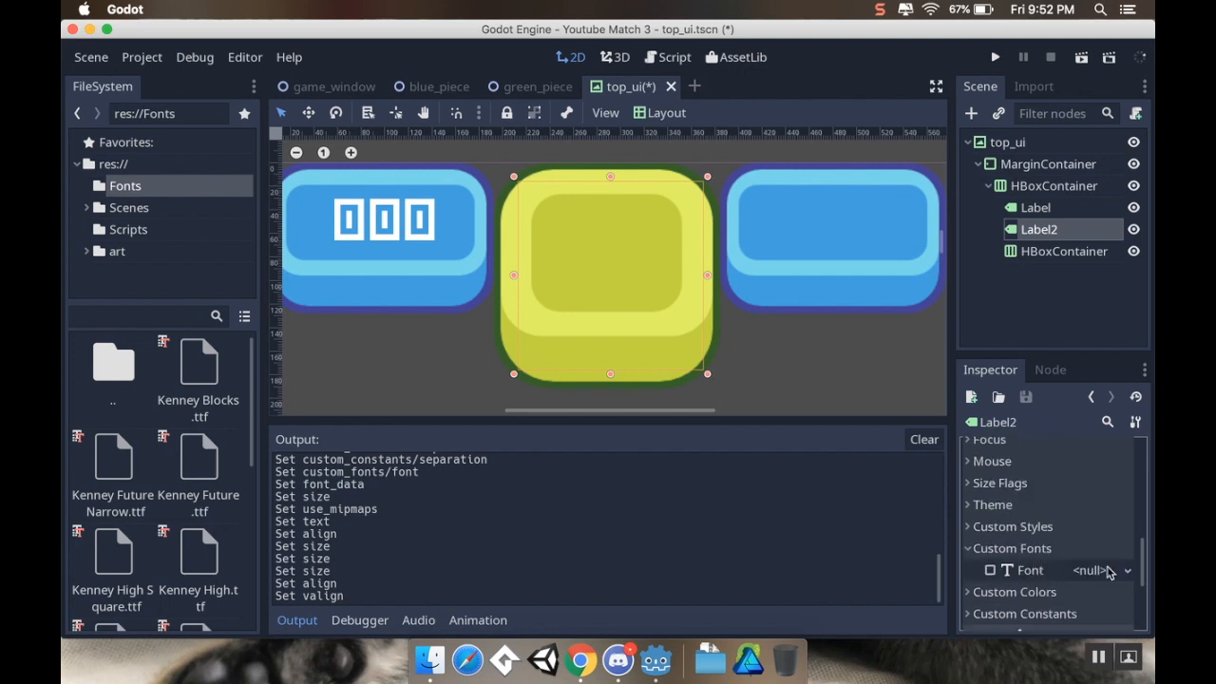
click(1100, 570)
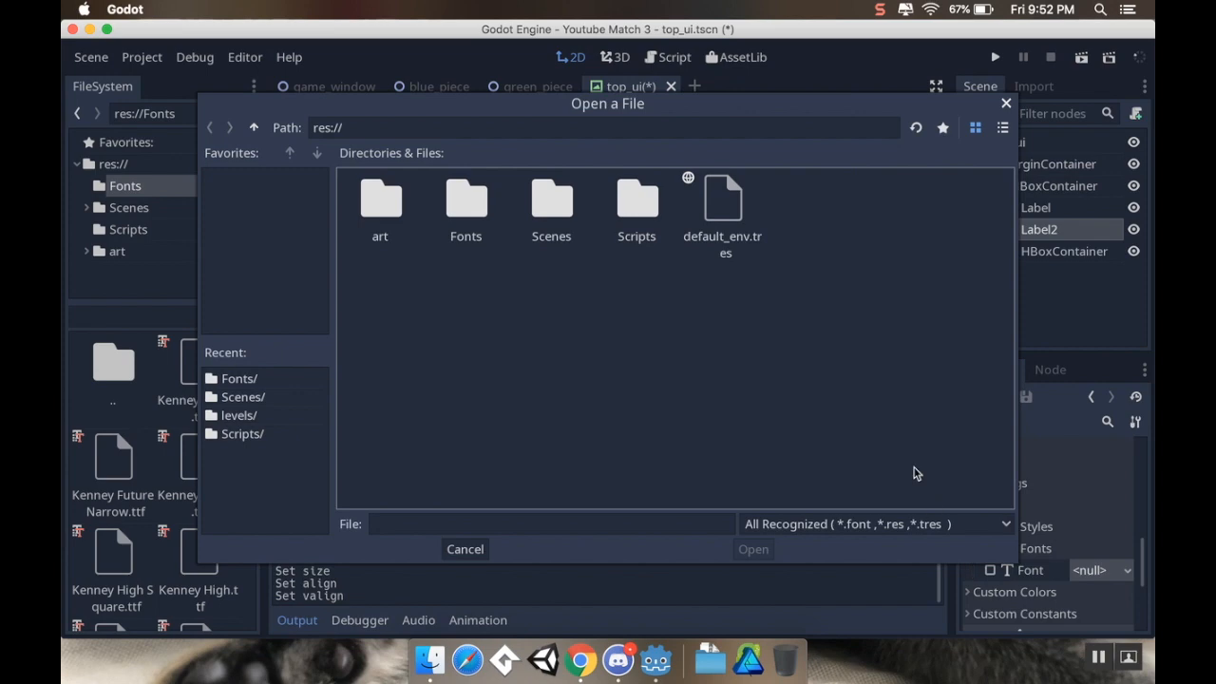
double_click(465, 199)
text(00)
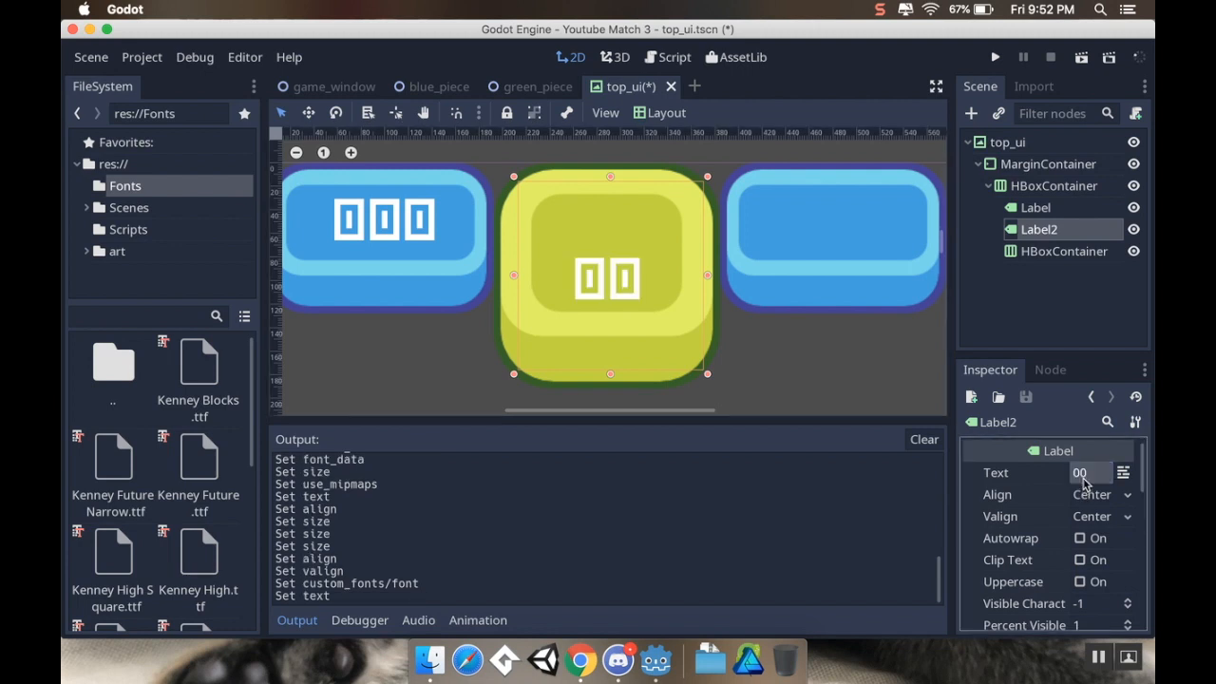
mouse_move(669, 371)
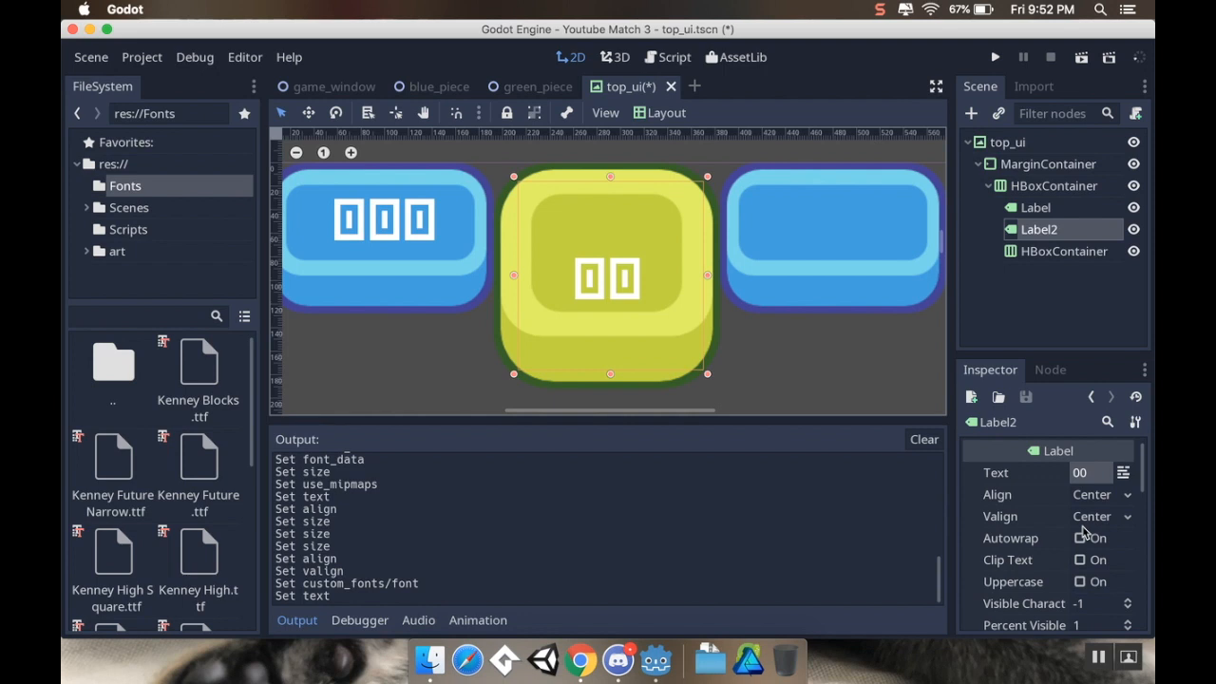
Set Label2's vertical alignment to Top and show its kenney_blocks DynamicFont settings
click(1100, 516)
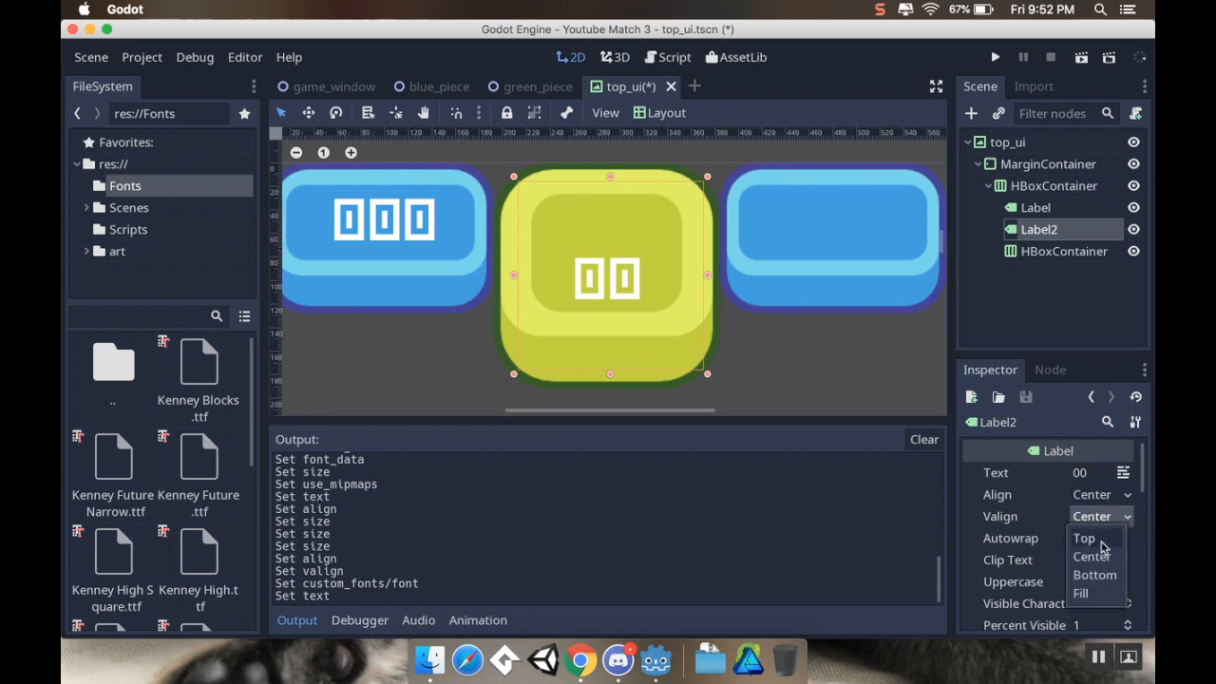
click(1083, 537)
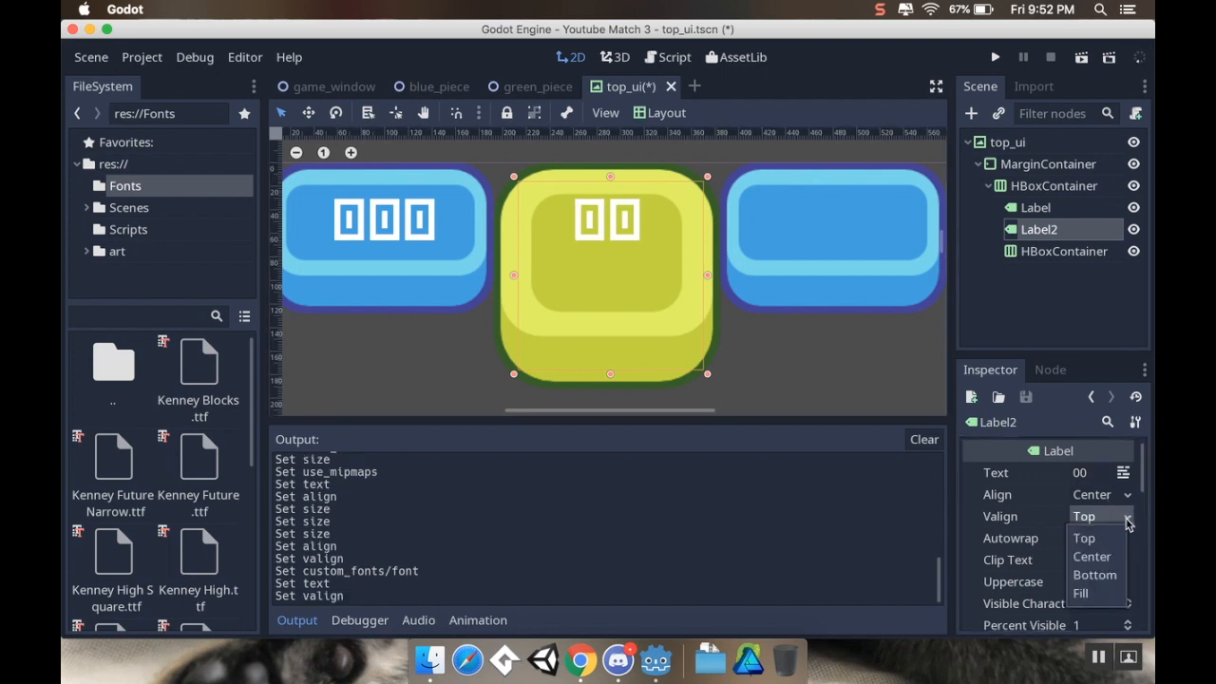
mouse_move(1092, 592)
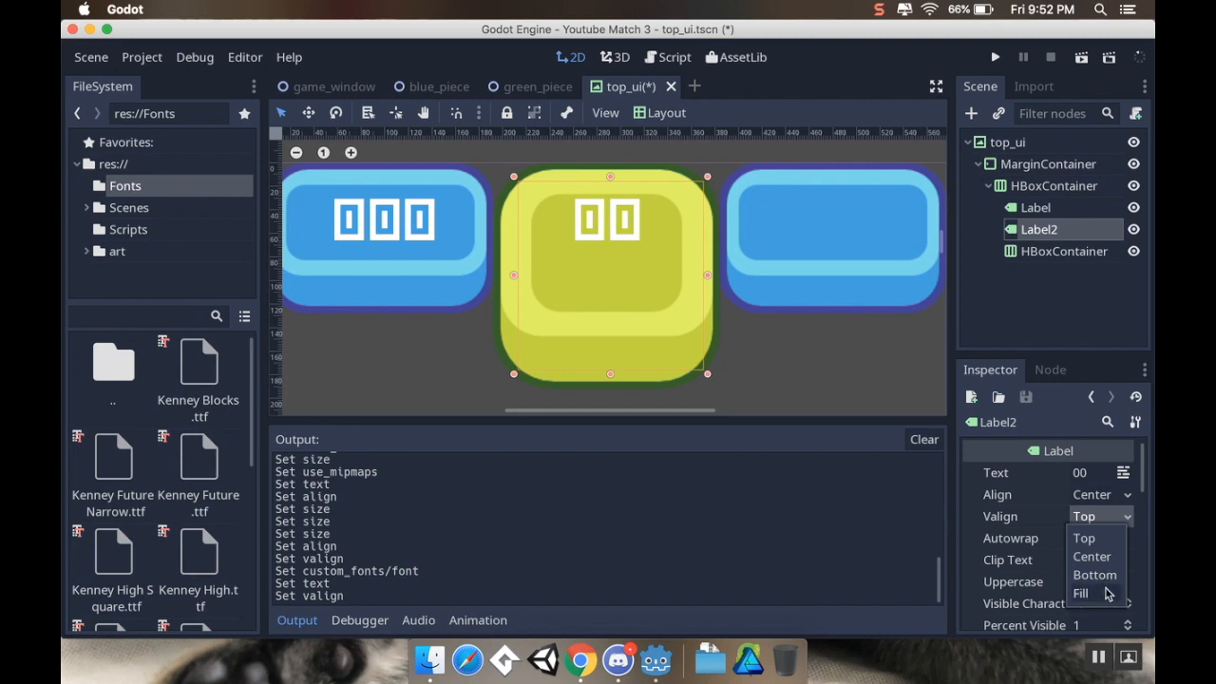
click(1080, 593)
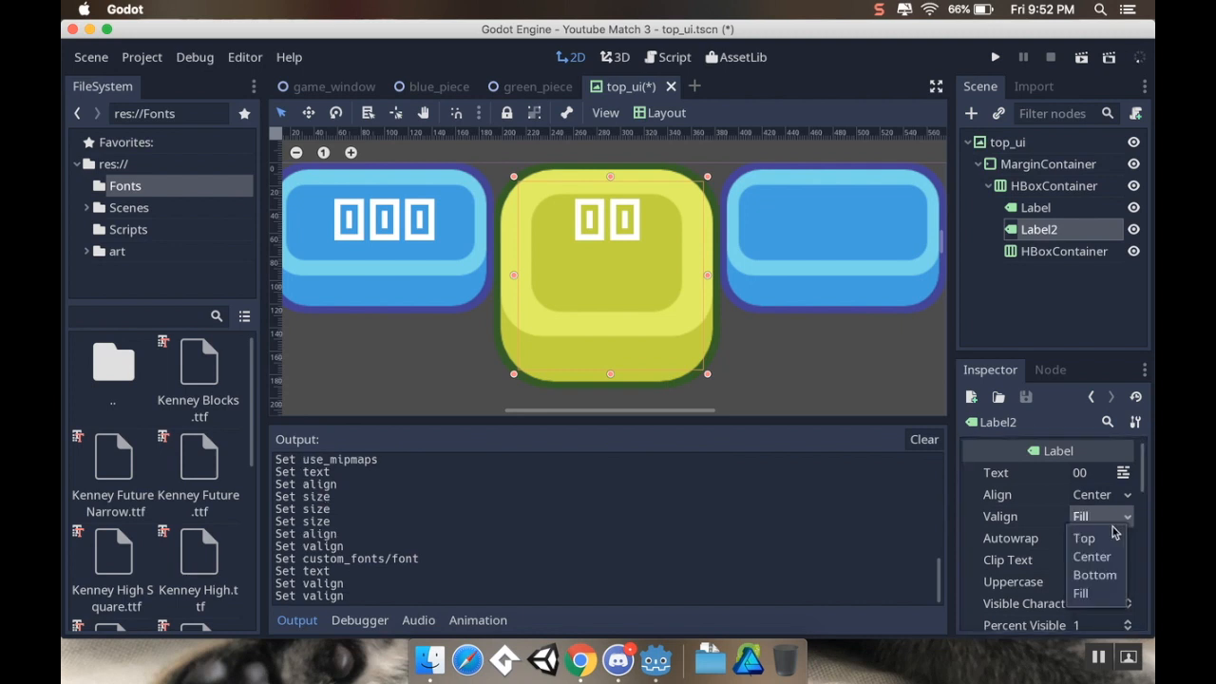
click(1083, 535)
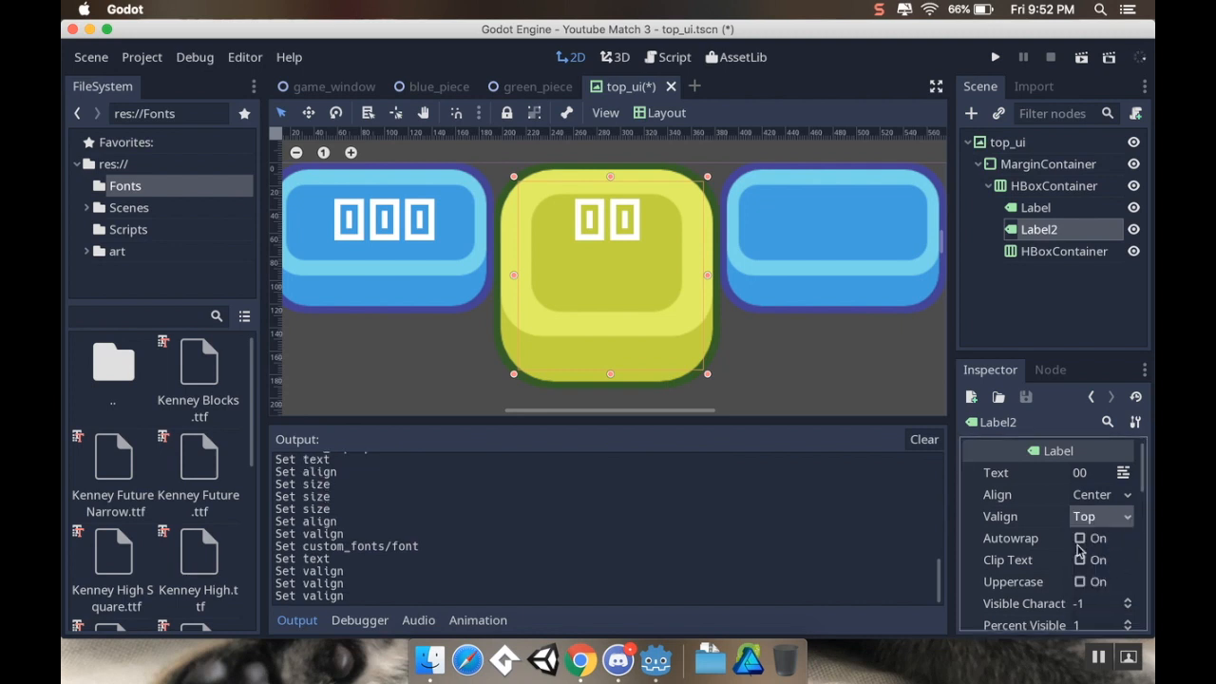
scroll(down, 3)
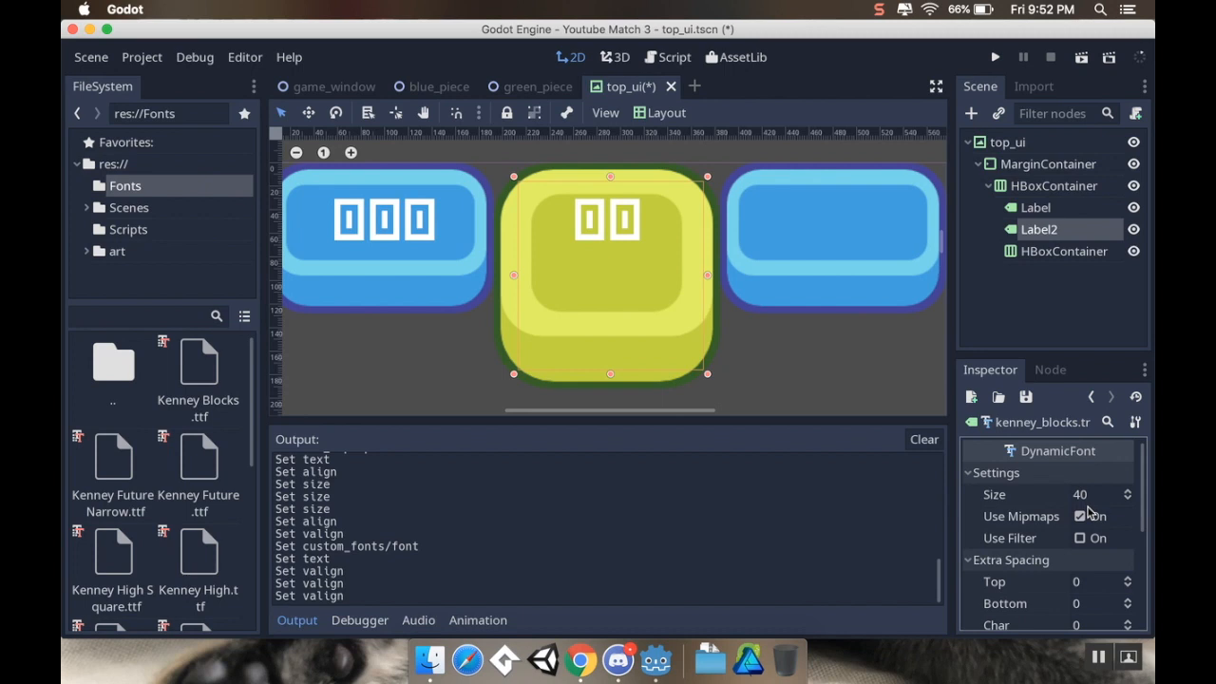
click(1098, 494)
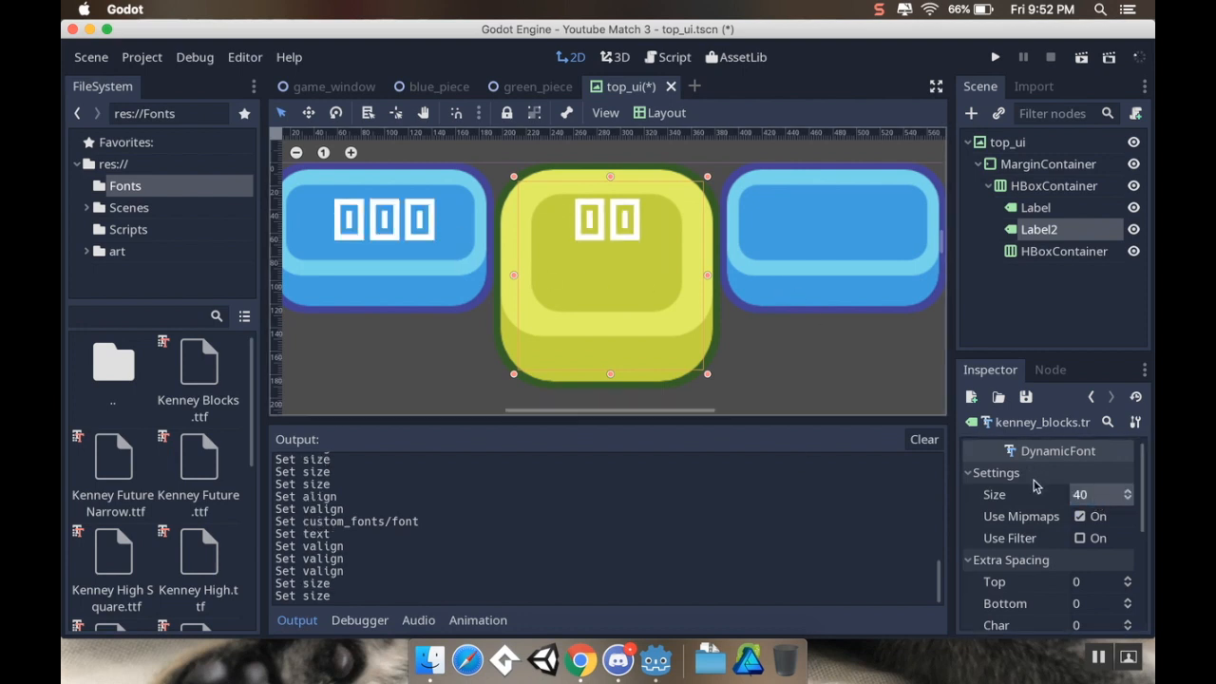
Set Label2's Kenney Blocks DynamicFont size to 72 and save the top_ui scene
click(1037, 228)
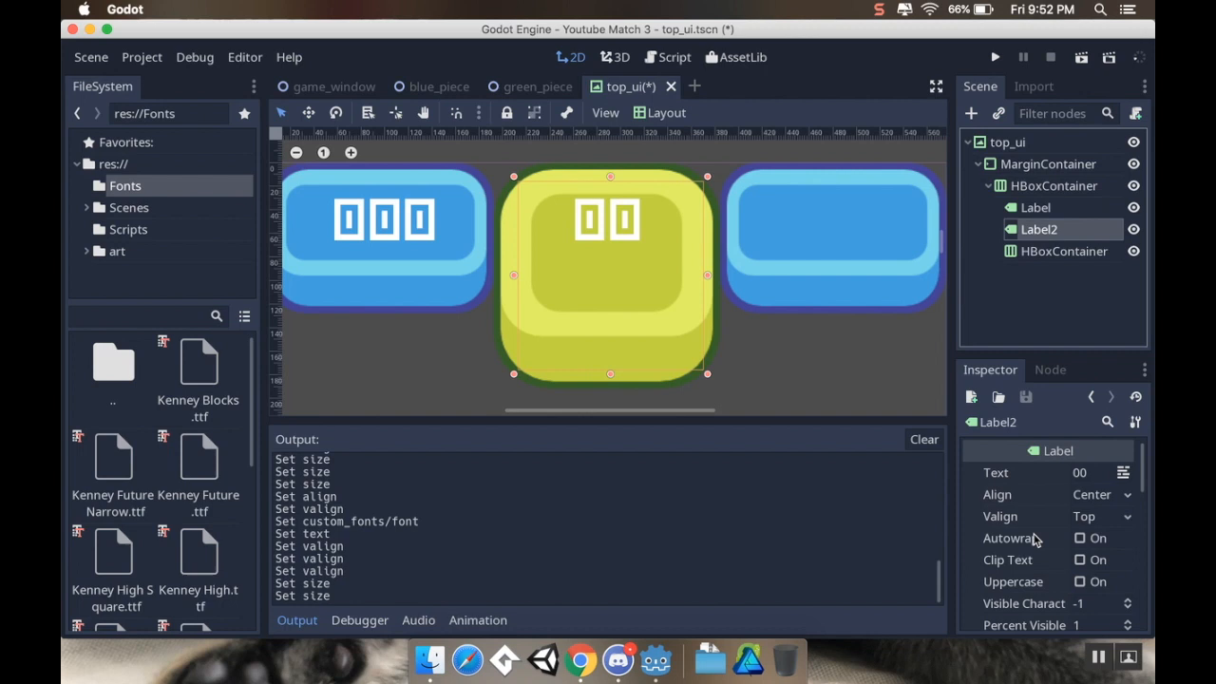
scroll(down, 3)
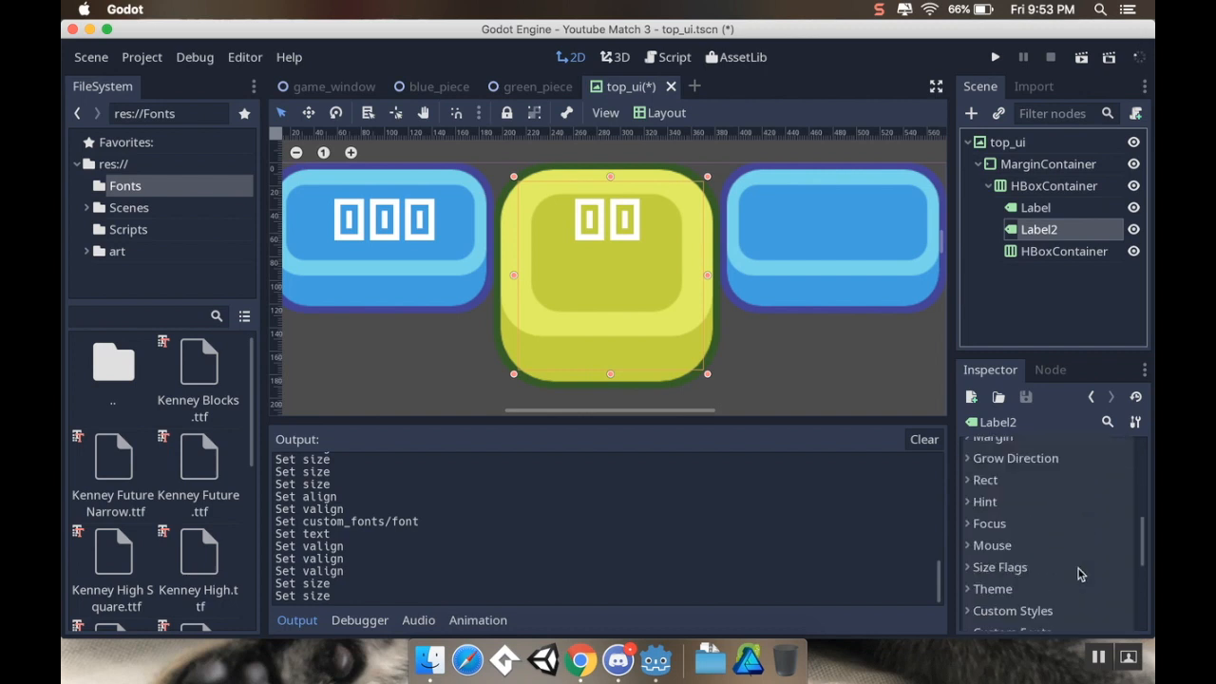
click(1048, 581)
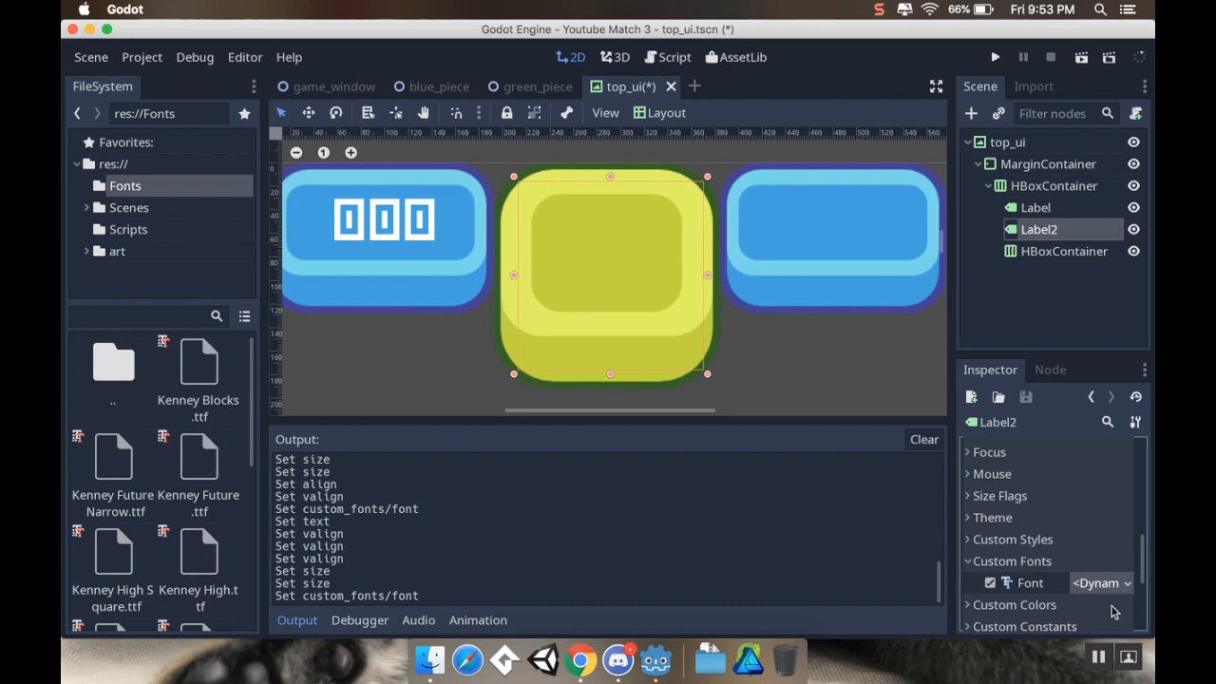
click(1098, 581)
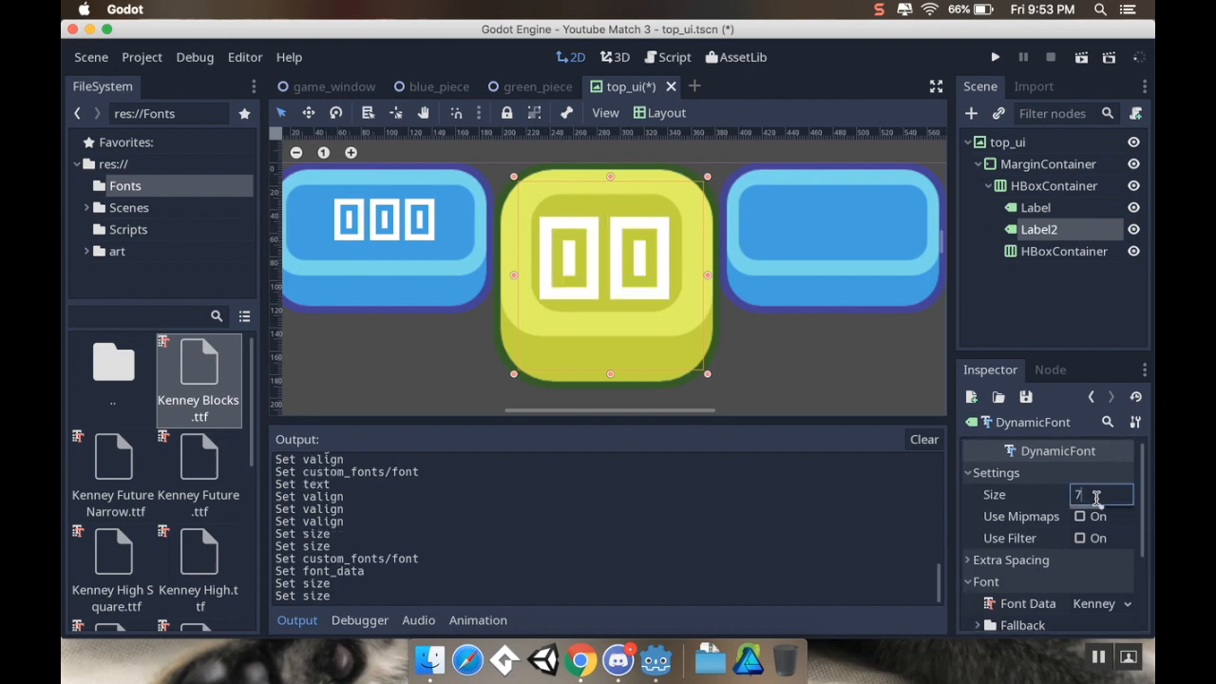
text(72)
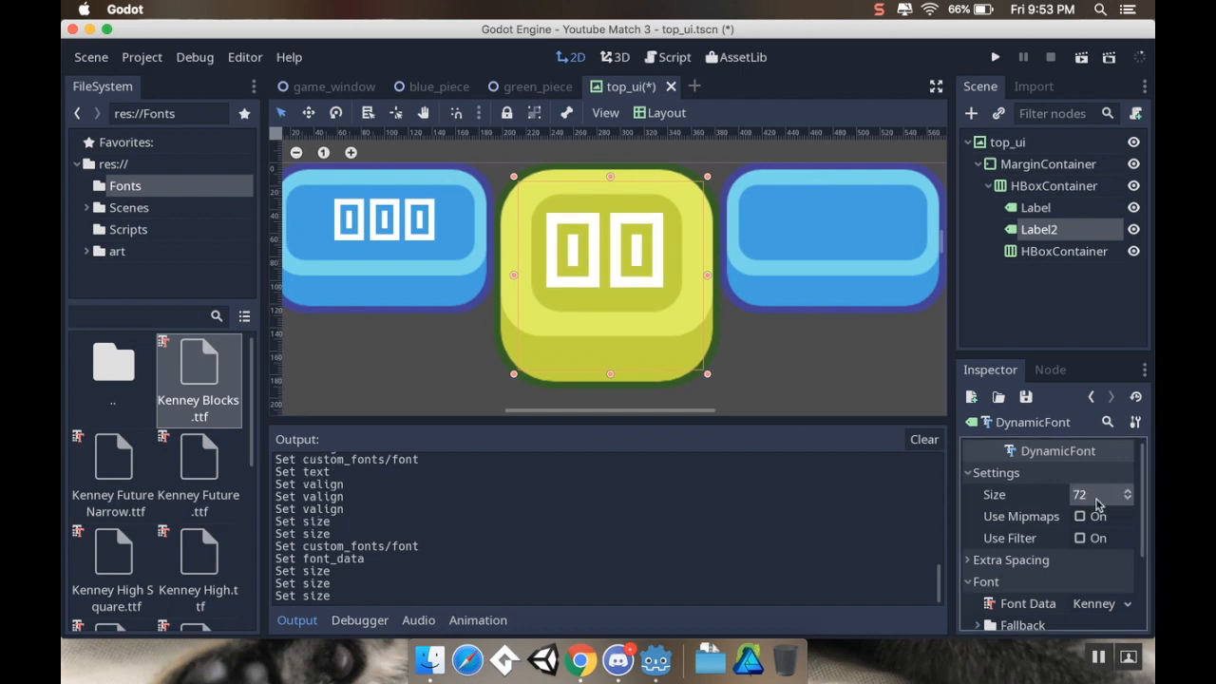
scroll(down, 3)
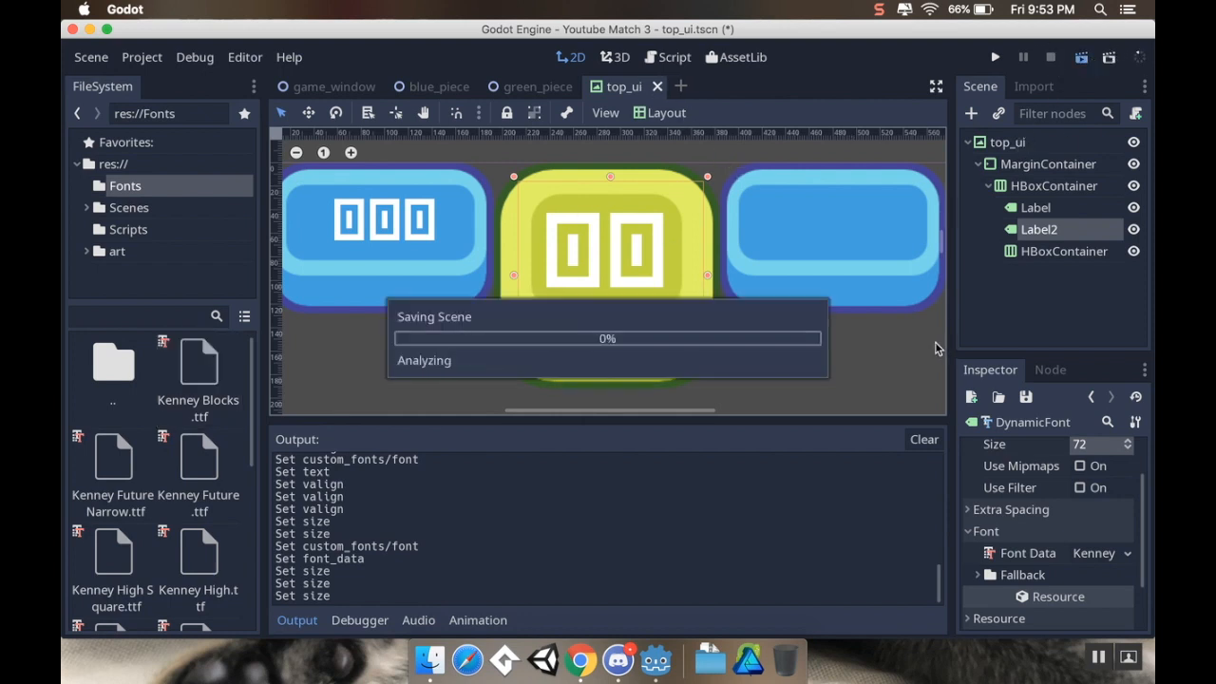
Run the top_ui scene and resize the game window showing 000 and 00 along its top
click(993, 57)
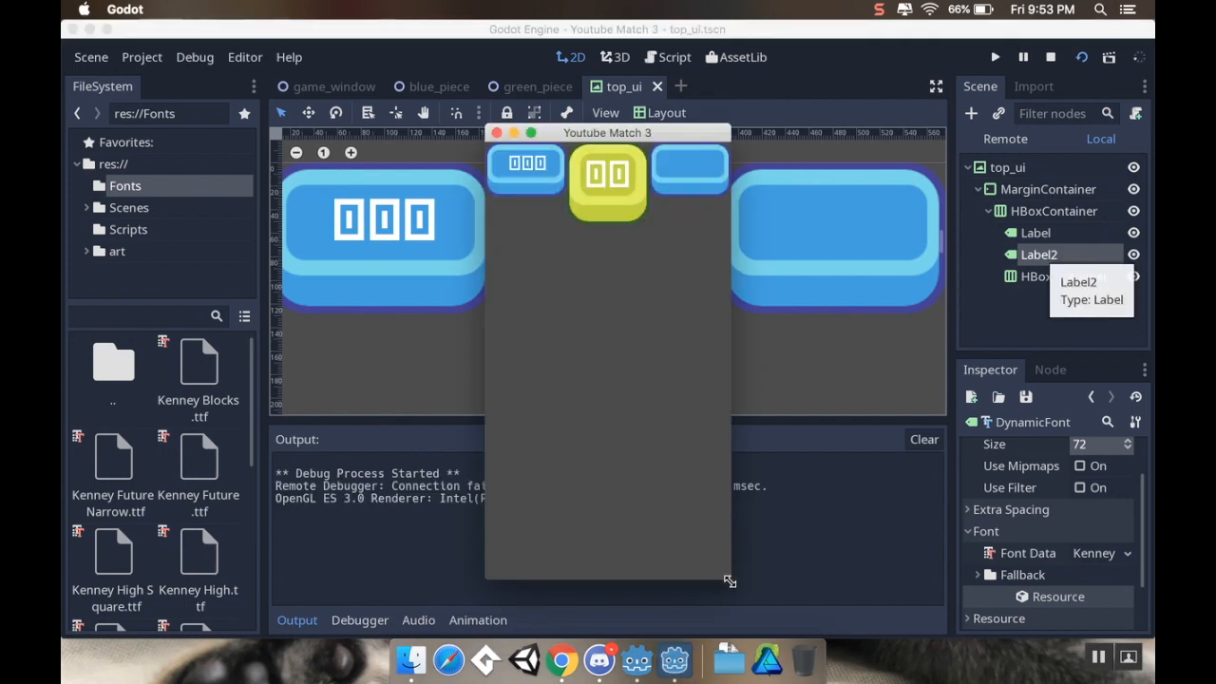
drag(725, 579, 813, 631)
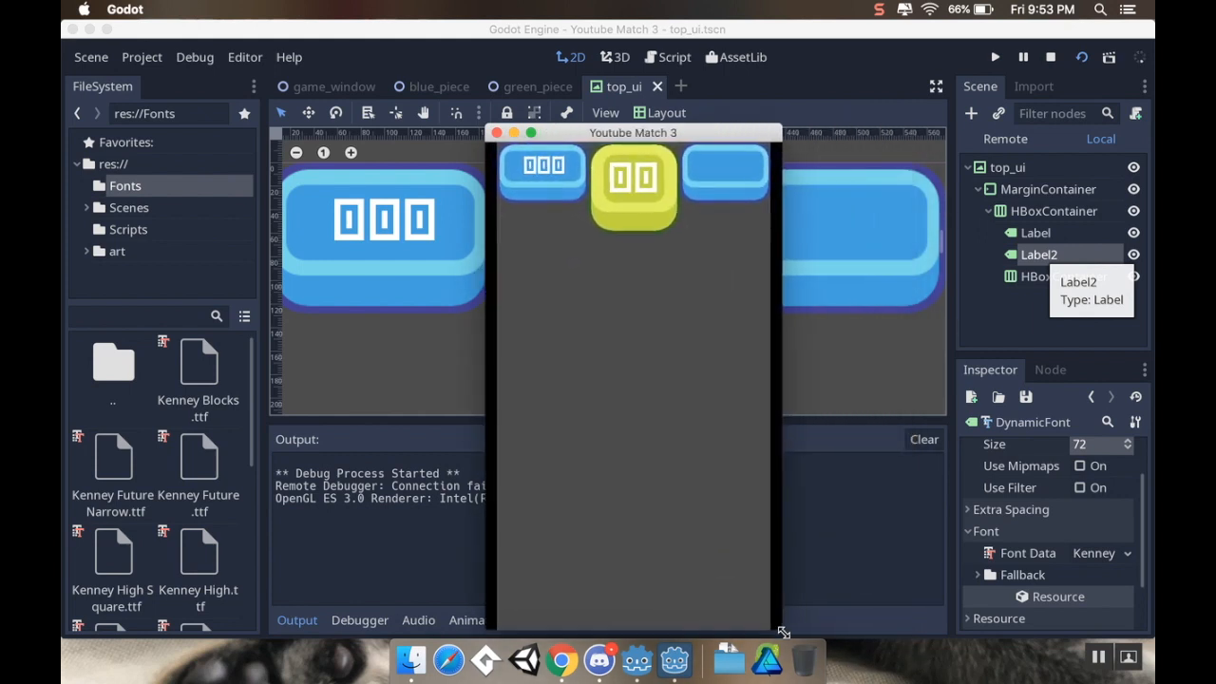
drag(783, 632, 699, 608)
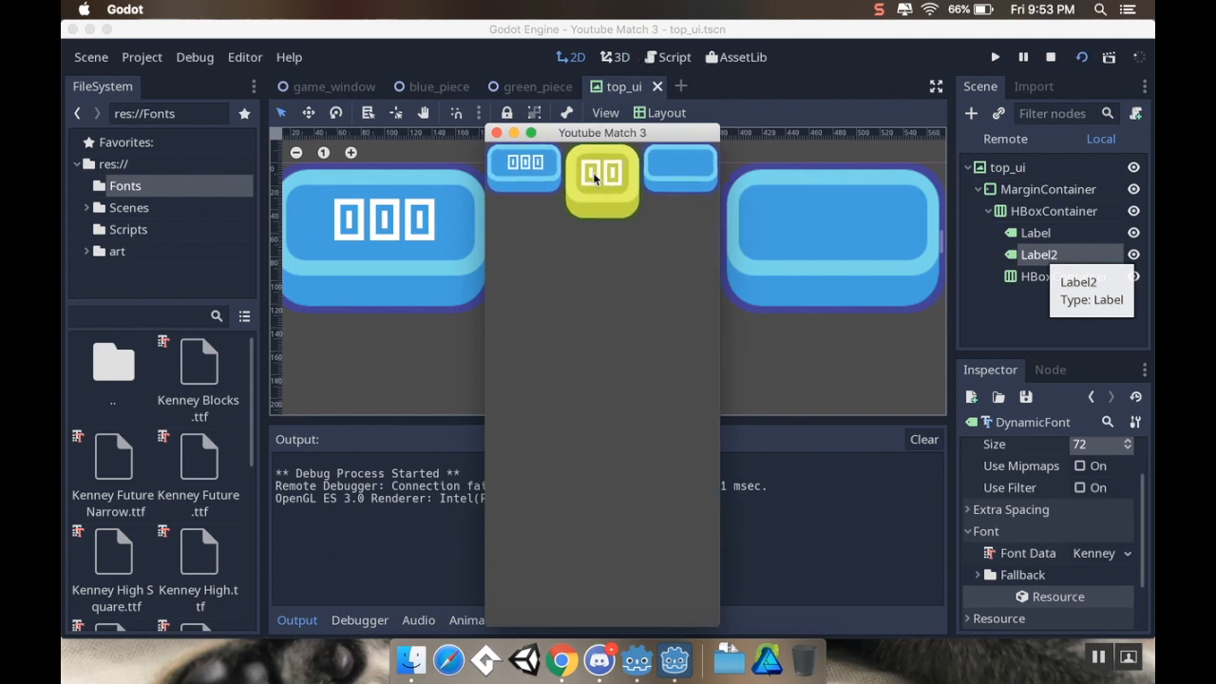
mouse_move(581, 232)
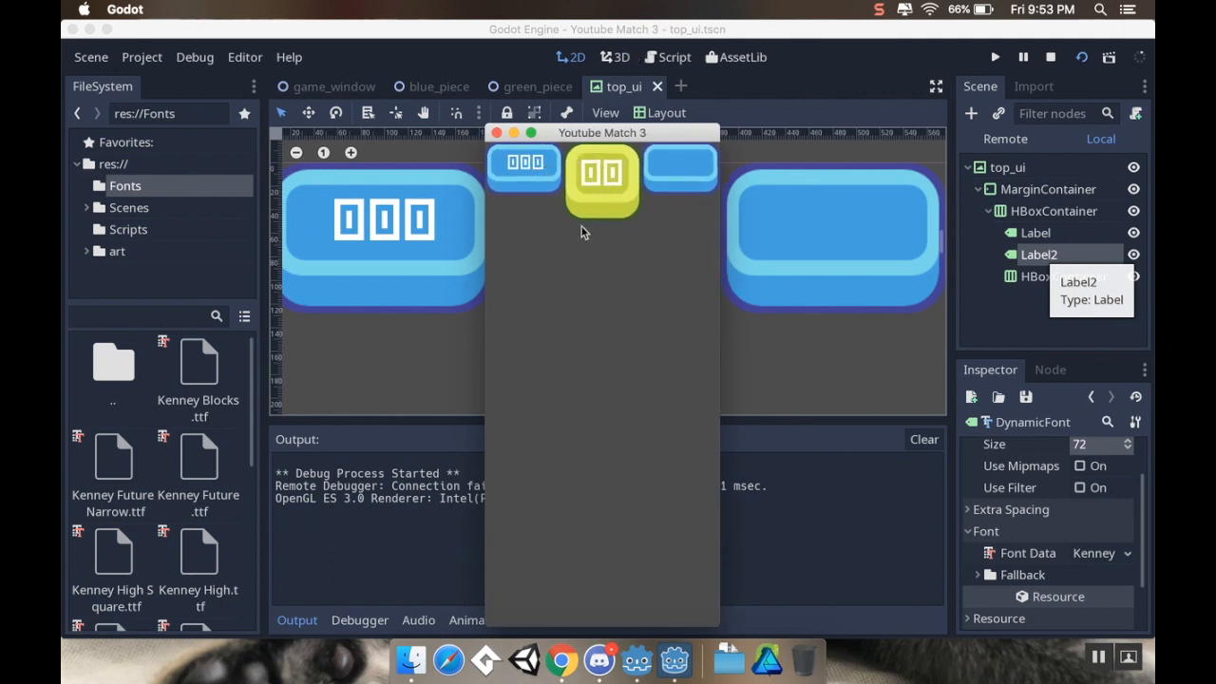
mouse_move(1005, 209)
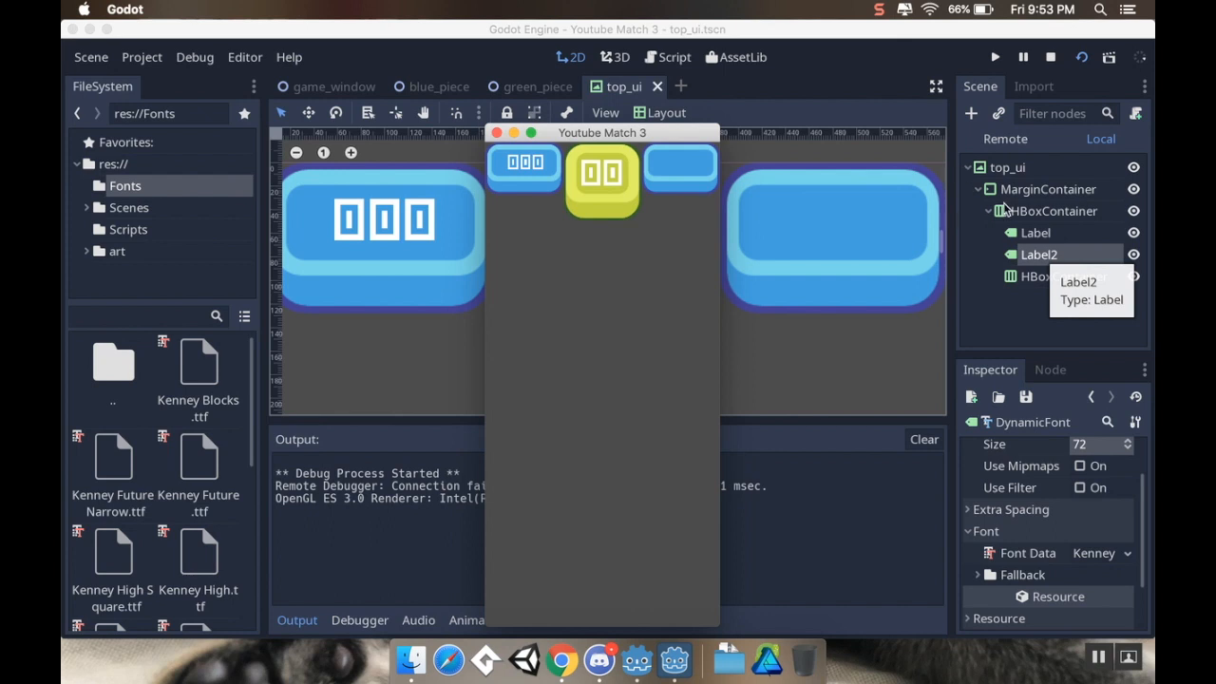
mouse_move(1009, 205)
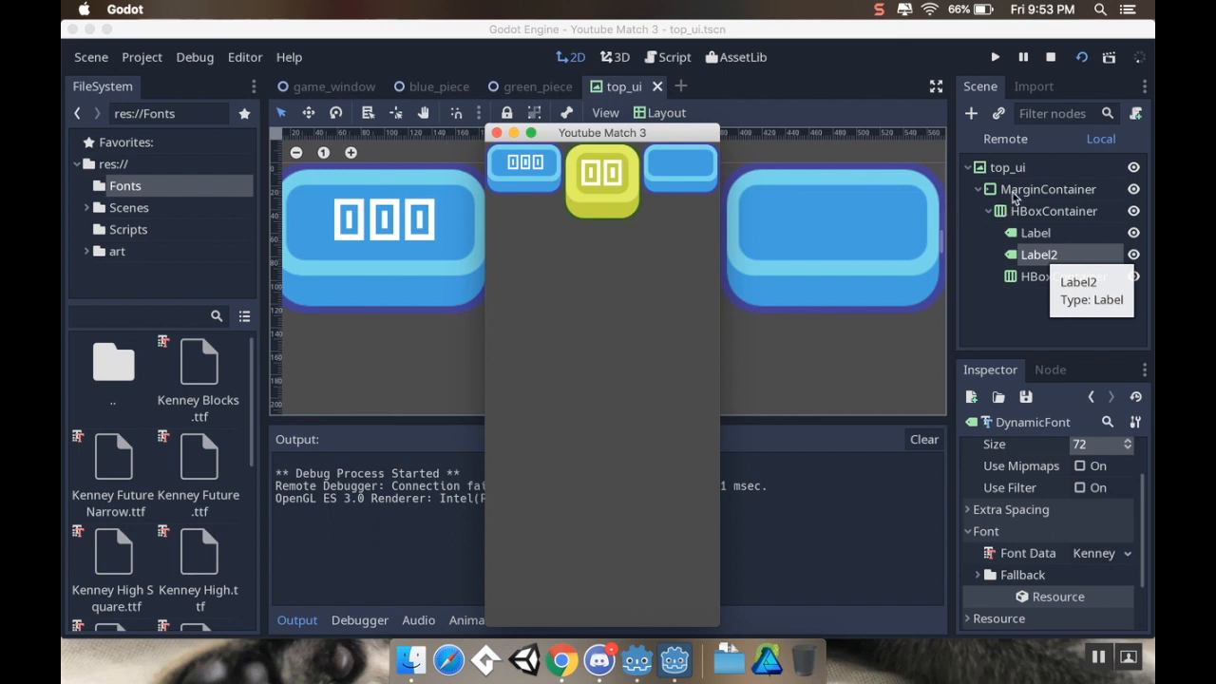
mouse_move(502, 188)
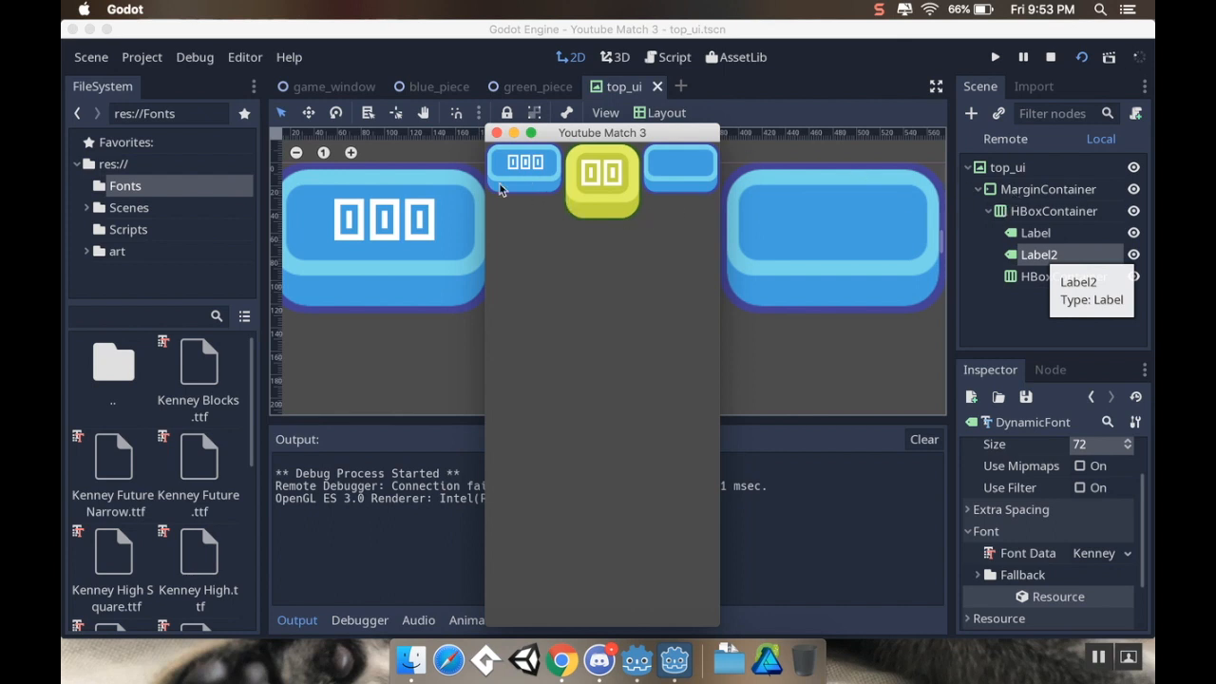
mouse_move(908, 211)
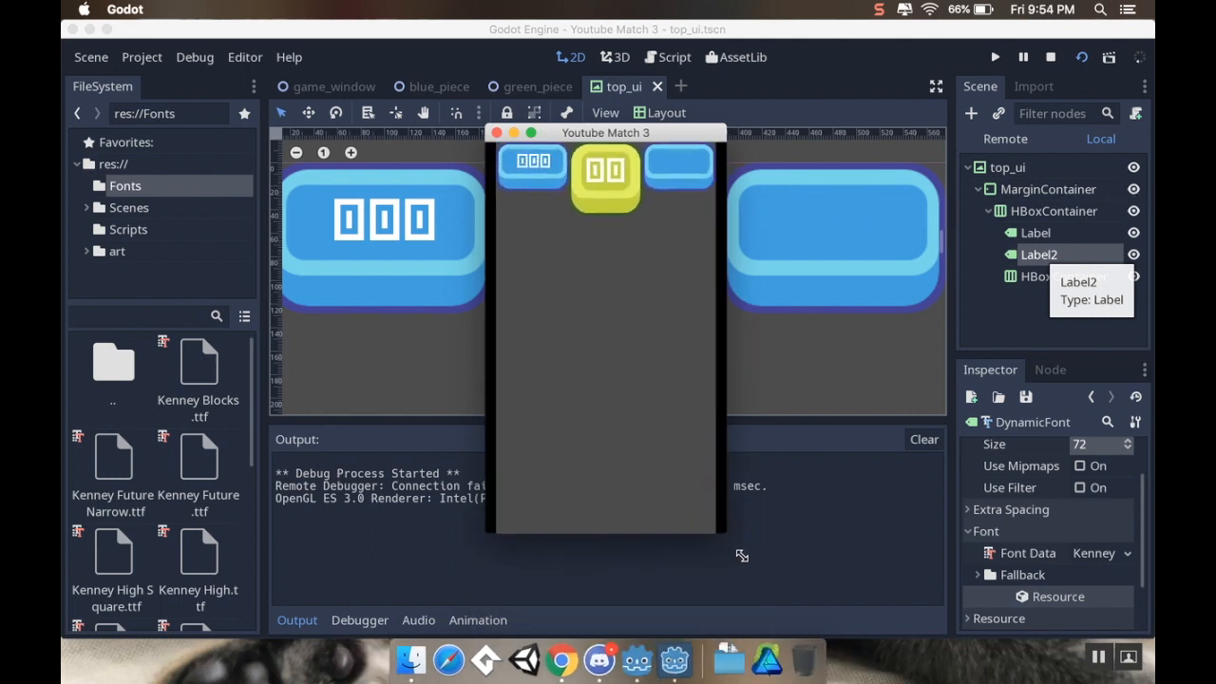
drag(604, 133, 623, 133)
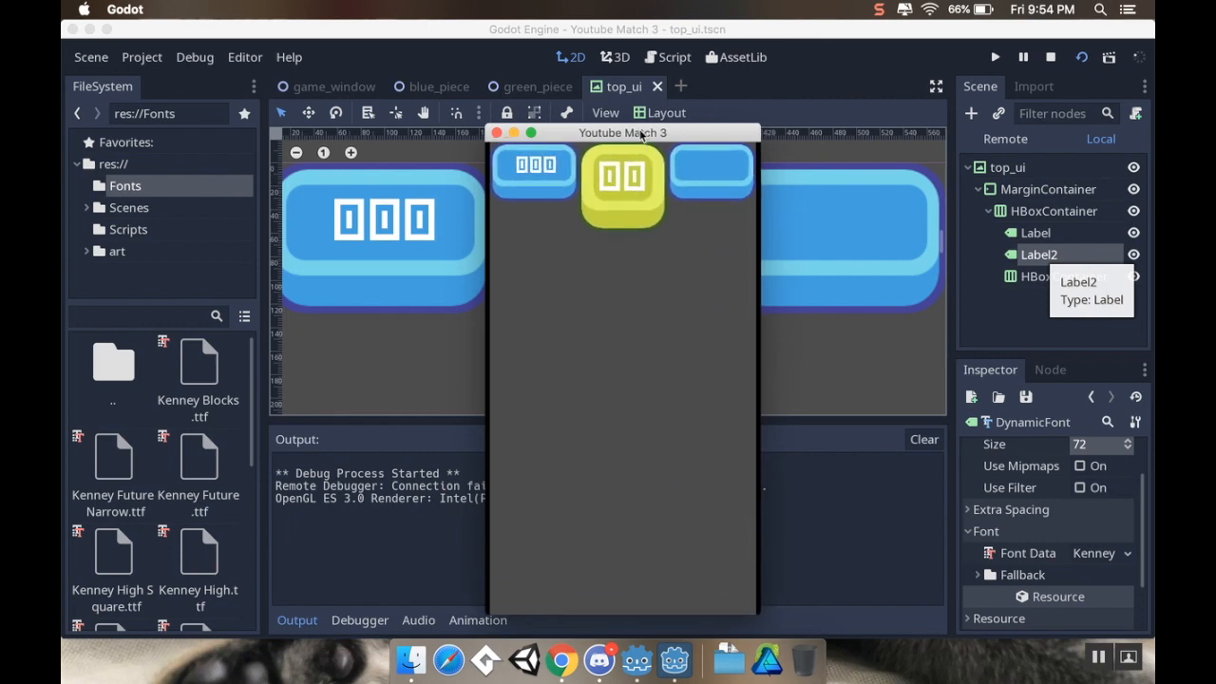
drag(623, 133, 623, 52)
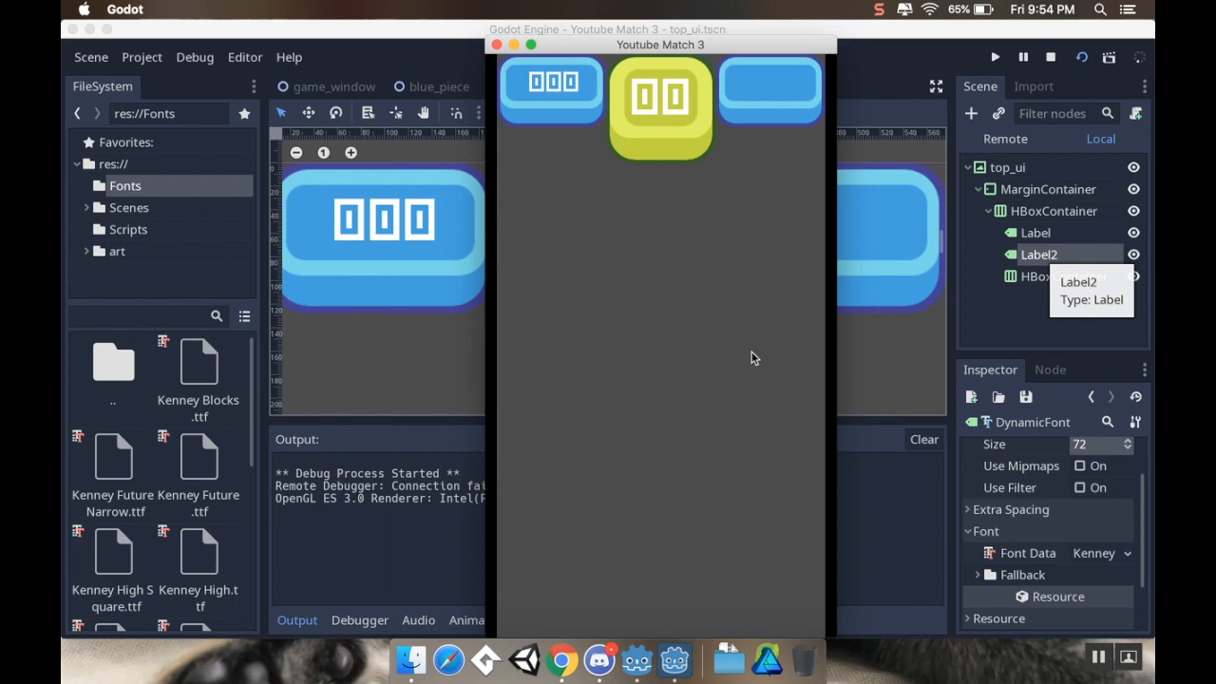
mouse_move(617, 104)
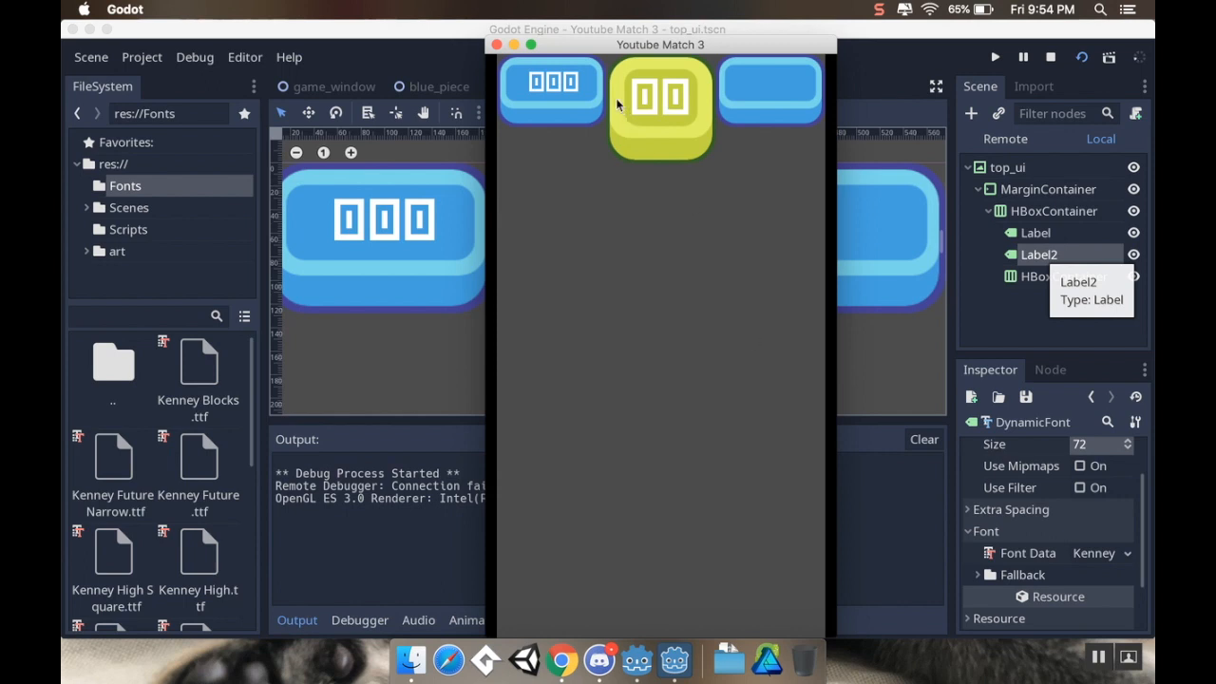
mouse_move(1030, 653)
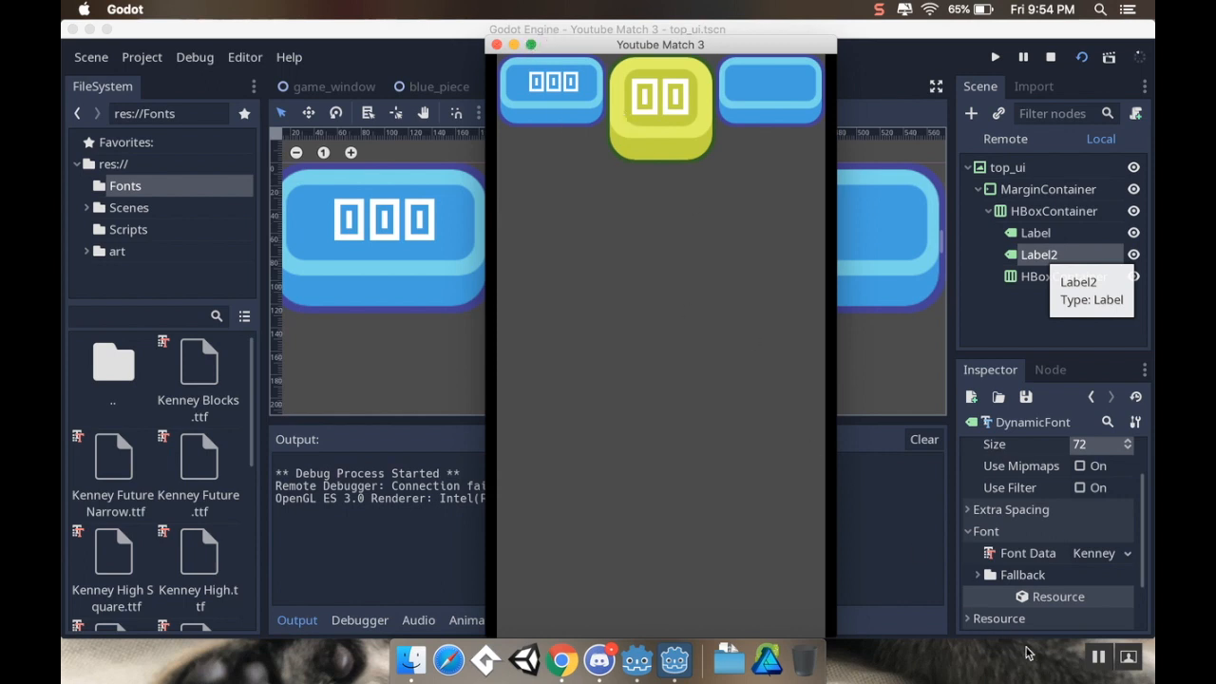